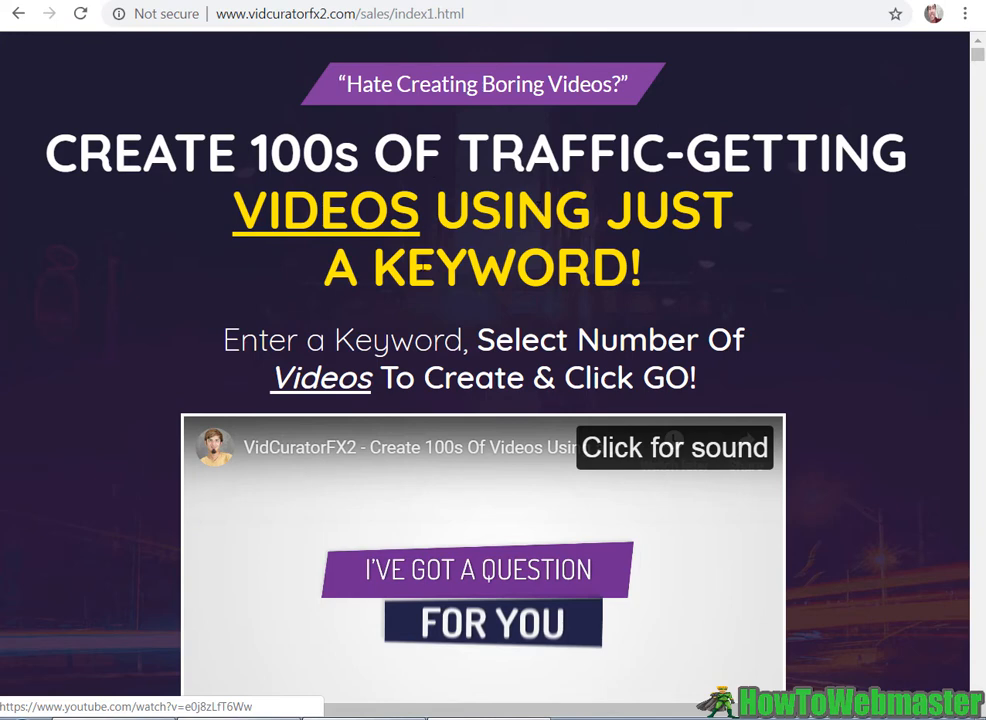
Step: Highlight the 'Enter a Keyword' phrase and scroll through the campaign page
left_click_drag(222, 339, 480, 339)
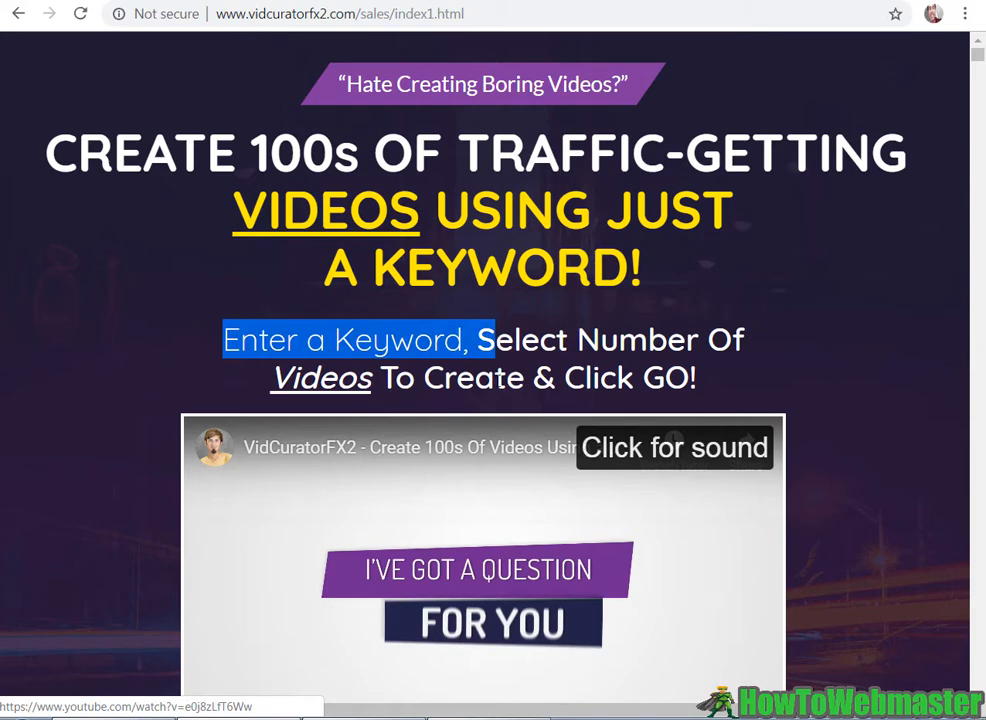
mouse_move(715, 275)
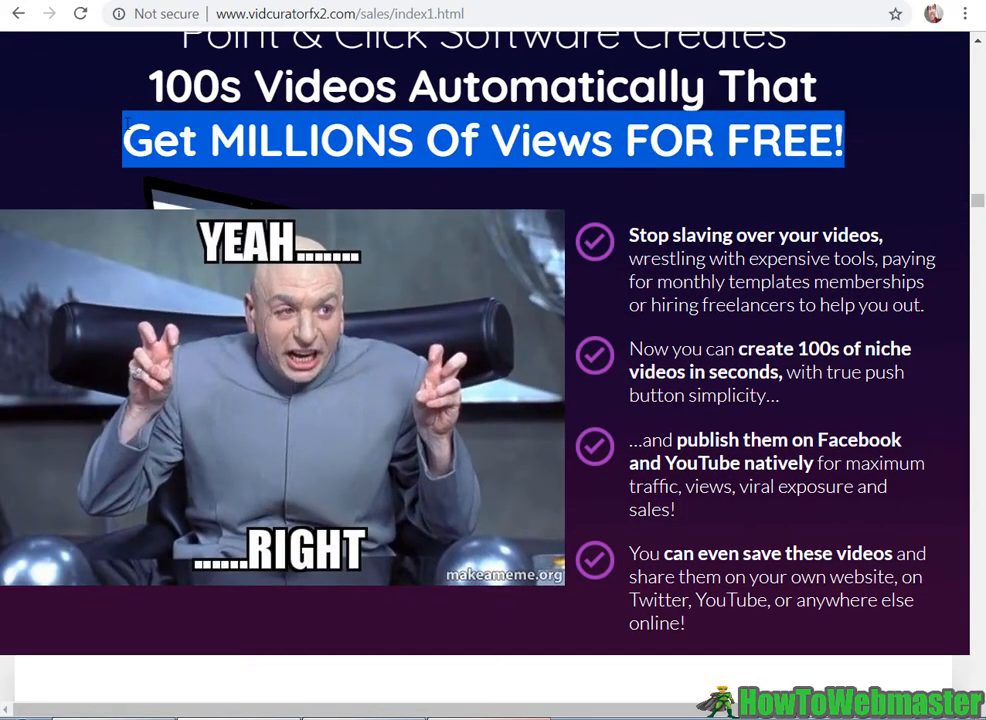
scroll("down", 3)
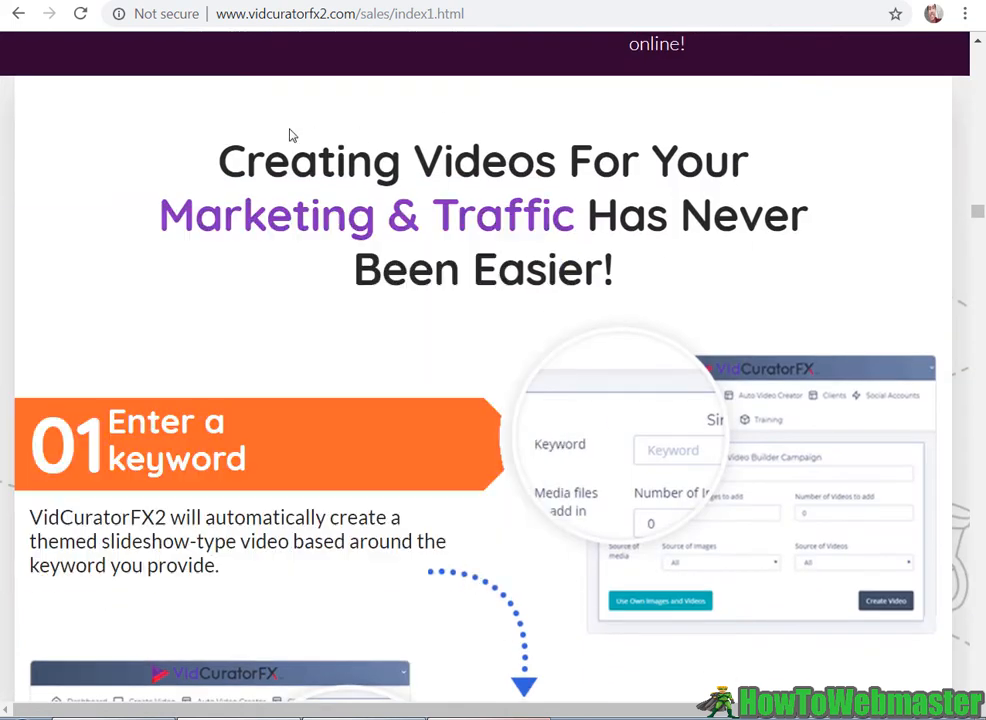
scroll("down", 3)
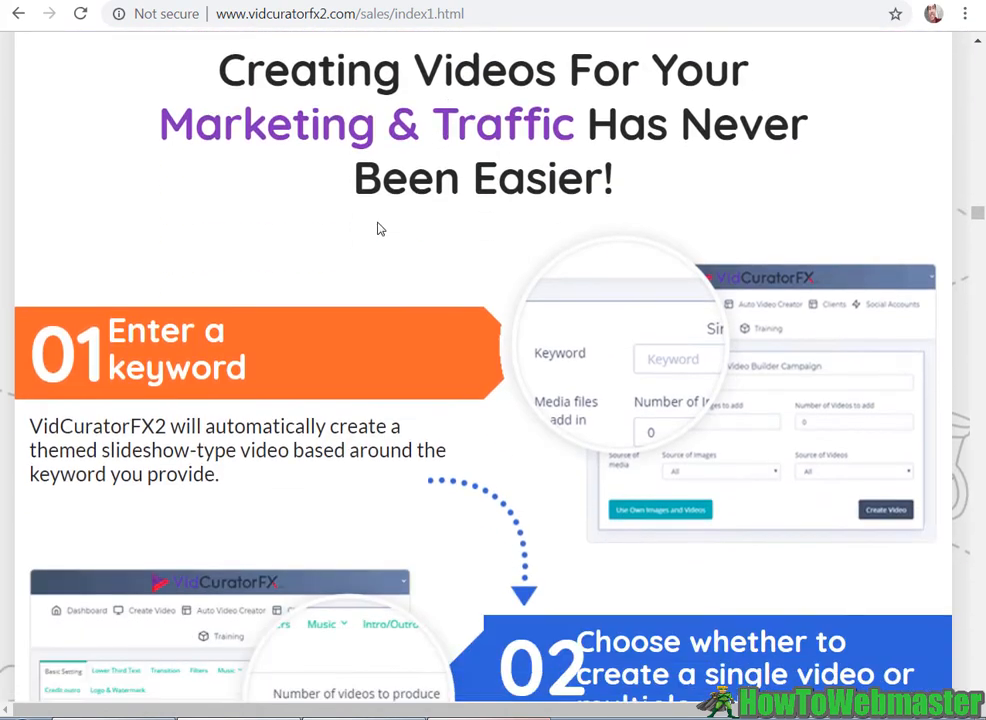
scroll("down", 3)
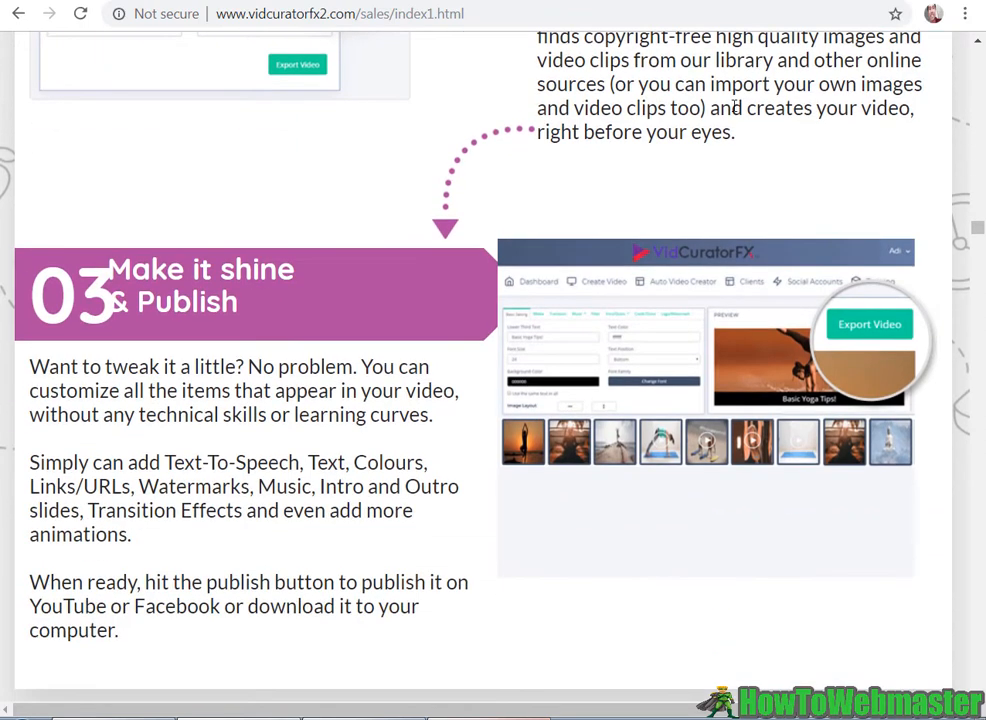
scroll("down", 3)
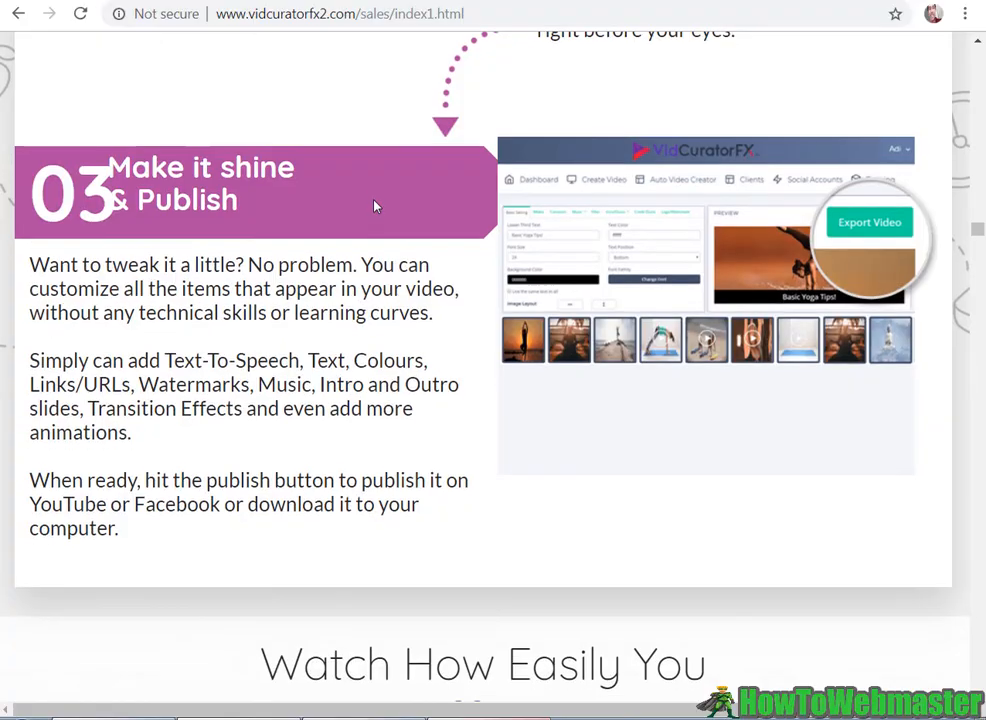
scroll("down", 3)
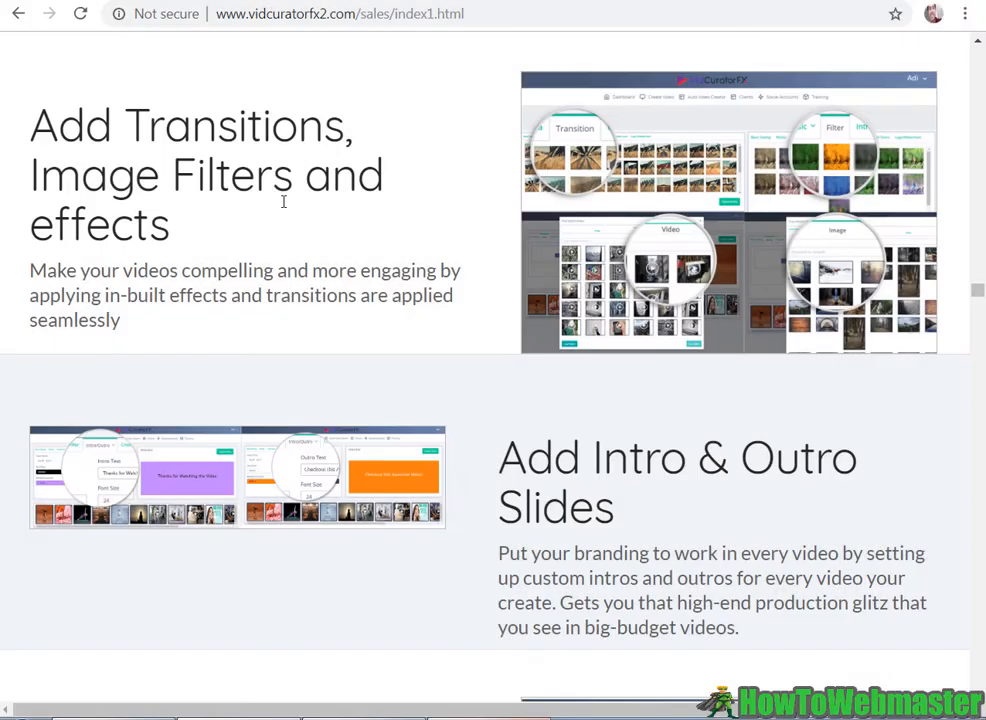
scroll("down", 3)
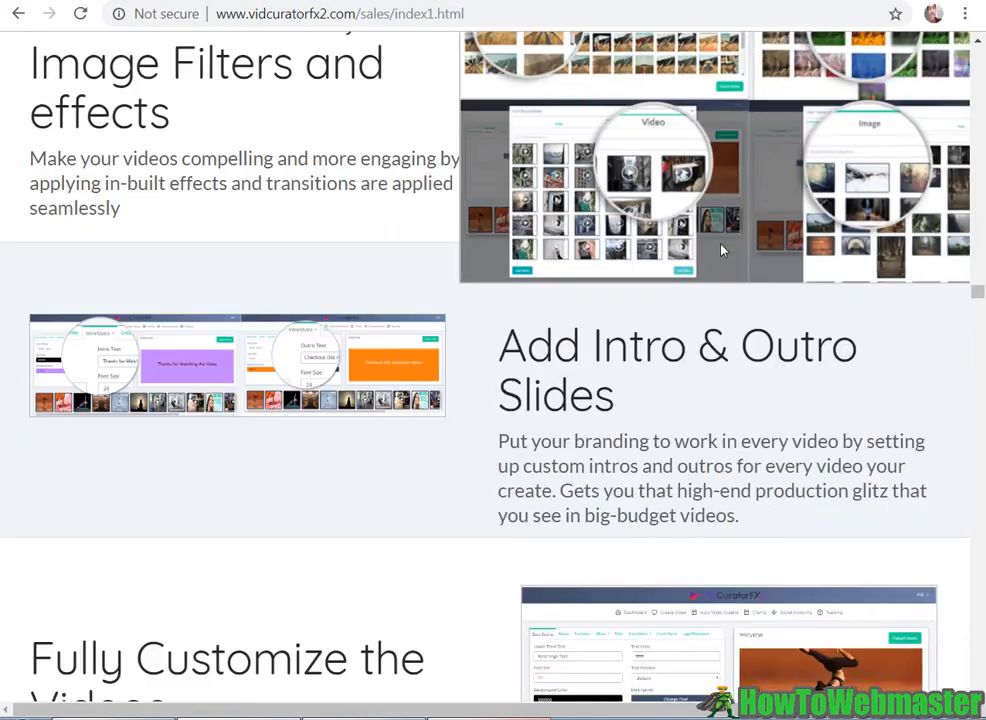
scroll("down", 3)
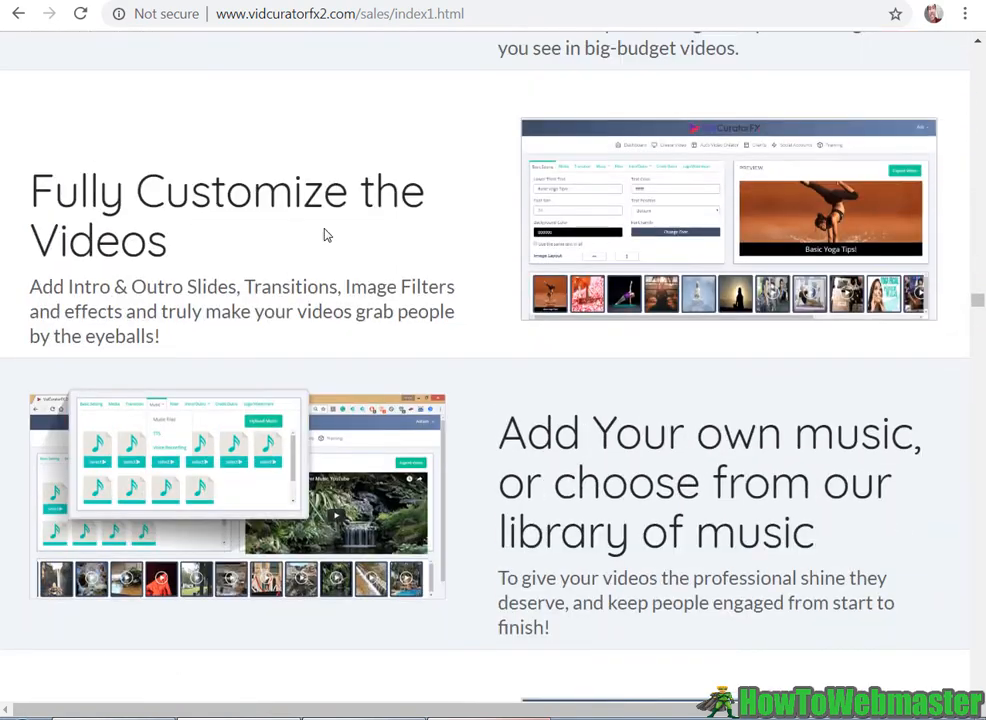
scroll("down", 3)
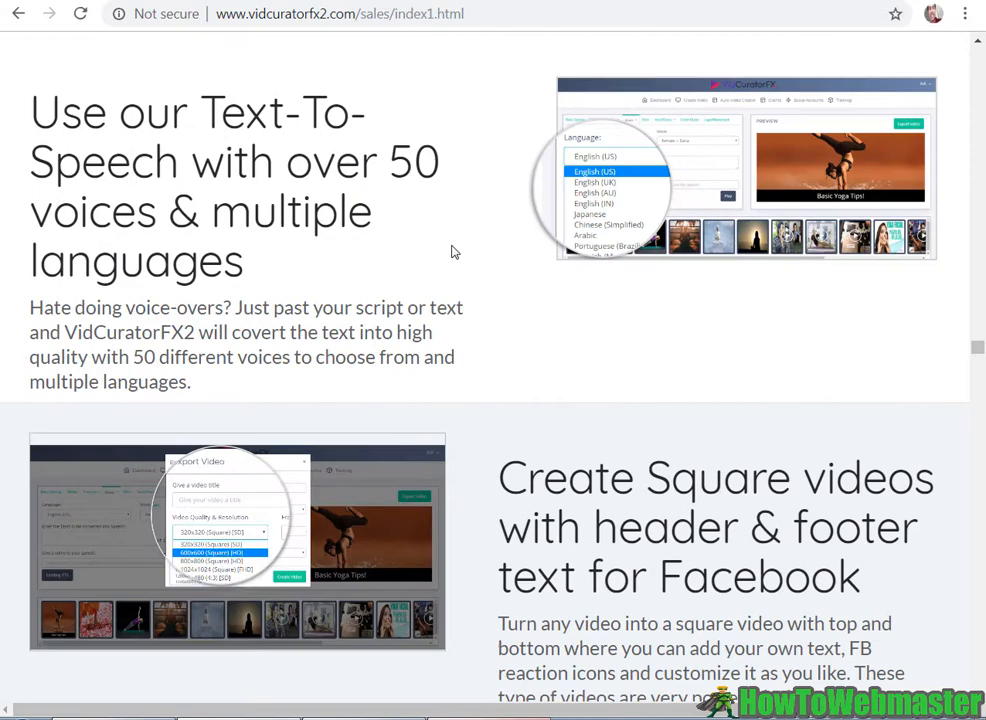
scroll("down", 3)
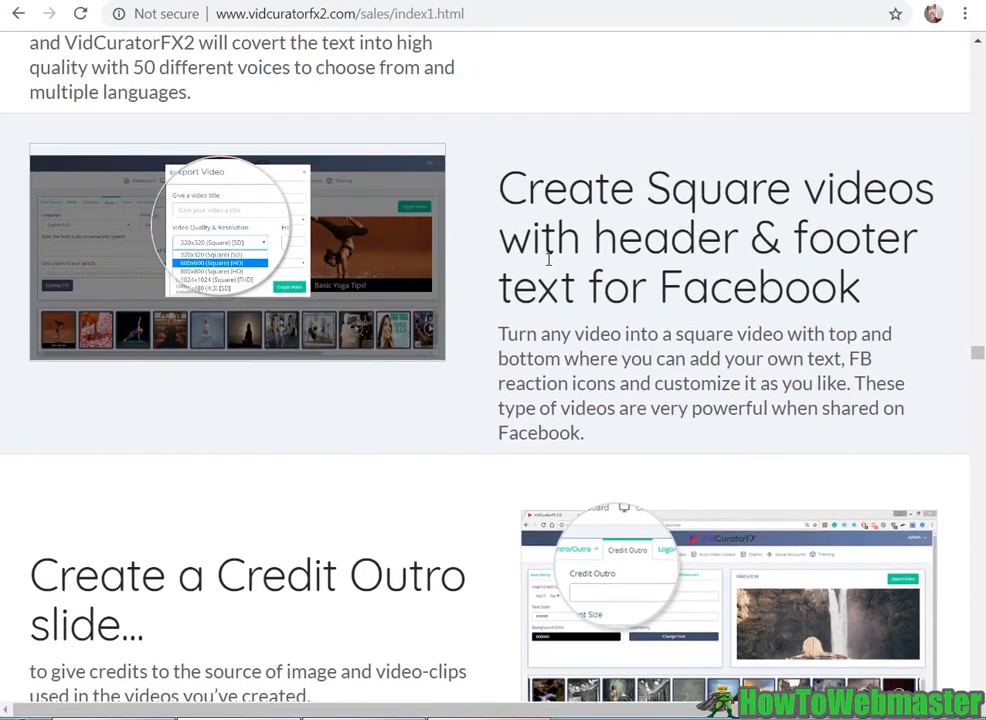
scroll("down", 3)
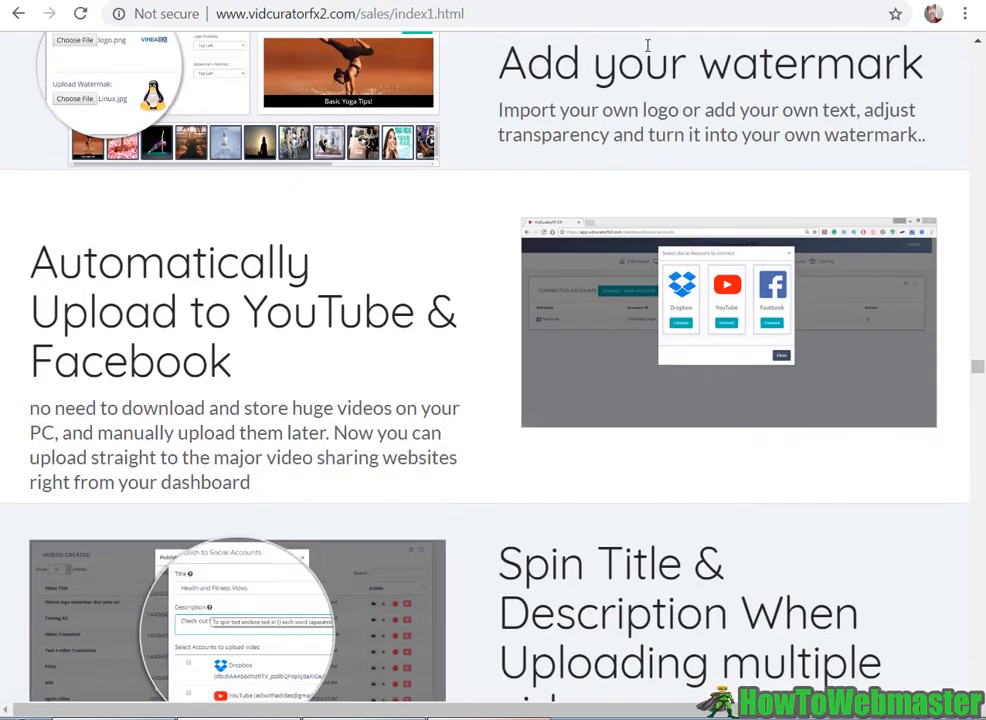
scroll("down", 3)
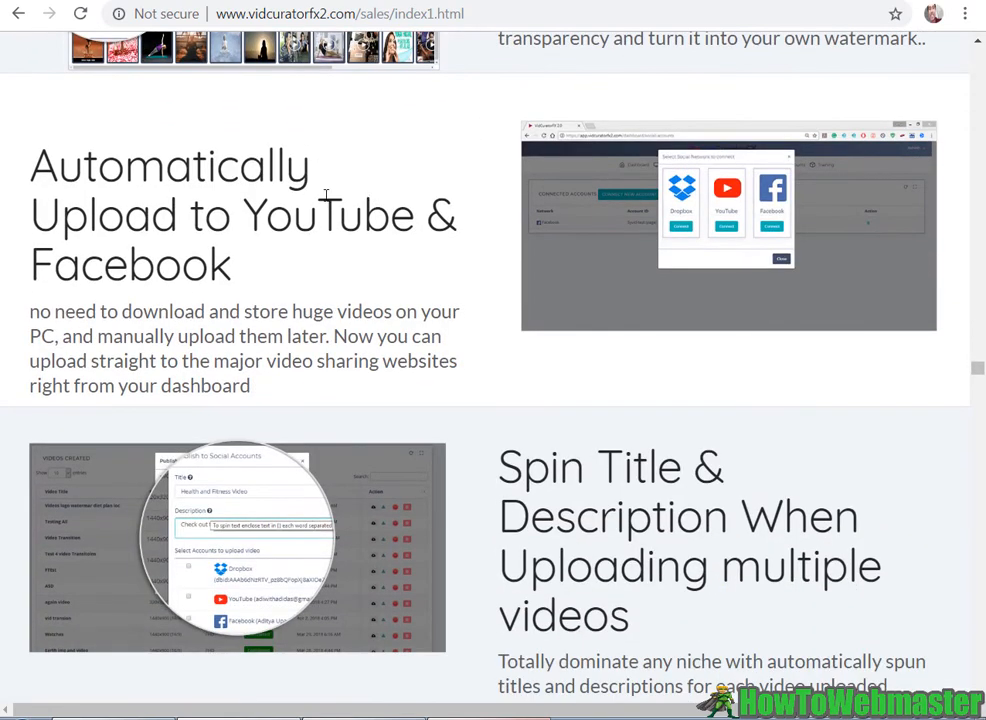
scroll("down", 3)
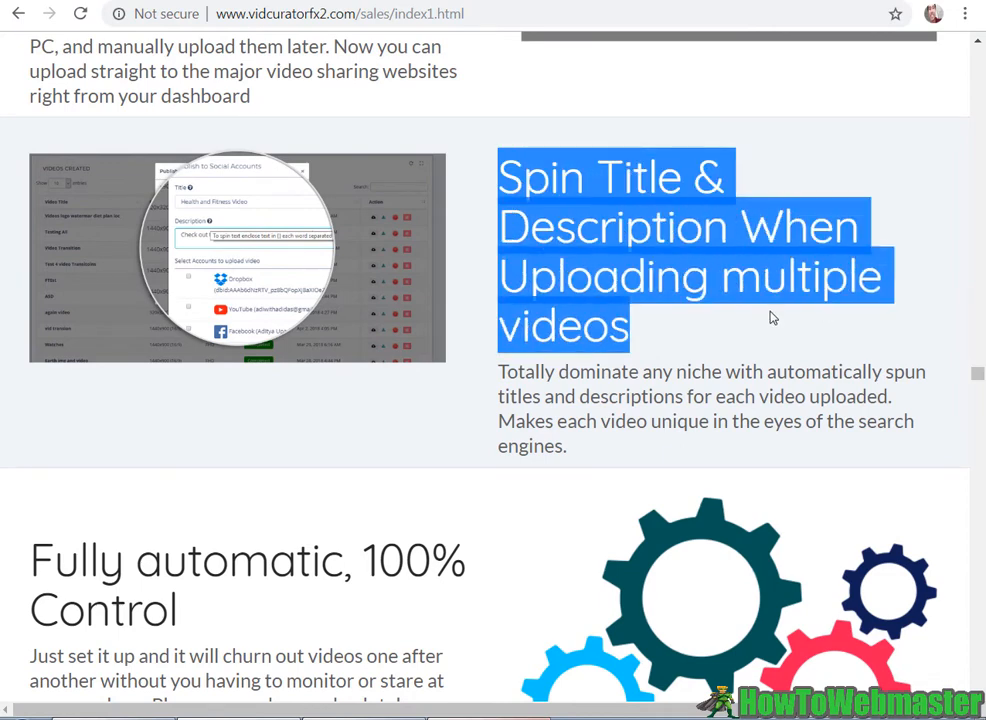
mouse_move(703, 322)
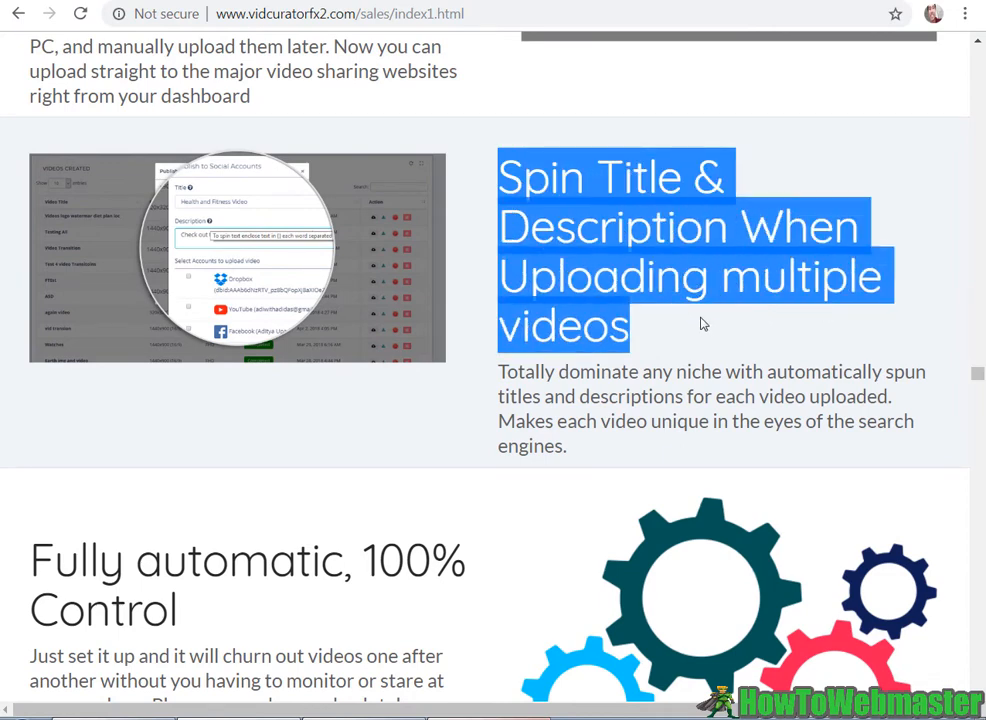
scroll("down", 3)
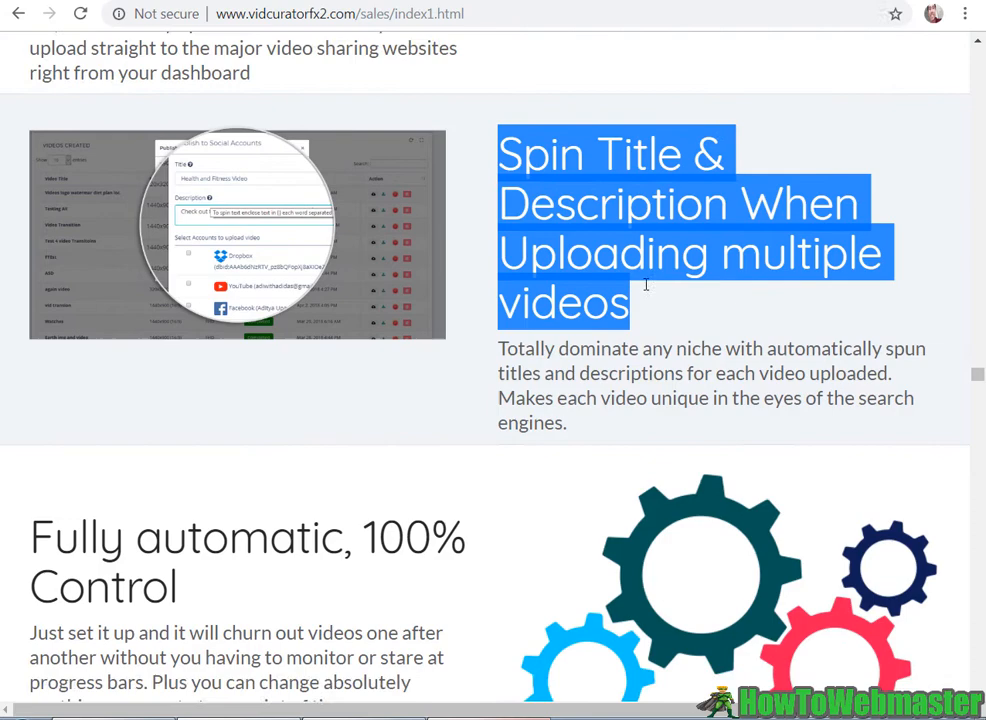
scroll("down", 3)
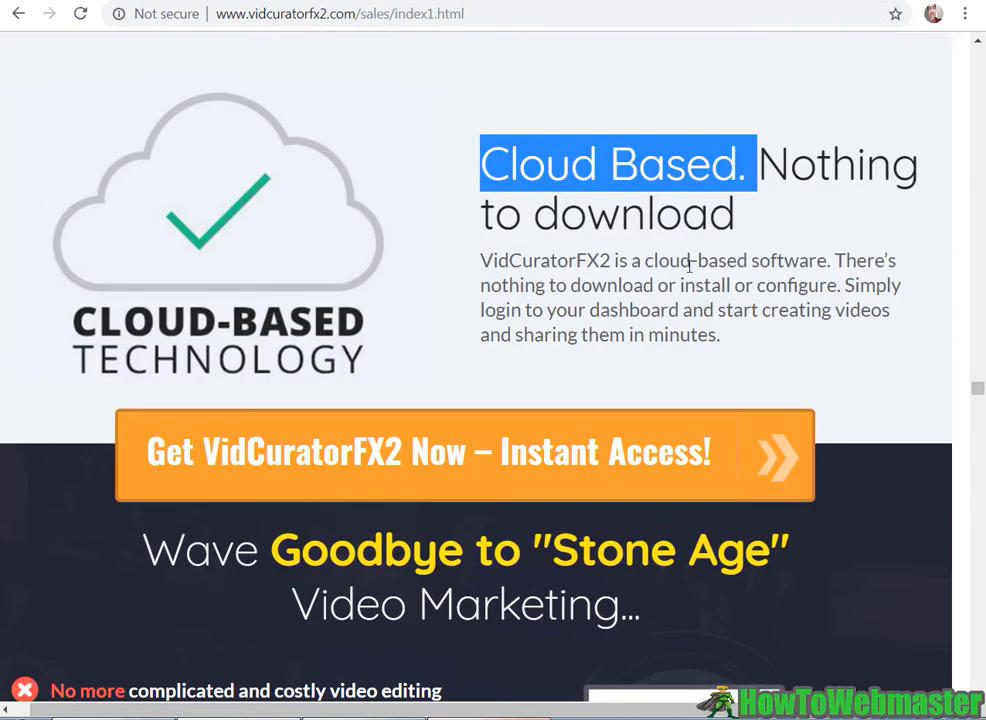
mouse_move(748, 233)
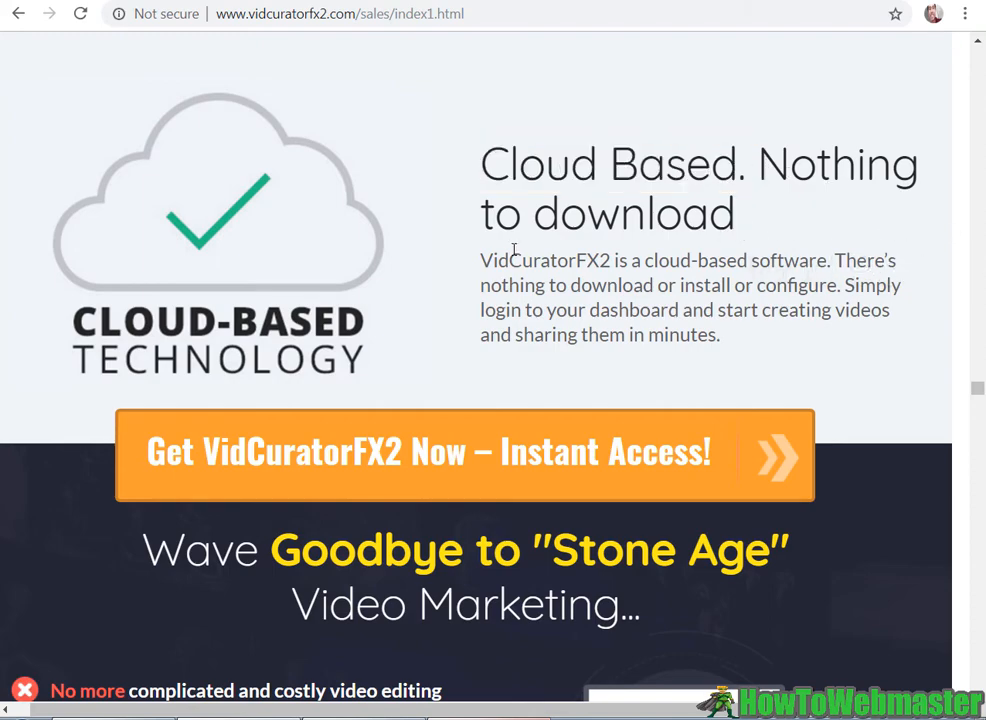
scroll("down", 3)
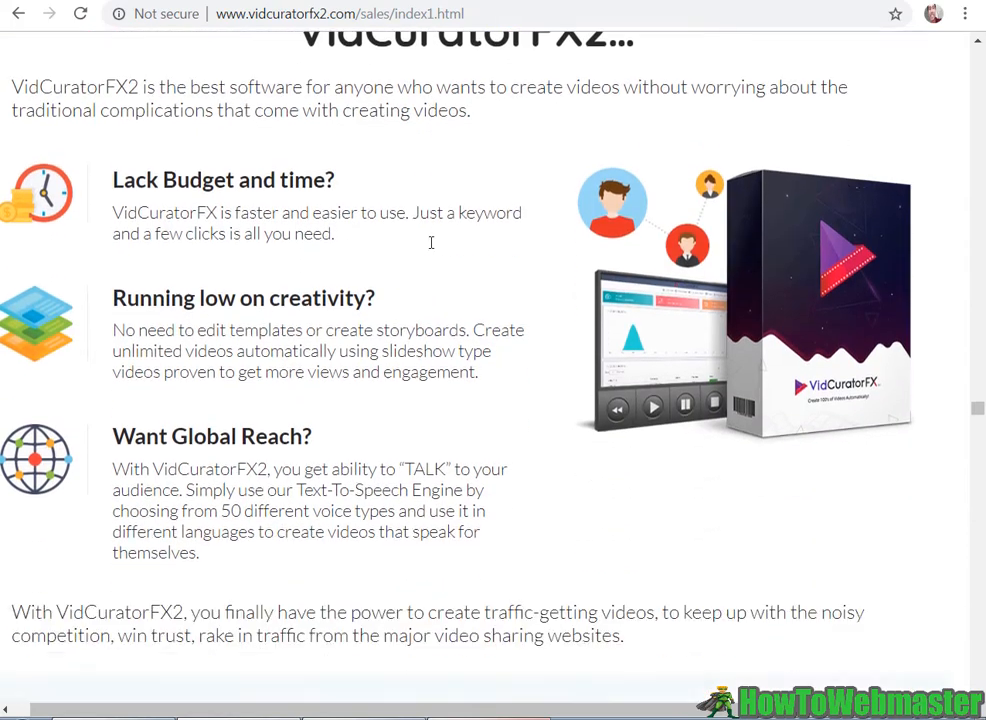
scroll("down", 3)
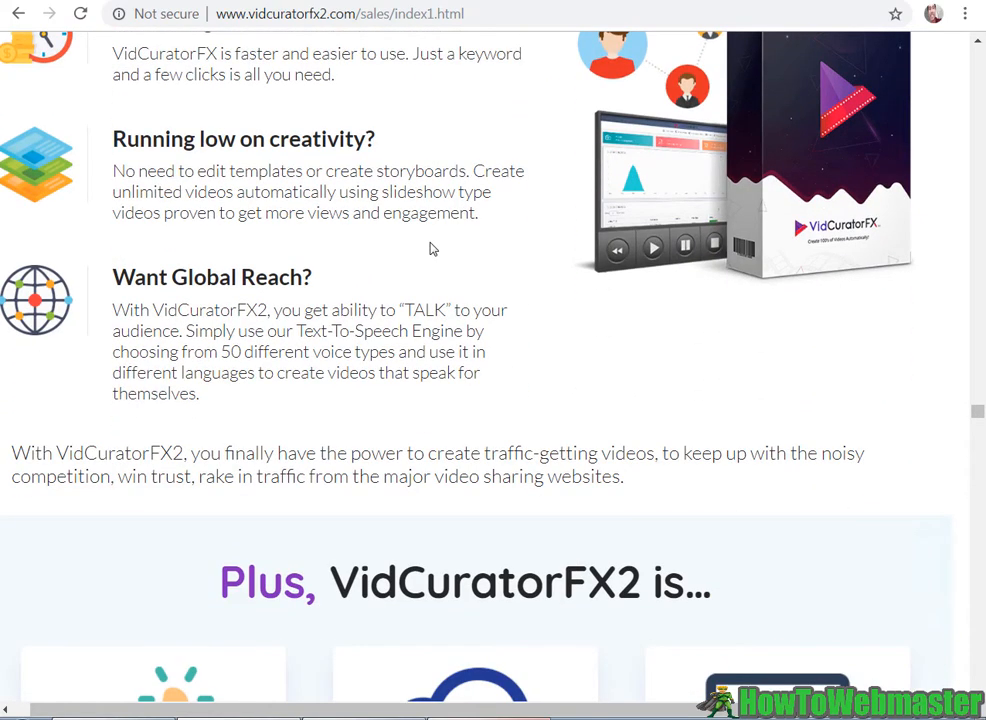
scroll("down", 3)
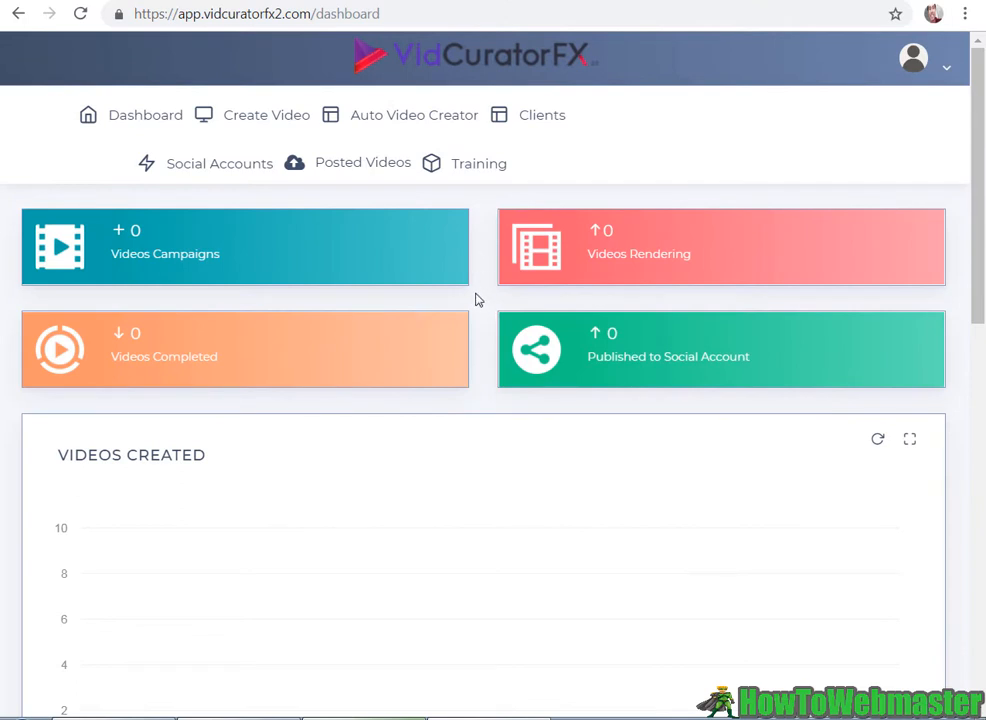
mouse_move(485, 277)
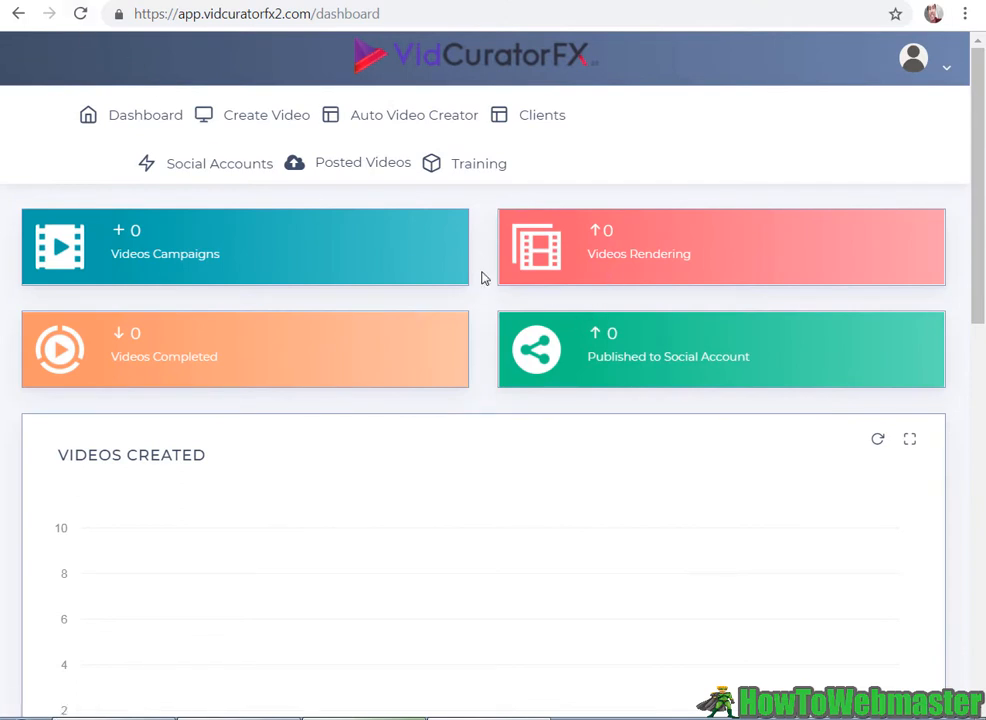
mouse_move(493, 327)
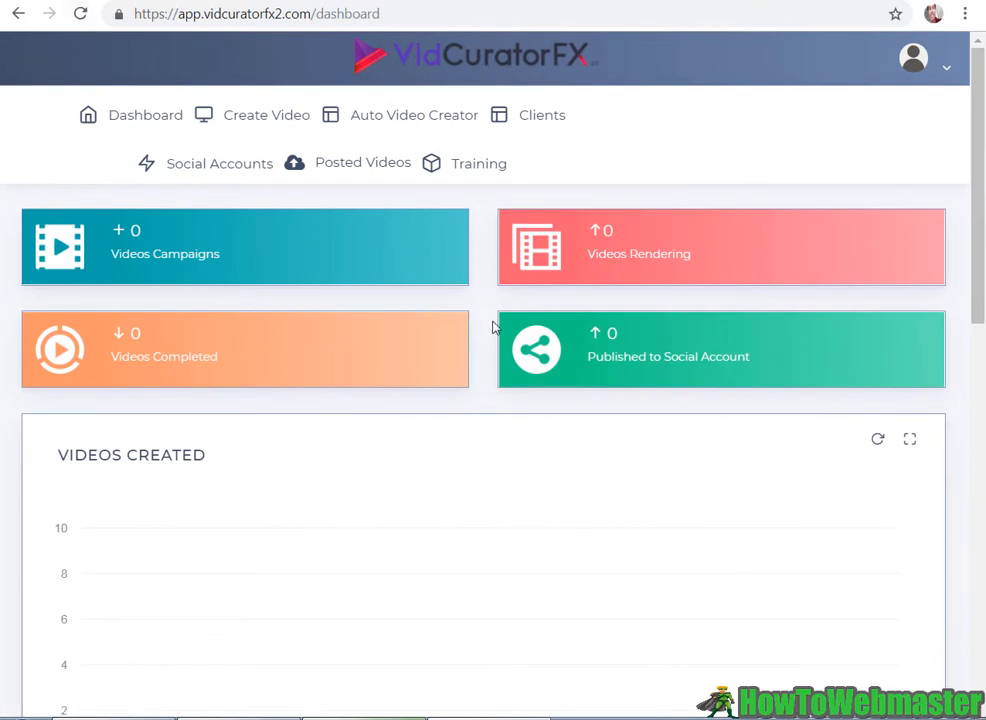
scroll("down", 3)
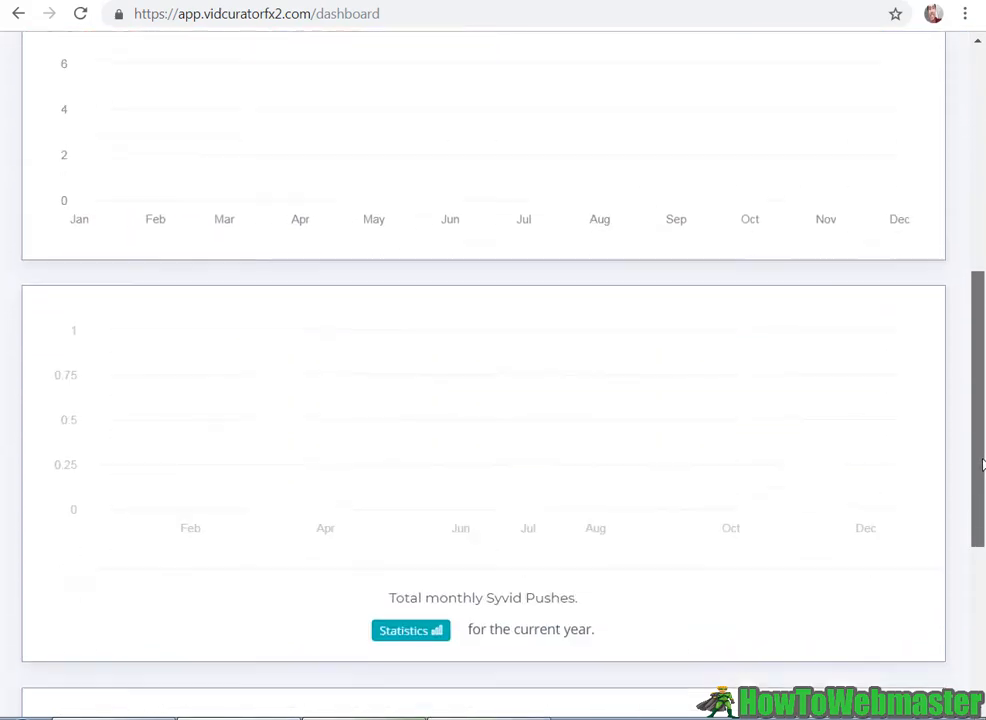
scroll("up", 3)
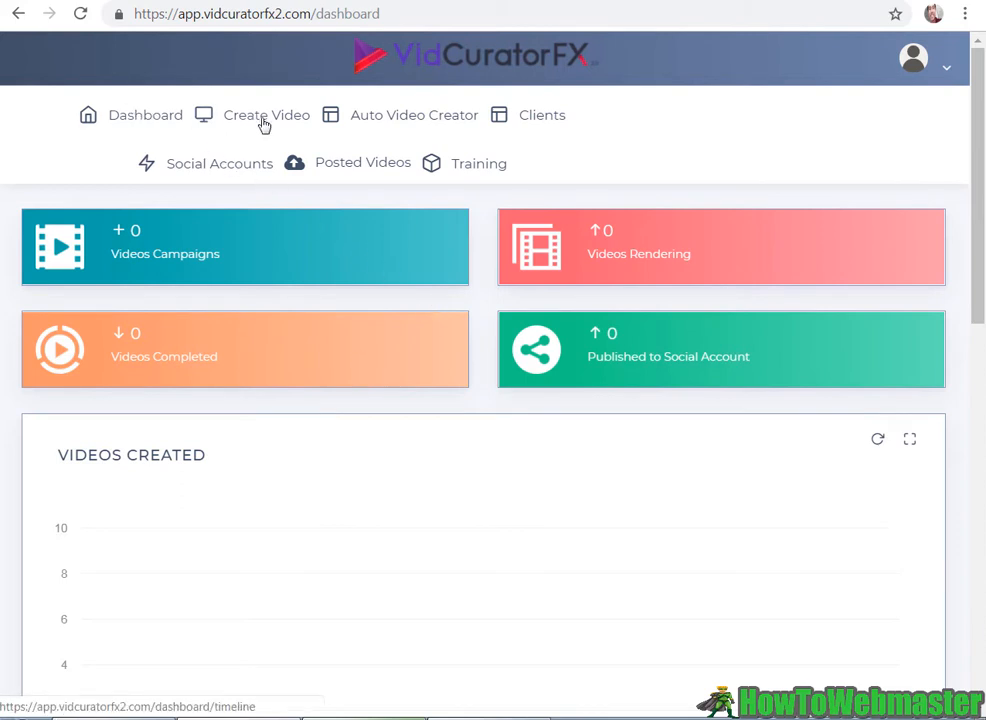
Step: Open the Single Video Builder Campaign form, keeping image and video sources on All
left_click(266, 114)
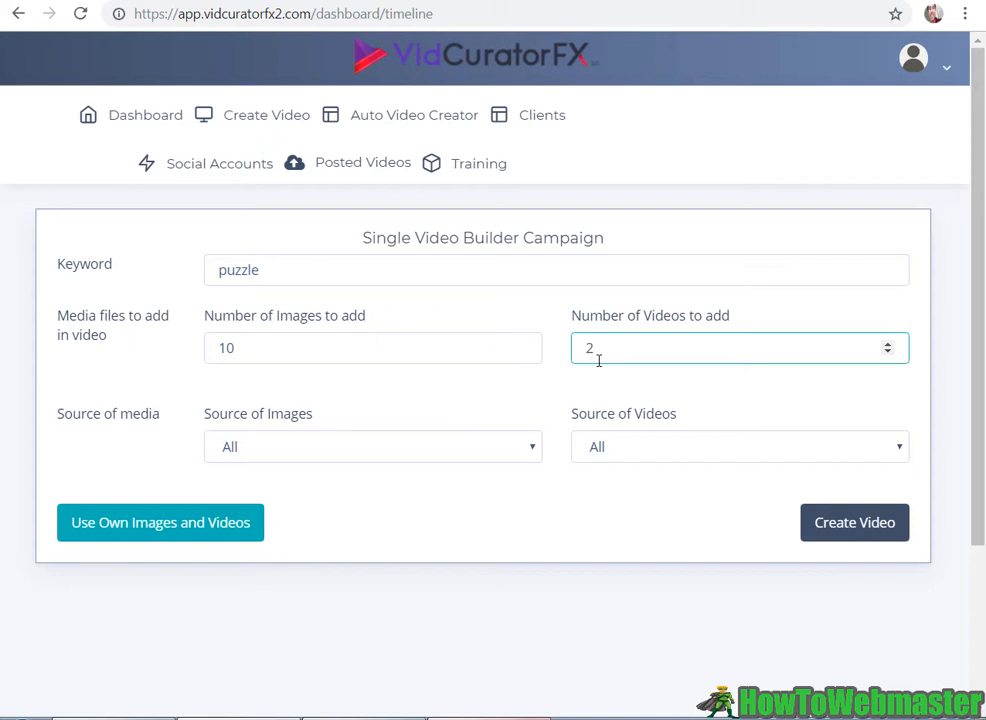
left_click(372, 446)
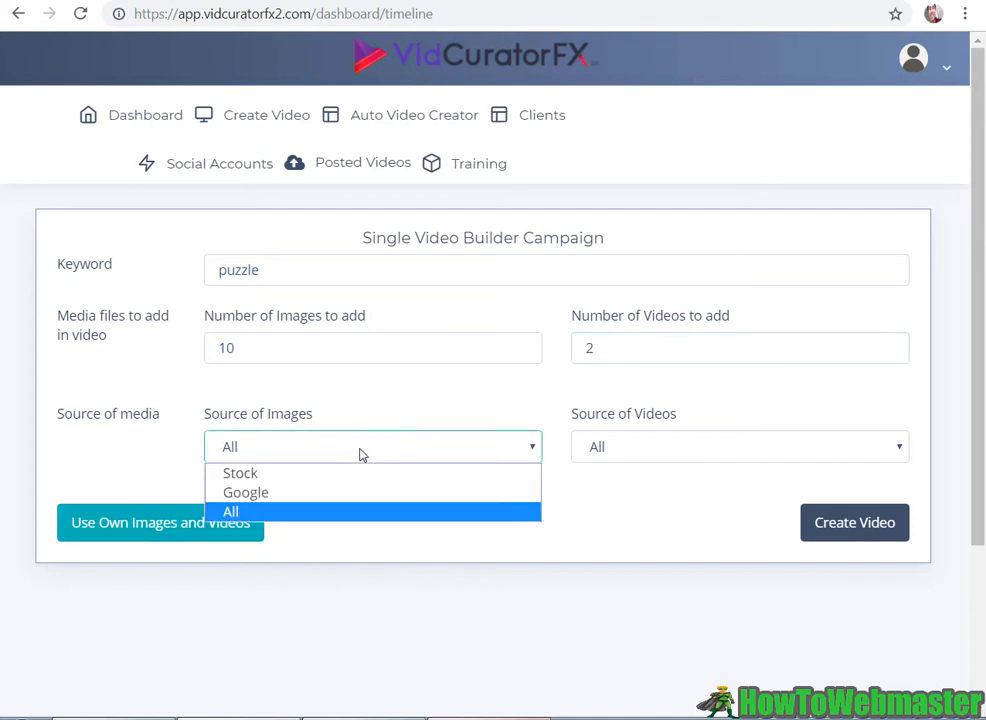
left_click(231, 511)
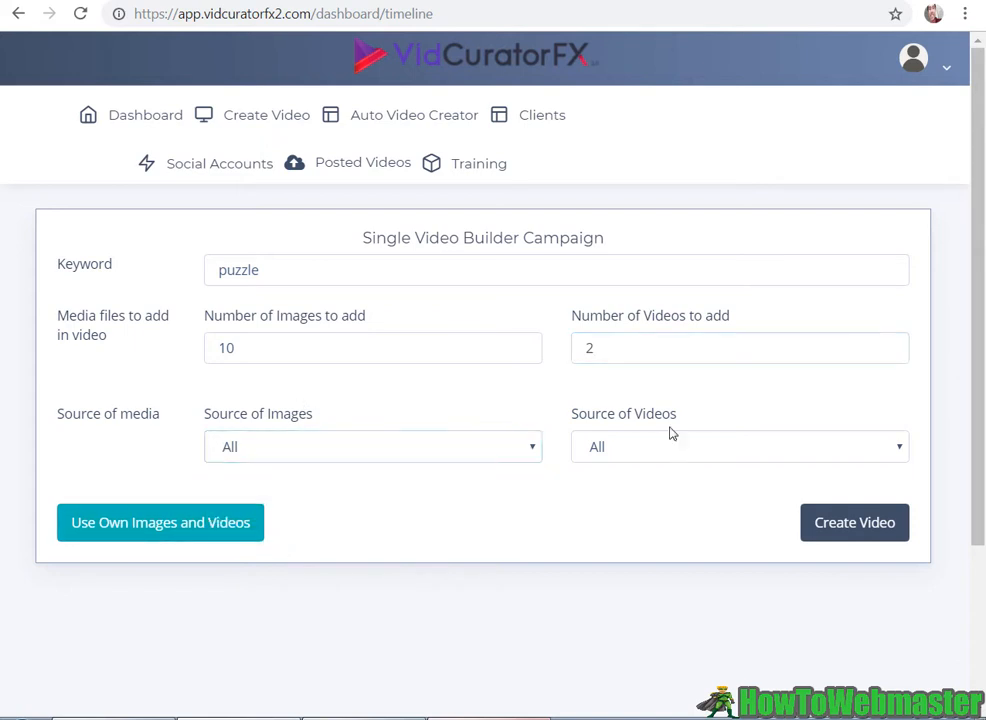
left_click(739, 446)
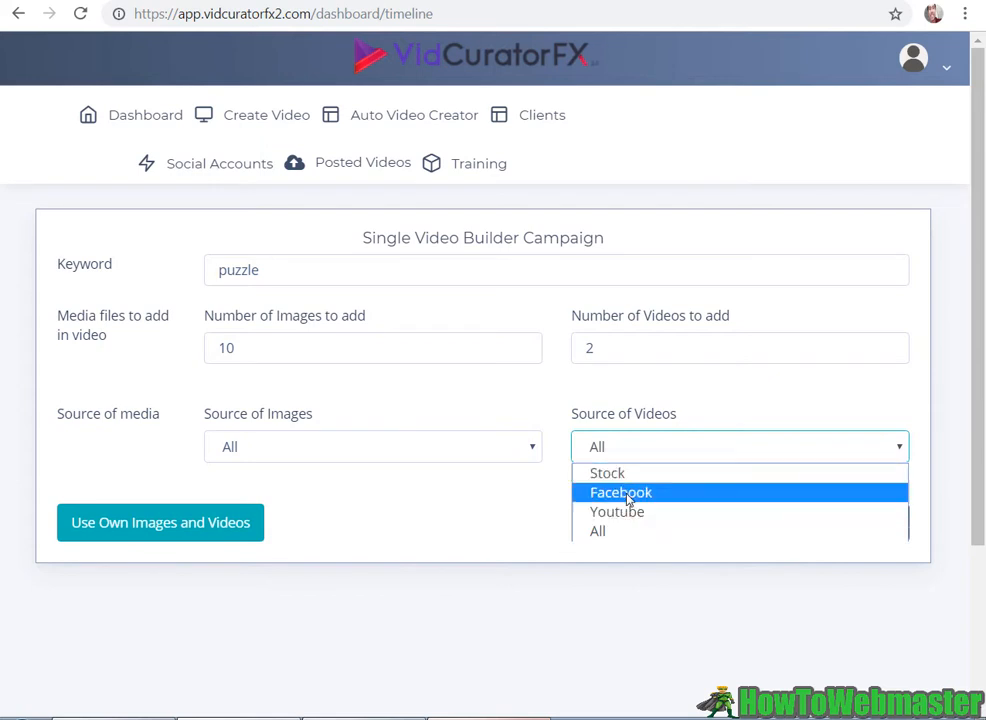
mouse_move(607, 473)
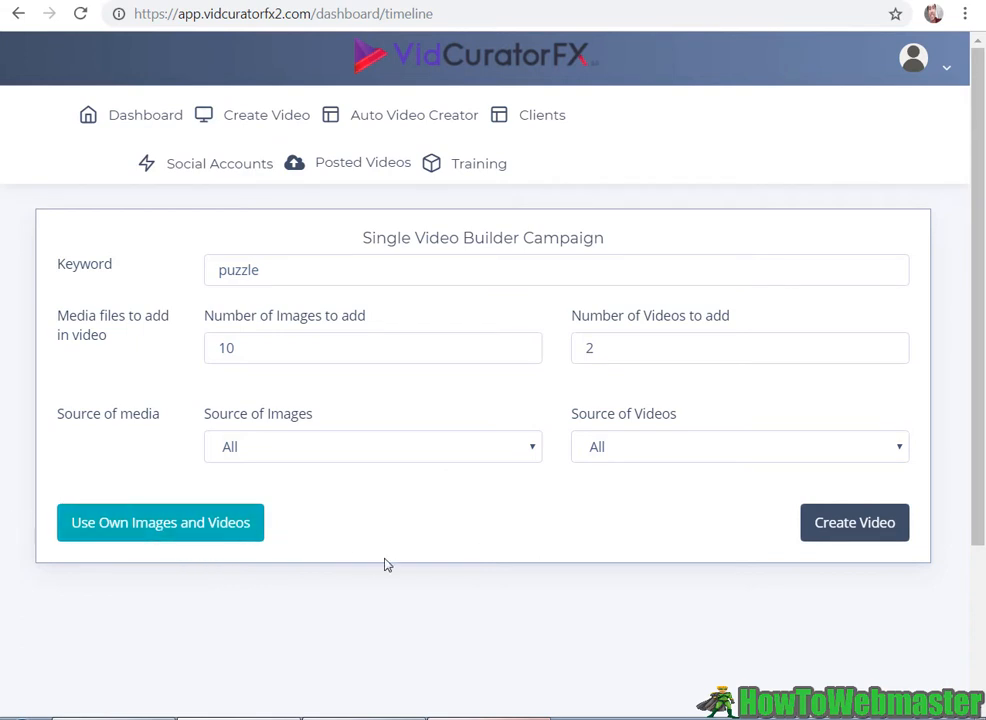
mouse_move(841, 536)
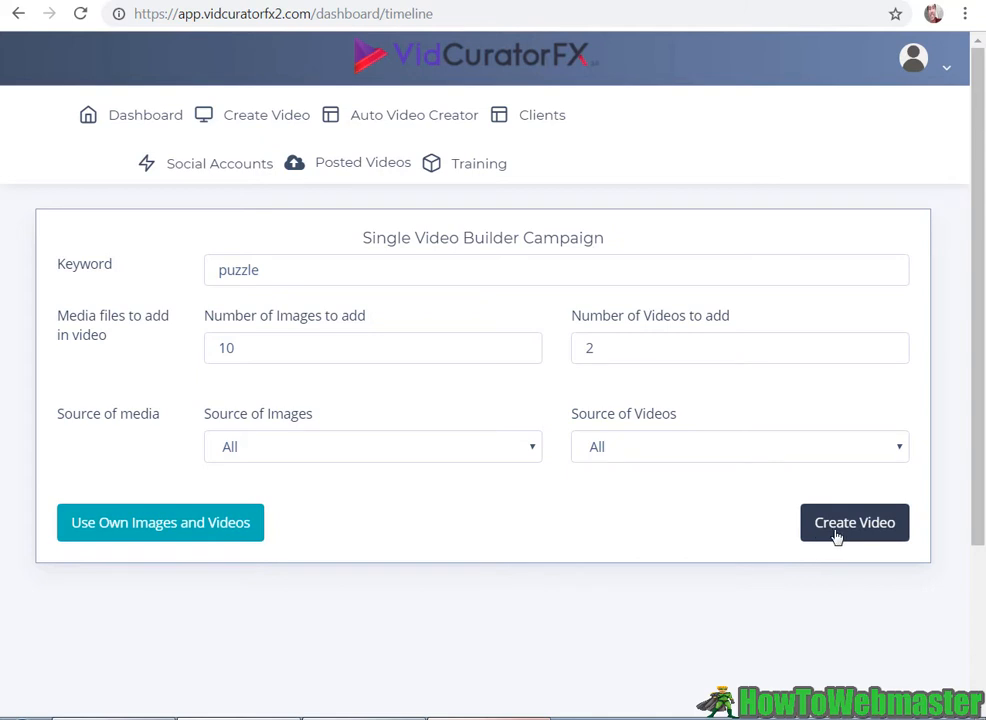
Step: Generate the puzzle video and raise the 'Cool Puzzles For All' caption to size 24
left_click(854, 522)
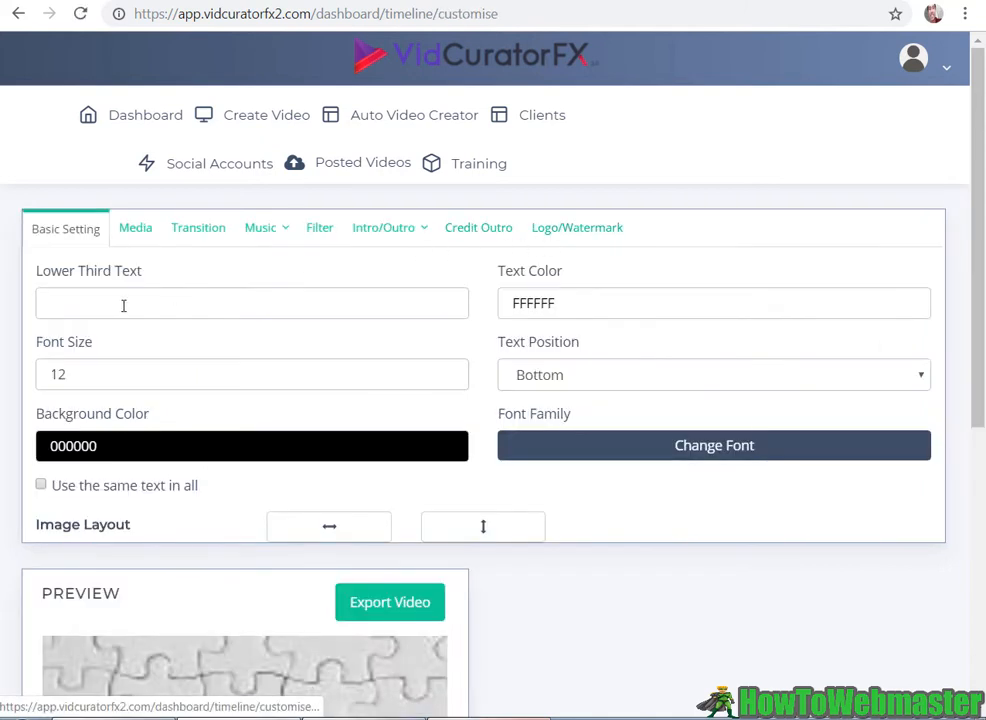
mouse_move(471, 297)
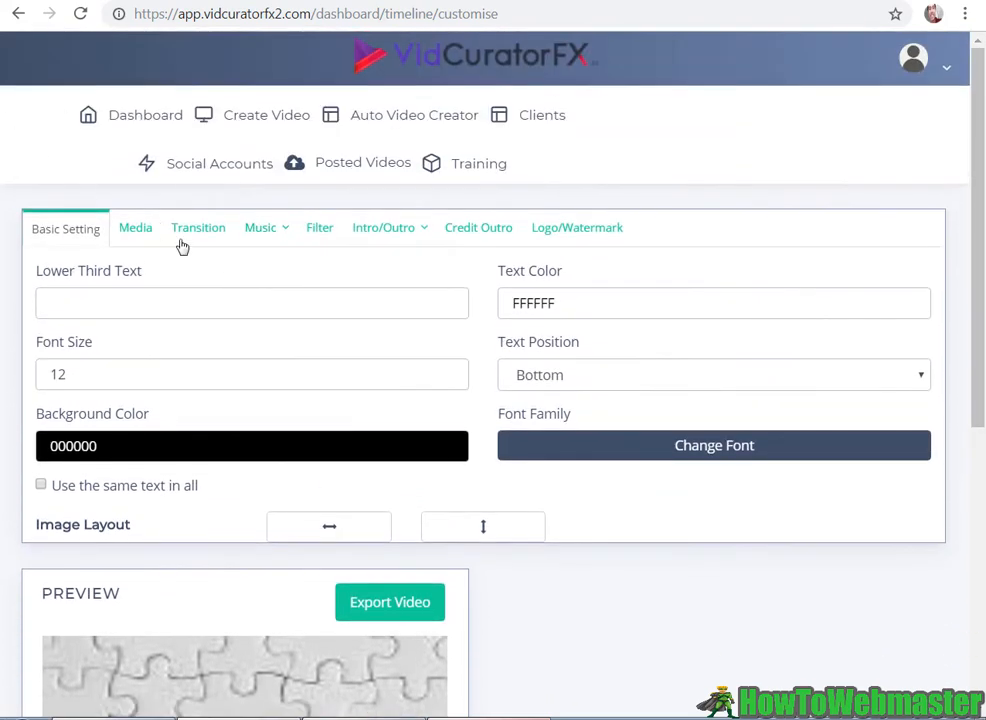
mouse_move(109, 287)
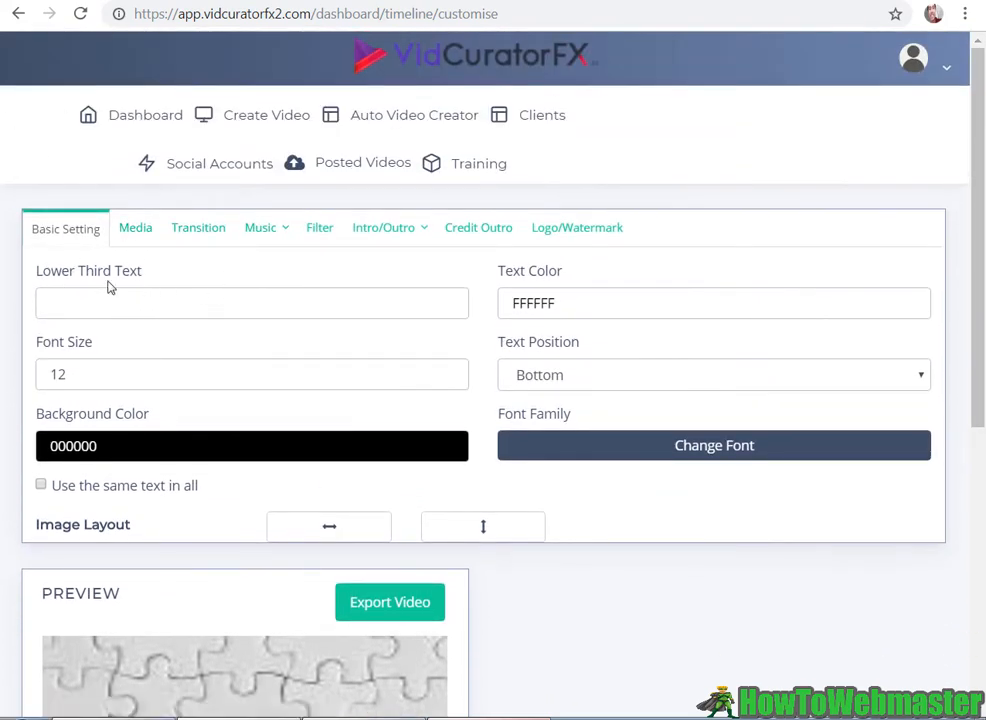
mouse_move(294, 301)
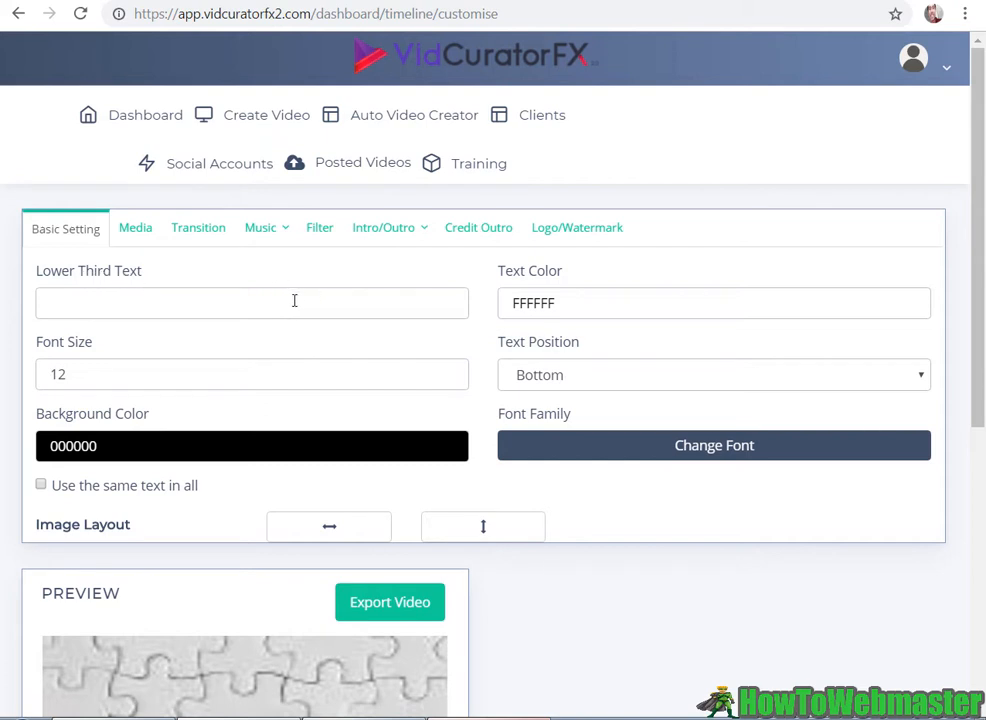
mouse_move(289, 331)
type("Cool Puzzles For All")
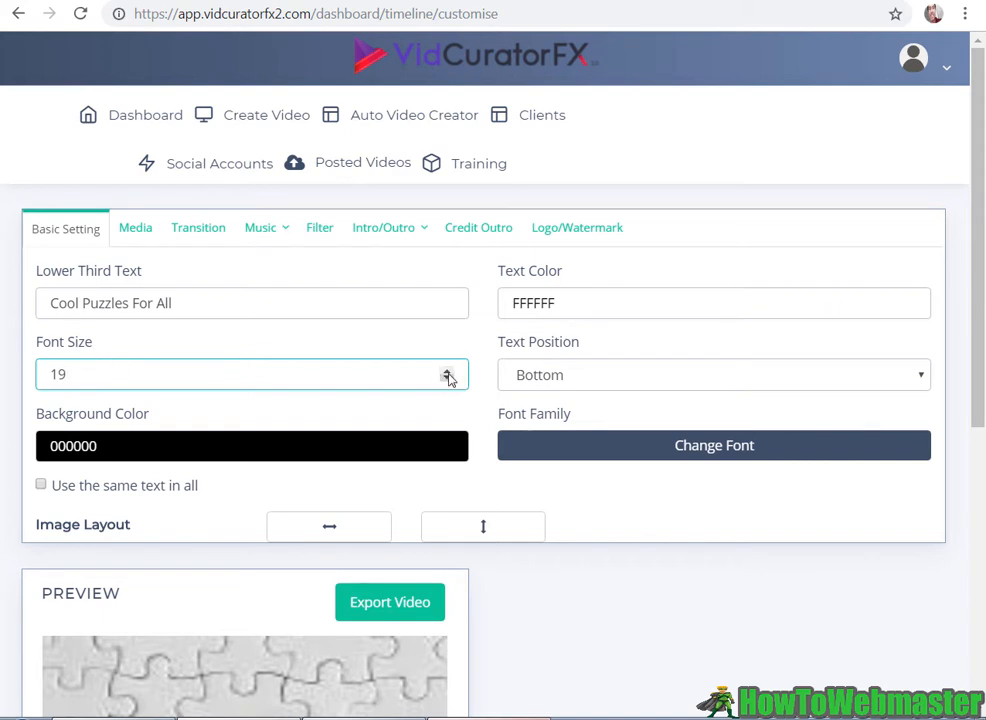
left_click(448, 372)
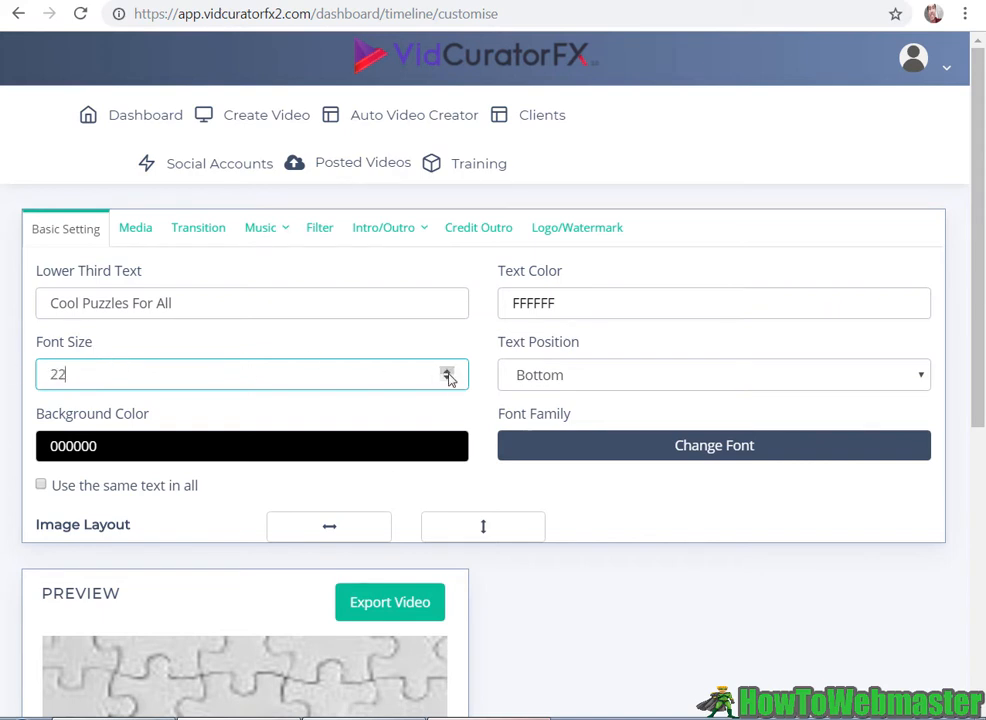
left_click(447, 369)
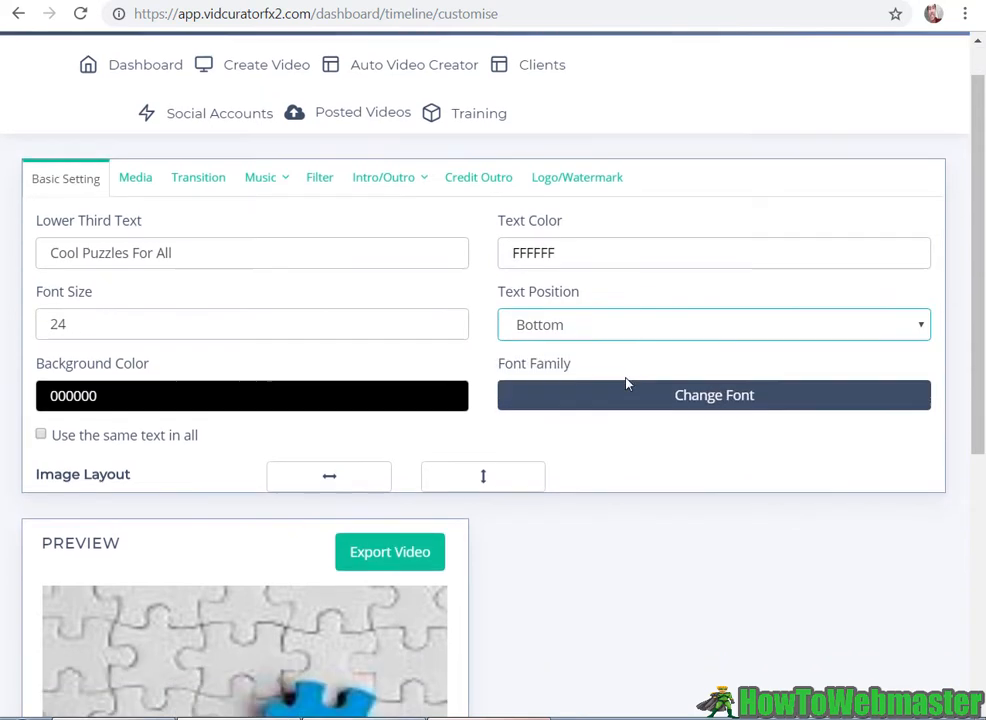
scroll("down", 3)
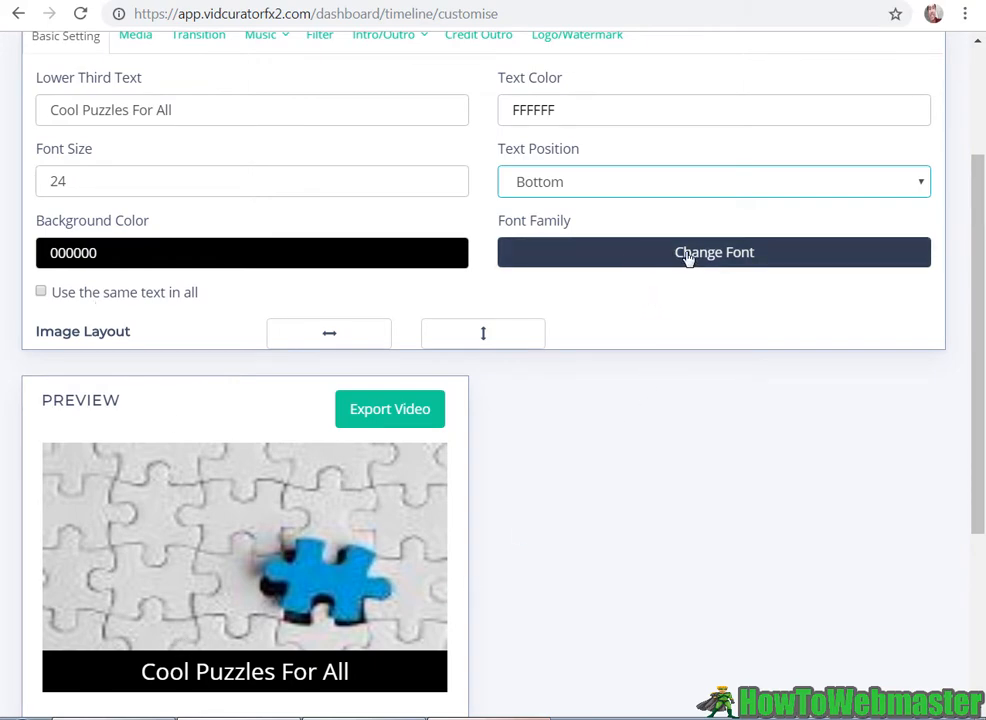
Step: Apply a bolder caption font family, then toggle 'Use the same text in all' on and off
left_click(714, 252)
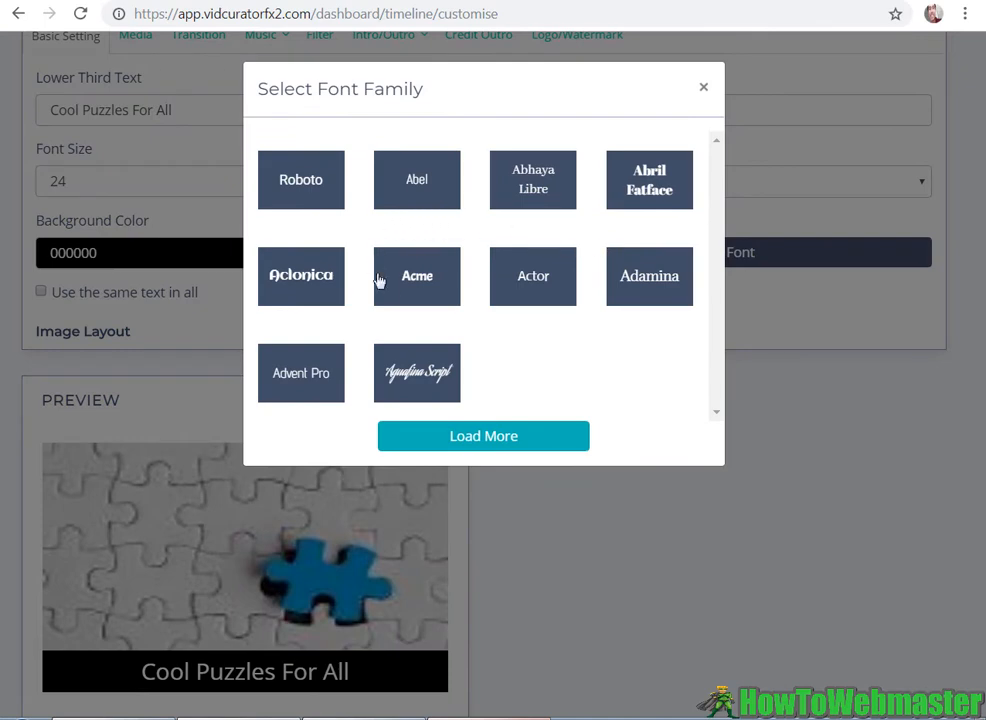
mouse_move(506, 406)
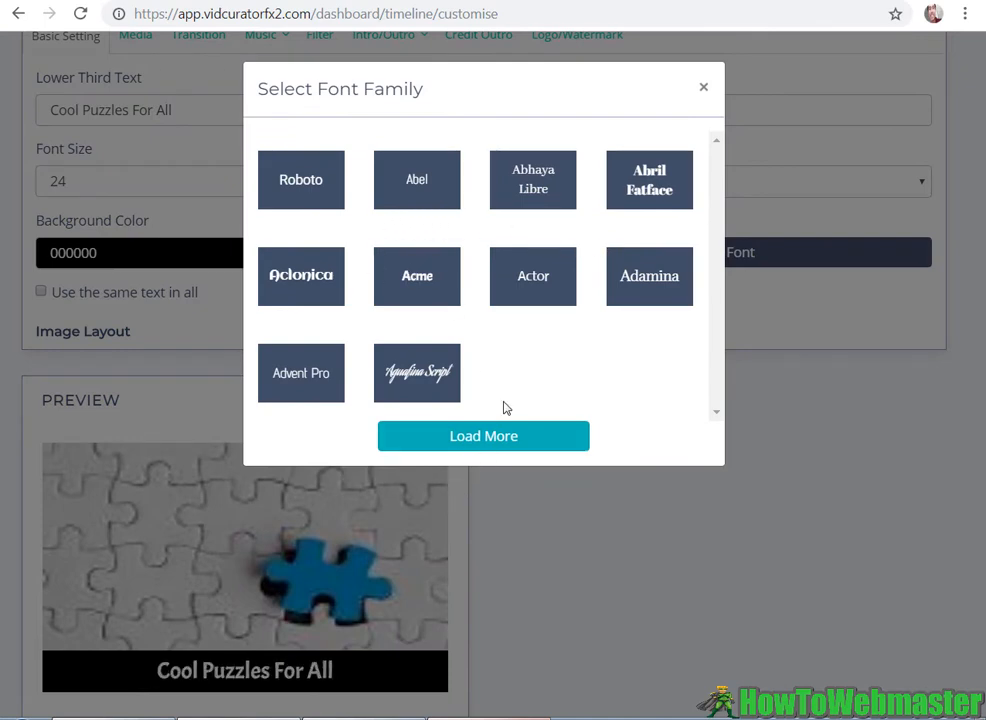
left_click(703, 88)
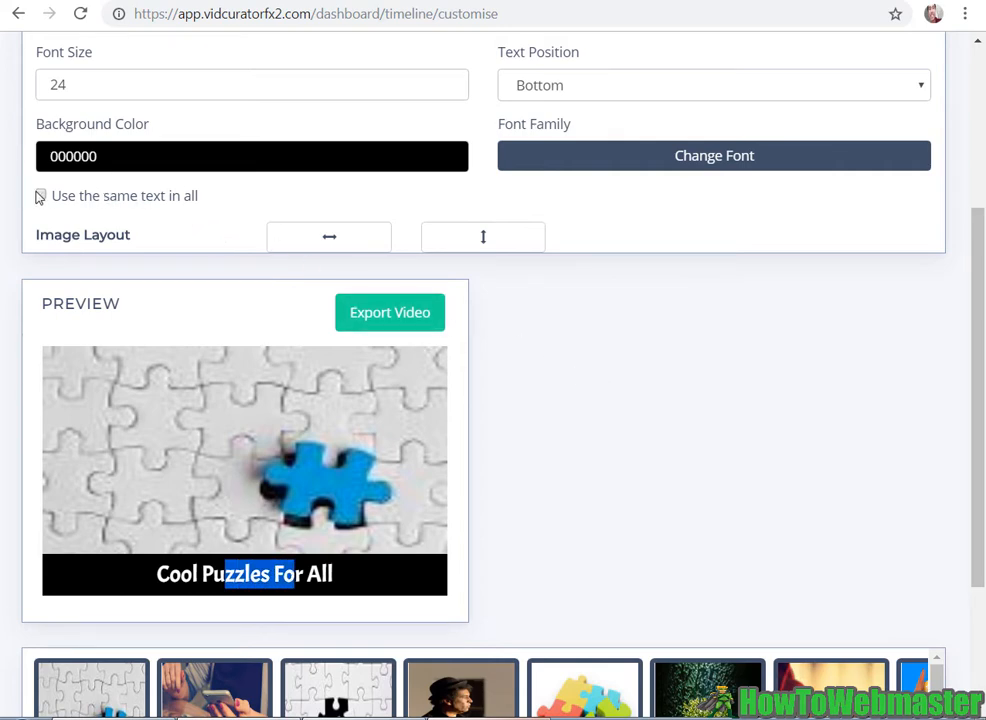
left_click(39, 195)
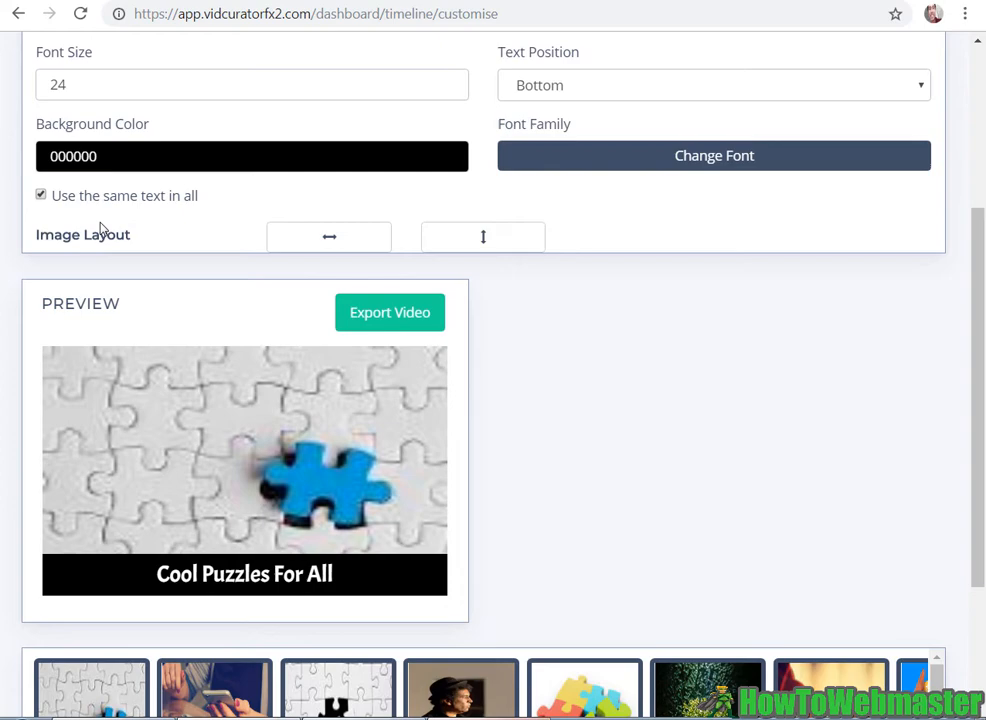
left_click(41, 194)
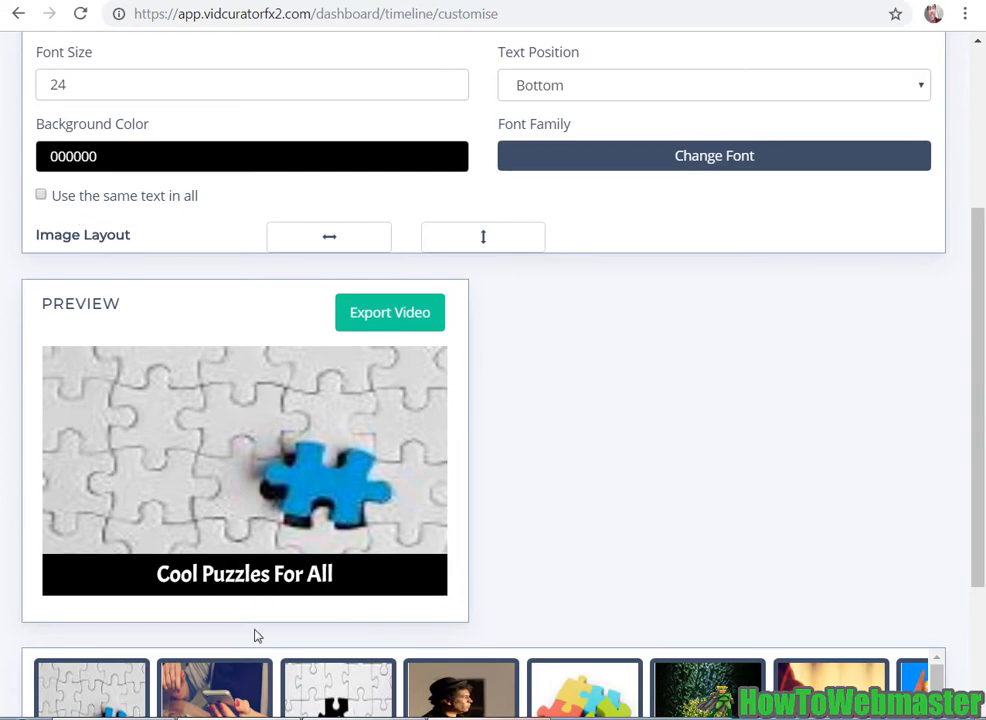
scroll("down", 3)
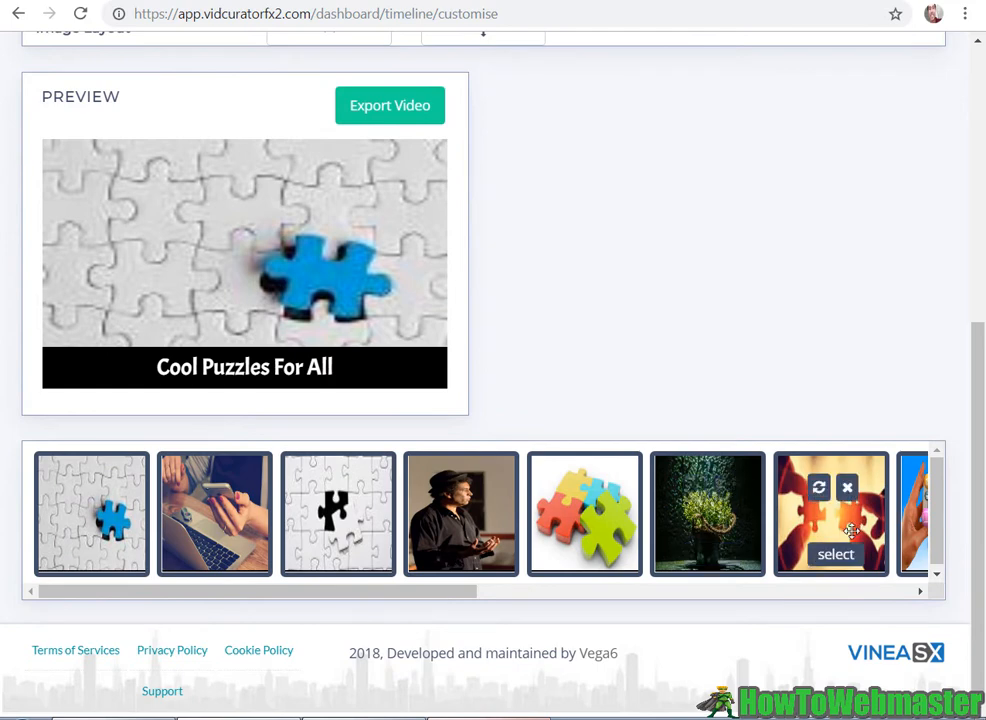
scroll("right", 3)
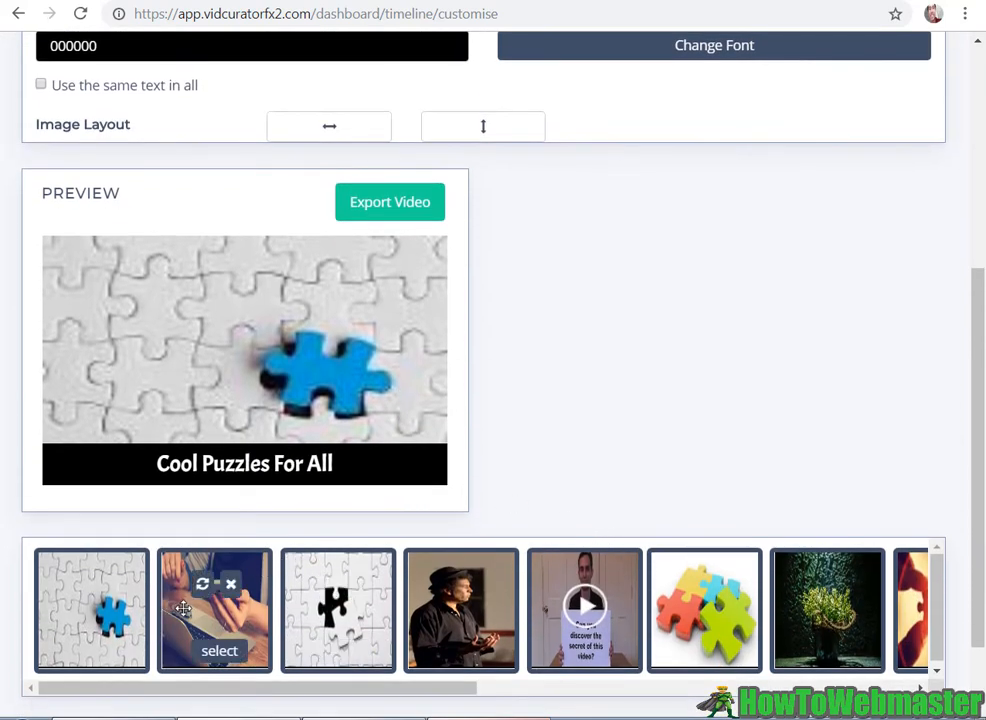
Step: Caption slide one 'Cool Puzzles On My Laptop' and scroll to the video clip slide
scroll("up", 3)
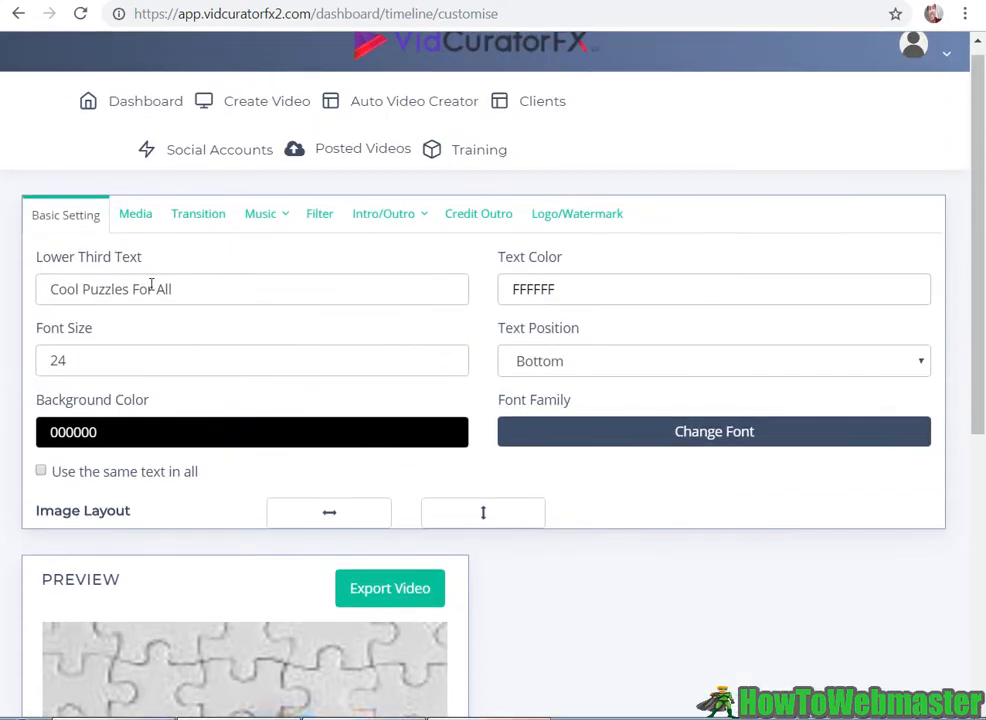
scroll("down", 3)
type("On My Laptop")
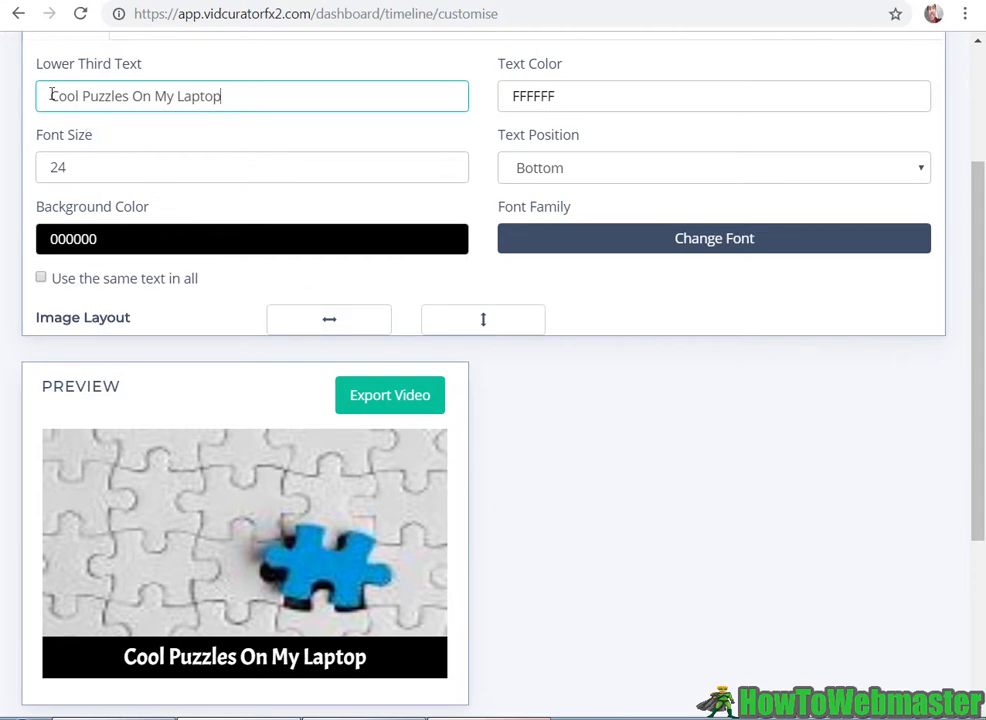
scroll("down", 3)
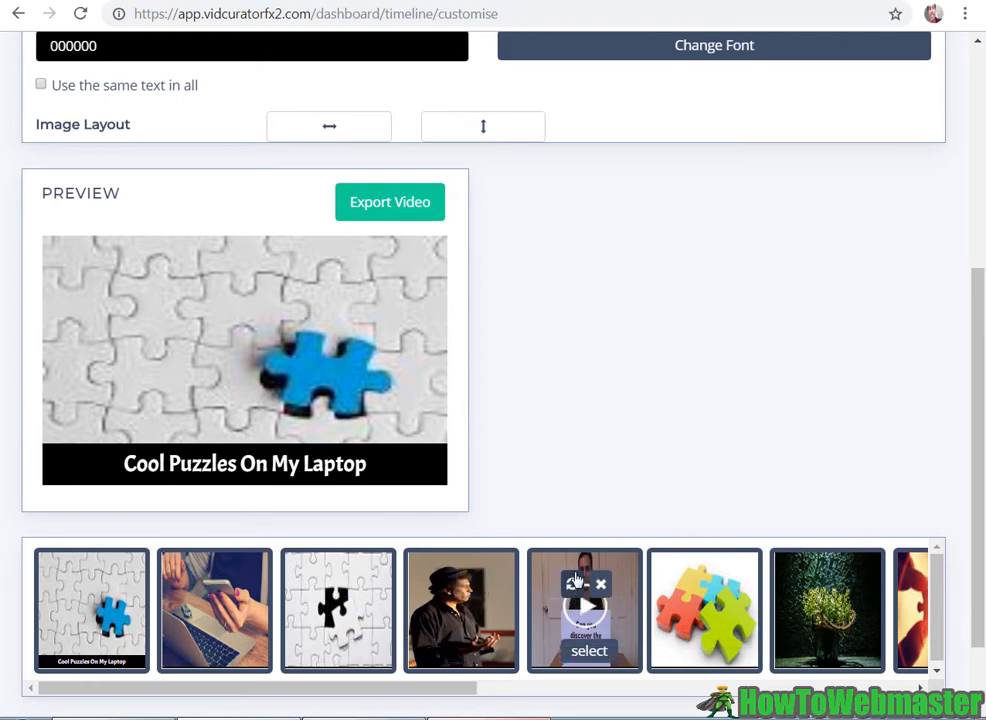
mouse_move(580, 429)
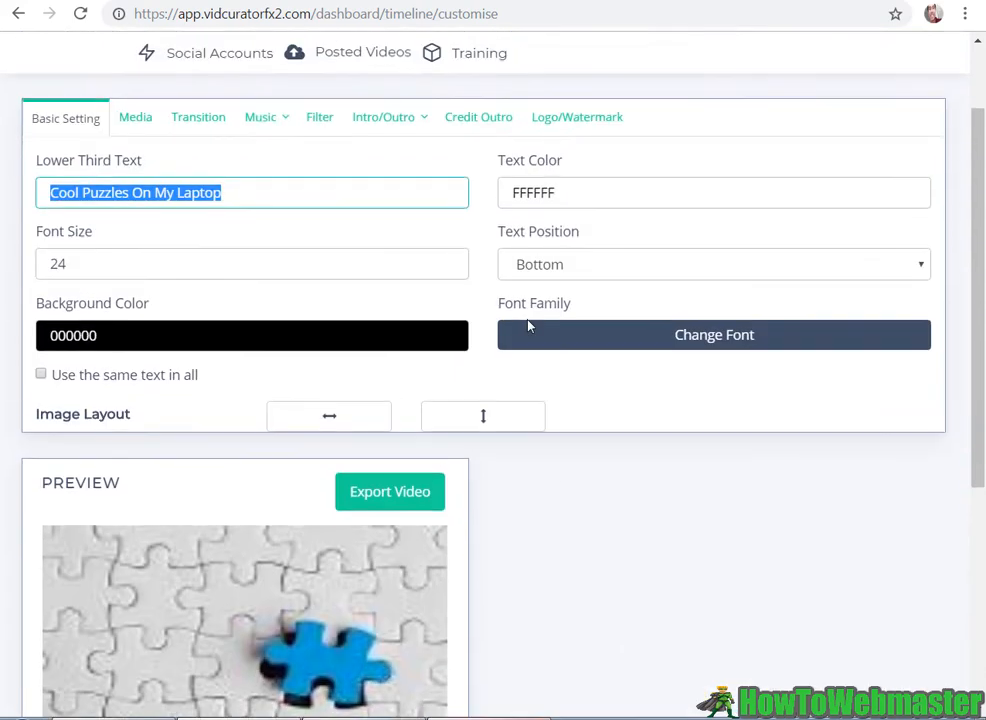
scroll("down", 3)
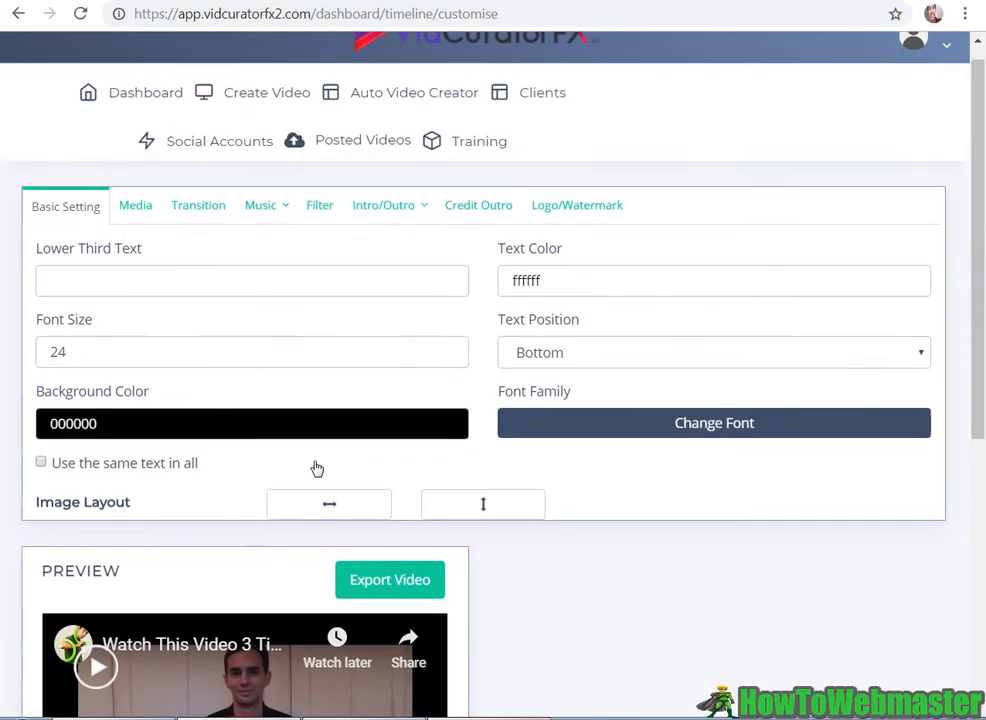
Step: Scroll through the slide thumbnails after captioning the video slide 'Watch Me Do A Puzzle'
scroll("down", 3)
type("Watch Me Do A Puzzle")
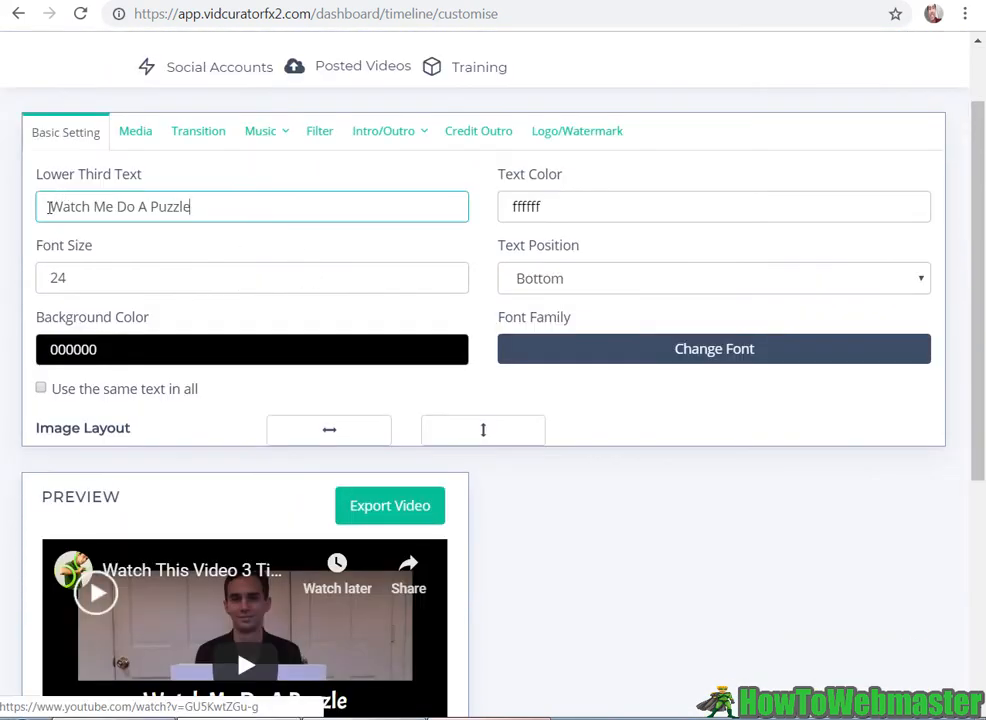
scroll("down", 3)
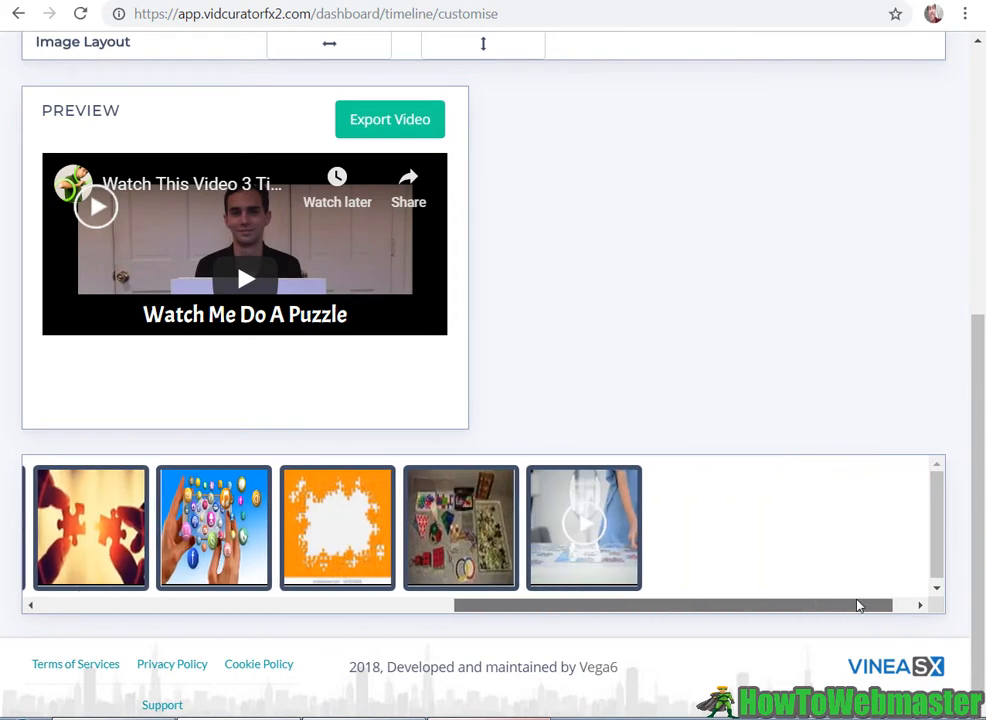
scroll("right", 3)
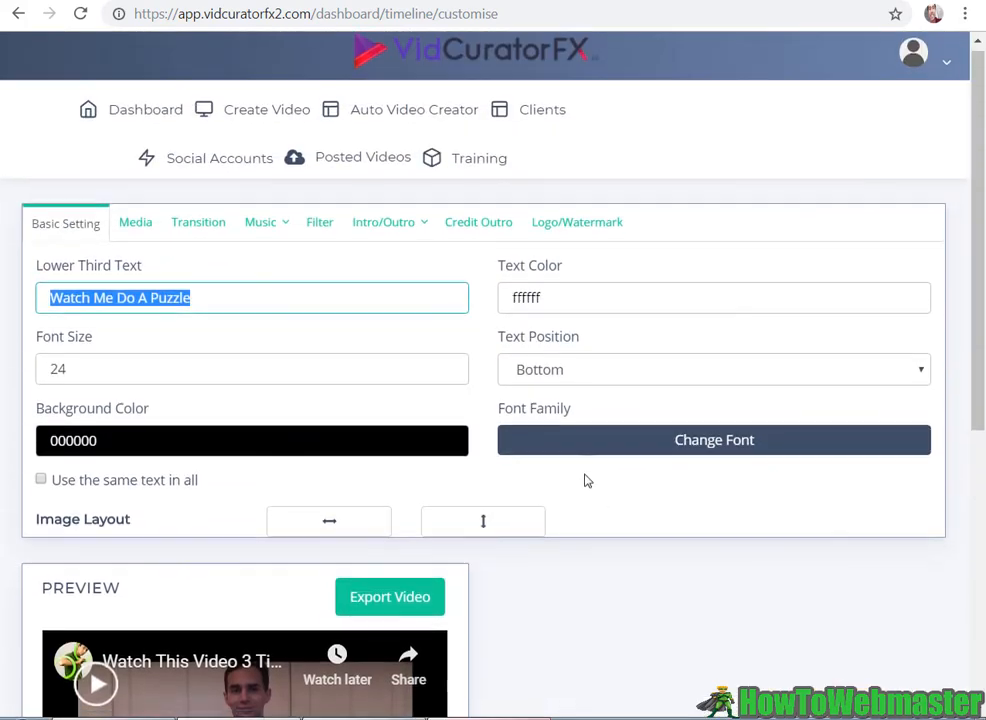
Step: Show the Media tab's file-browser and library upload options
left_click(135, 227)
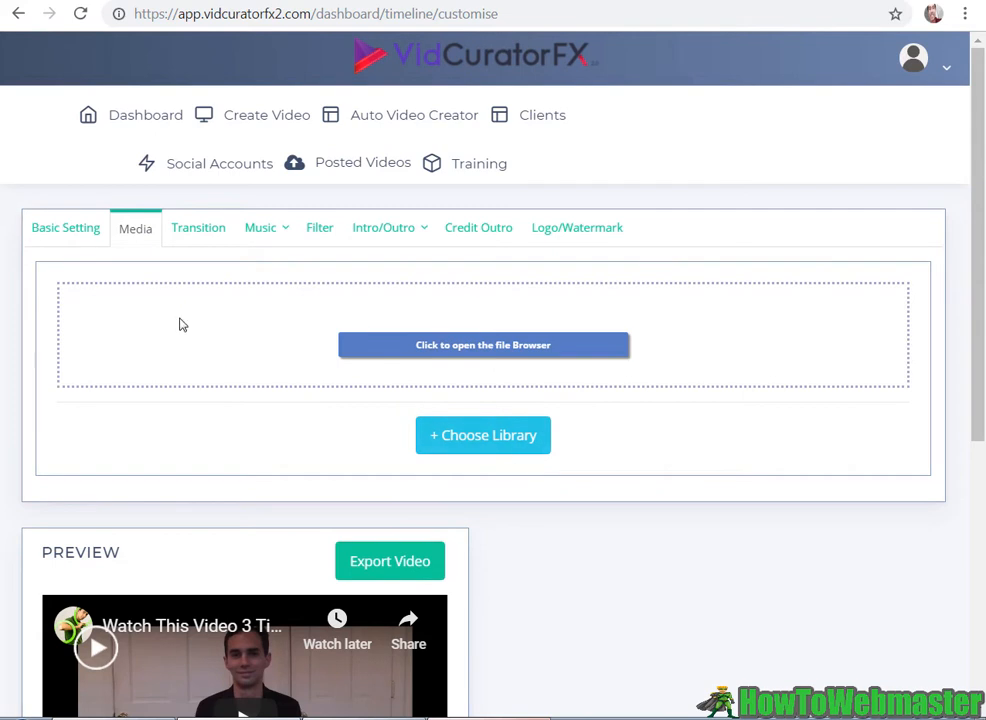
scroll("down", 3)
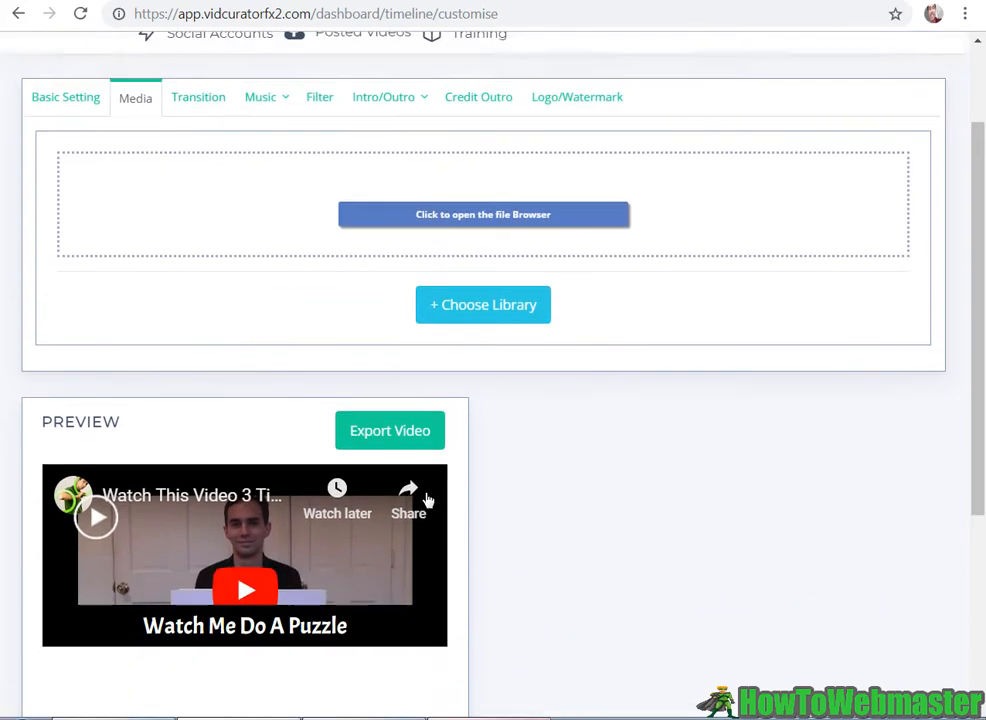
scroll("up", 3)
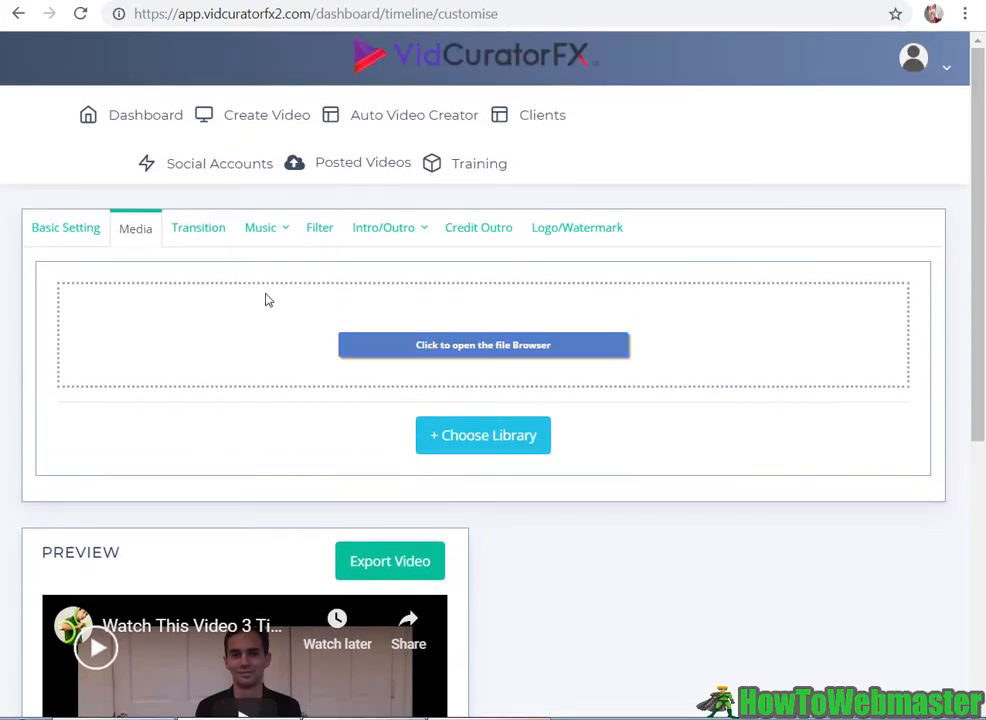
Step: Browse transition effects and select the black puzzle-piece slide for a transition
left_click(198, 227)
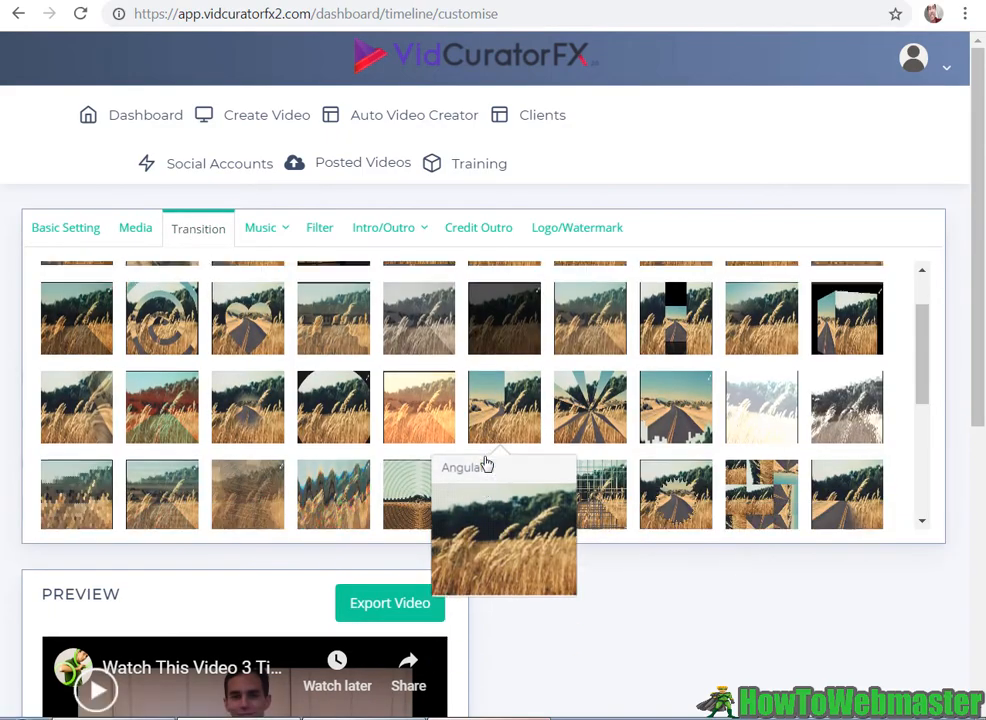
scroll("down", 3)
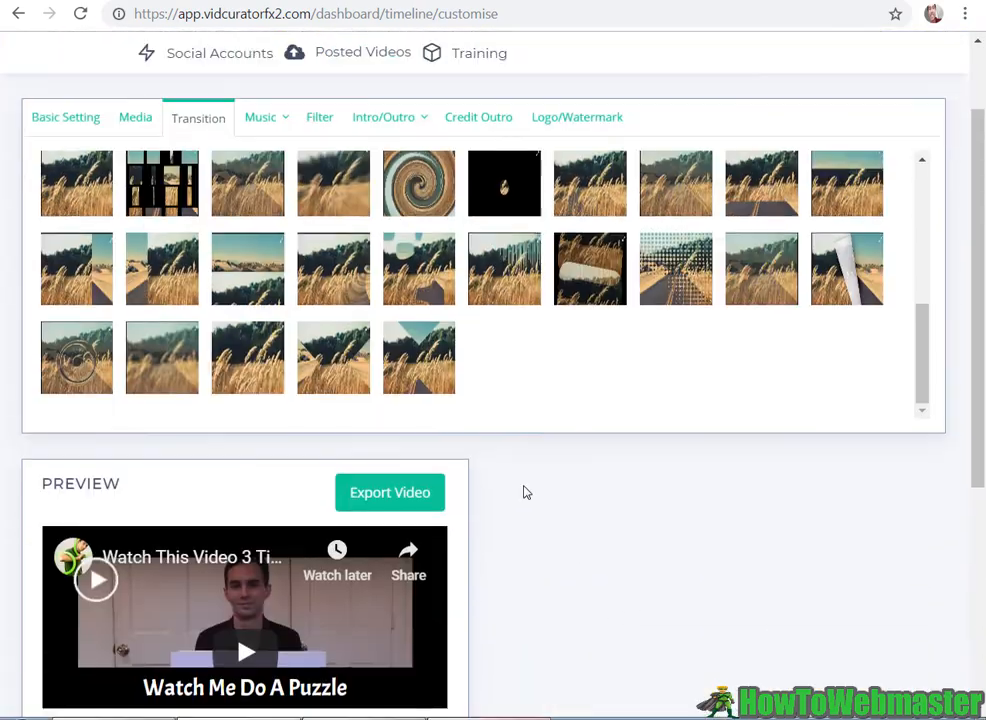
mouse_move(333, 283)
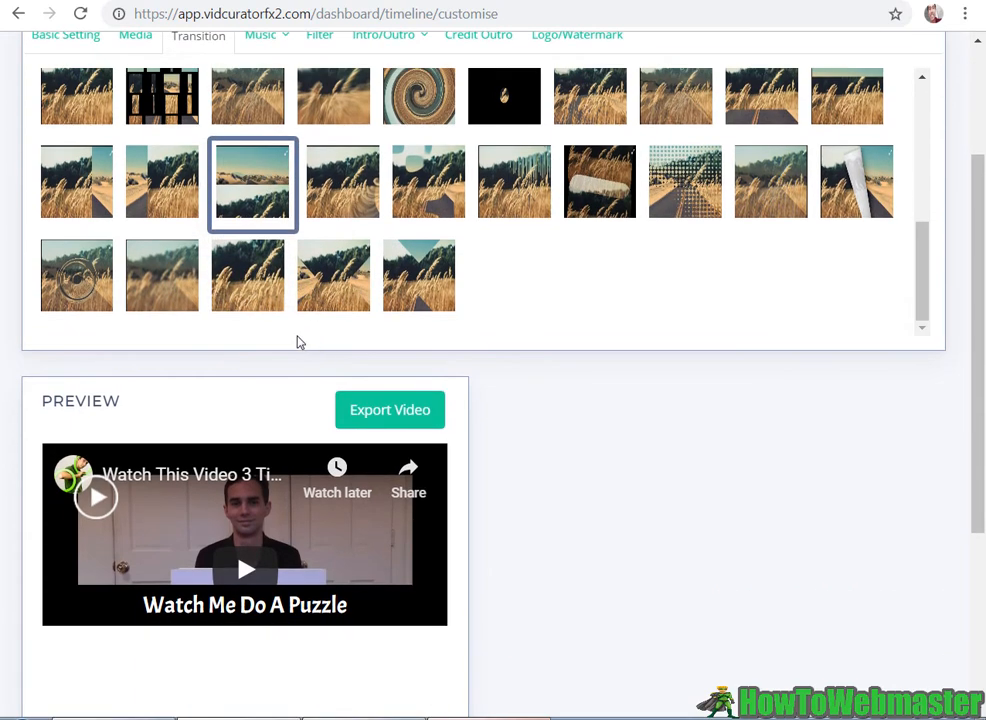
scroll("down", 3)
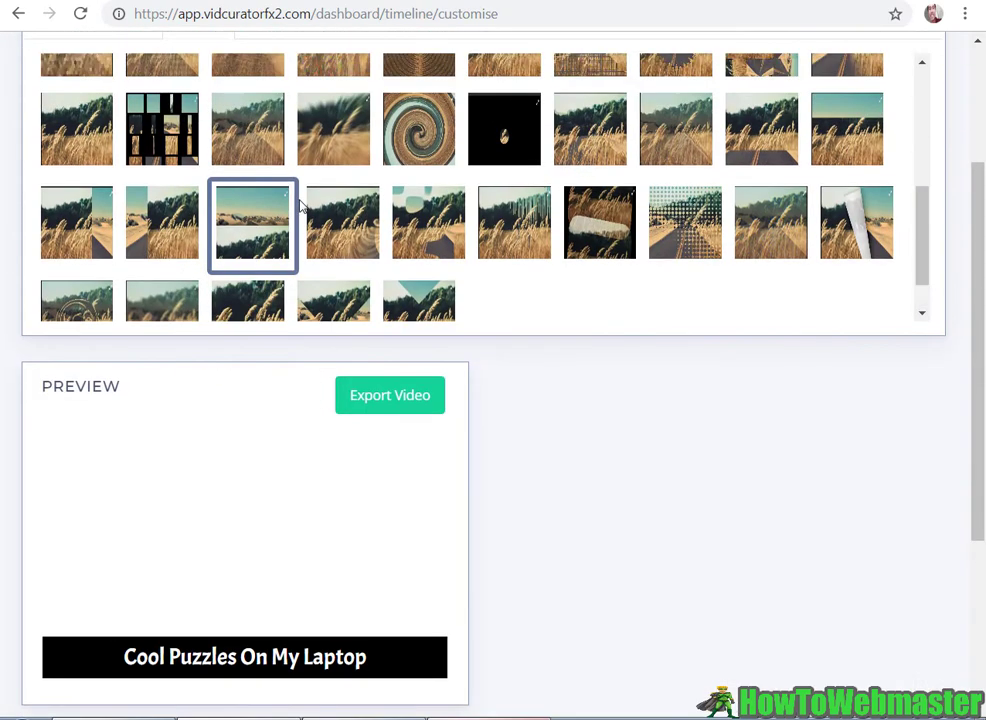
scroll("up", 3)
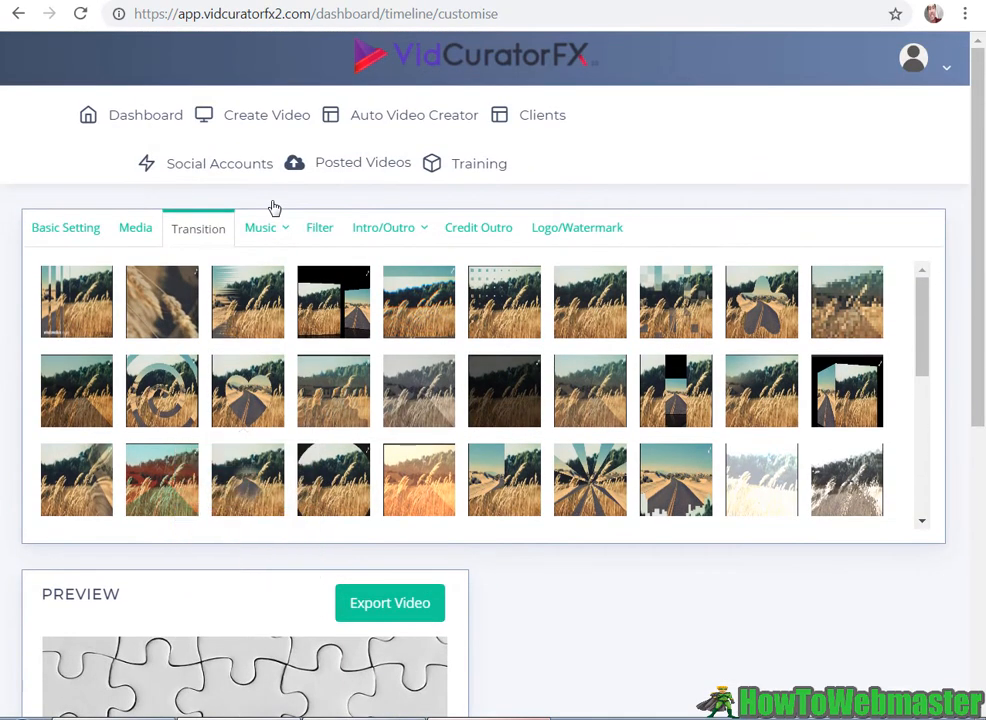
mouse_move(348, 515)
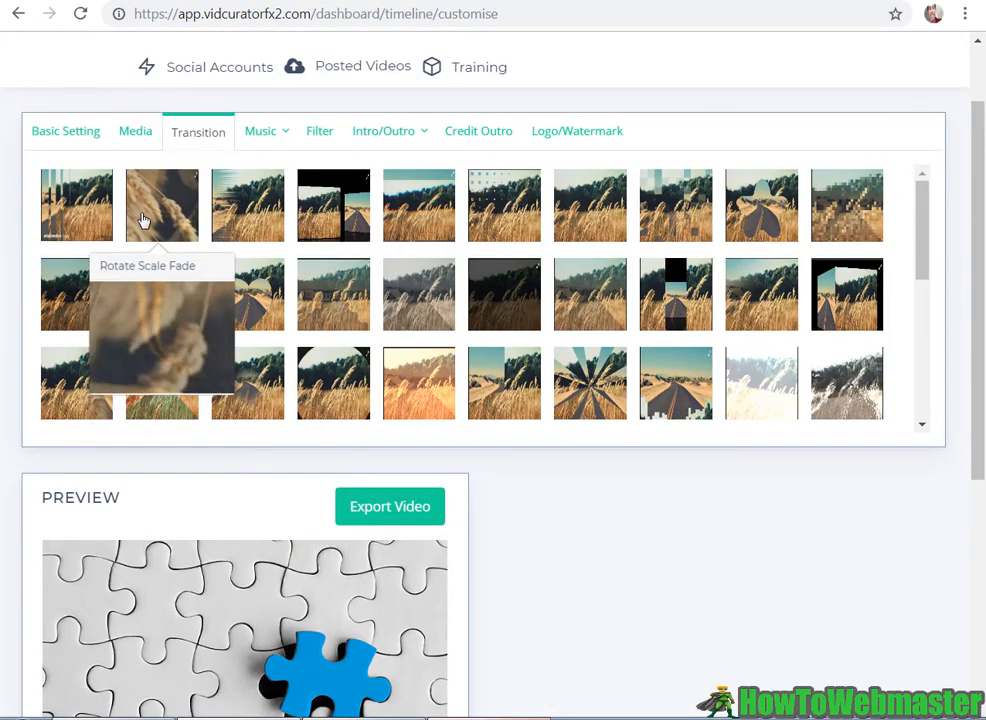
scroll("down", 3)
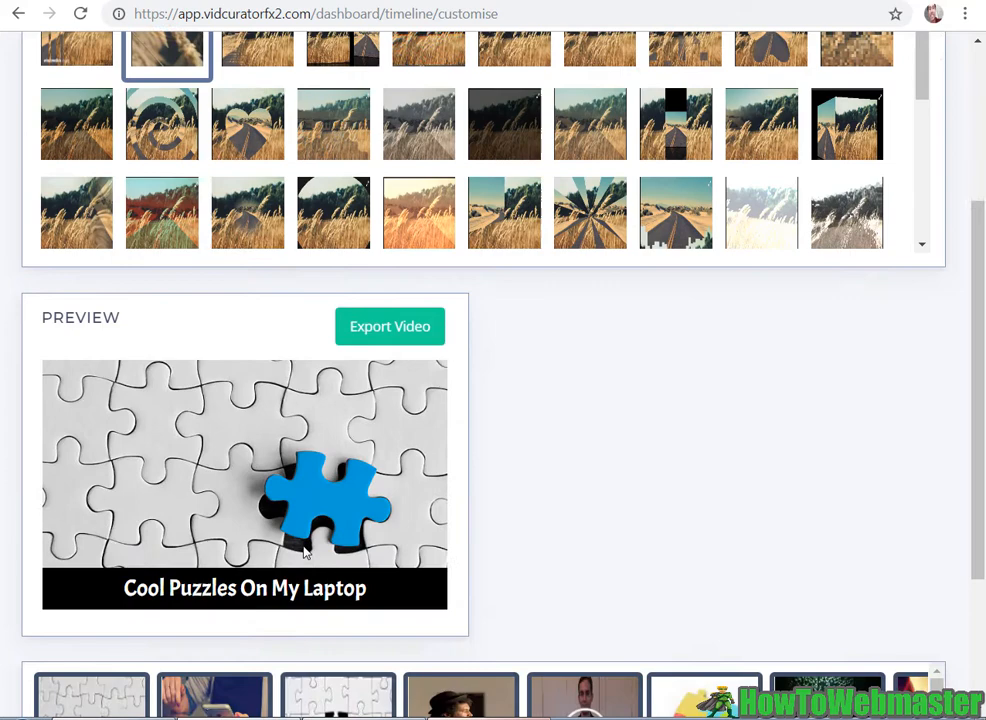
scroll("down", 3)
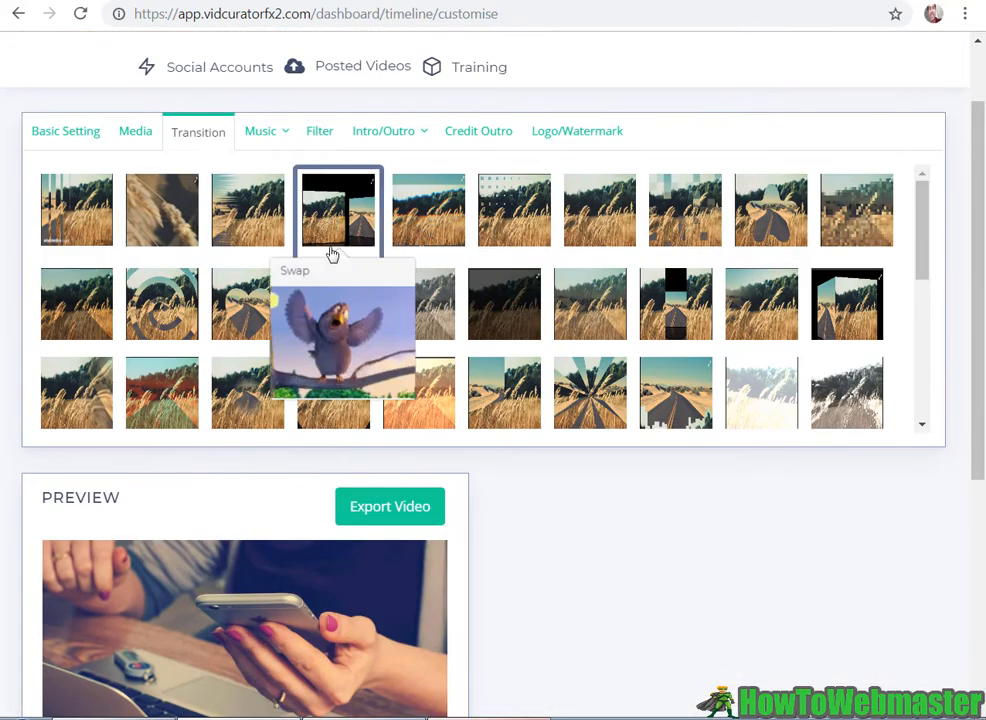
scroll("down", 3)
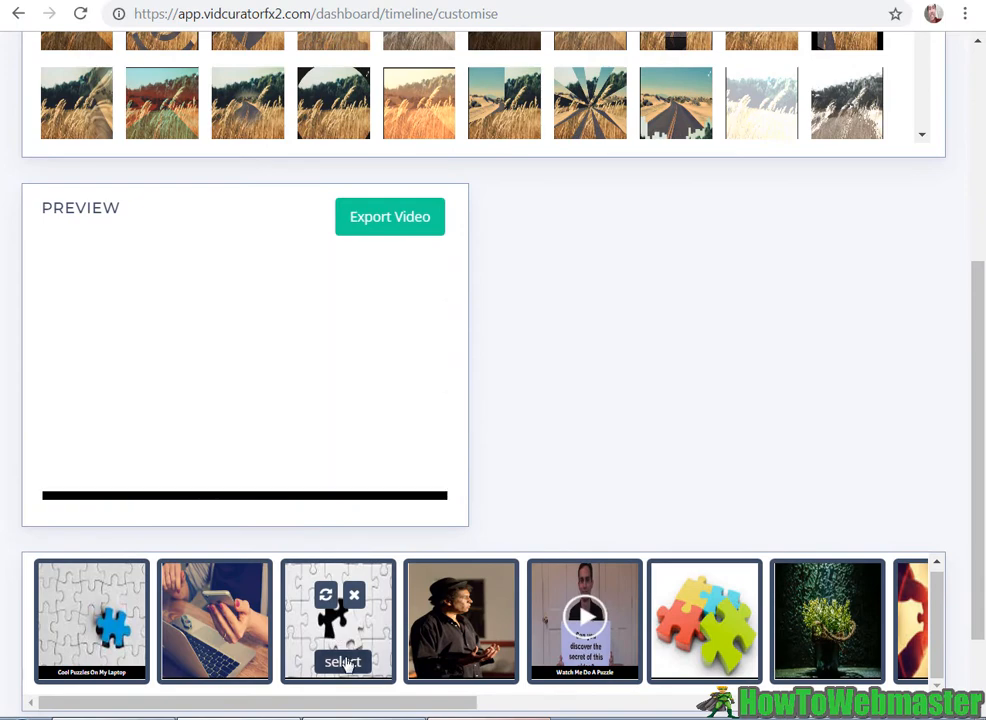
left_click(343, 662)
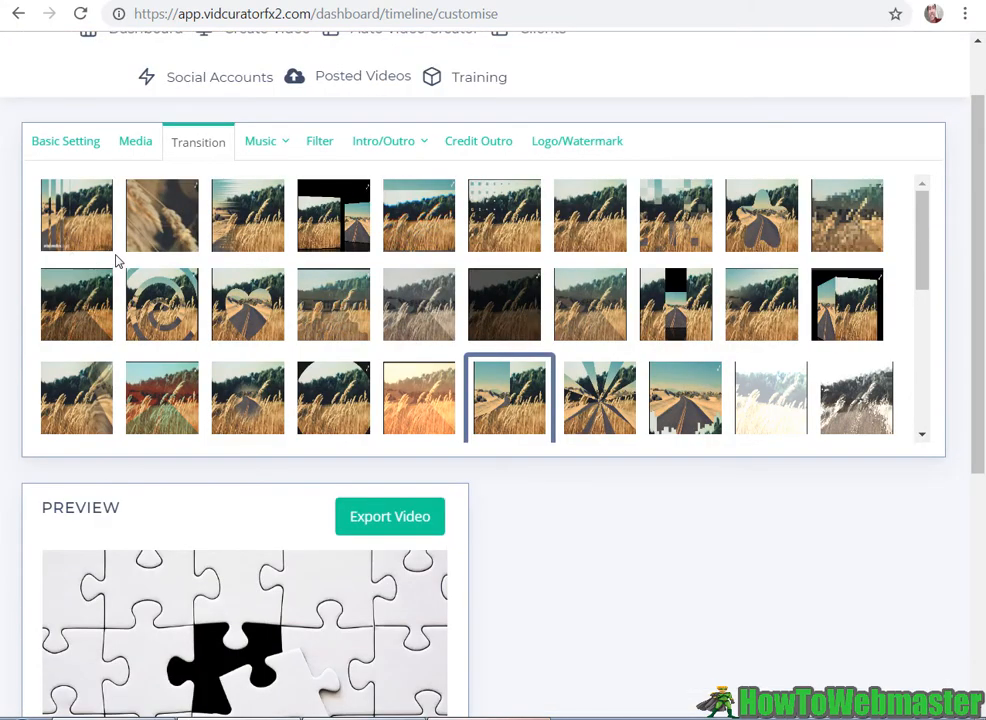
mouse_move(78, 232)
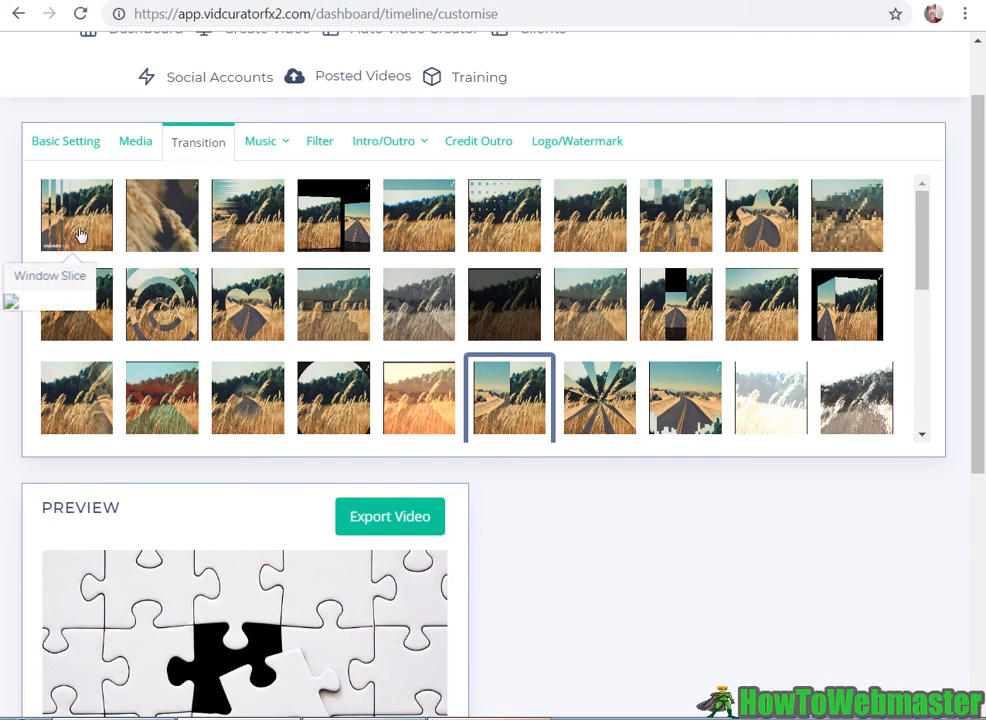
mouse_move(270, 232)
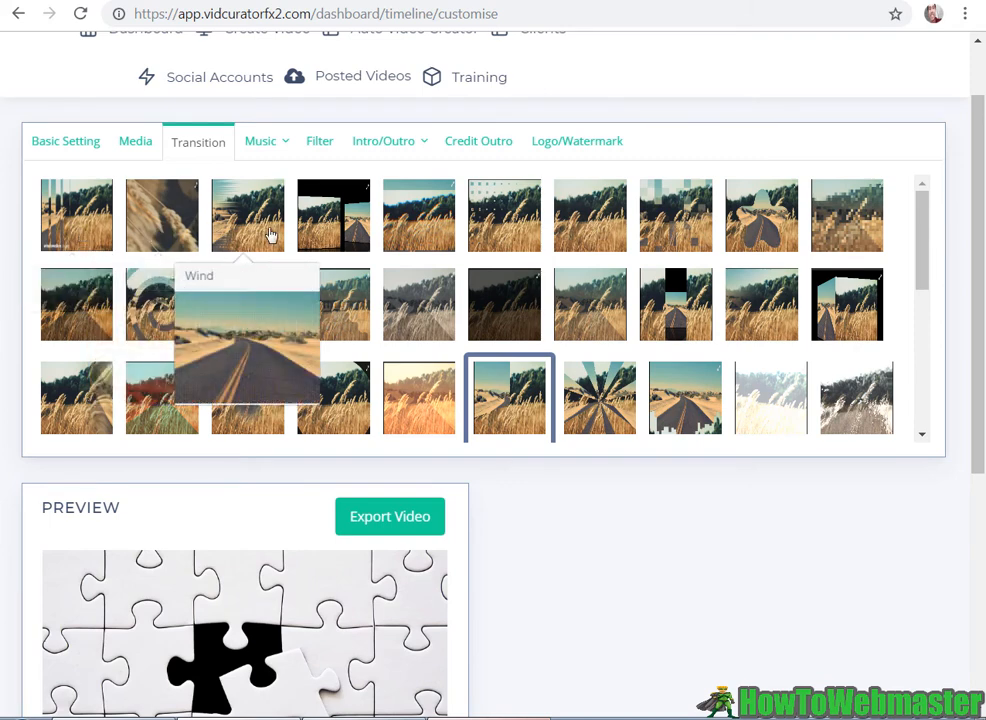
mouse_move(333, 215)
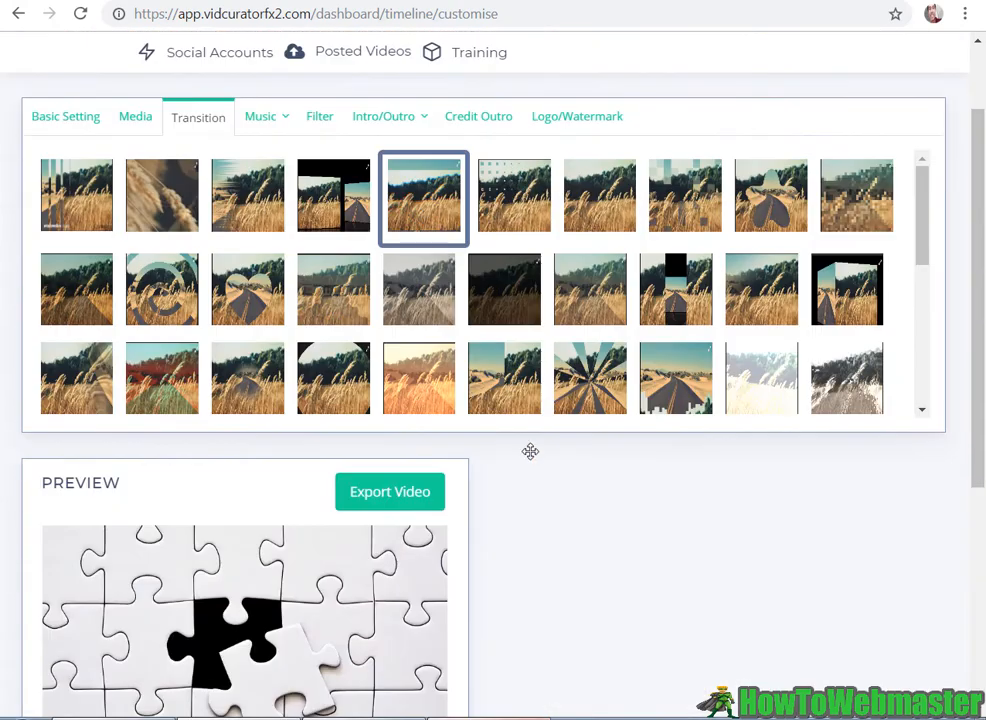
scroll("down", 3)
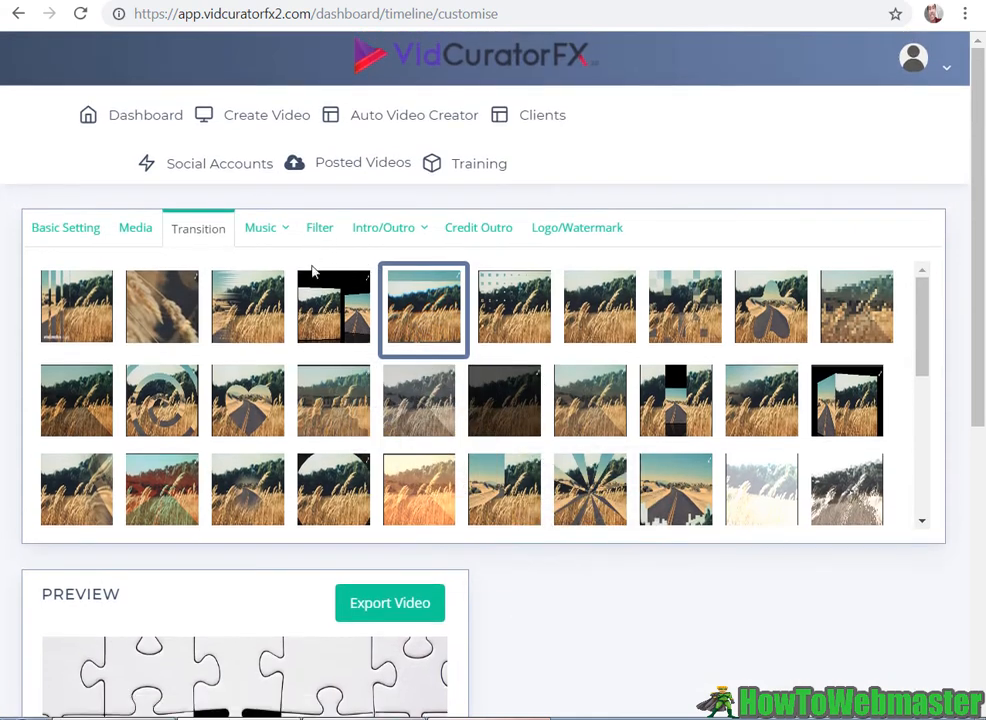
Step: Open Music Files, load more tracks, and select the Reggae track as background music
left_click(262, 227)
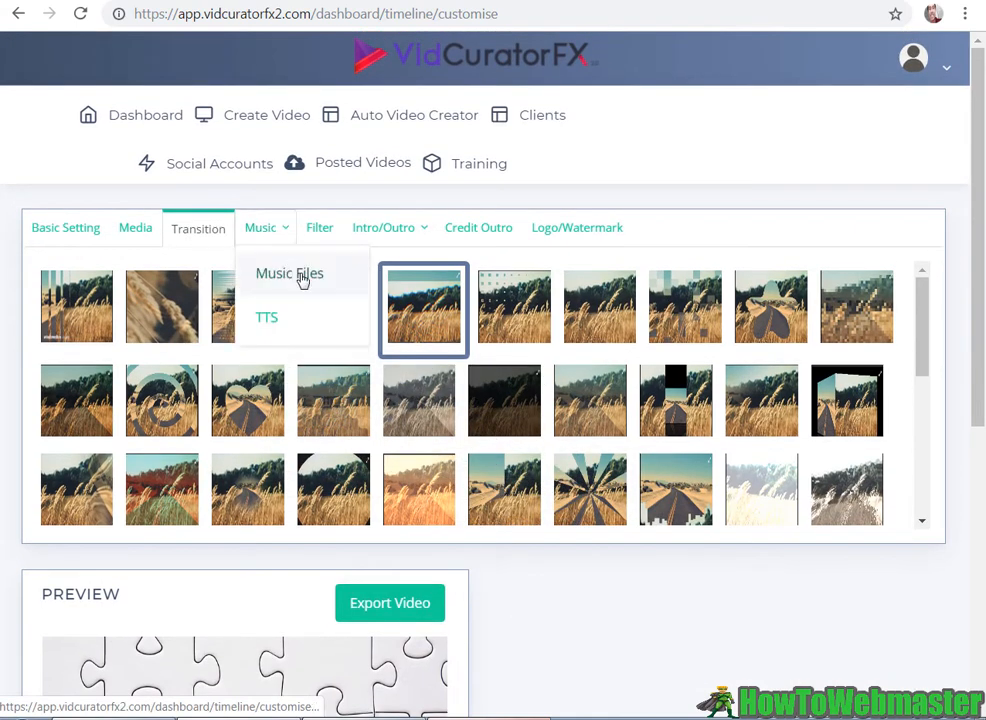
mouse_move(655, 609)
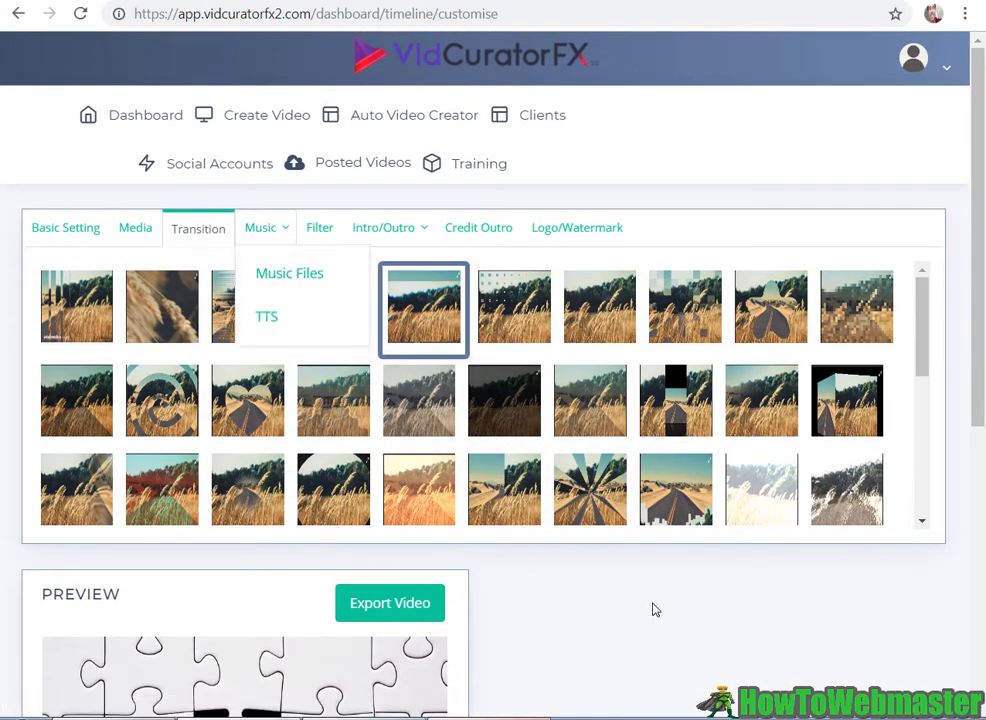
mouse_move(295, 281)
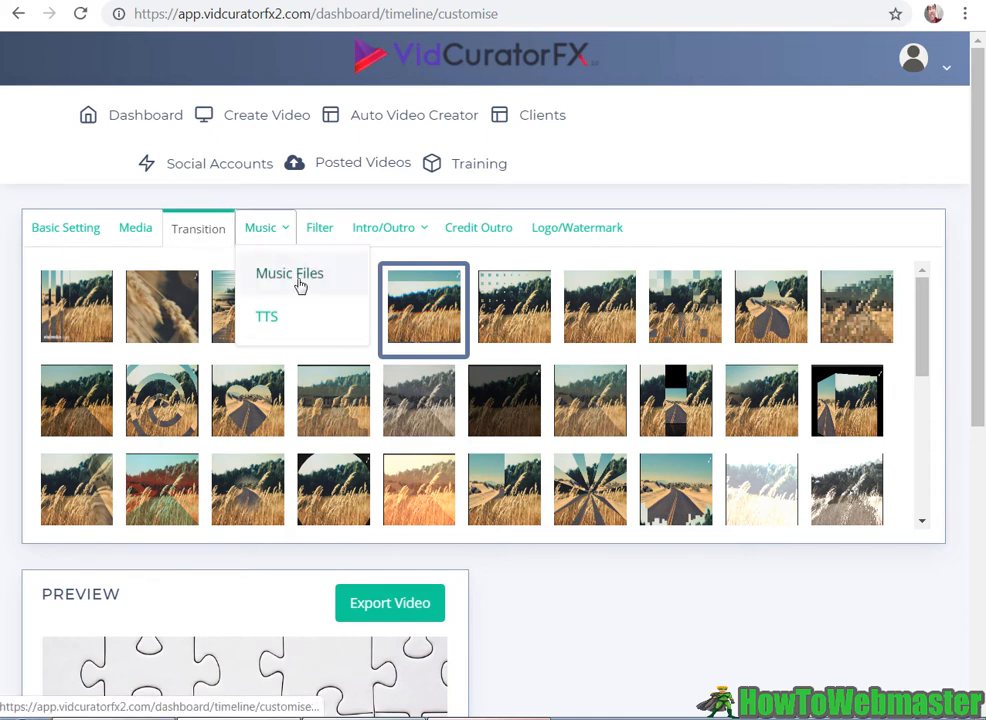
mouse_move(268, 348)
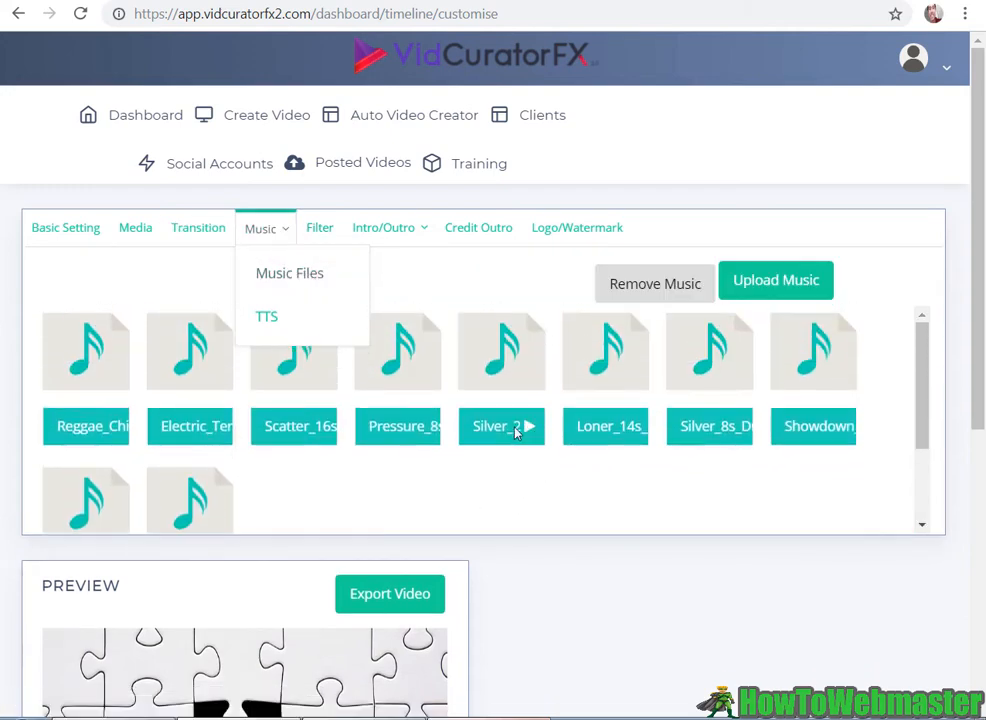
scroll("down", 3)
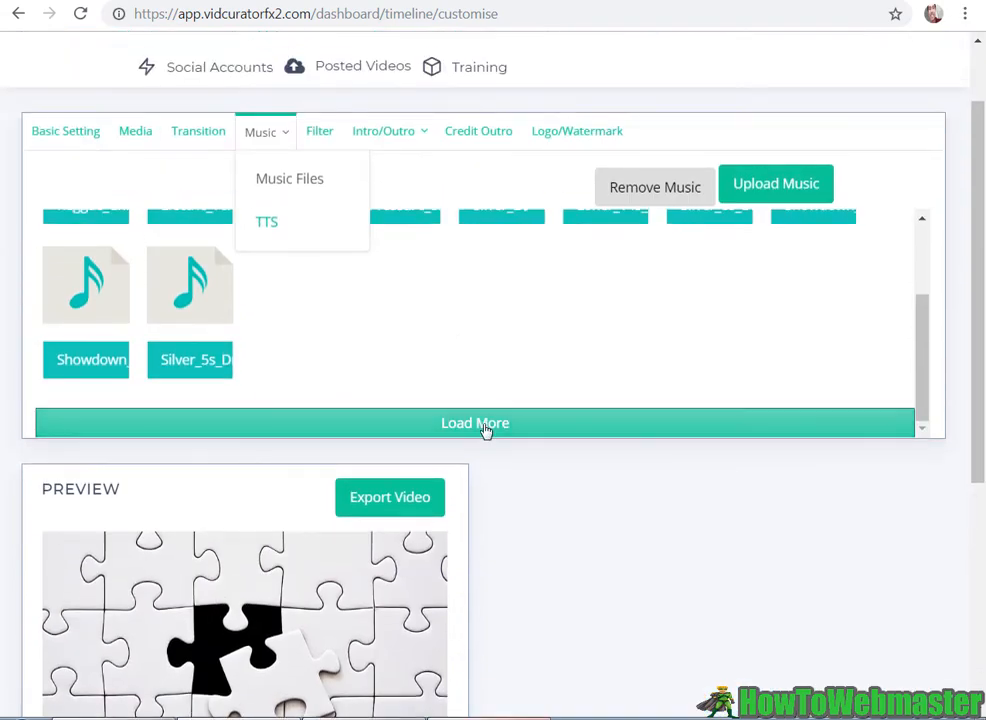
scroll("down", 3)
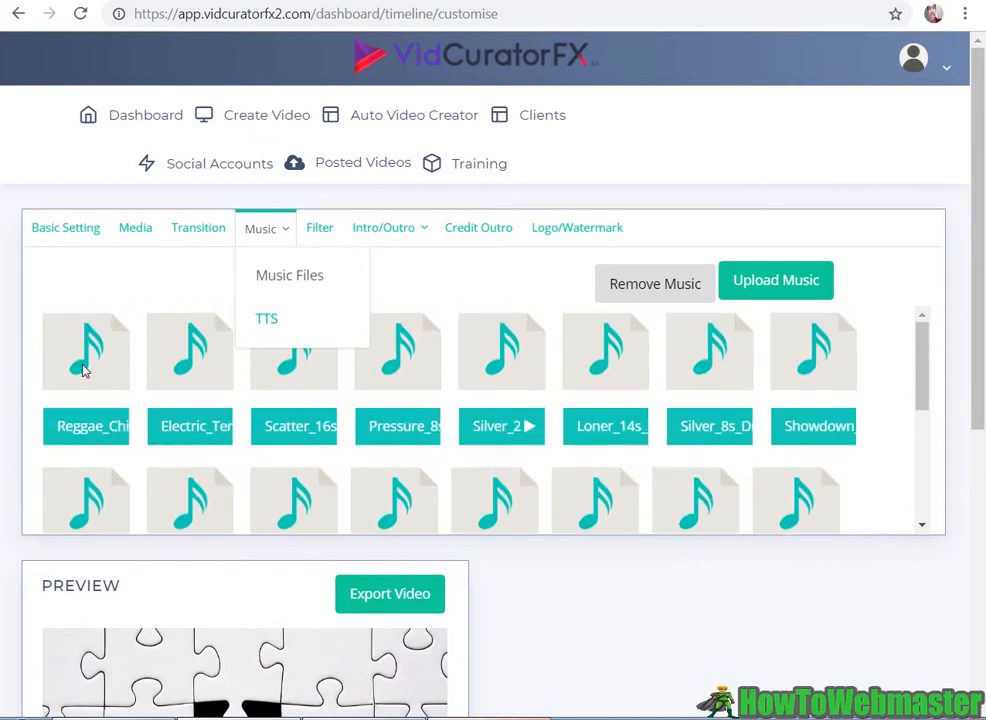
left_click(85, 350)
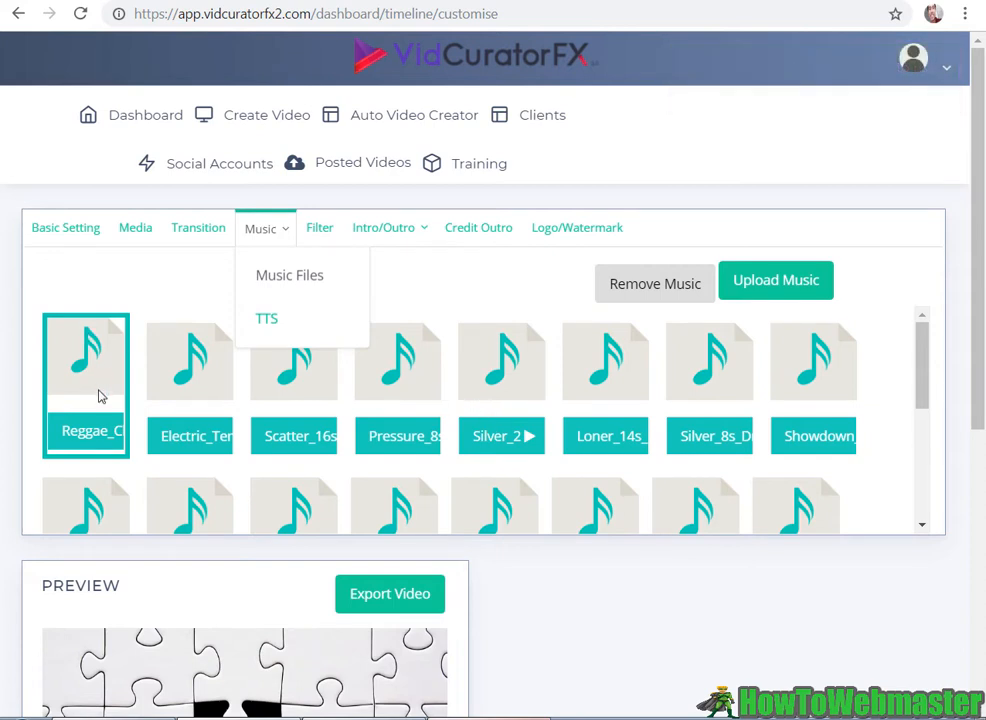
left_click(85, 360)
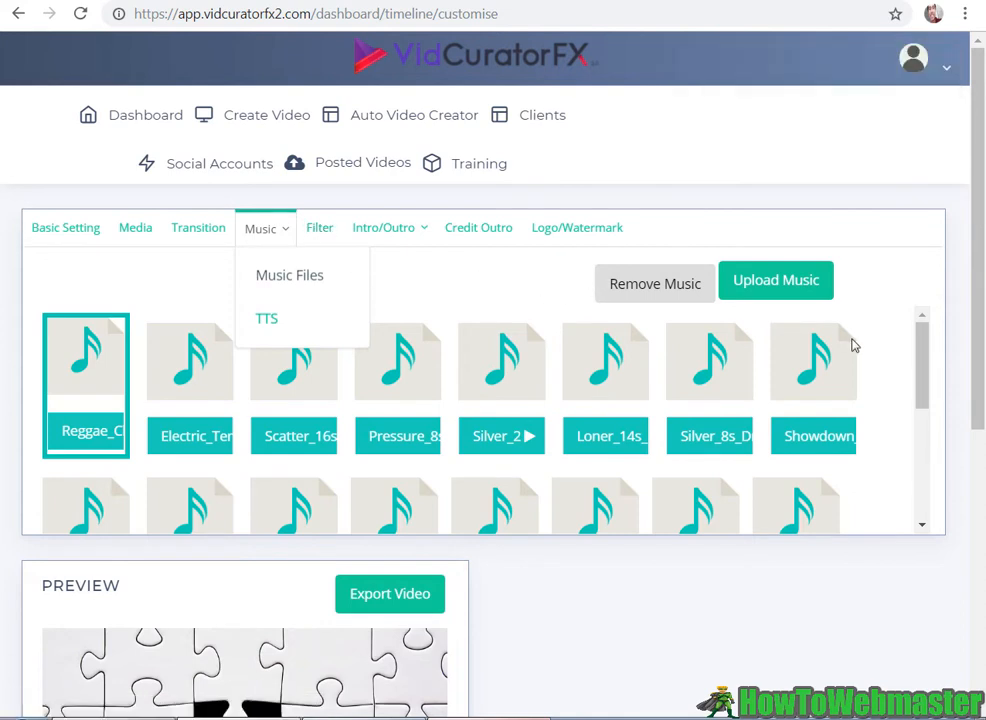
mouse_move(319, 236)
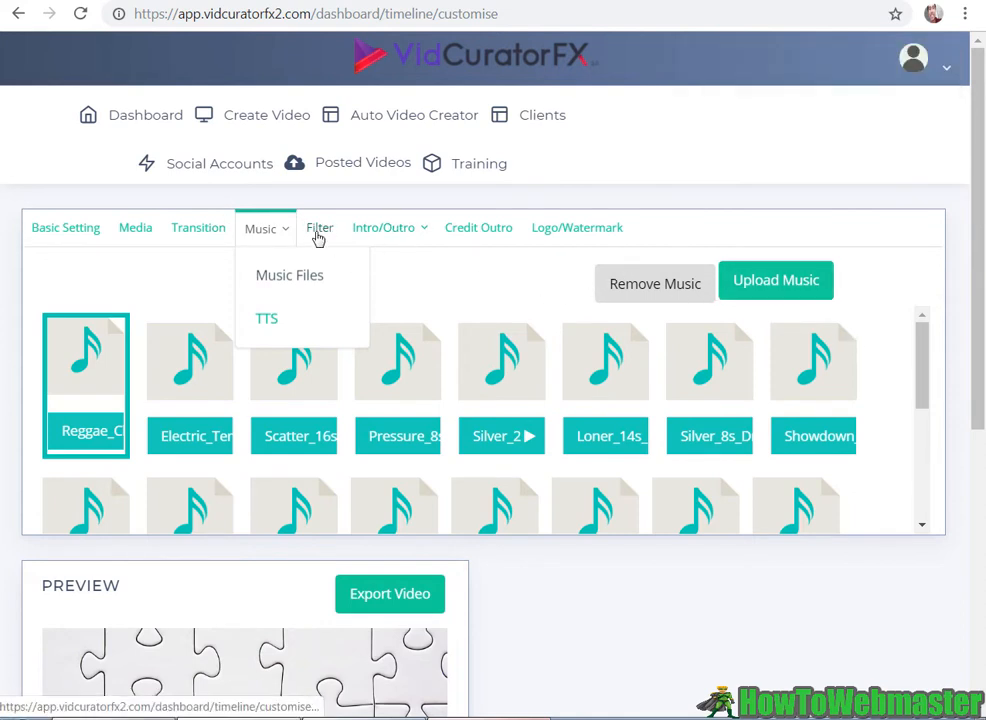
Step: Step through the colour filter, Intro/Outro and credit outro tabs, ending on Logo/Watermark
left_click(319, 227)
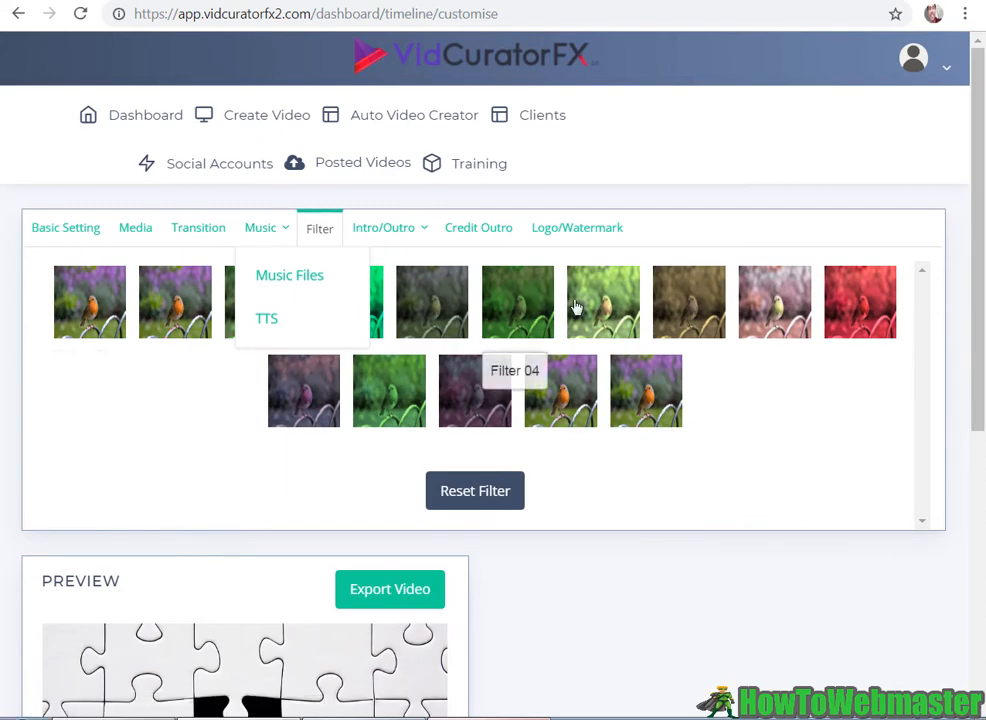
scroll("down", 3)
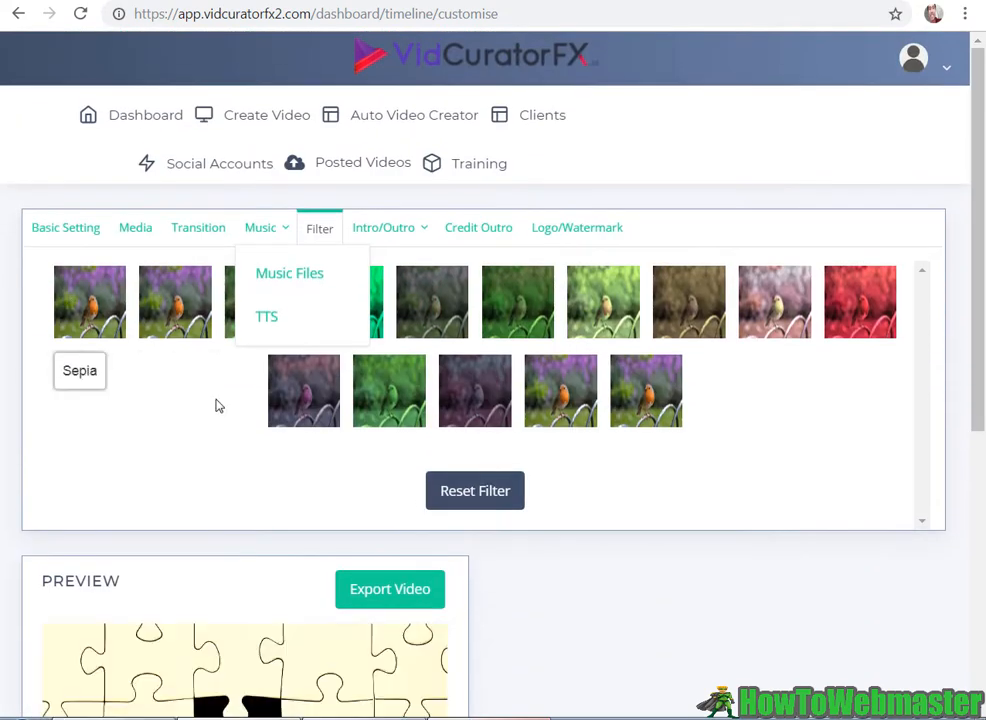
left_click(389, 227)
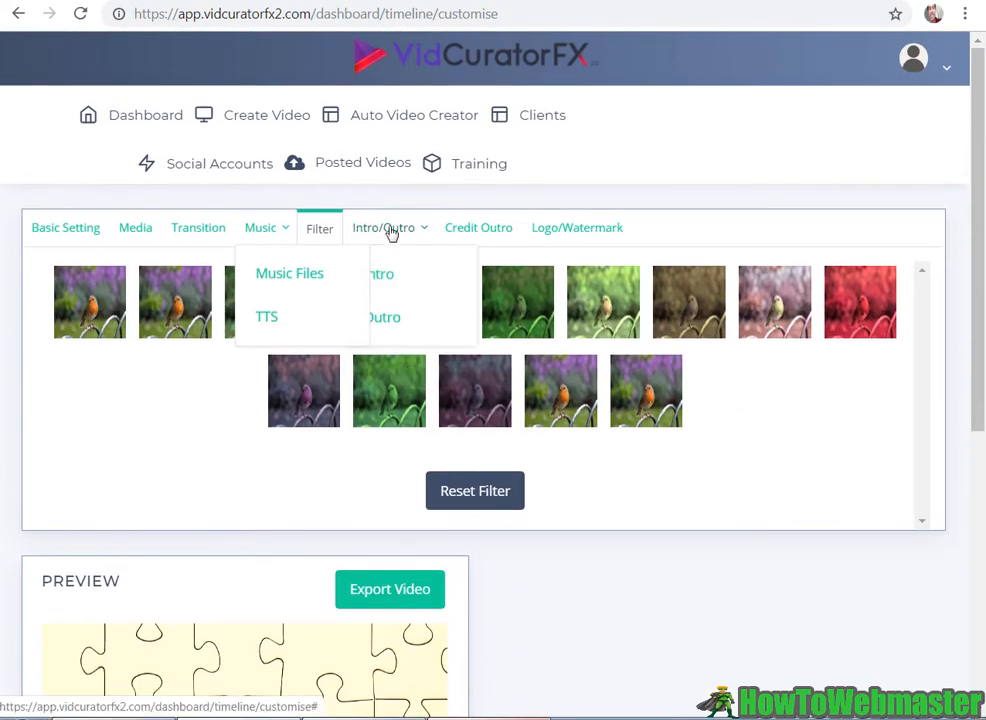
mouse_move(479, 263)
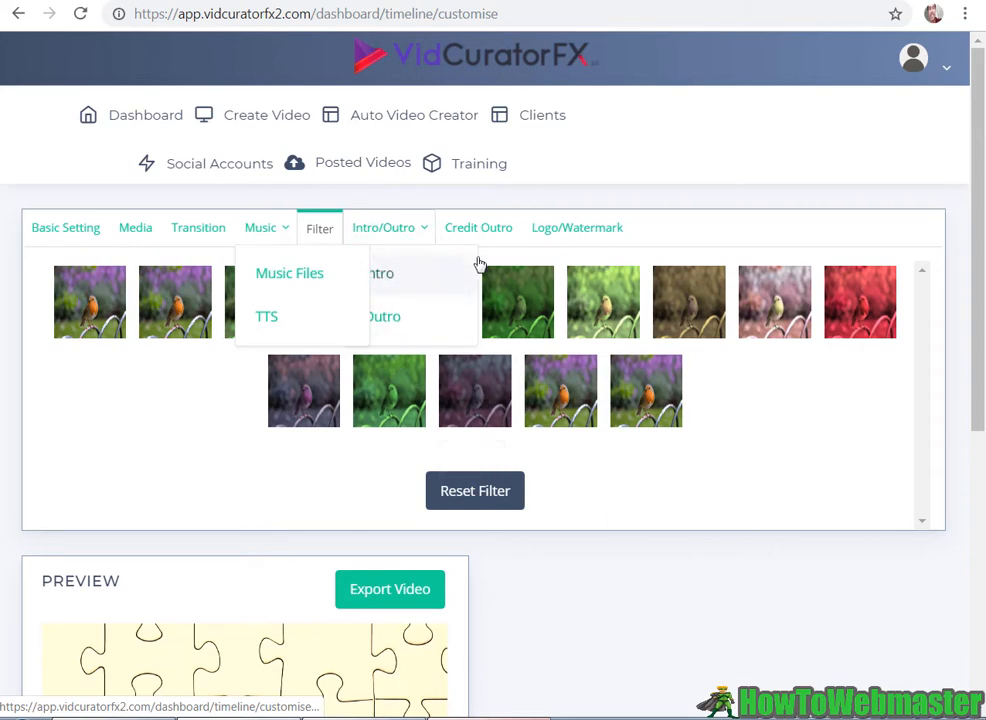
left_click(478, 227)
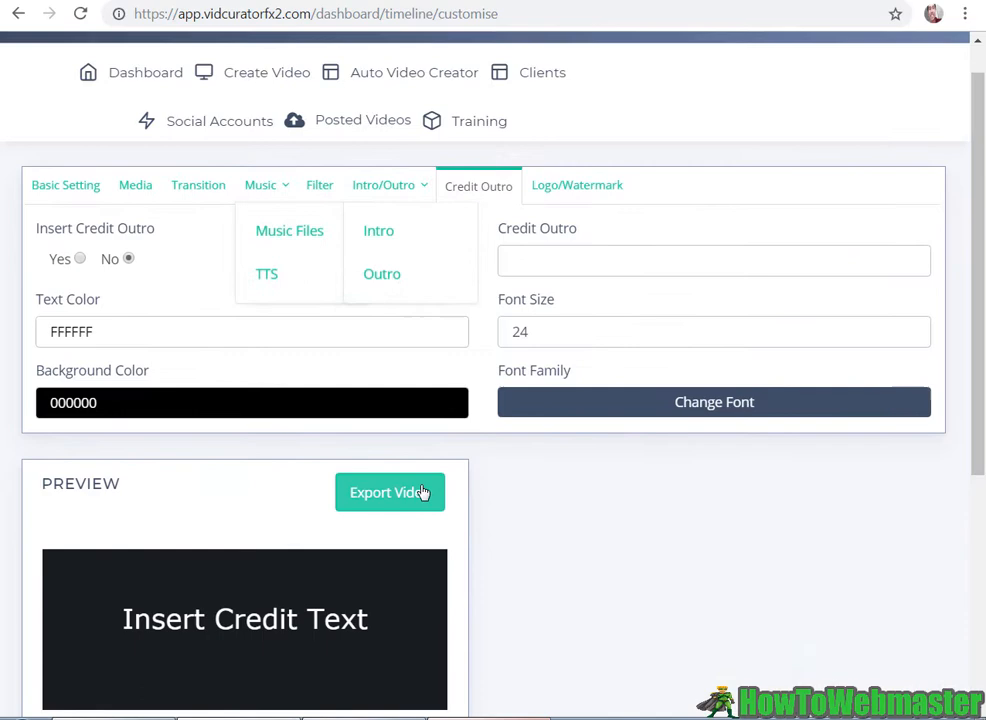
mouse_move(501, 470)
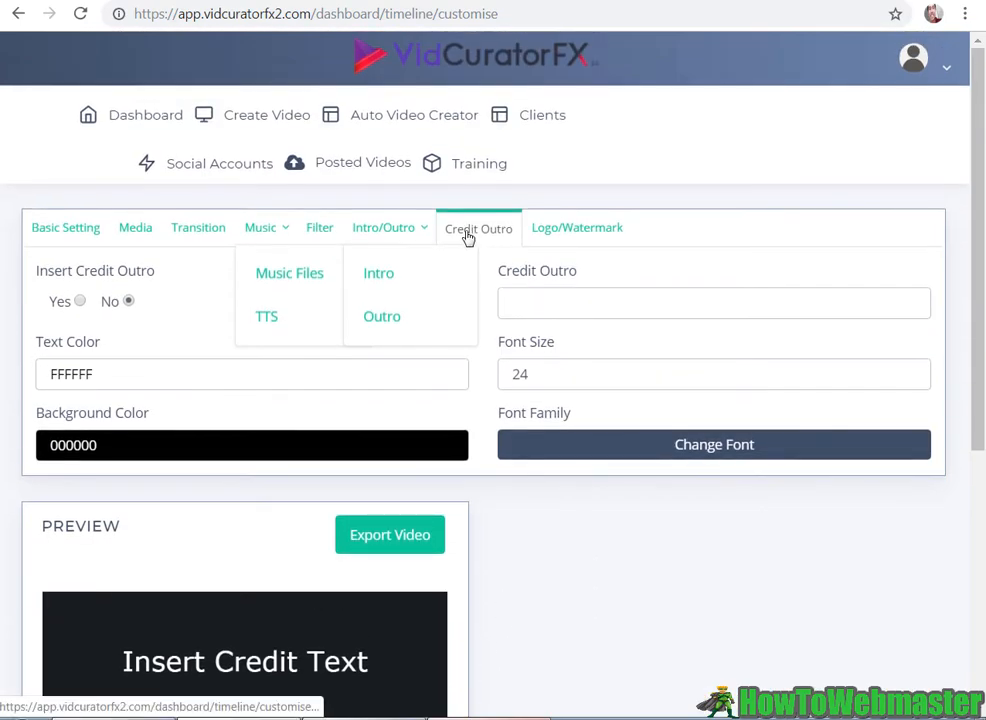
left_click(576, 227)
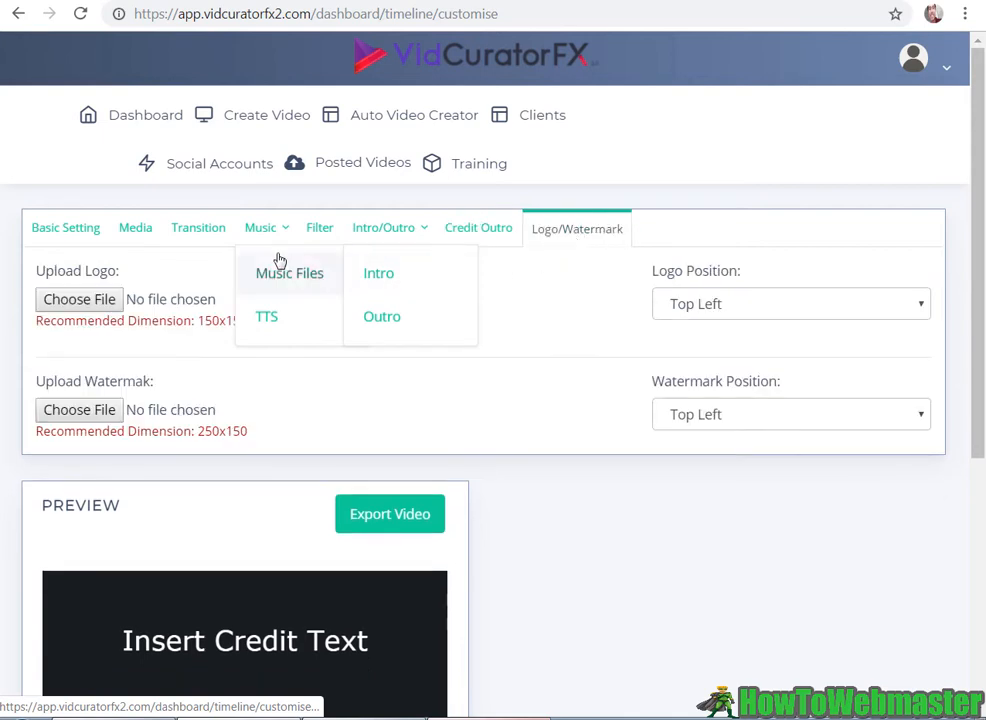
scroll("down", 3)
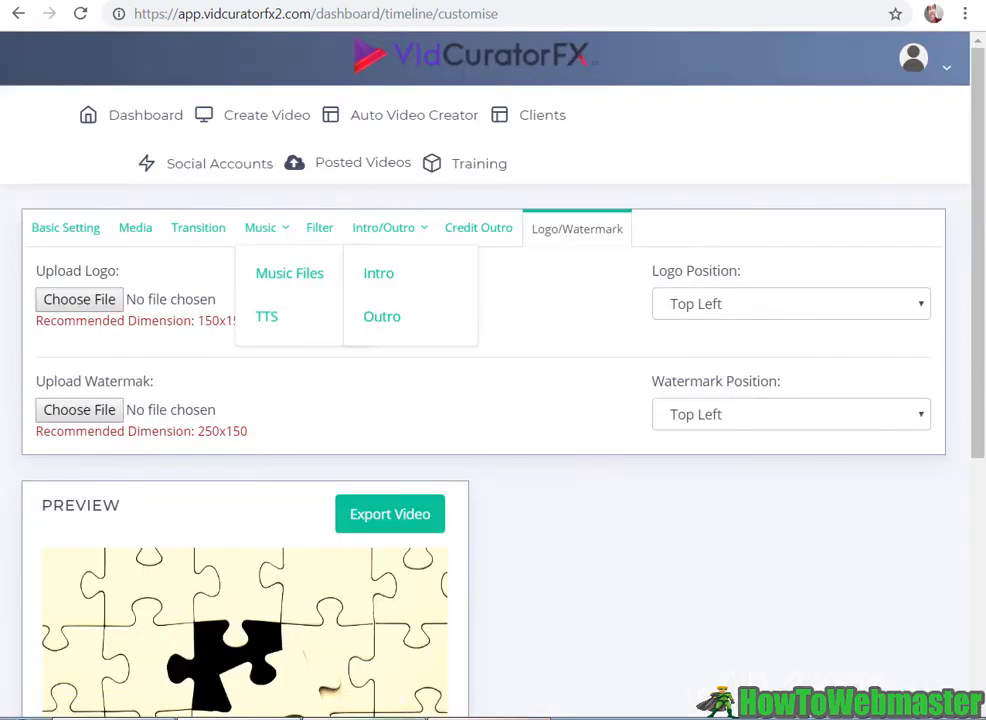
mouse_move(493, 570)
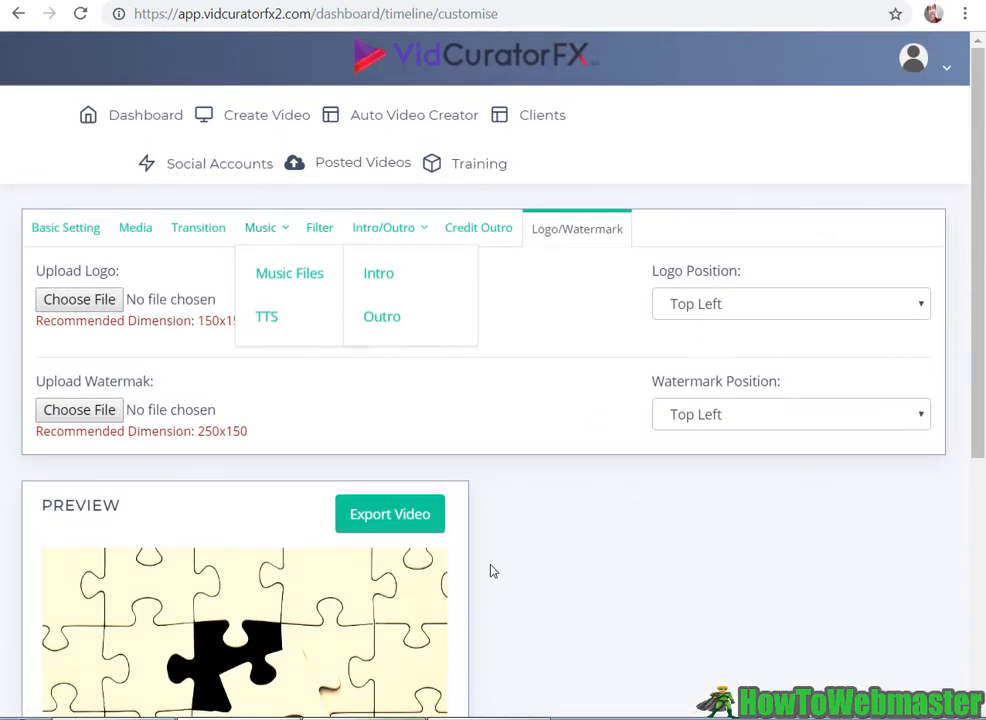
Step: Export 'Test 1' at 1280x960 (4:3) HD with 5 seconds per slide and create it
left_click(389, 514)
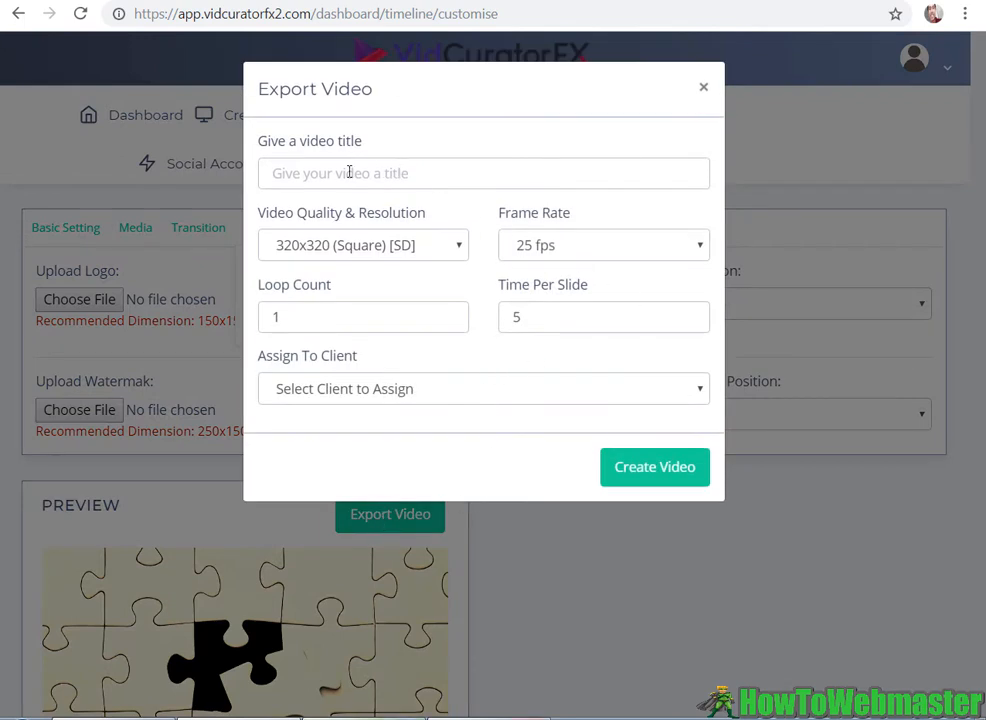
left_click(363, 245)
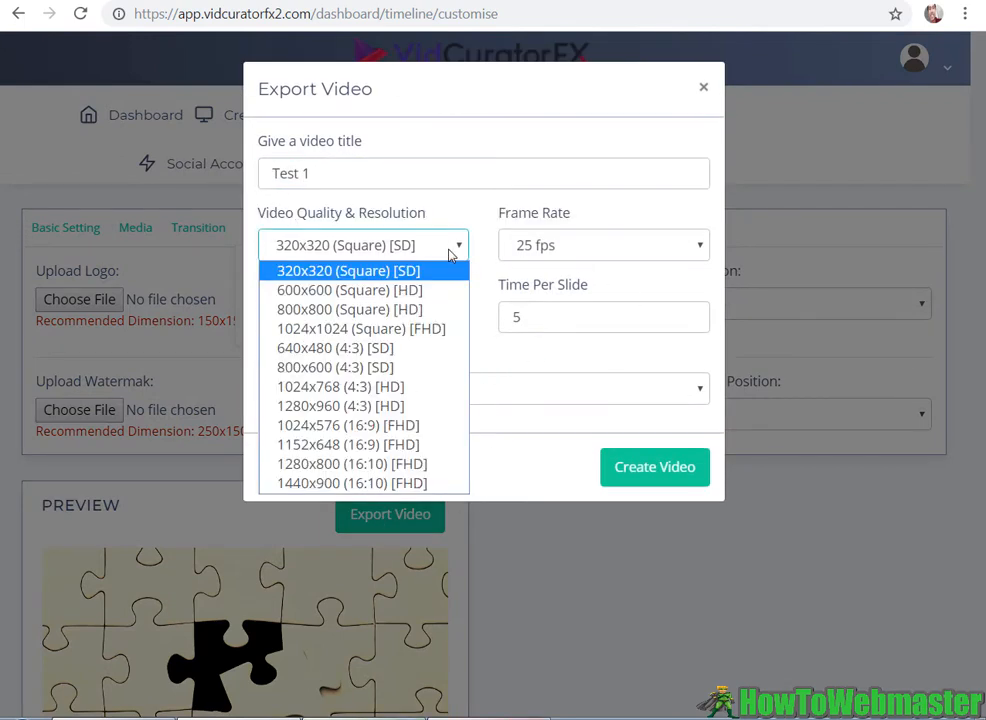
mouse_move(350, 289)
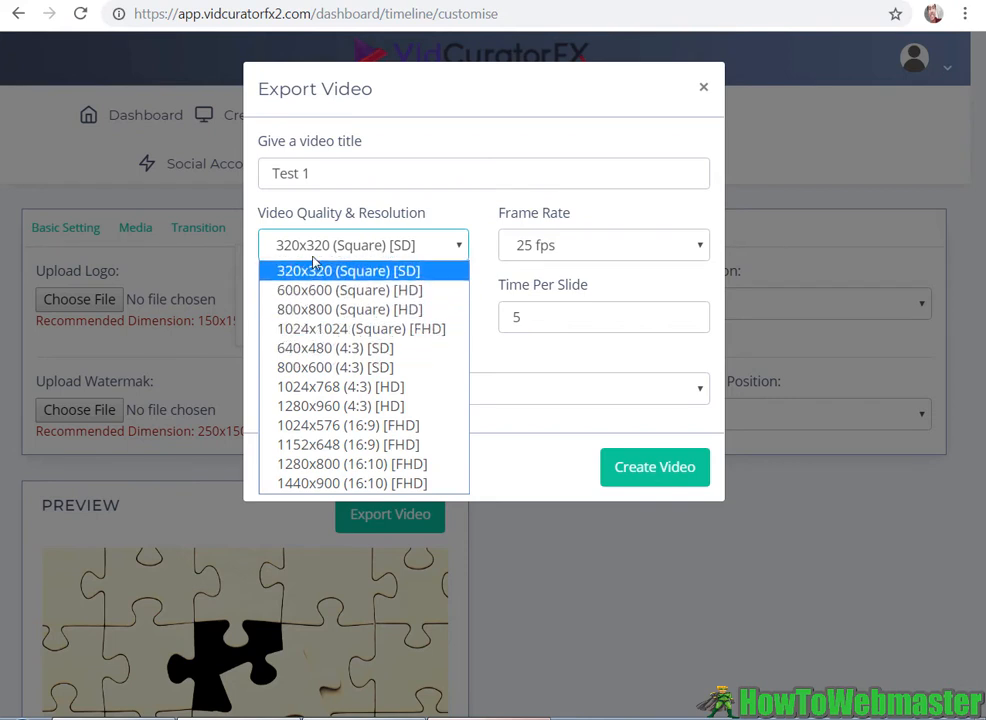
mouse_move(349, 309)
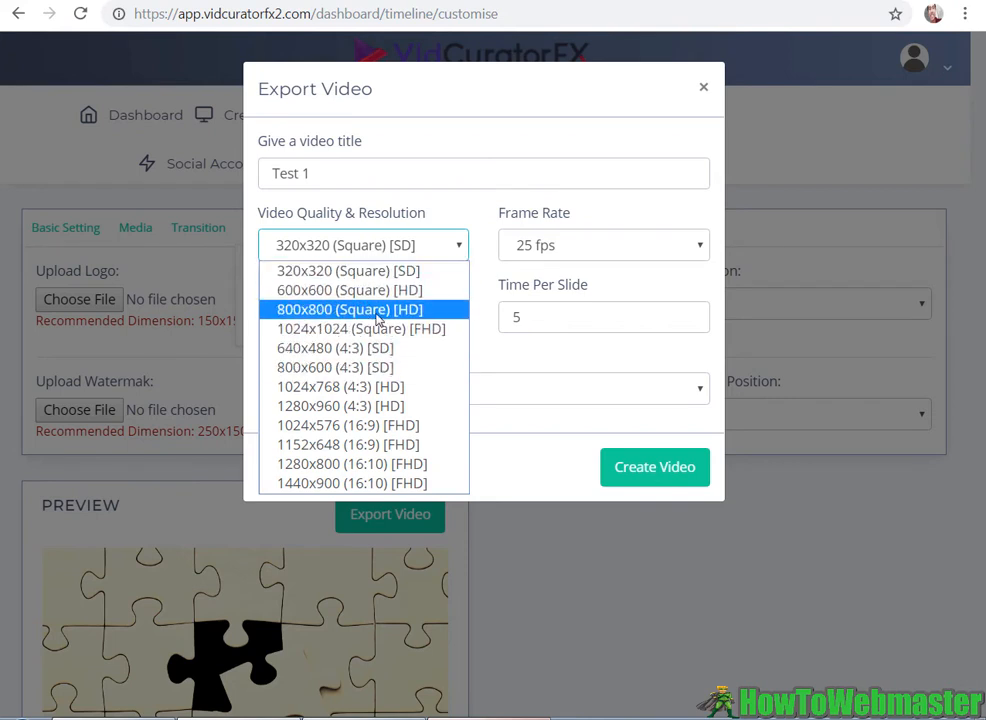
mouse_move(375, 424)
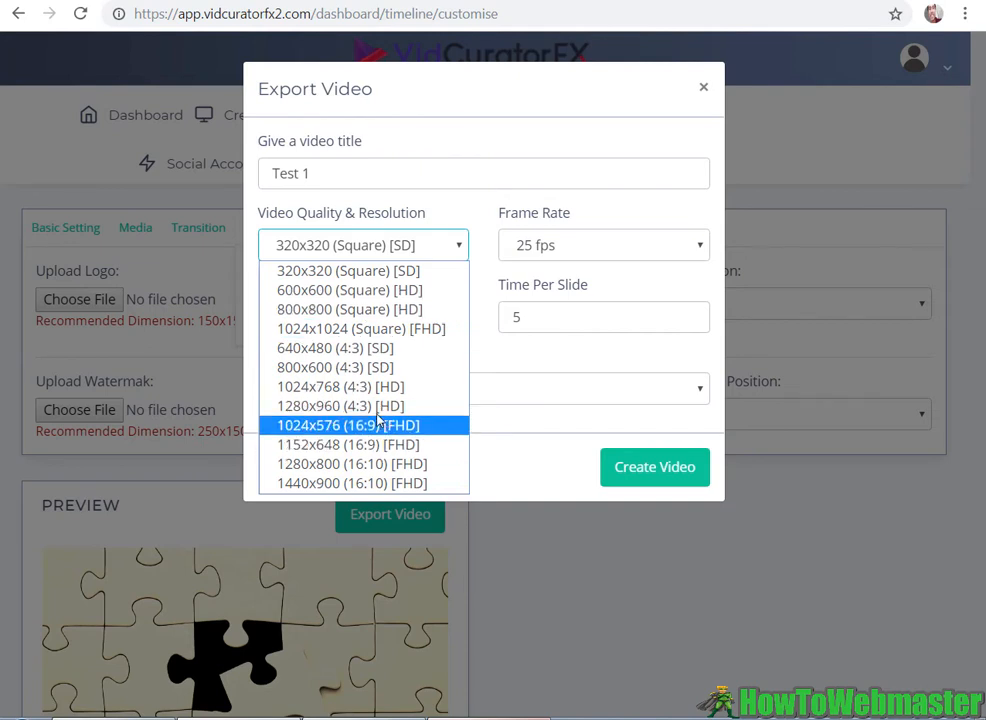
left_click(340, 405)
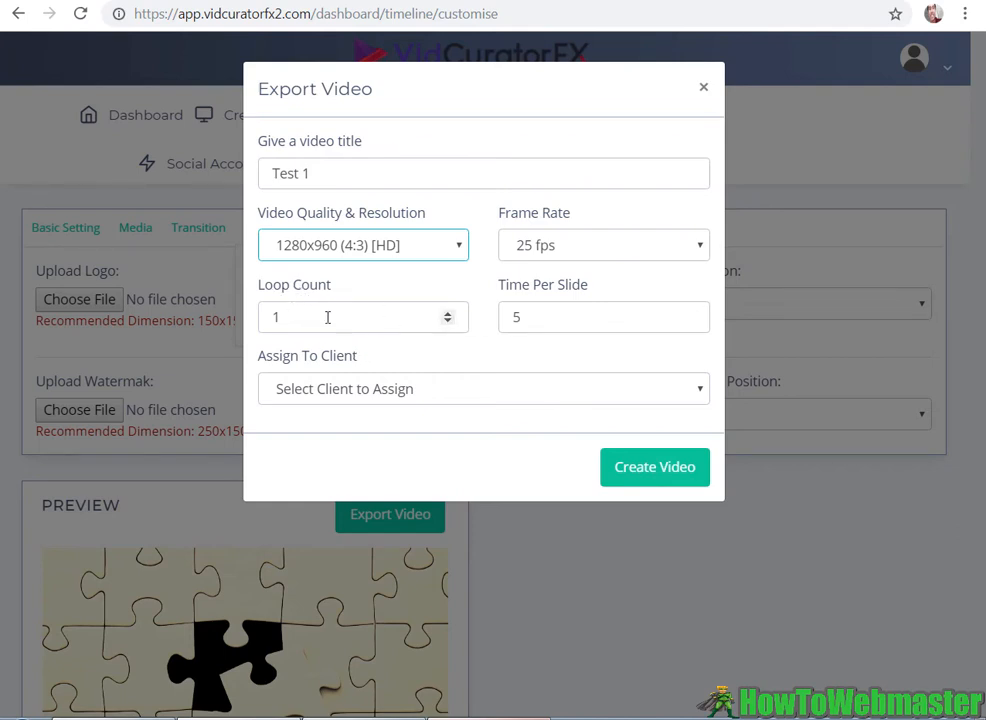
mouse_move(574, 290)
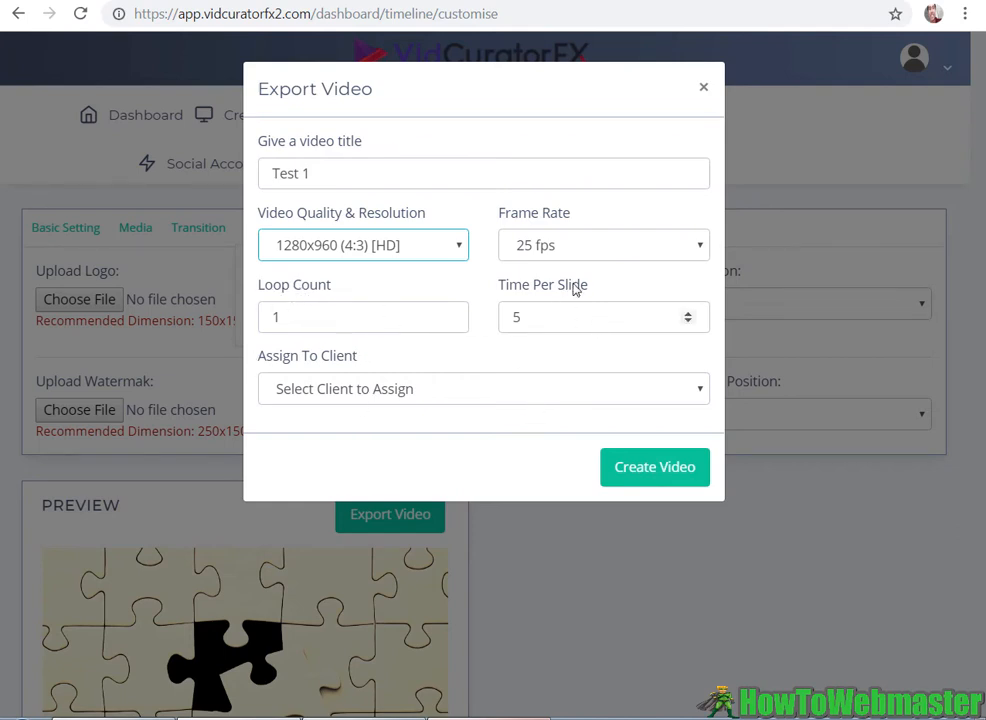
left_click(590, 317)
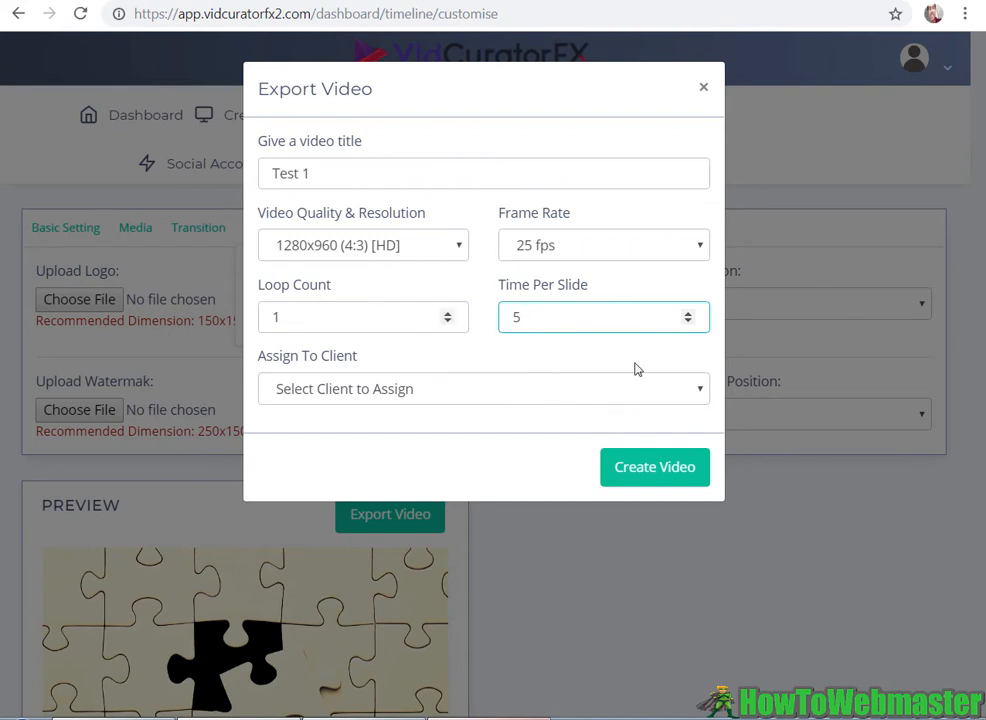
mouse_move(659, 478)
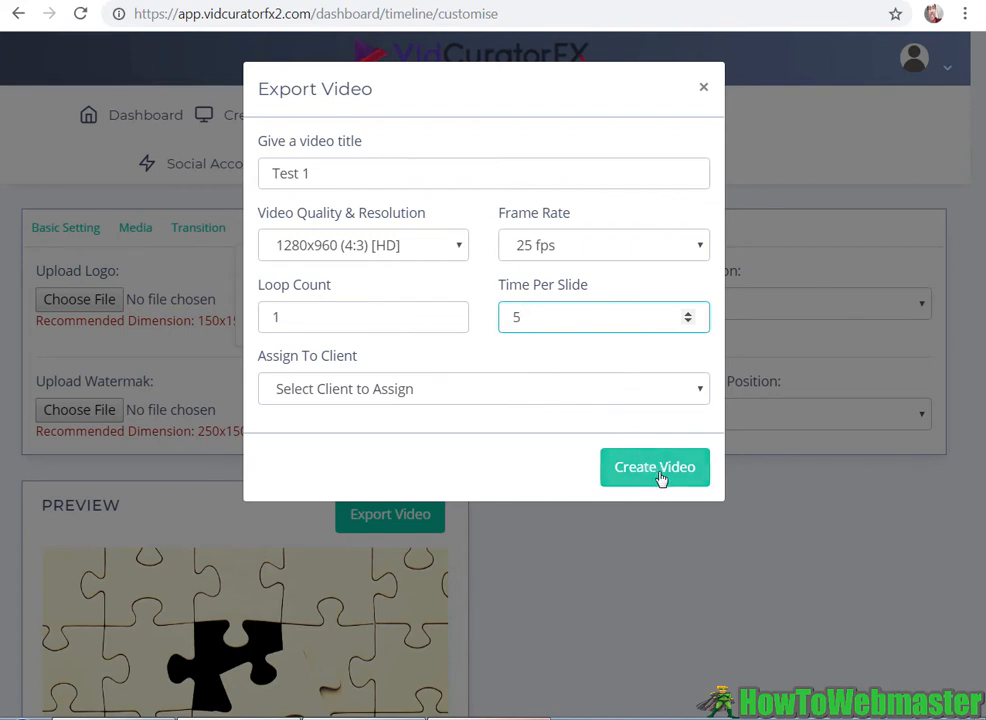
left_click(654, 467)
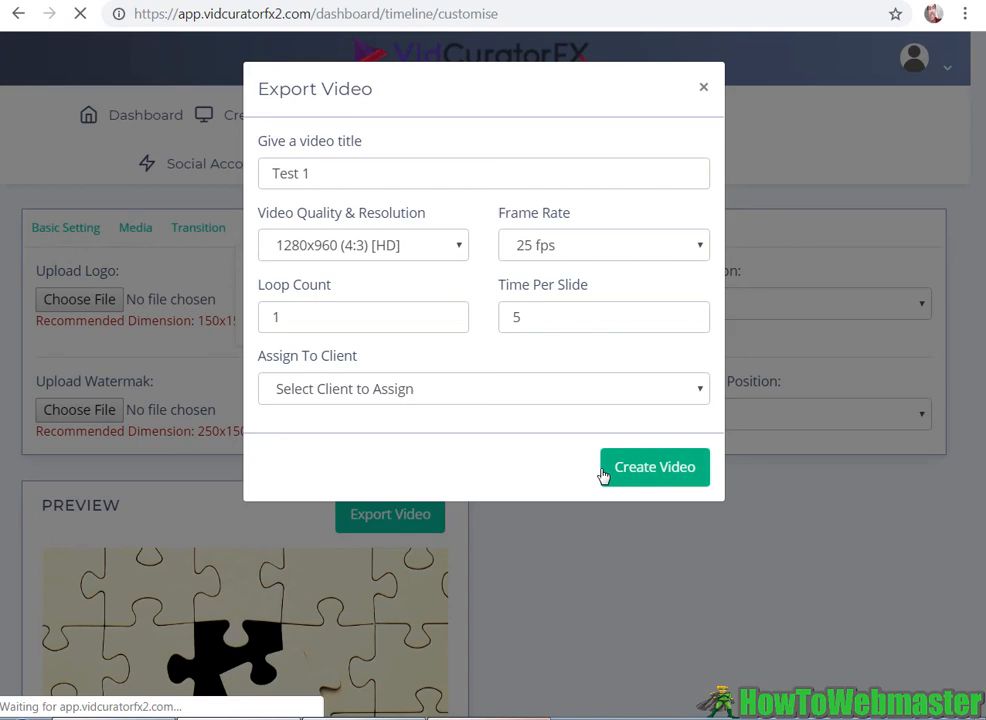
Step: Dismiss the video-added notice and bring up the Auto Video Creator menu
left_click(654, 467)
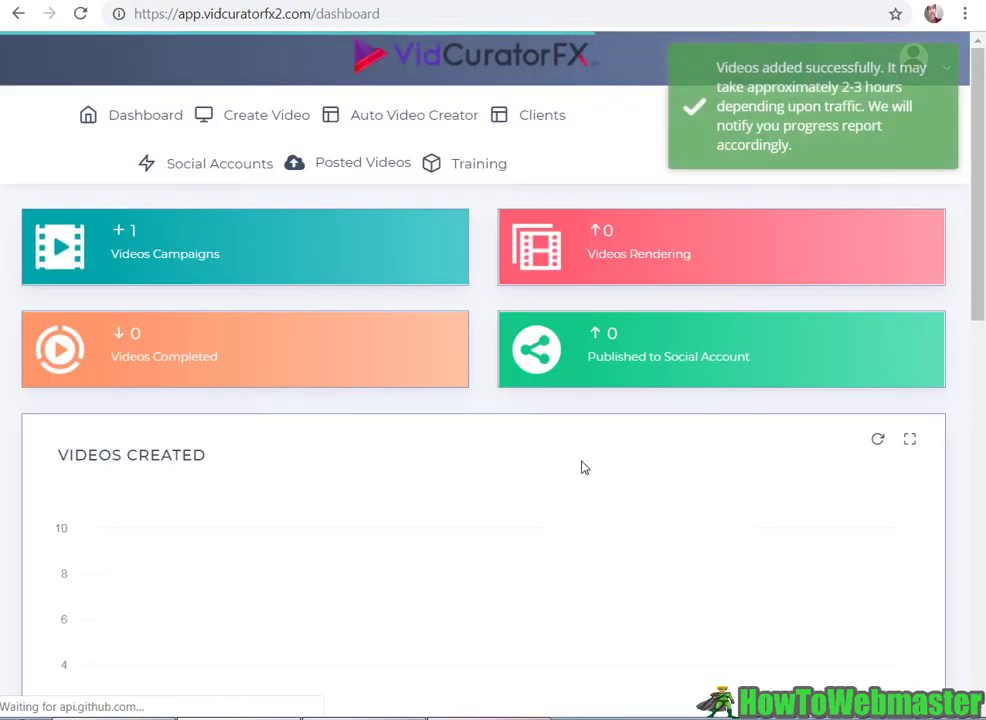
mouse_move(877, 68)
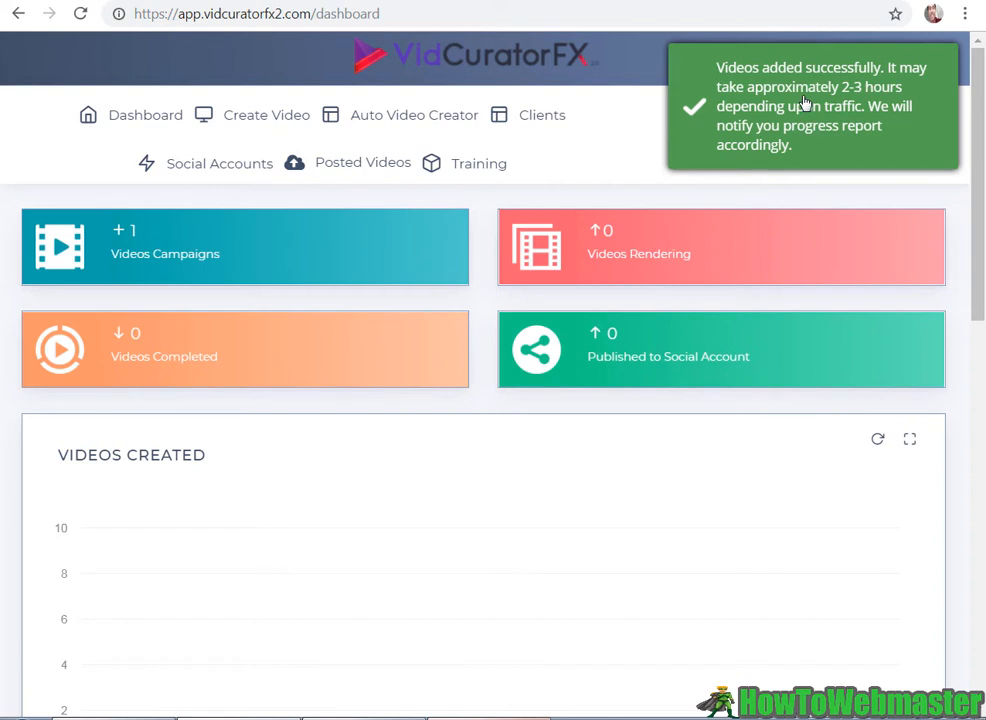
mouse_move(841, 123)
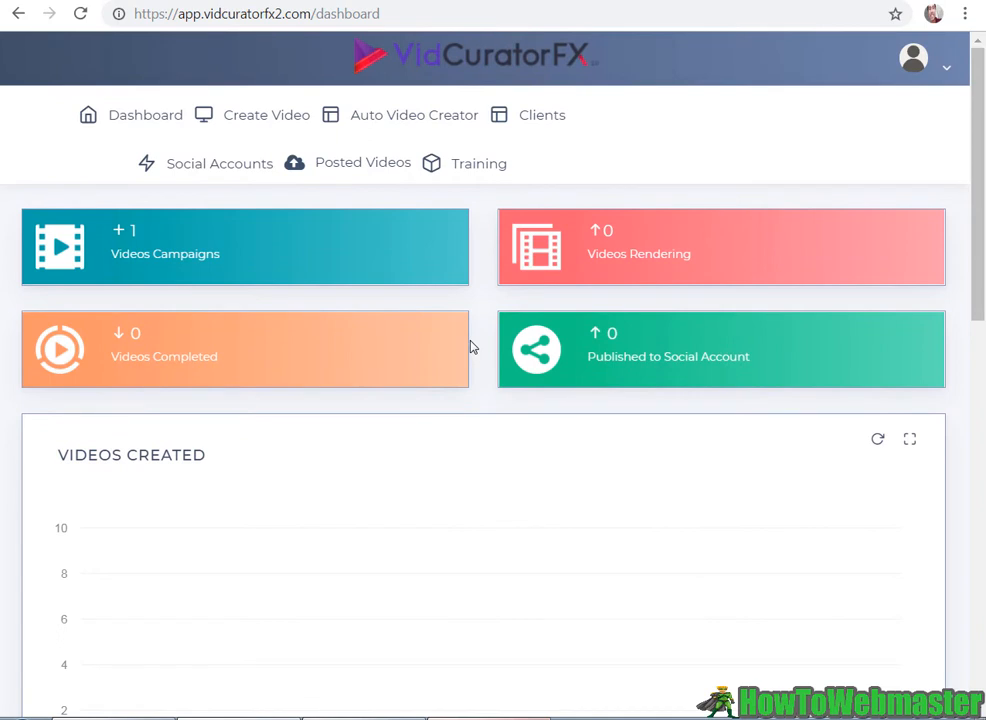
mouse_move(487, 214)
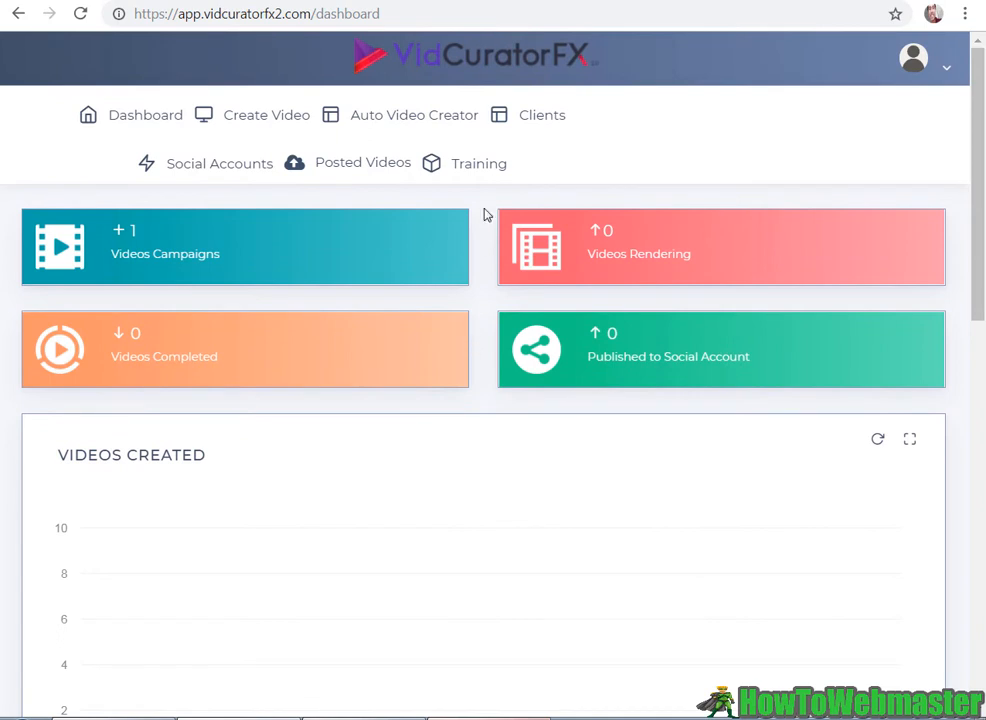
mouse_move(429, 162)
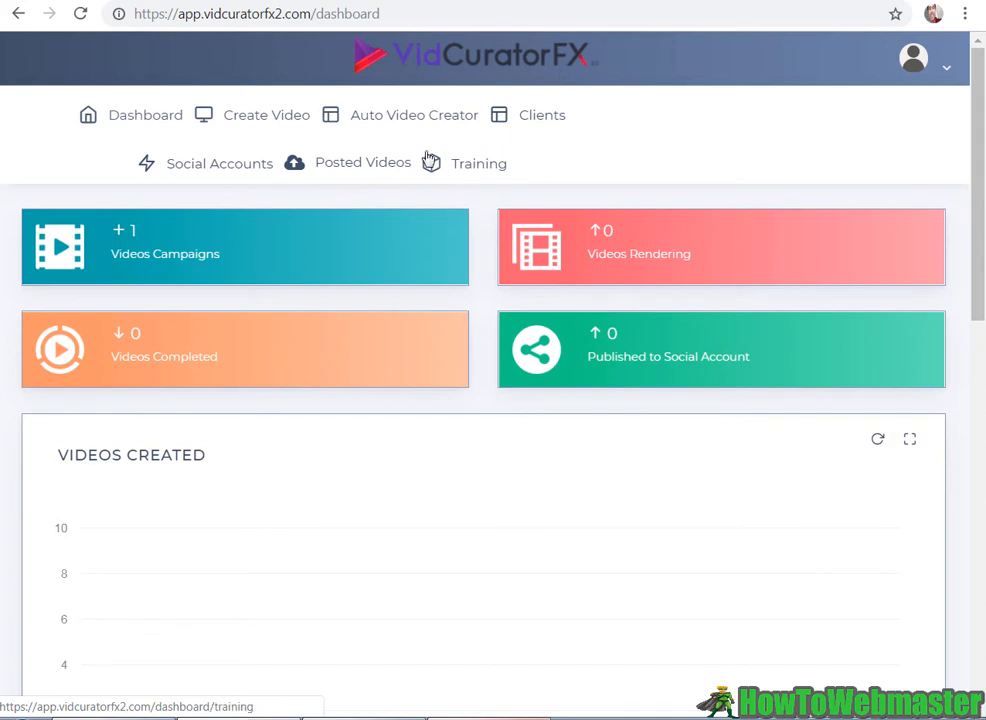
mouse_move(409, 124)
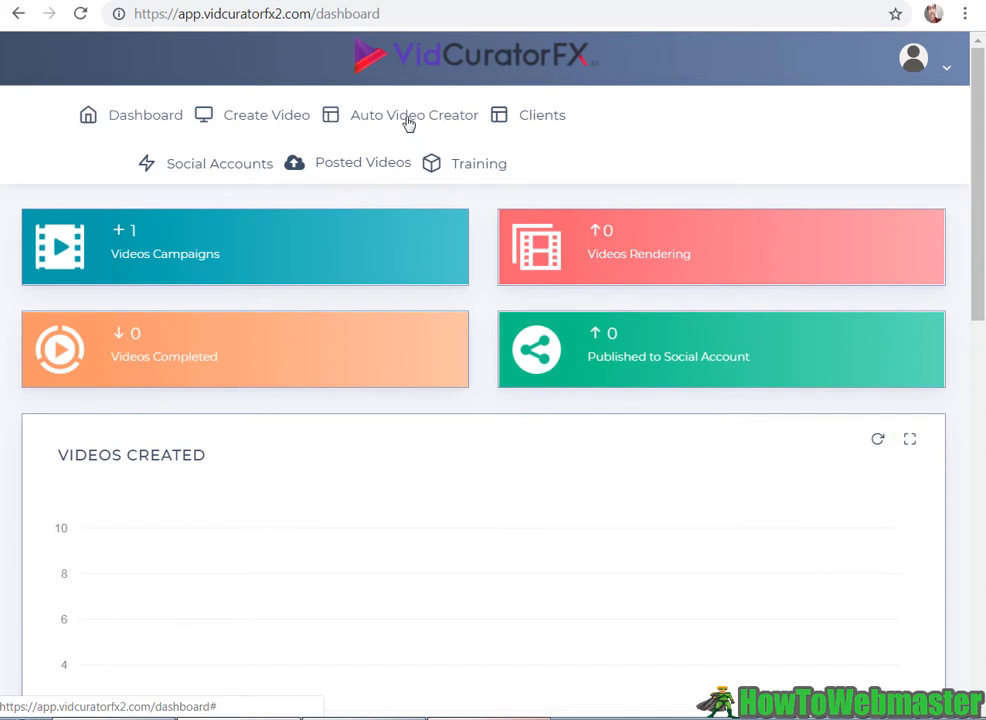
left_click(418, 114)
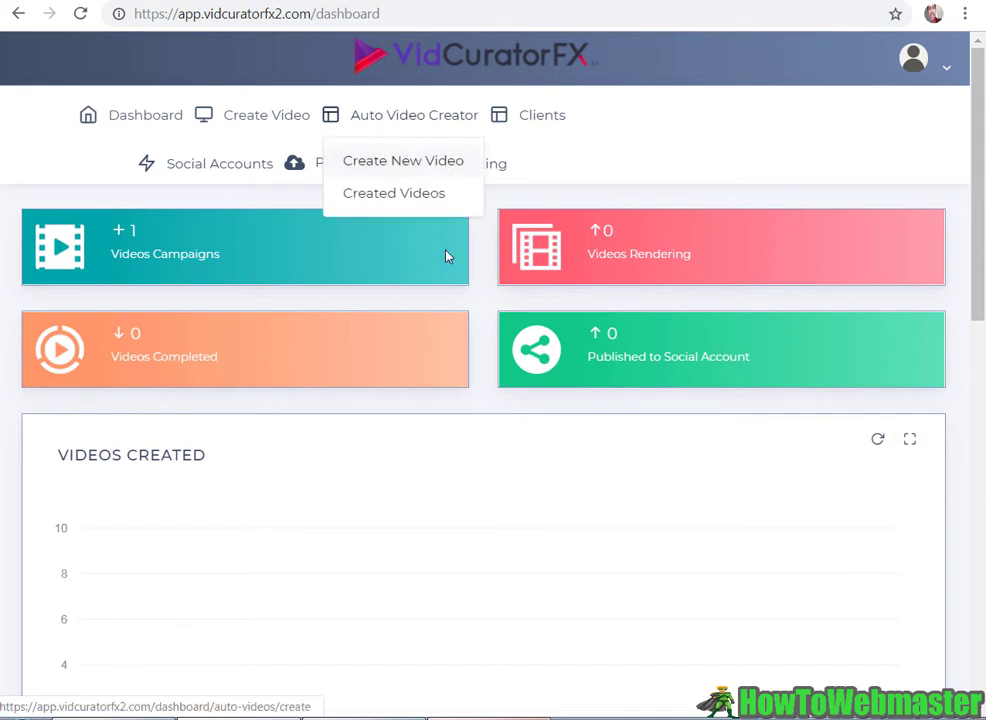
Step: Create an auto batch for keyword 'monkey' with 20 videos, 10 images and 2 clips each
left_click(403, 160)
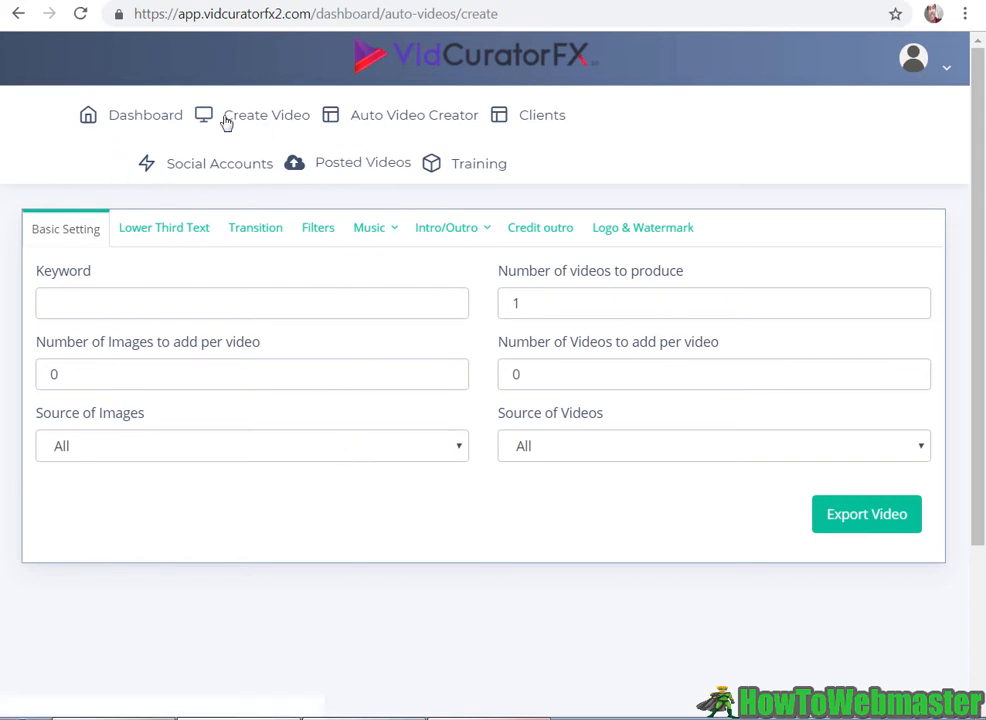
mouse_move(429, 125)
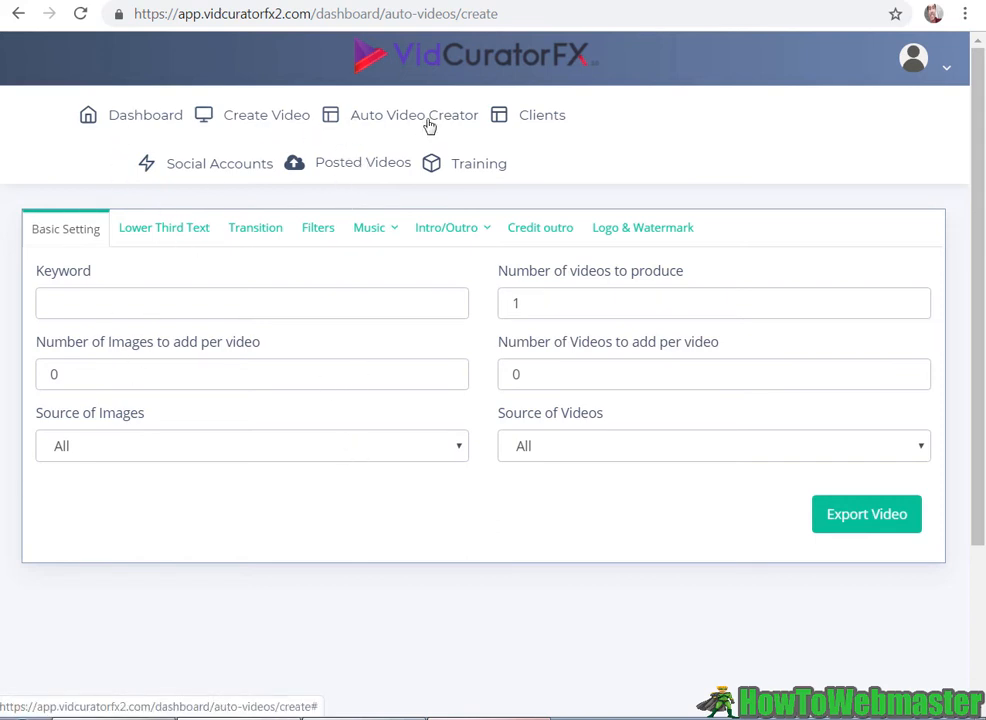
mouse_move(364, 340)
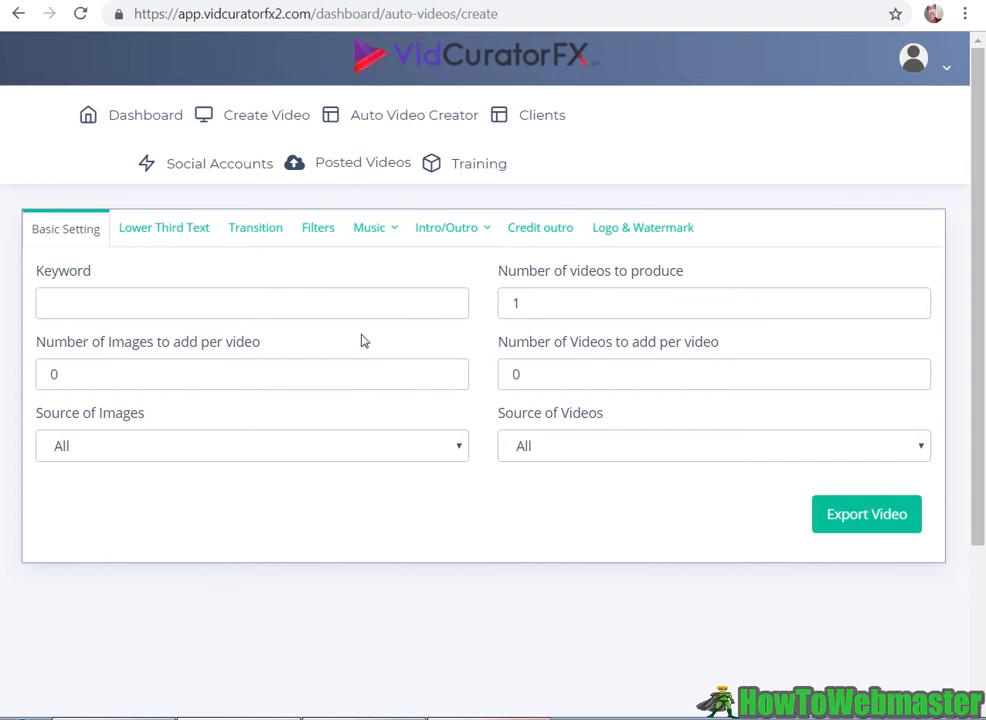
mouse_move(344, 326)
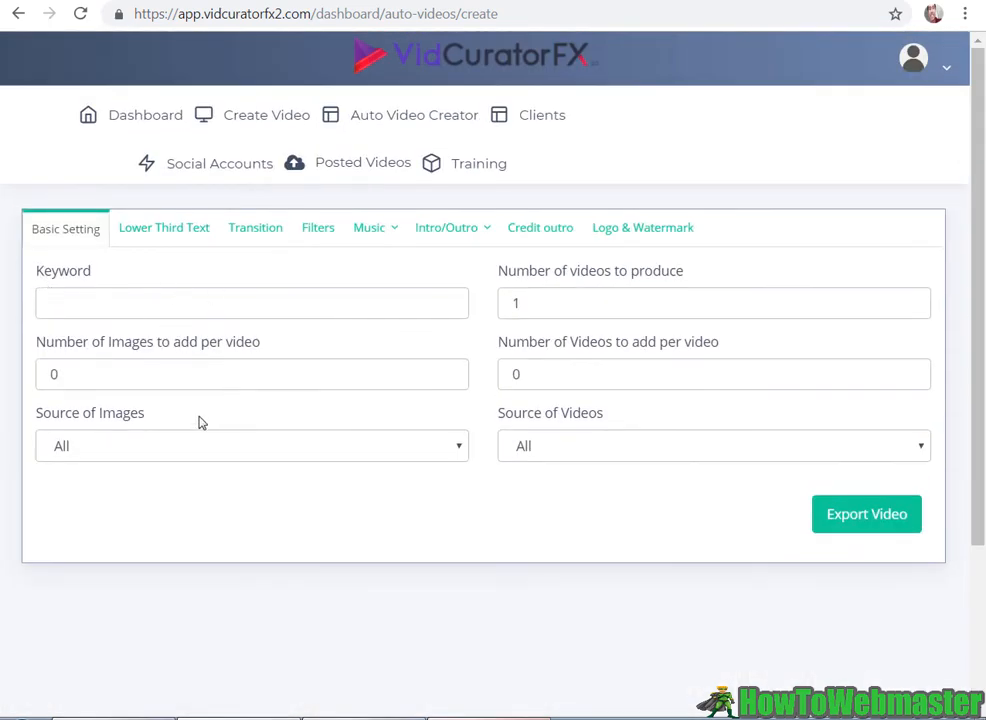
left_click(866, 514)
type("20")
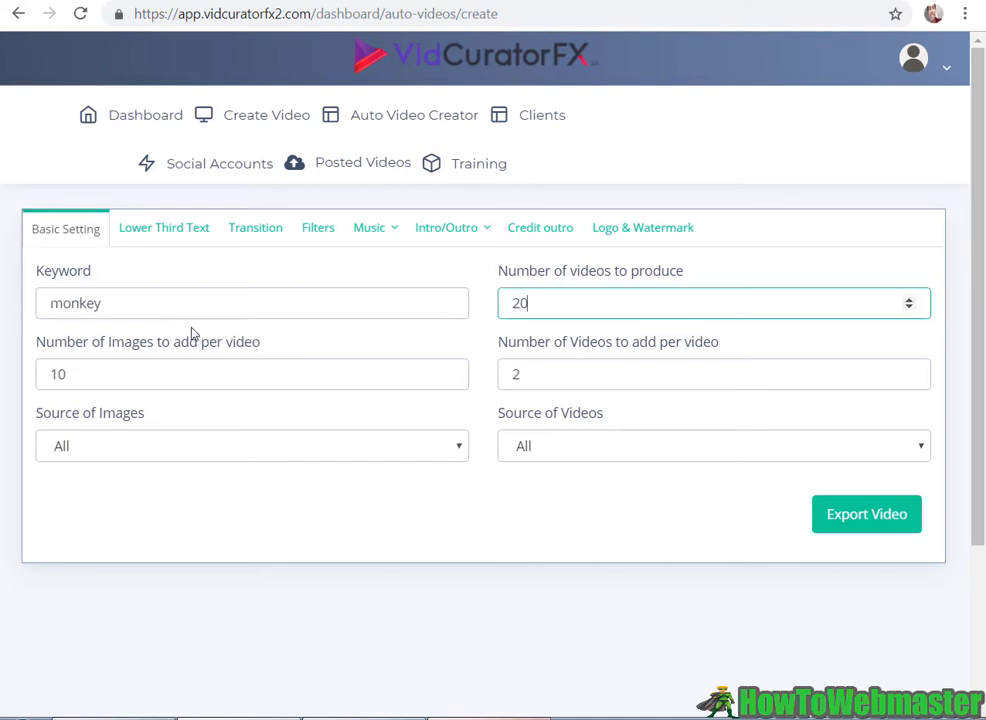
mouse_move(146, 288)
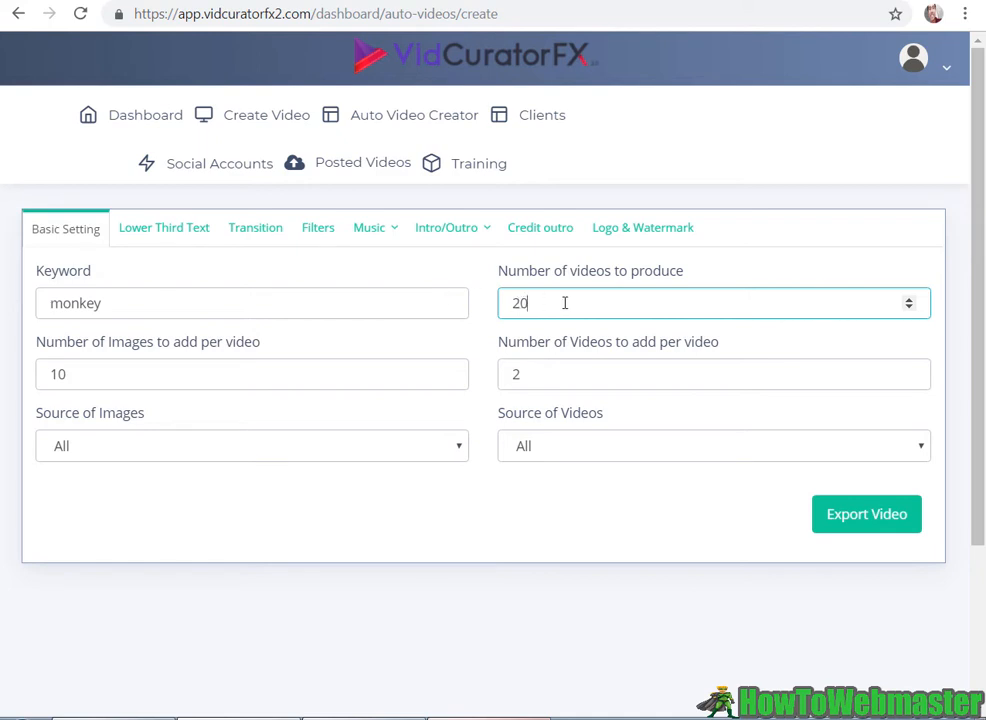
double_click(518, 303)
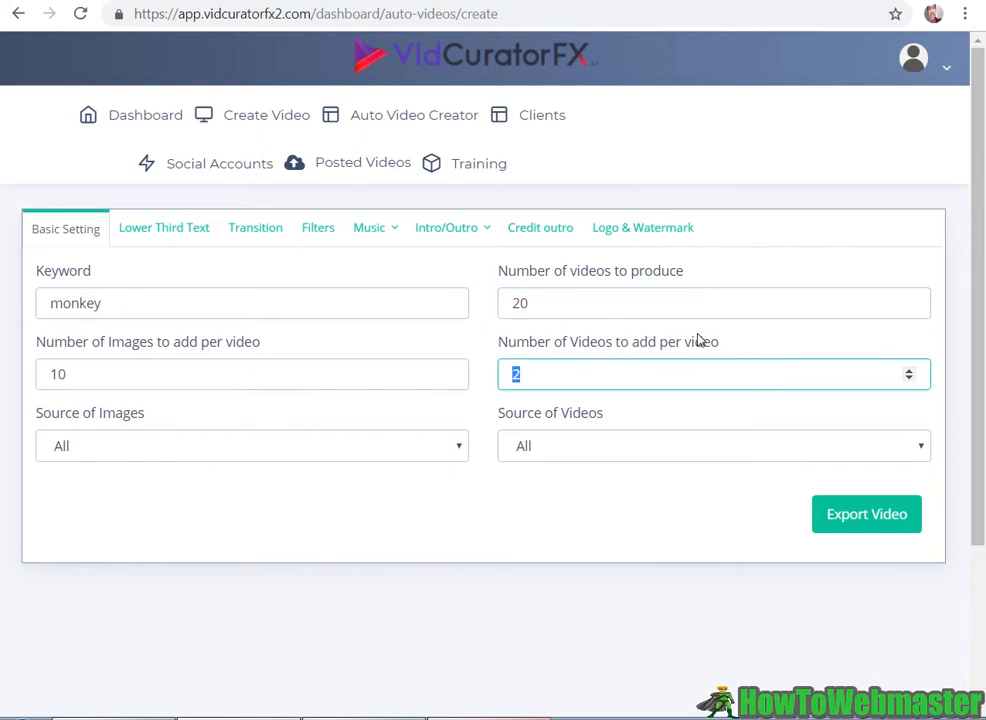
mouse_move(267, 464)
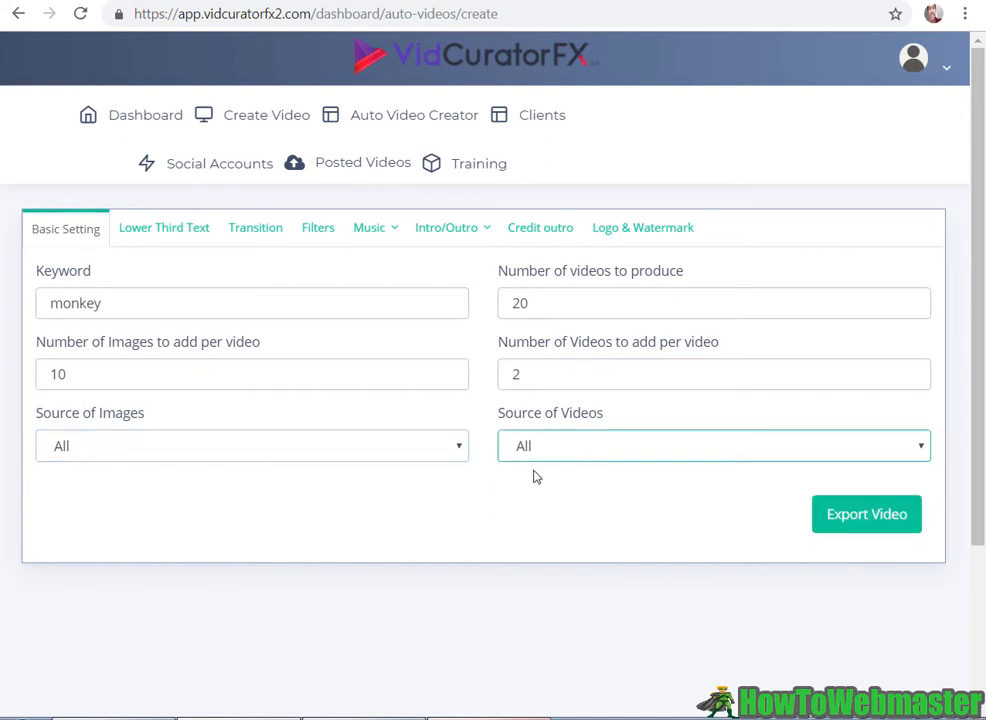
left_click(164, 227)
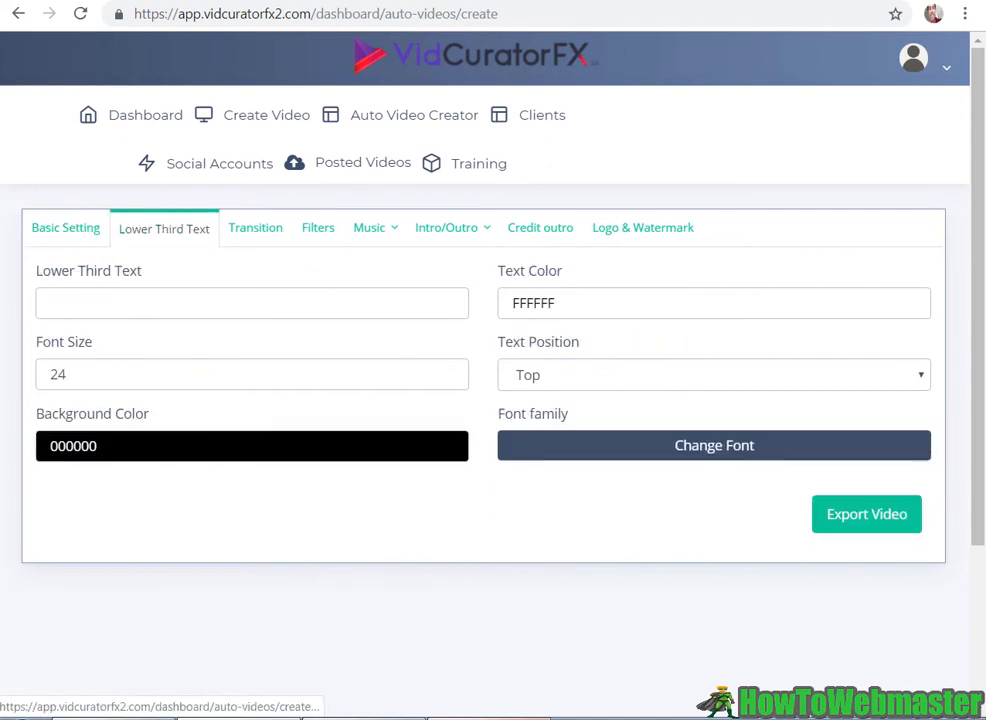
mouse_move(352, 293)
type("Funny Monkey")
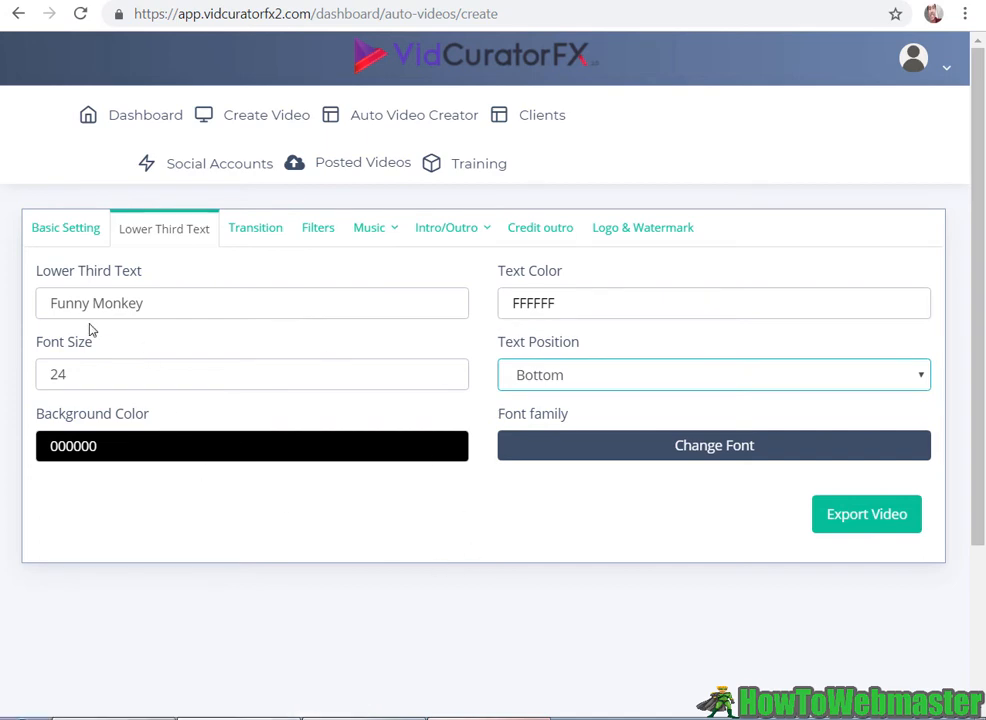
Step: Look over the transition effects and then the video filter options
left_click(255, 228)
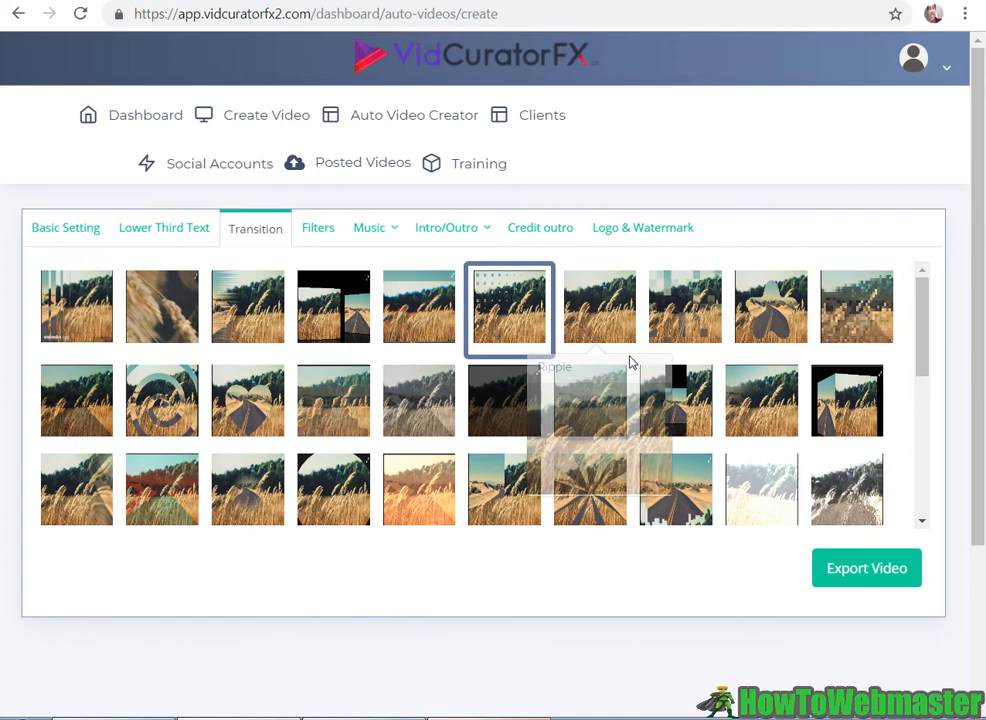
left_click(318, 227)
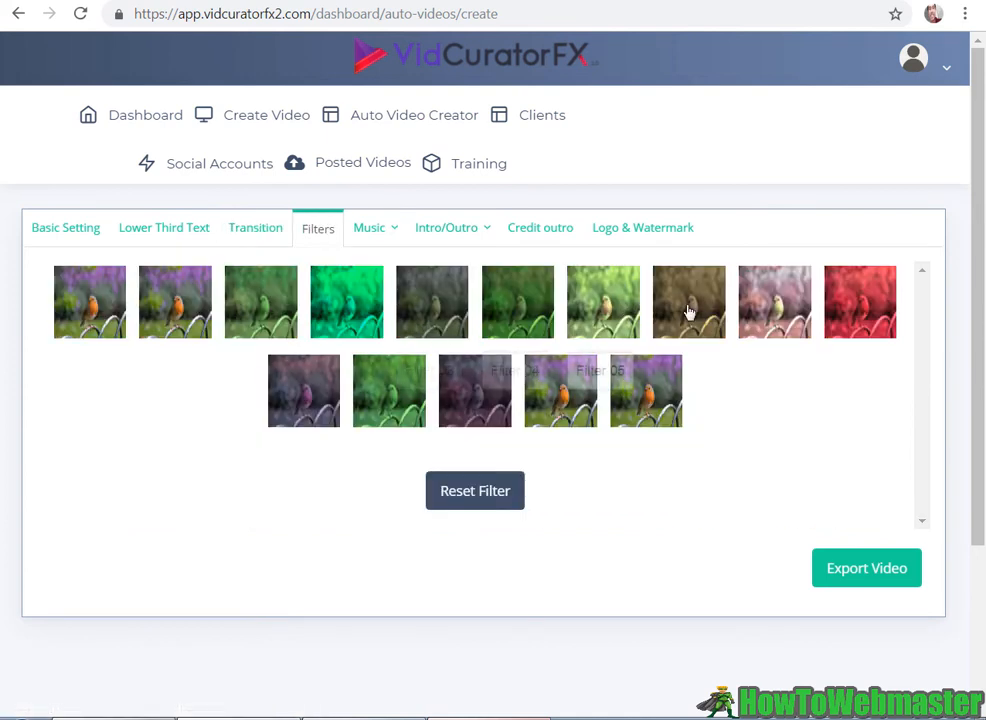
Step: Choose the Electric_Temple_10s_Drop track from Music Files as the batch music
left_click(370, 227)
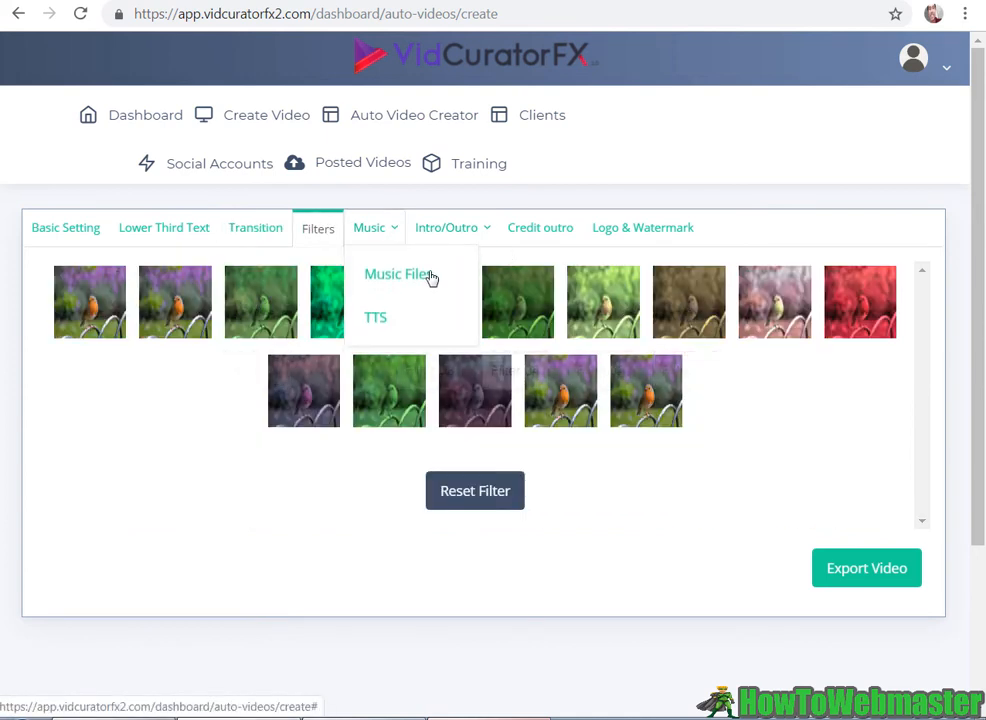
left_click(397, 273)
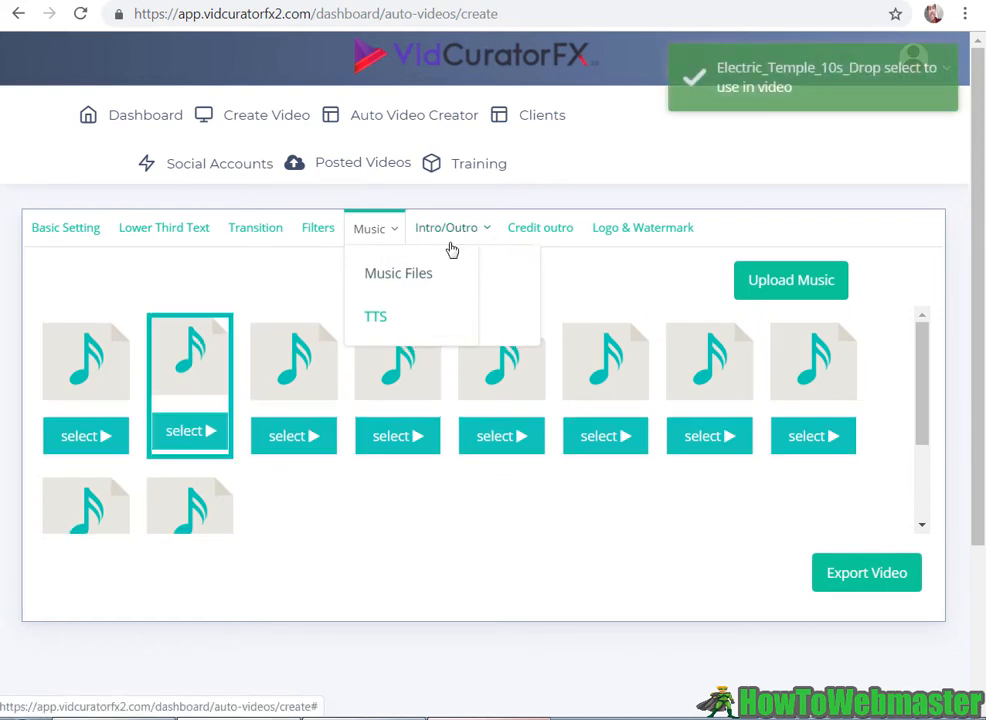
left_click(540, 227)
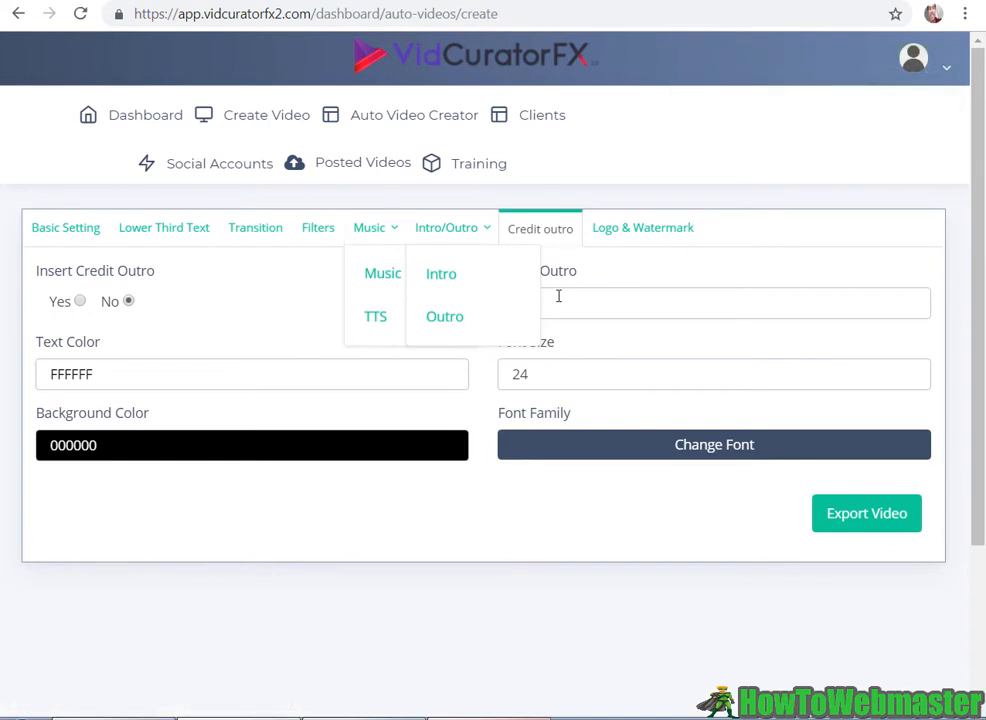
mouse_move(643, 240)
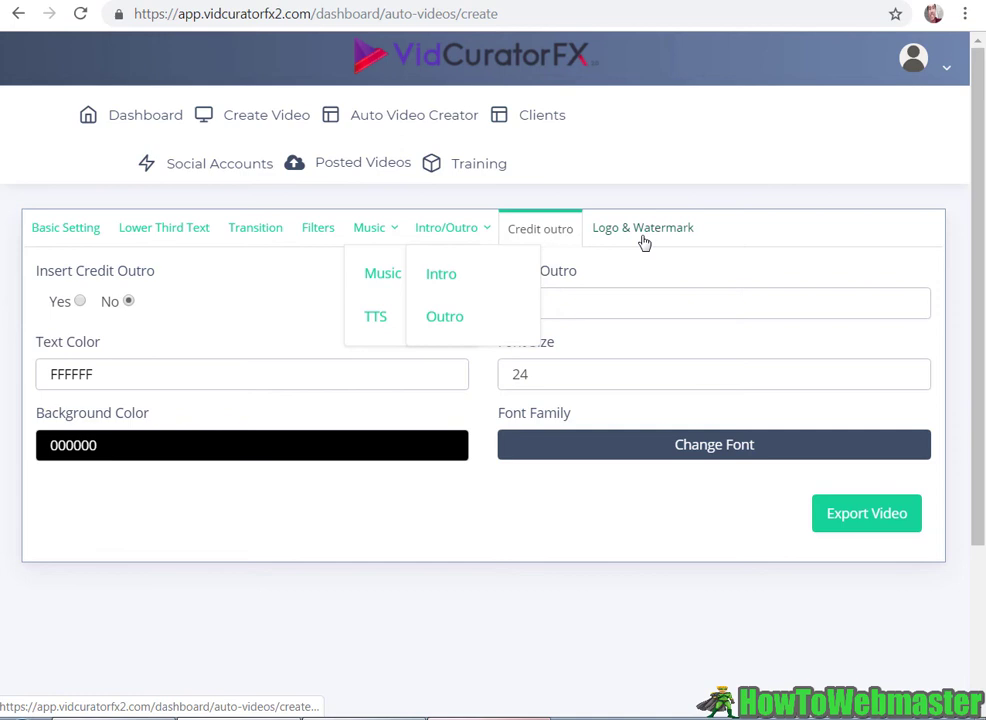
mouse_move(454, 203)
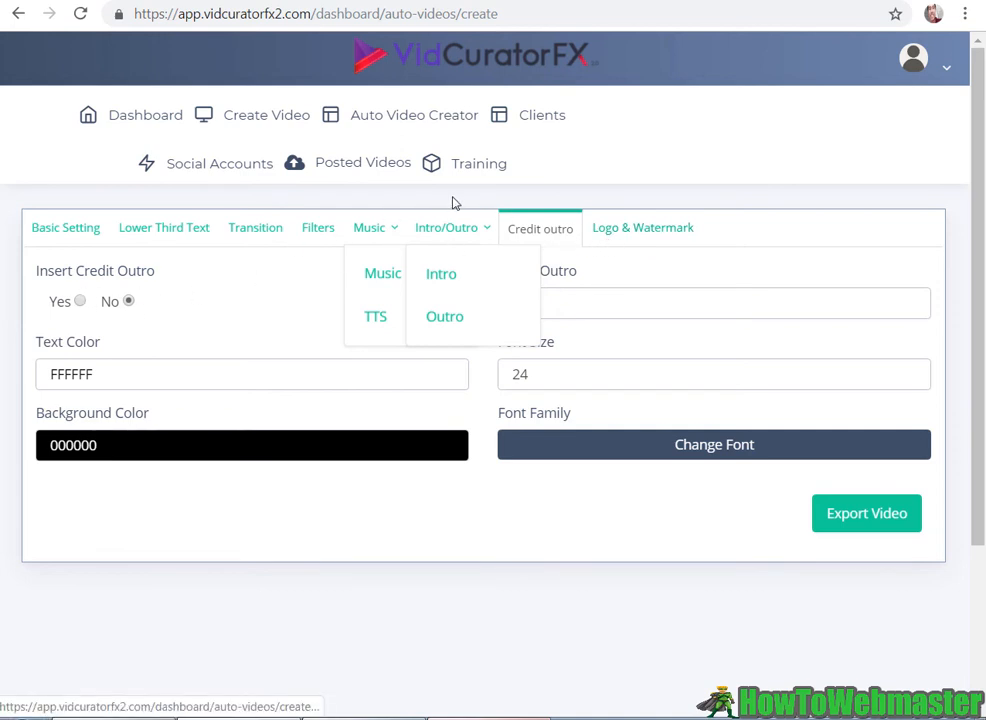
Step: Check logo and watermark options, then create 'monkey videos' at 1280x960 HD, 25 fps
left_click(642, 227)
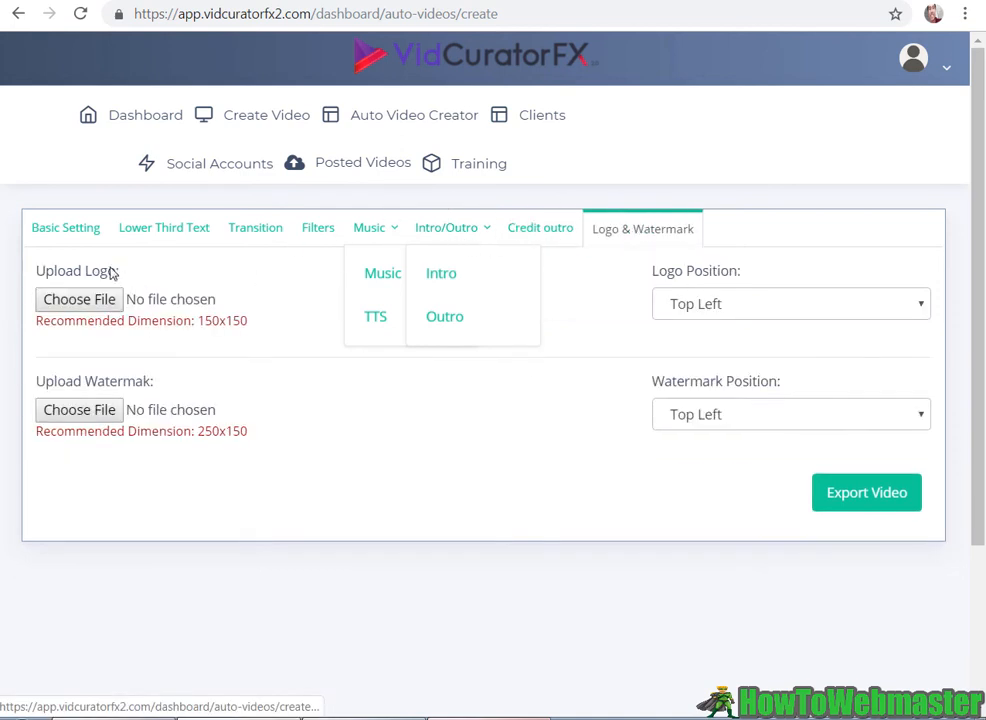
mouse_move(394, 371)
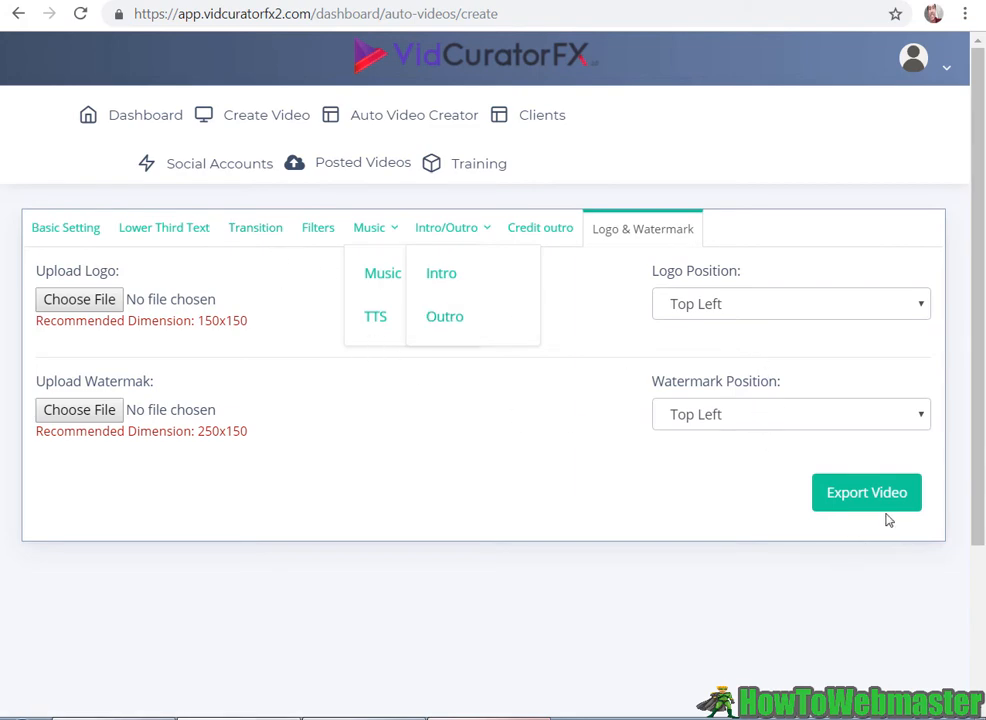
left_click(866, 492)
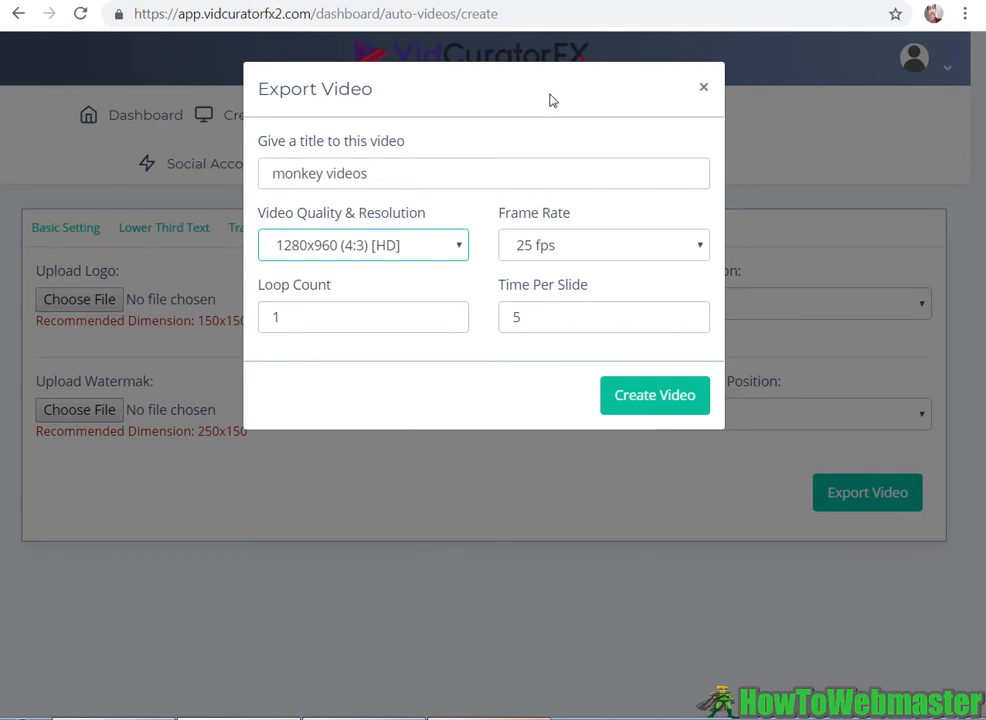
left_click(654, 395)
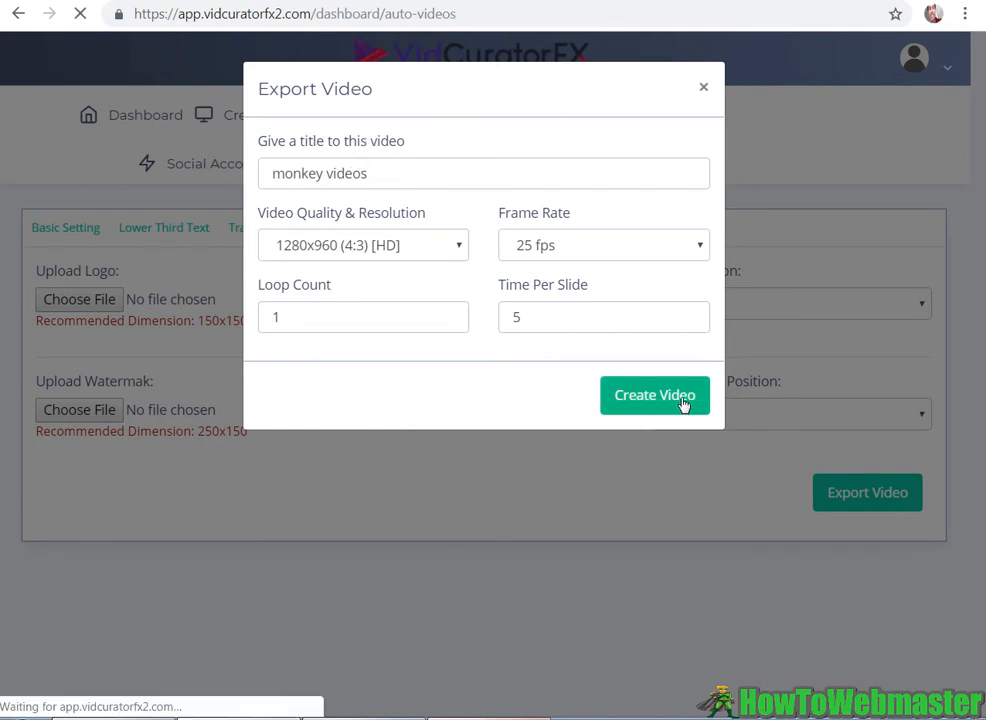
Step: Scroll the Generated Videos list to inspect 'monkey videos' Batch 1 and Batch 2, 10 videos each
left_click(654, 395)
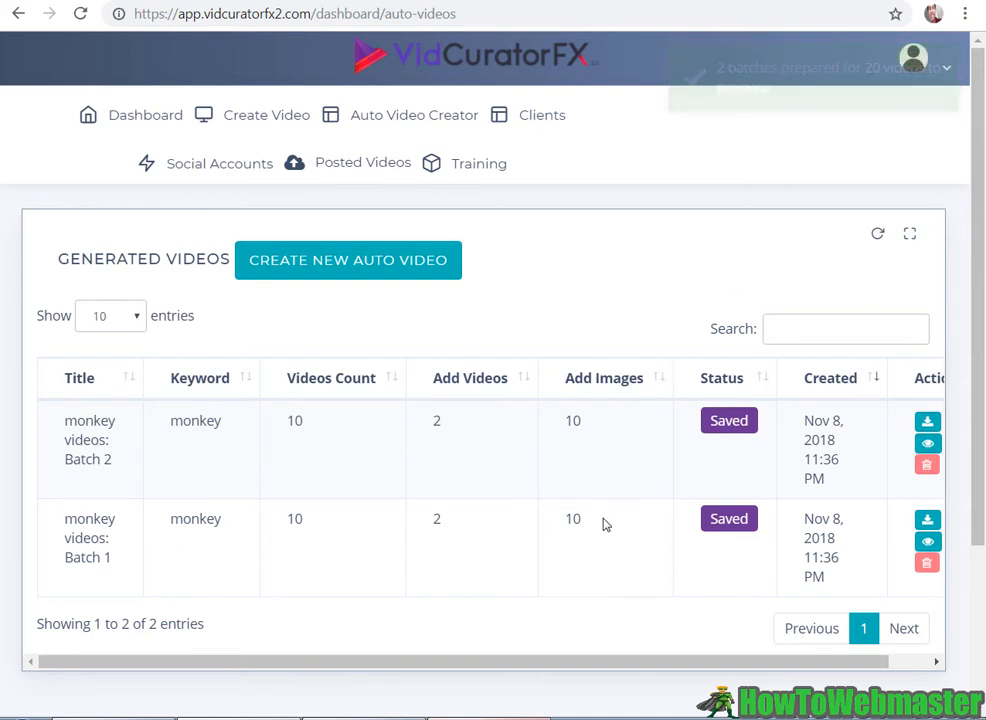
scroll("down", 3)
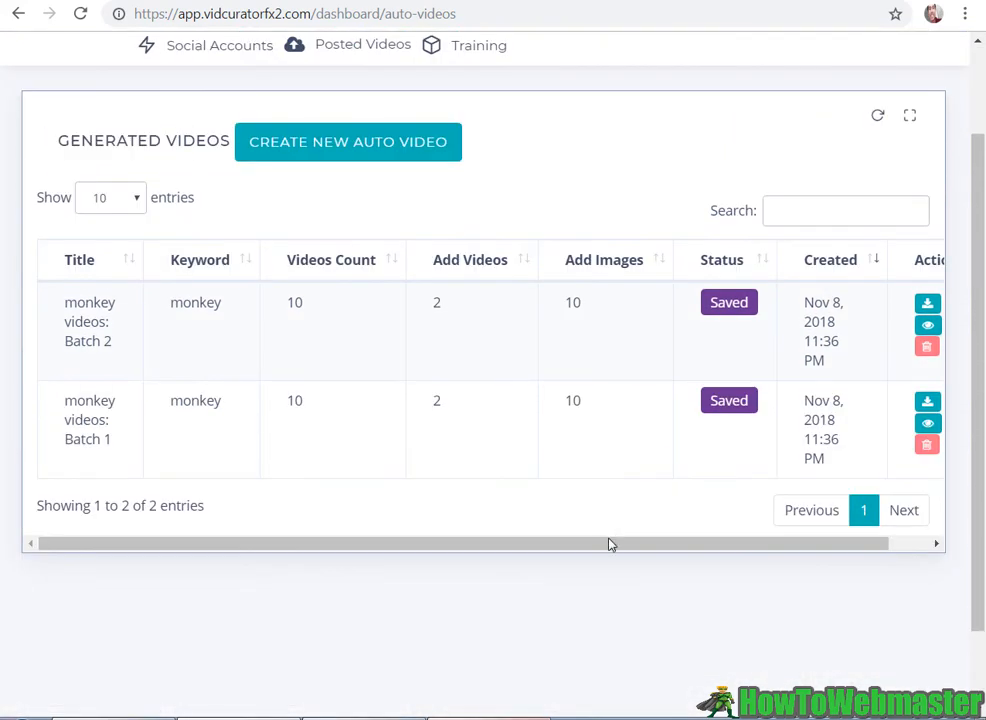
scroll("right", 3)
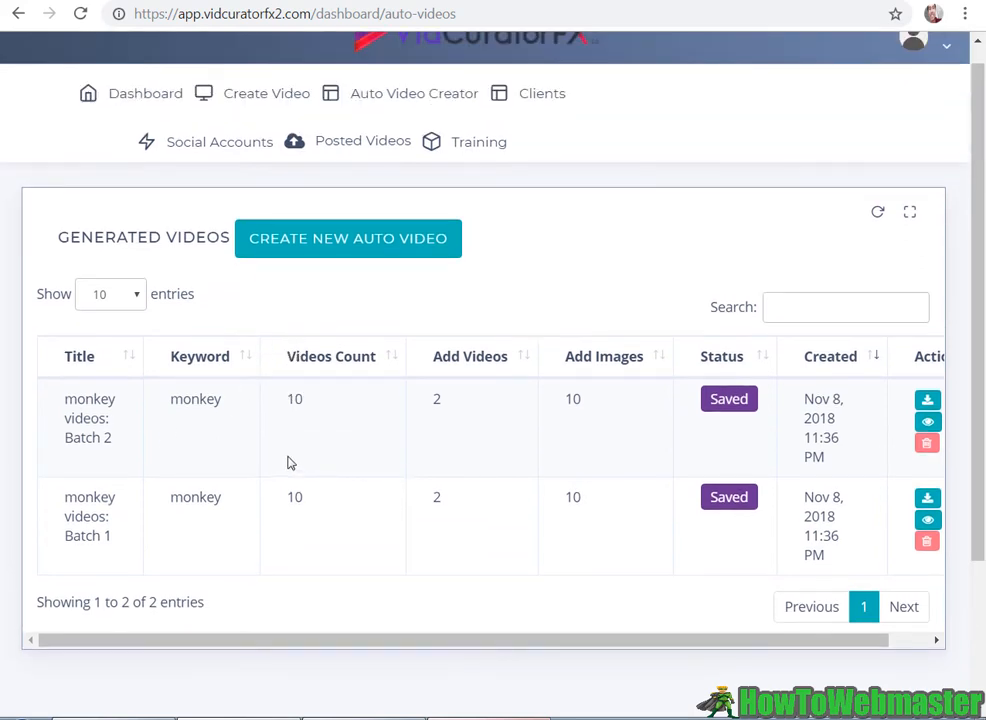
scroll("down", 3)
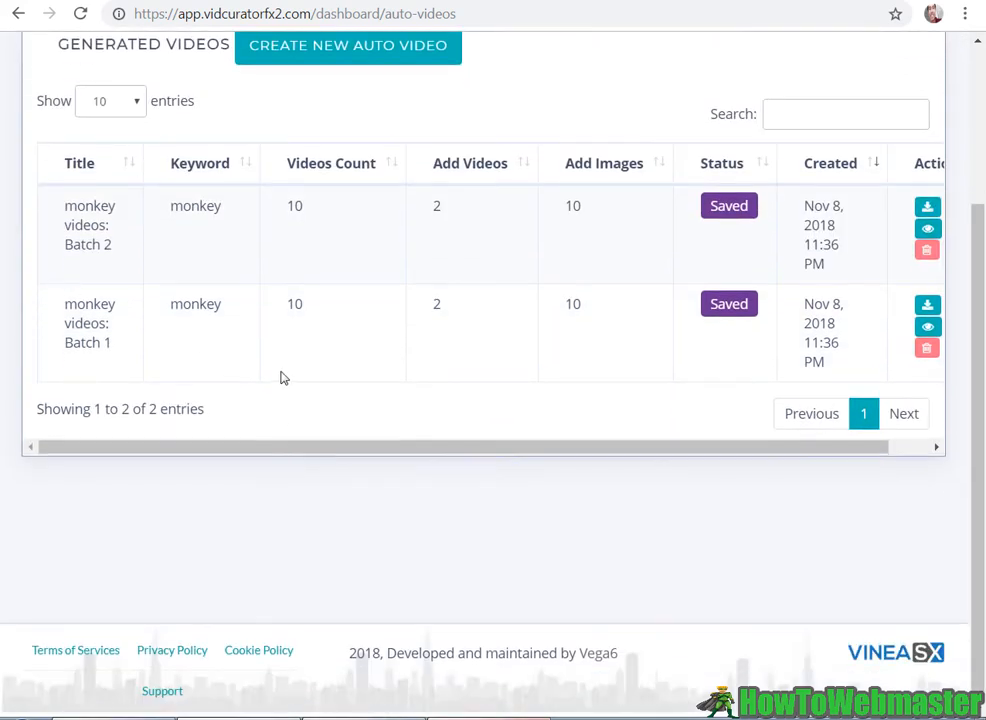
scroll("up", 3)
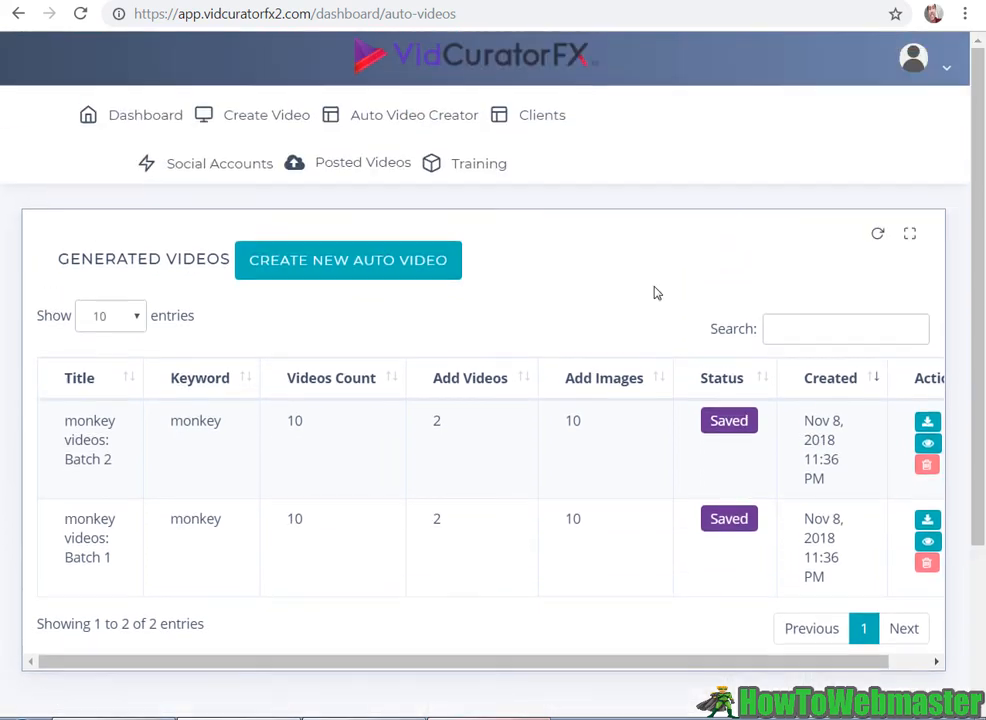
mouse_move(469, 218)
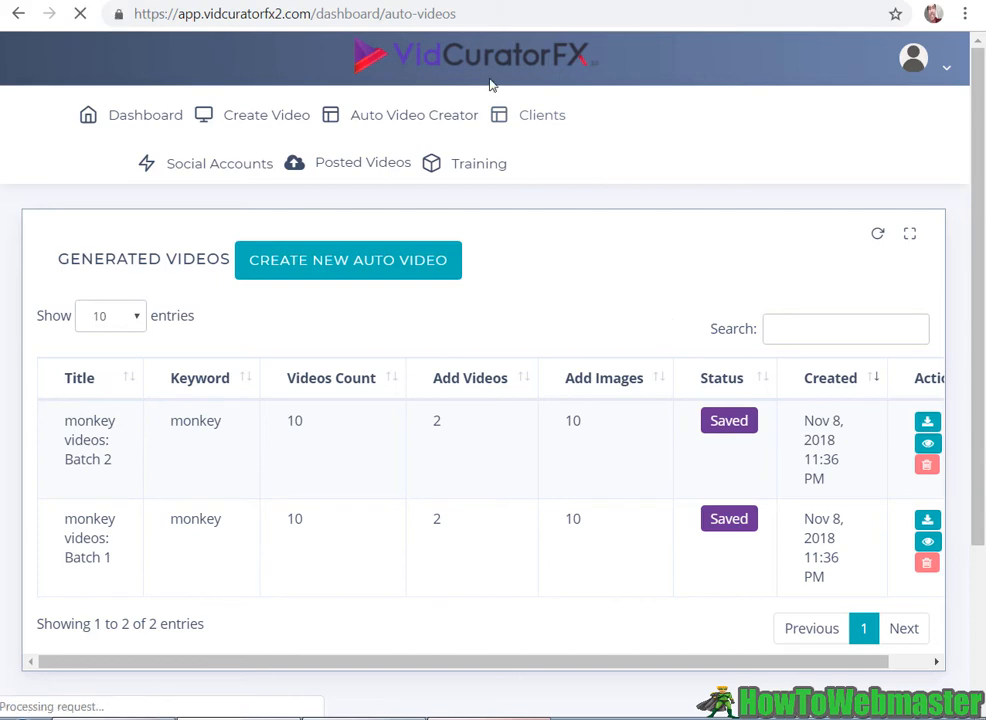
left_click(542, 114)
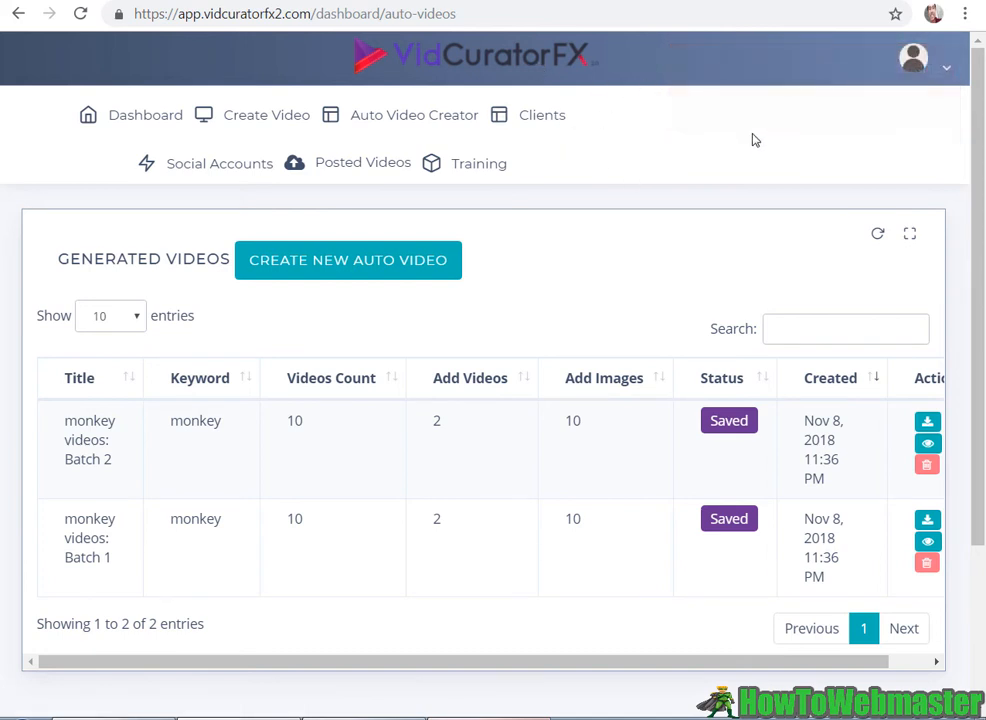
mouse_move(537, 122)
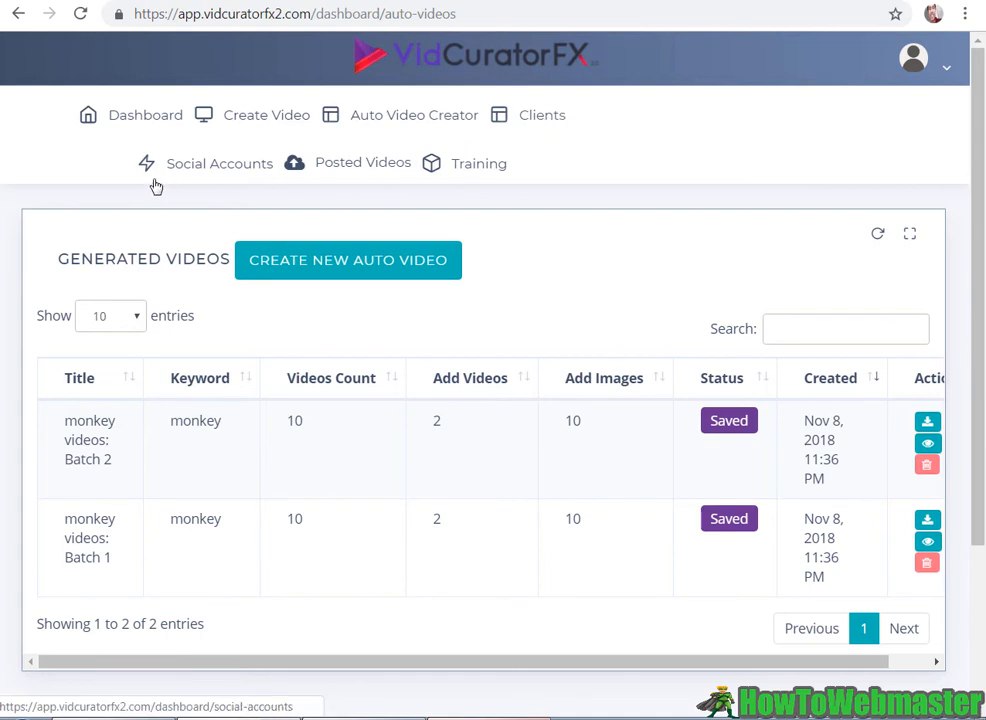
Step: View the Dropbox, YouTube and Facebook connection options, then close without connecting any
left_click(219, 163)
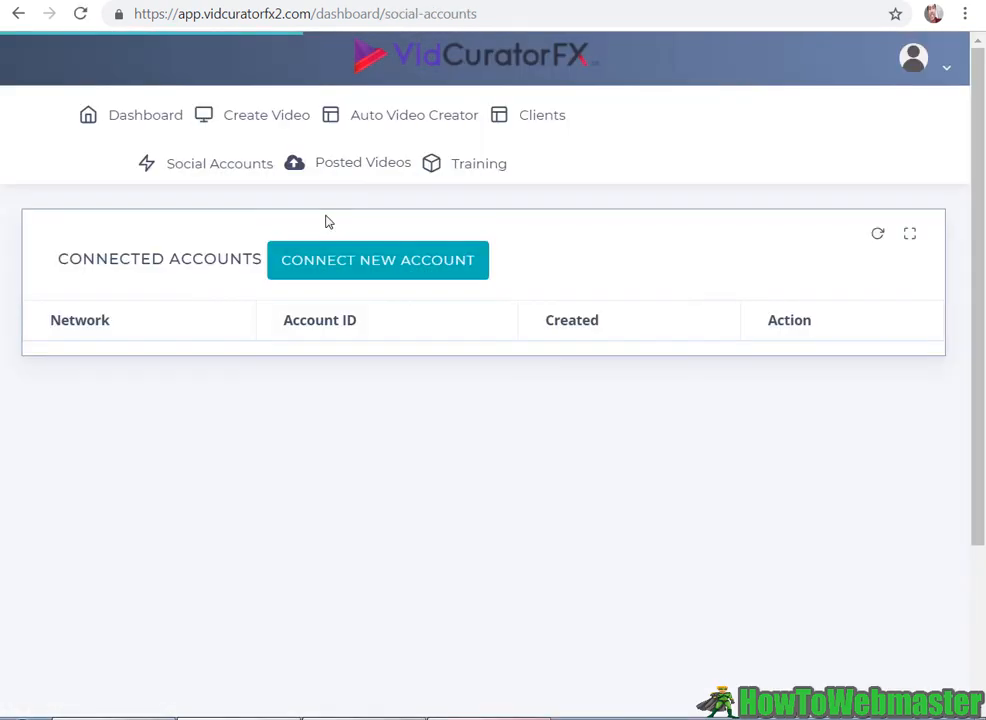
mouse_move(374, 273)
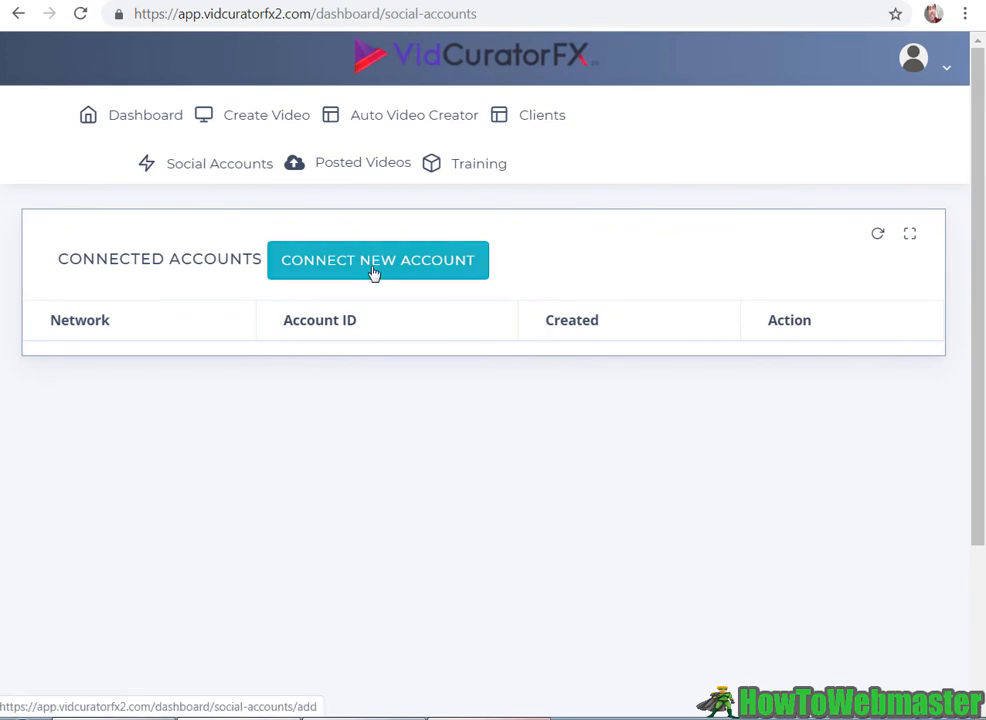
left_click(377, 260)
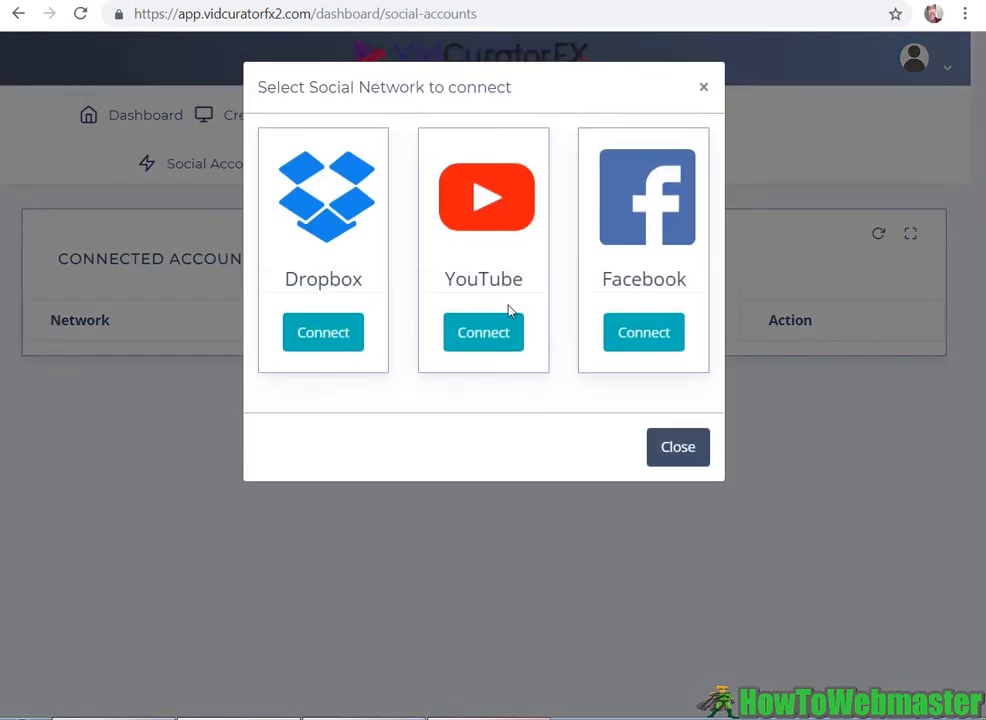
mouse_move(332, 178)
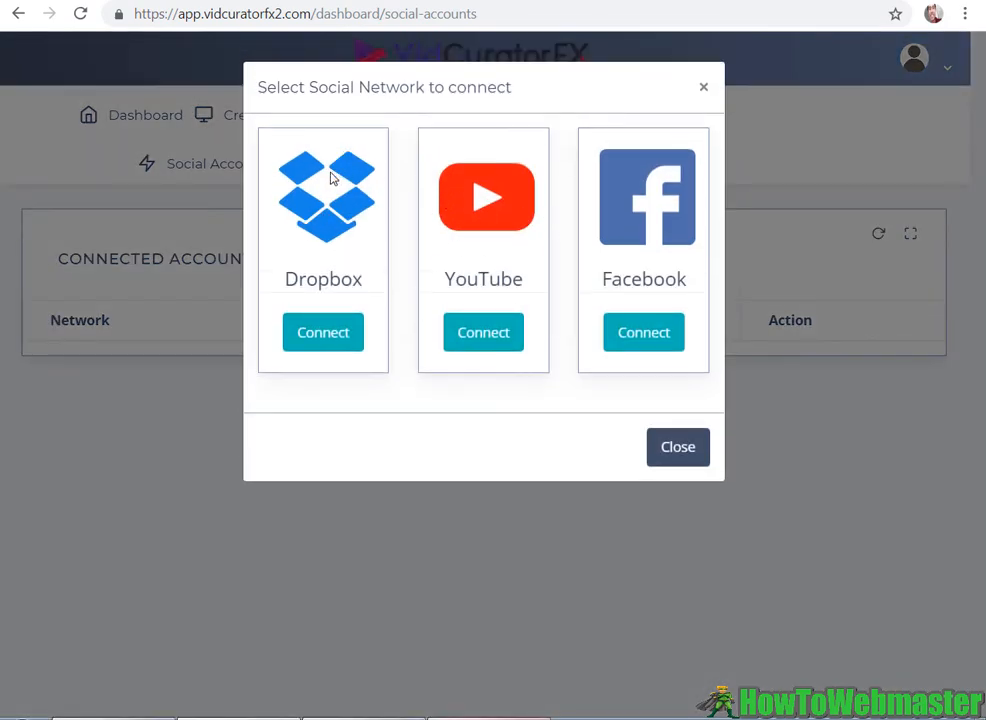
left_click(677, 447)
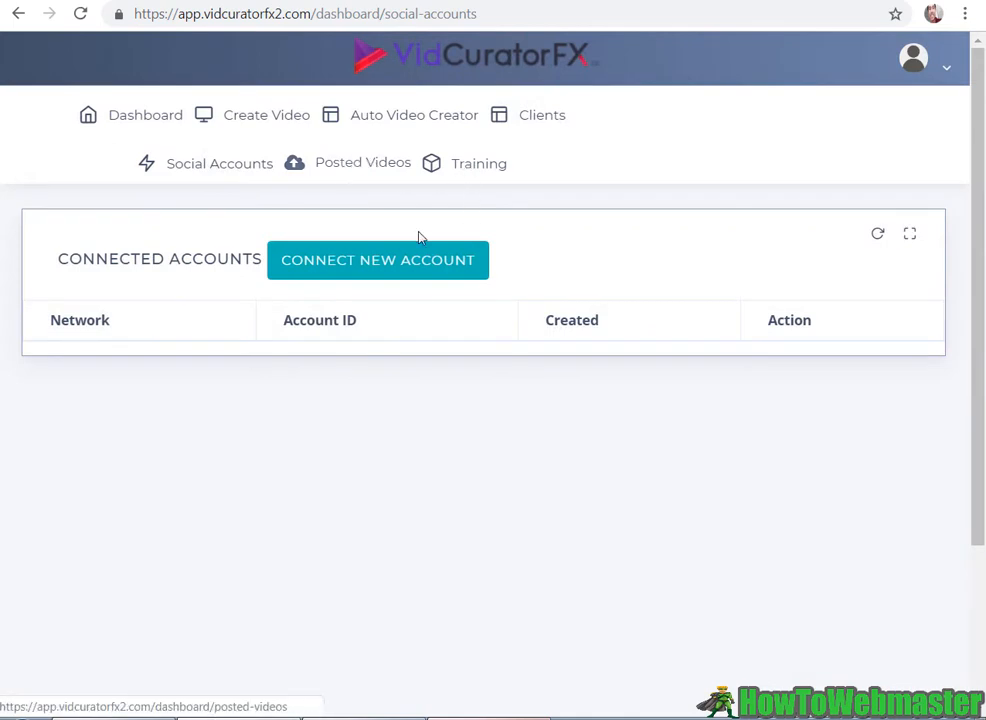
mouse_move(502, 178)
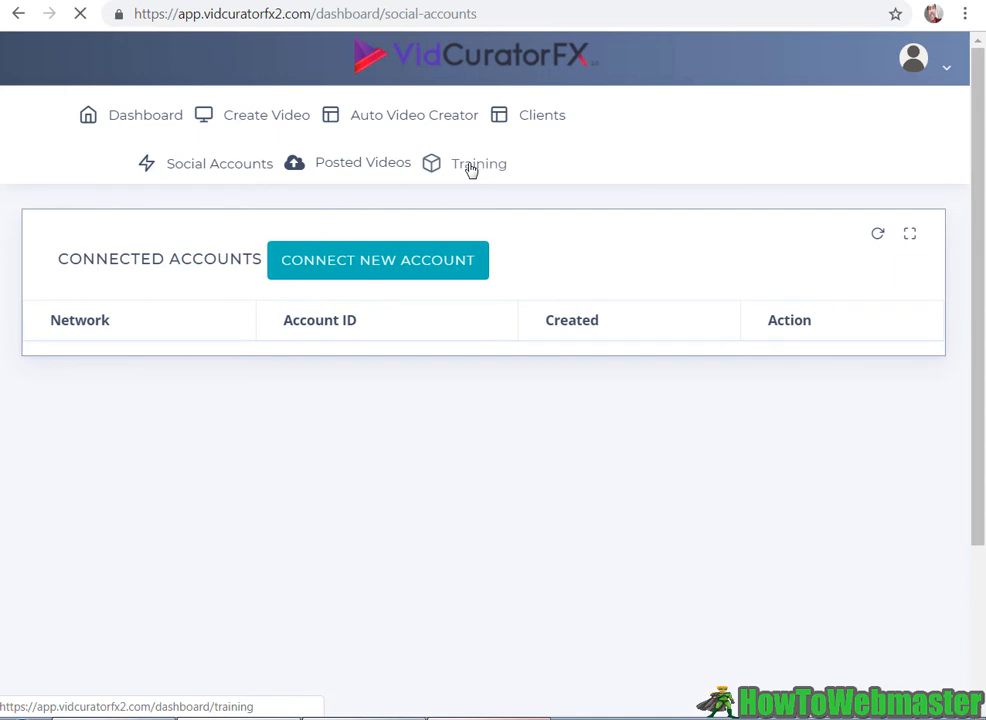
left_click(478, 163)
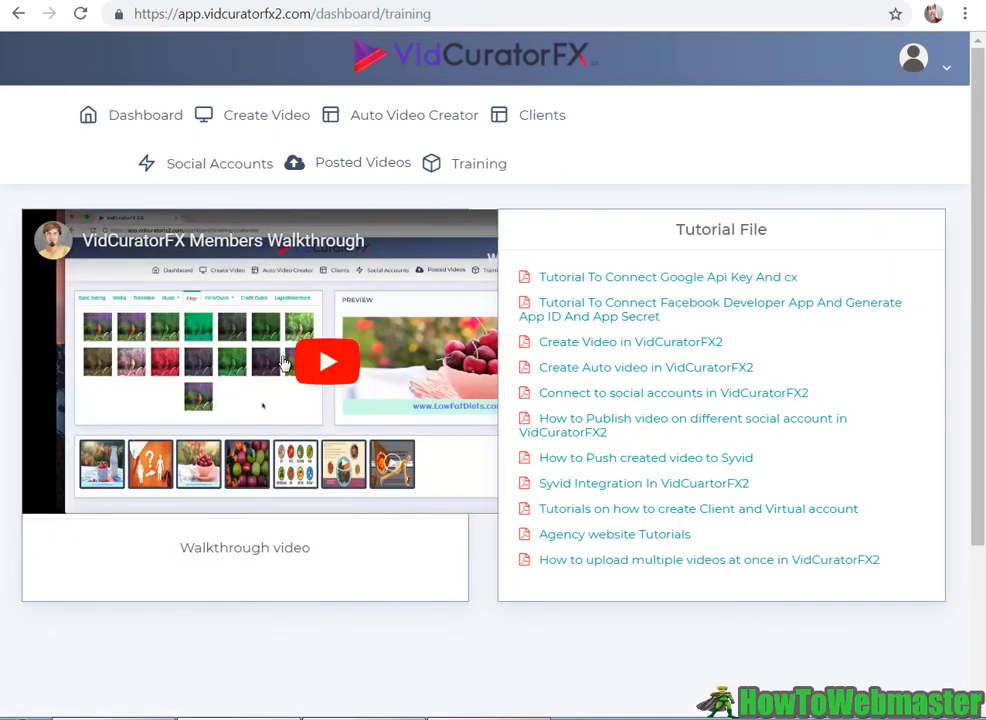
mouse_move(666, 425)
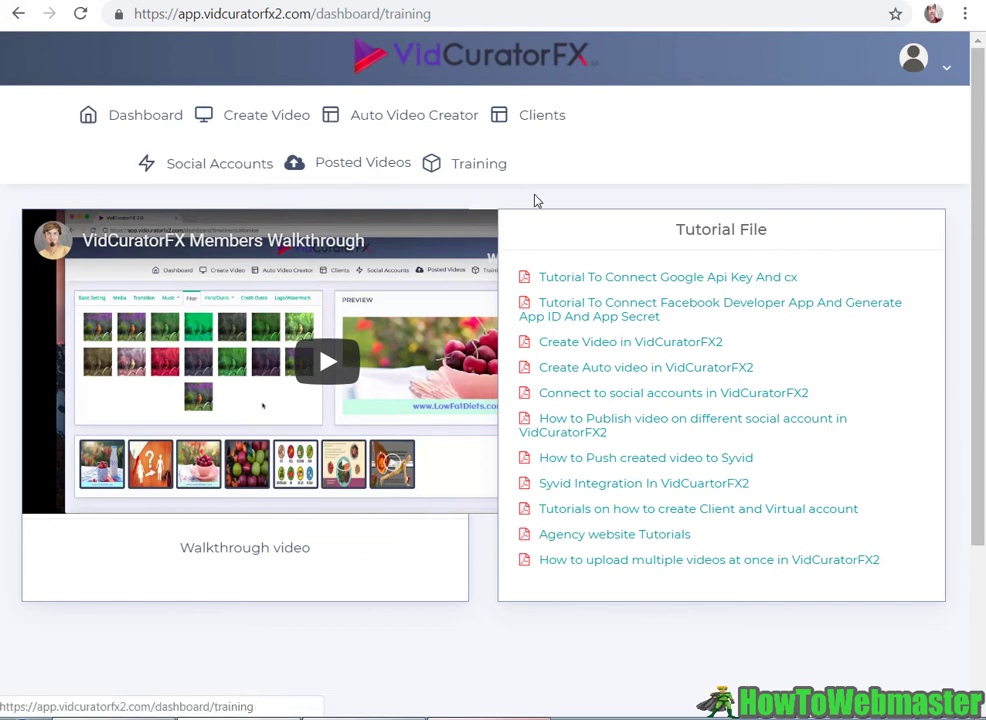
mouse_move(599, 229)
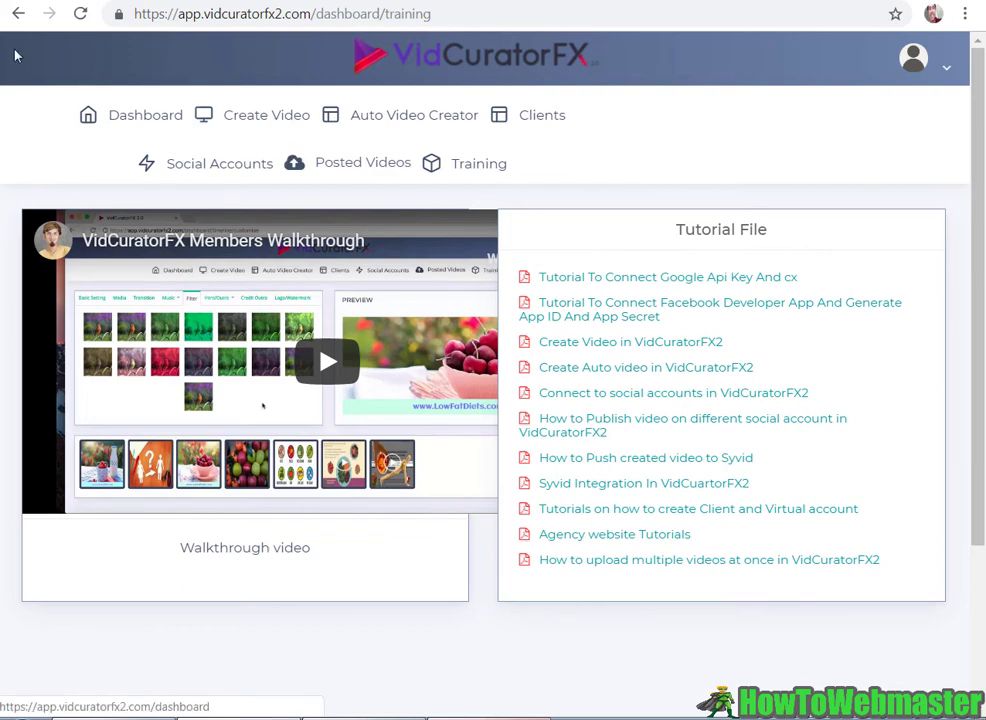
scroll("down", 3)
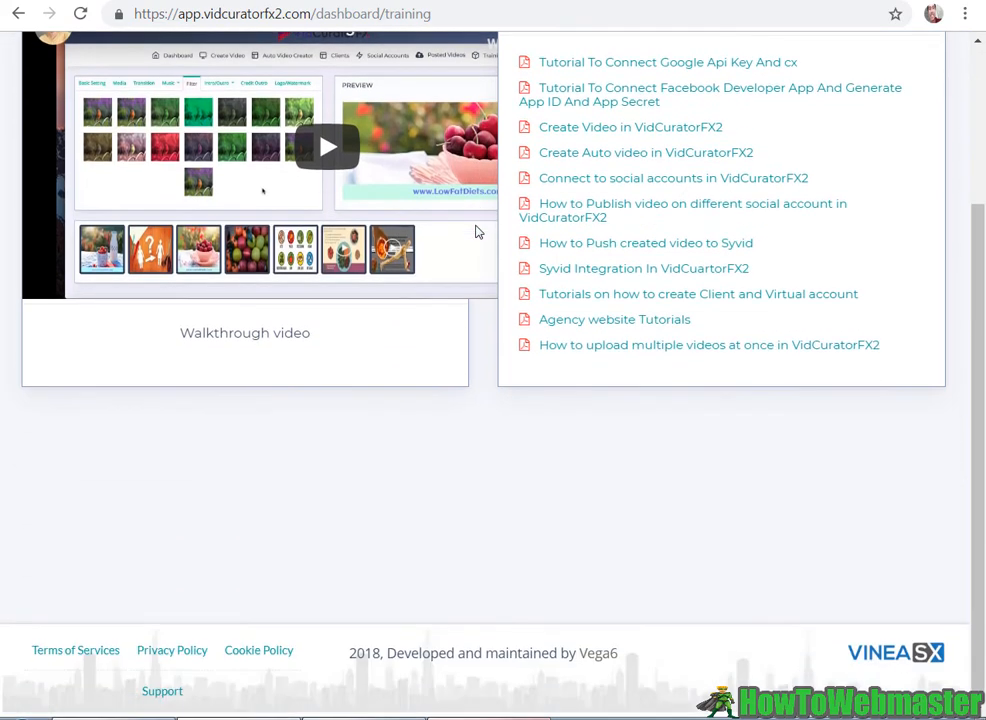
scroll("up", 3)
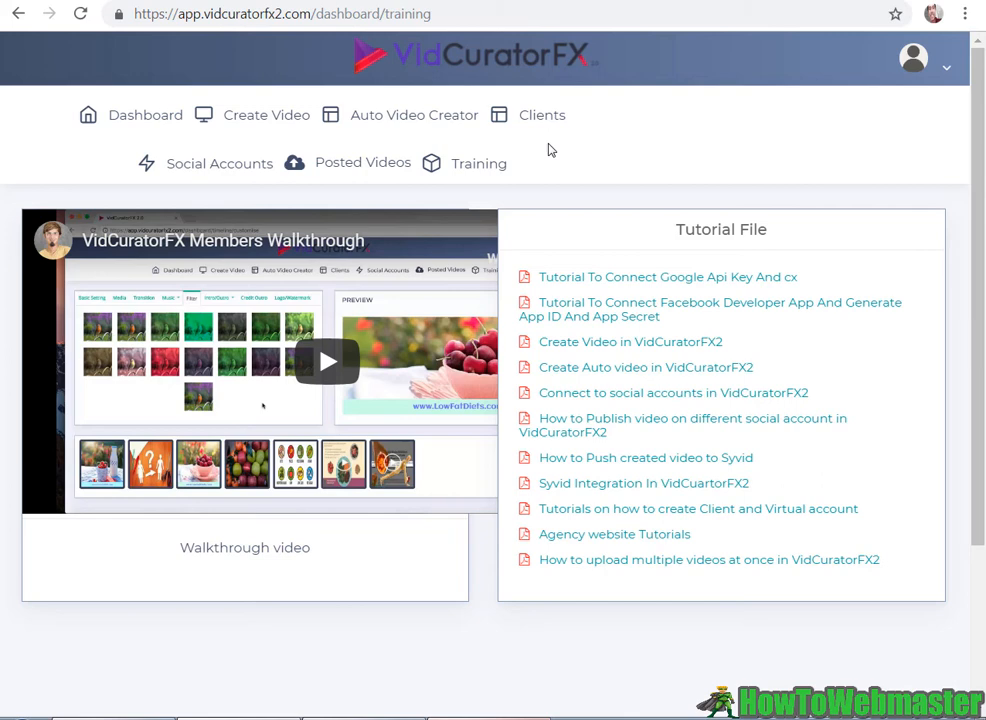
mouse_move(515, 152)
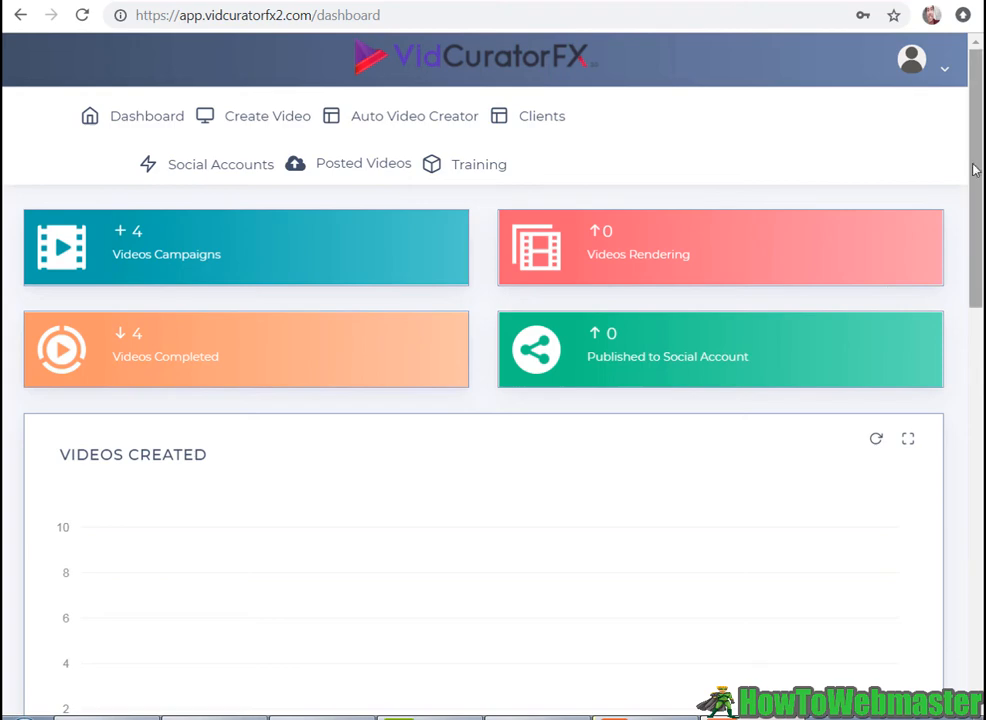
Step: Scroll the dashboard down to the Videos Created table with two completed HD videos
scroll("down", 3)
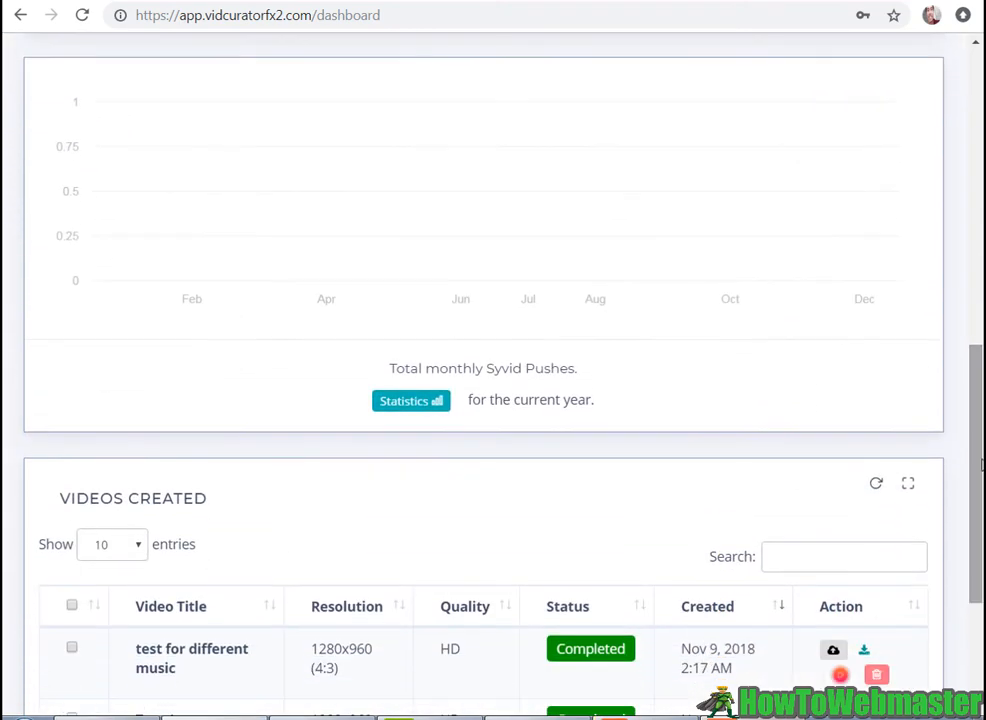
scroll("down", 3)
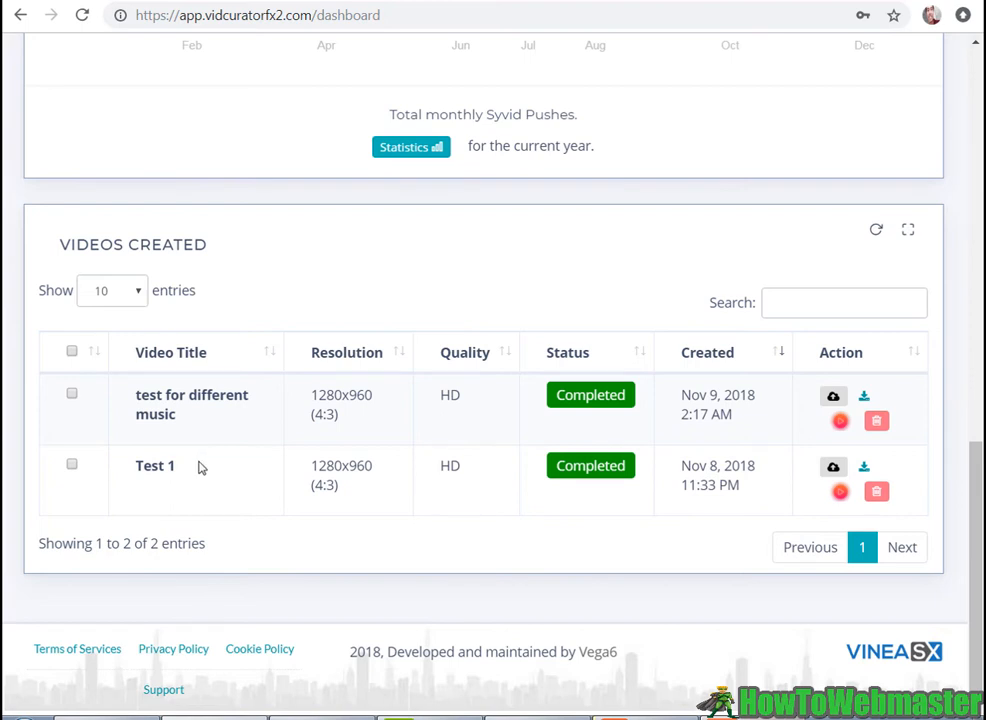
mouse_move(474, 471)
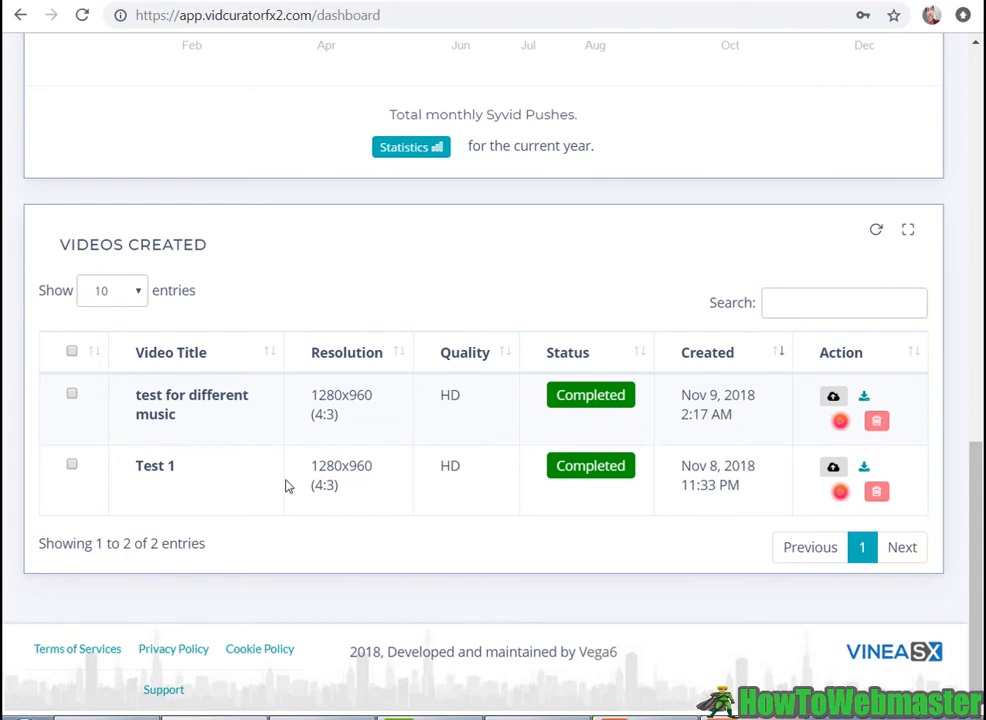
mouse_move(868, 464)
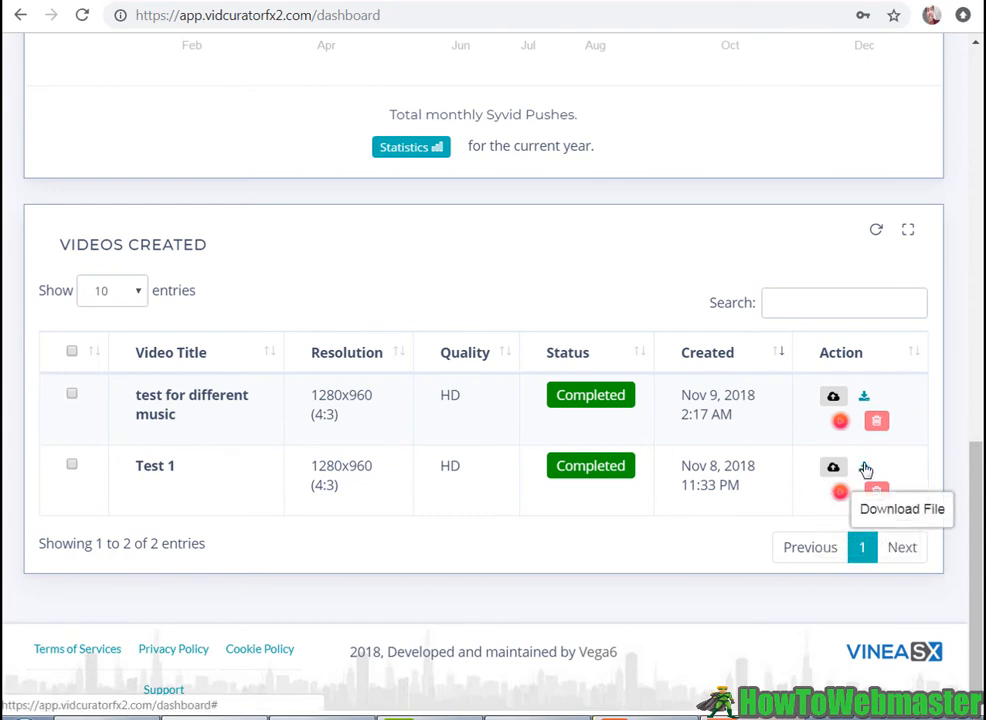
mouse_move(834, 467)
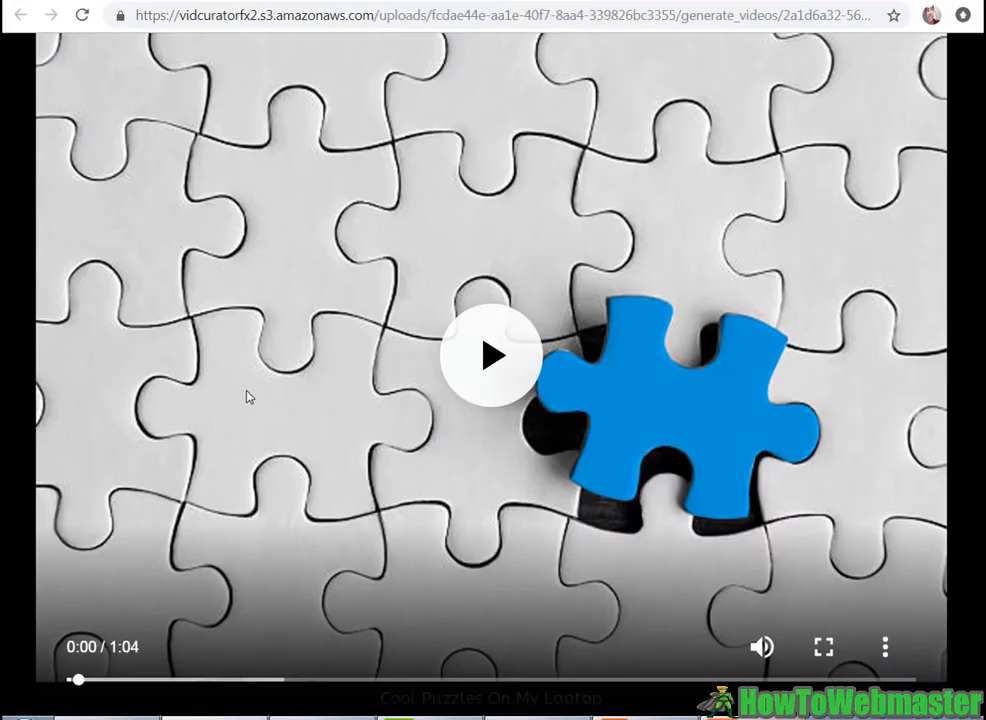
mouse_move(437, 270)
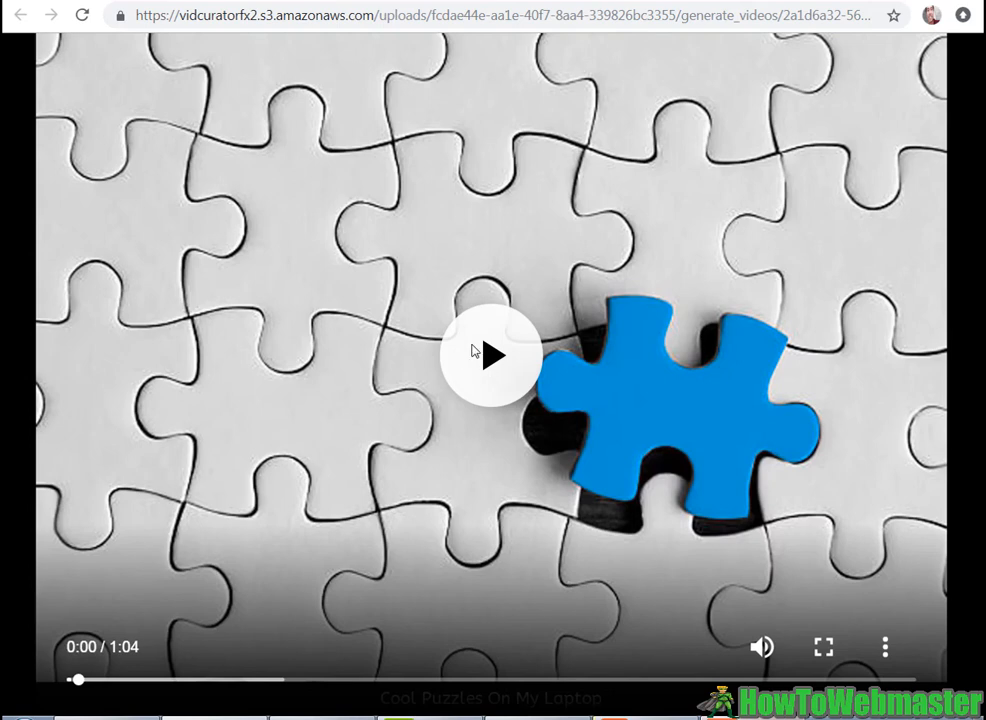
mouse_move(470, 352)
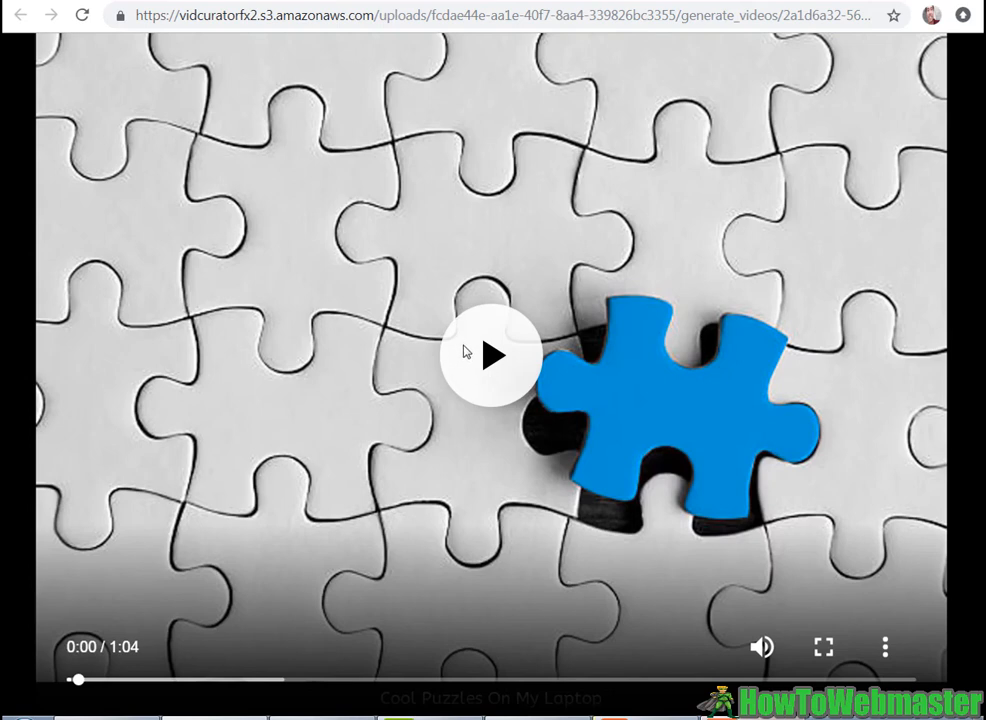
Step: Play, pause and resume the puzzle slideshow video, then return to the VidCuratorFX 2.0 tab
left_click(496, 355)
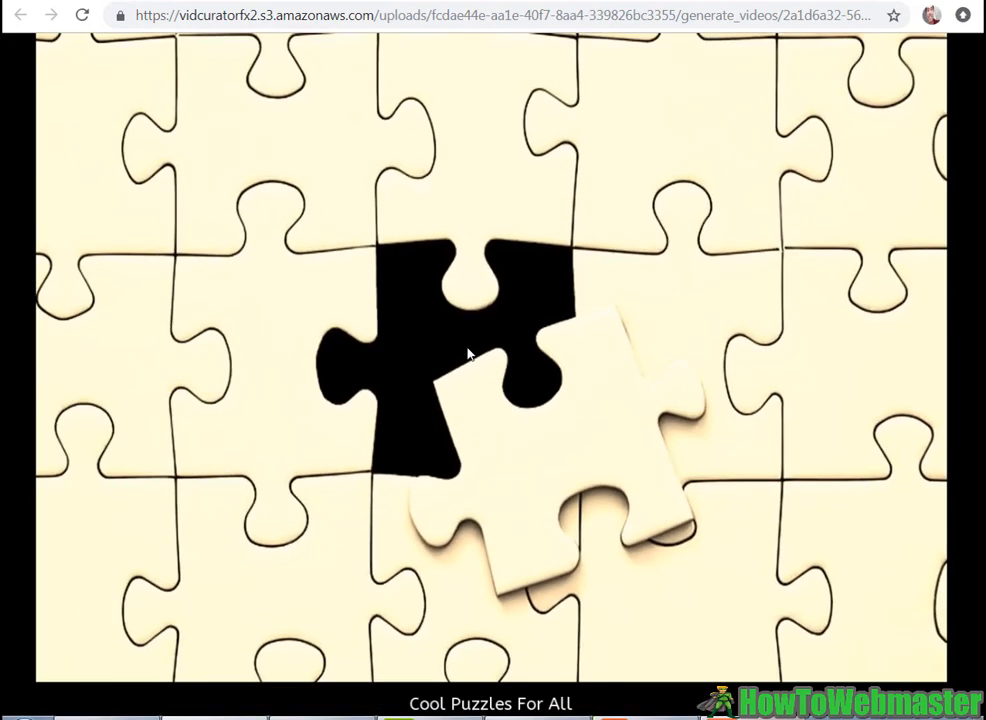
left_click(492, 355)
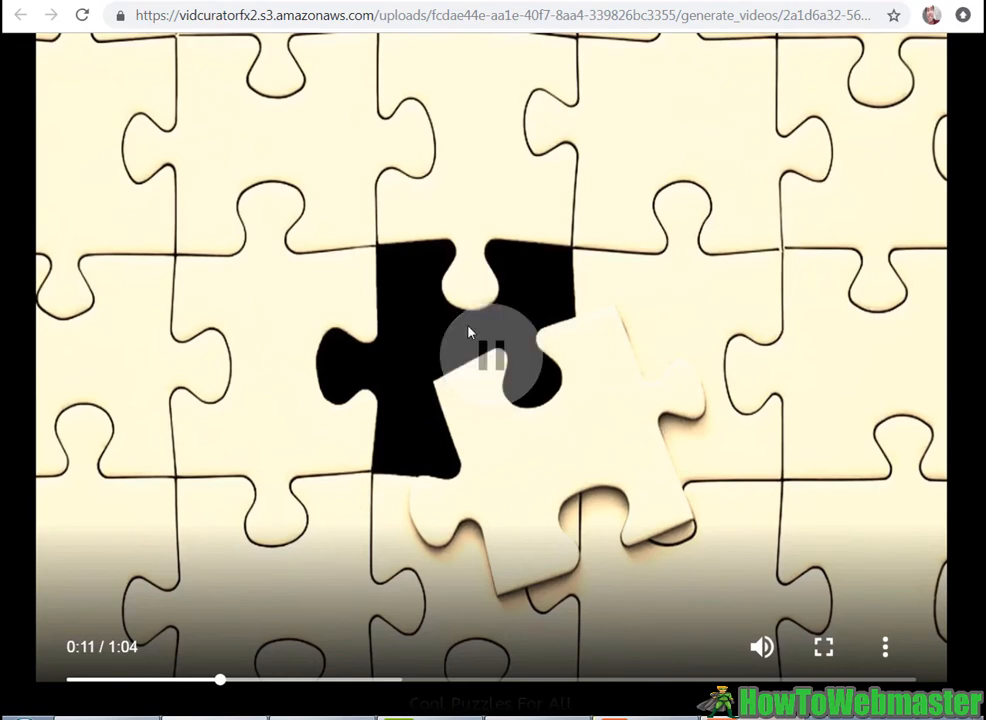
left_click(490, 357)
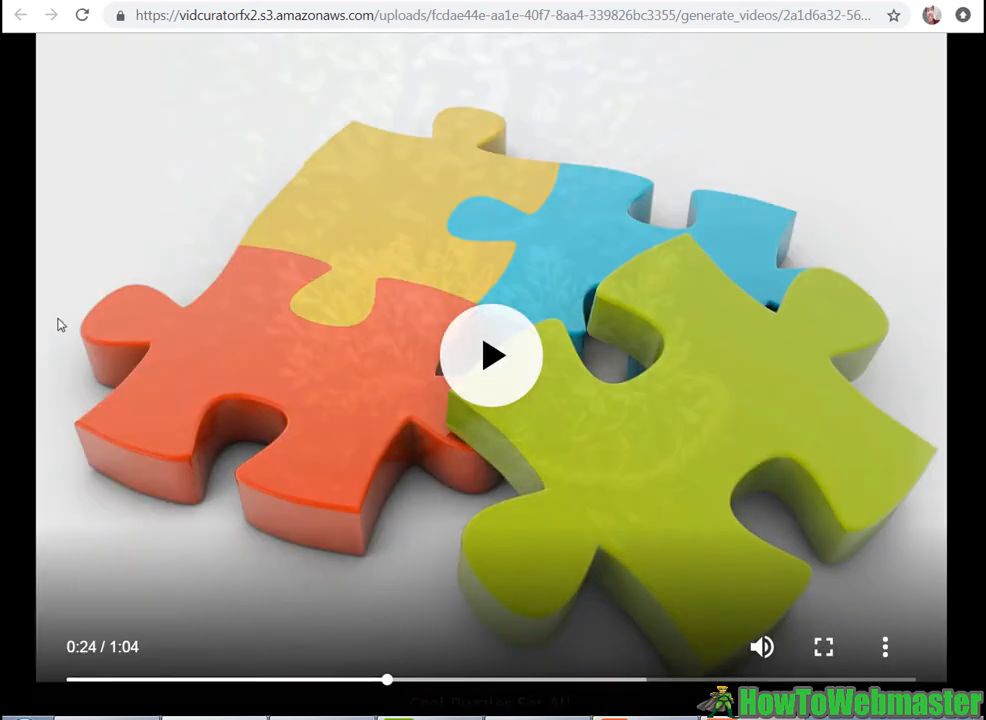
mouse_move(445, 375)
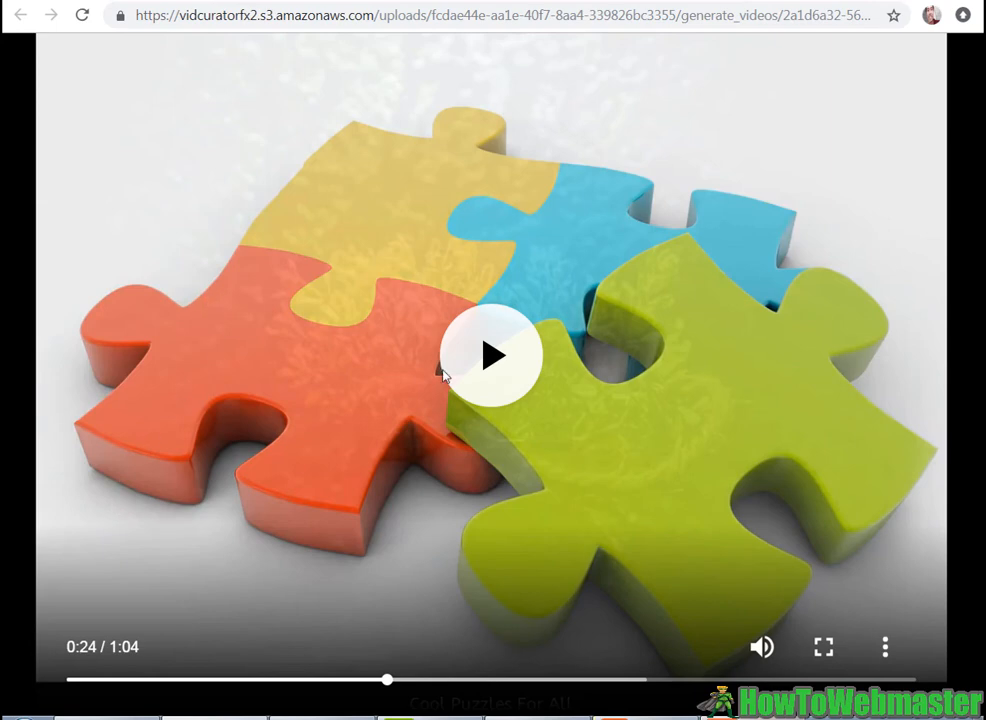
mouse_move(395, 443)
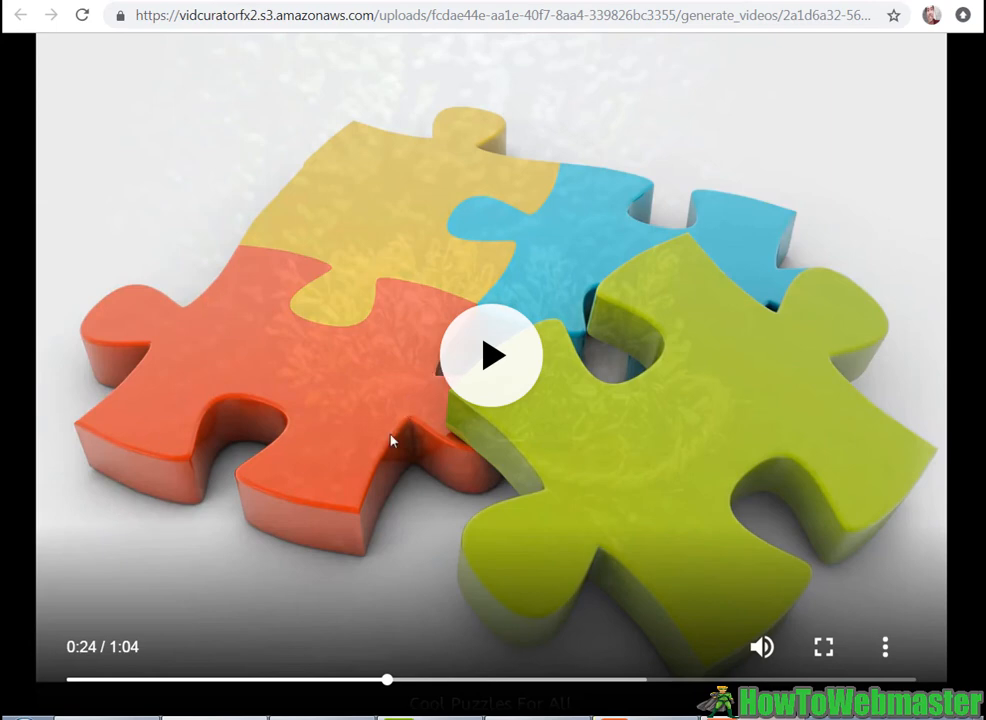
mouse_move(360, 271)
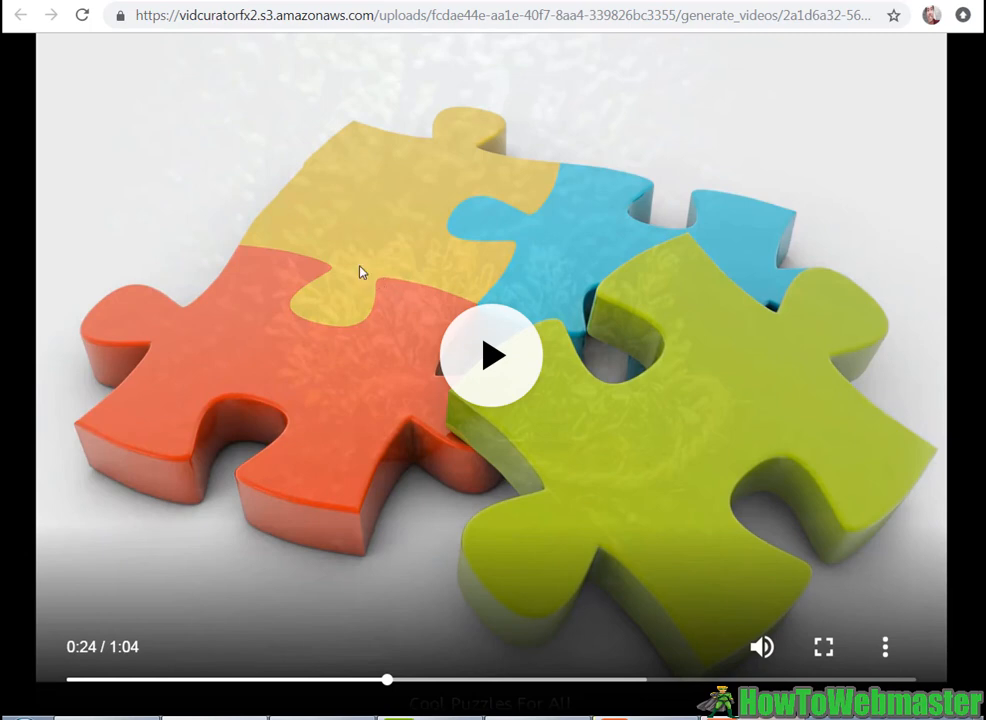
mouse_move(288, 166)
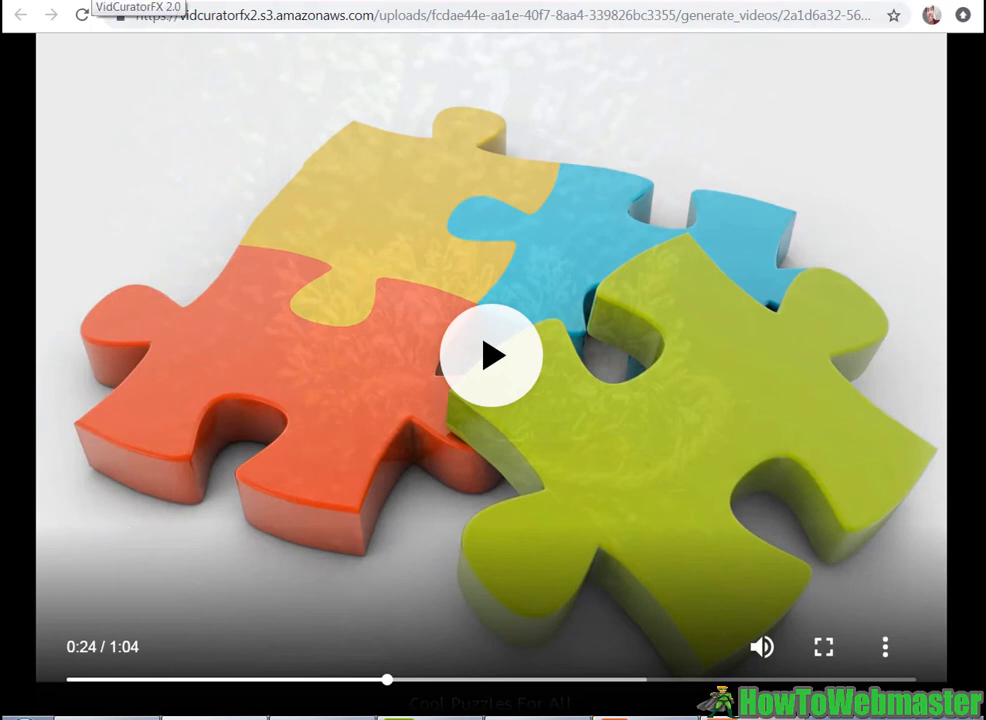
left_click(20, 15)
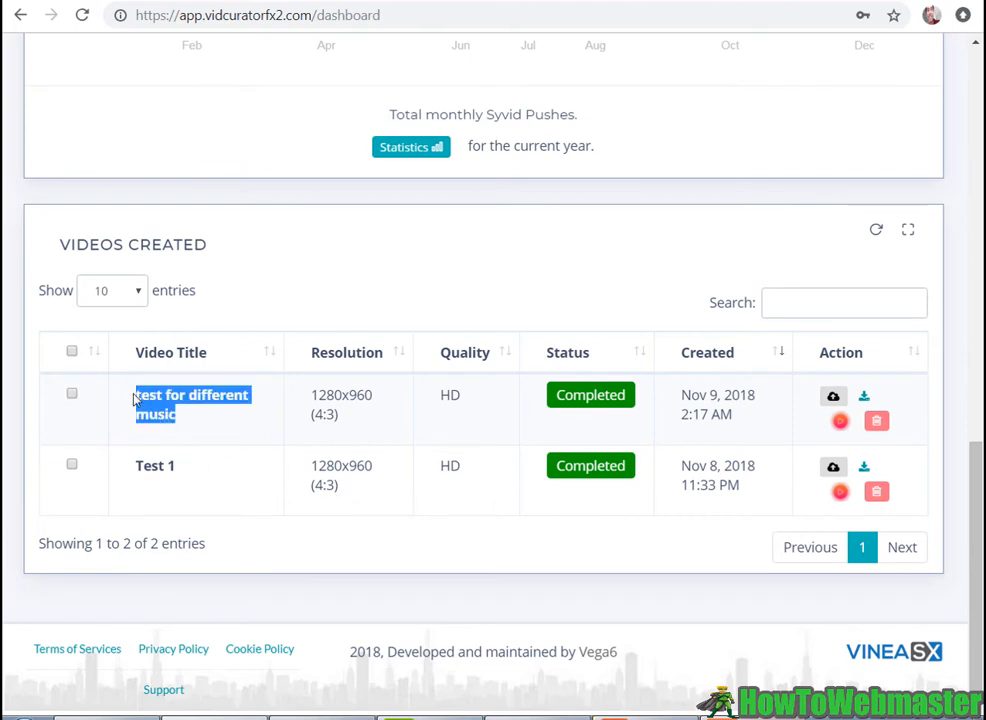
mouse_move(280, 428)
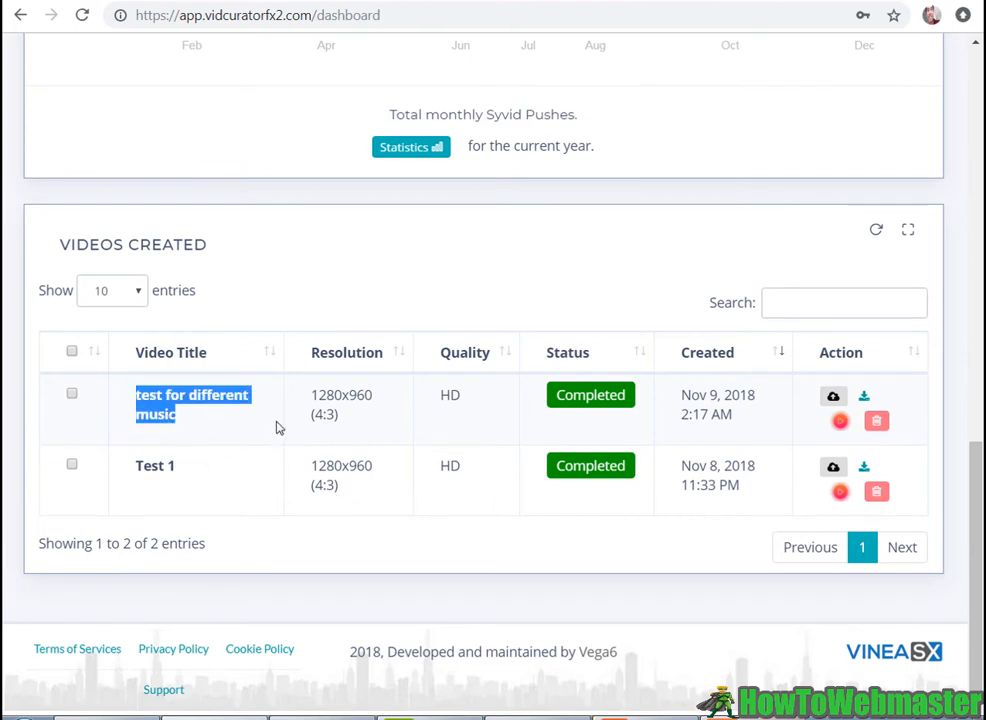
mouse_move(864, 394)
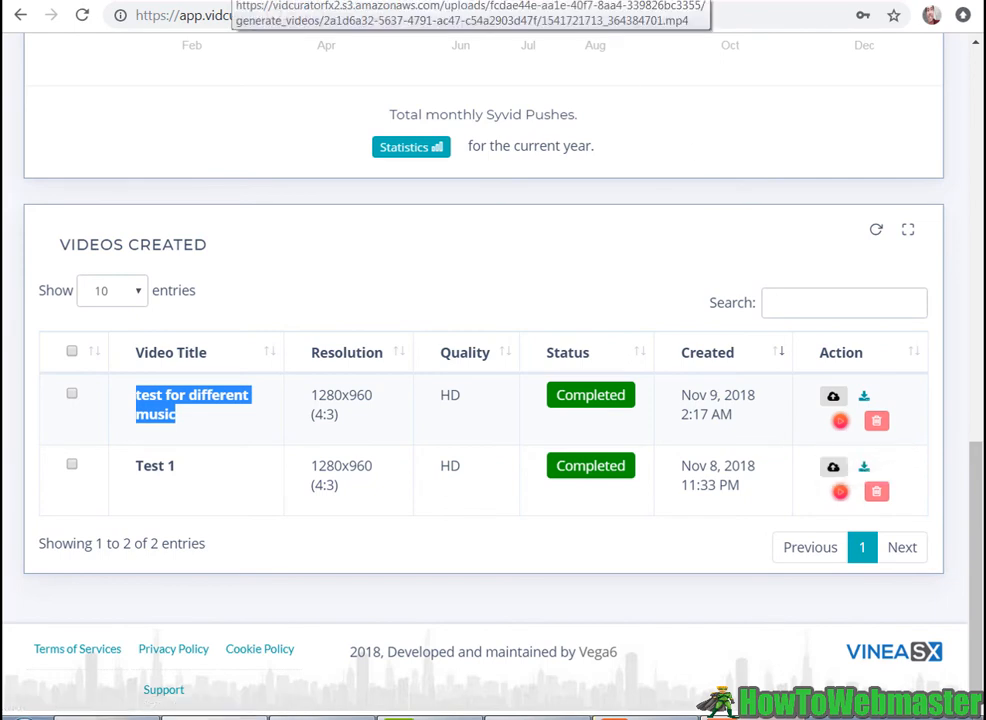
Step: Download the 'test for different music' video file and return to the VidCuratorFX 2.0 tab
left_click(840, 393)
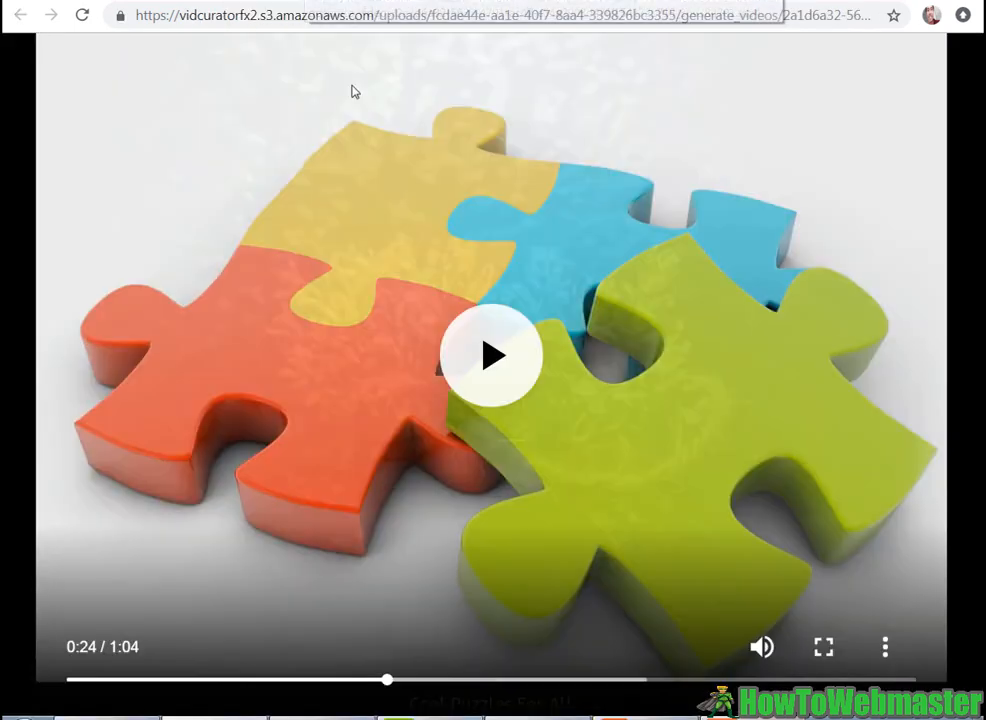
mouse_move(471, 468)
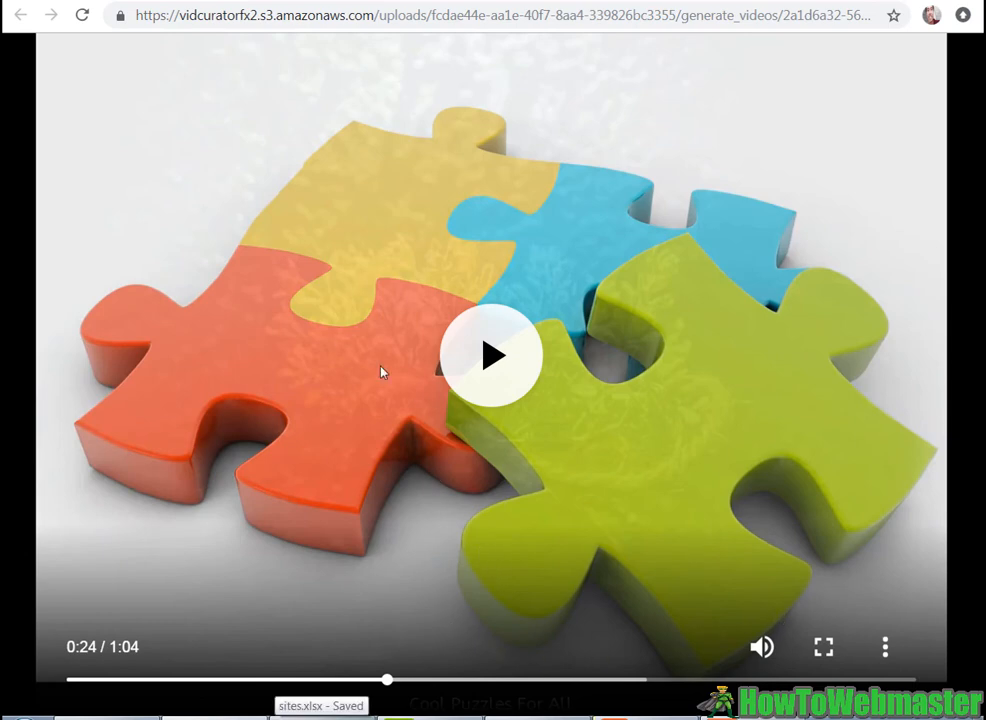
mouse_move(520, 515)
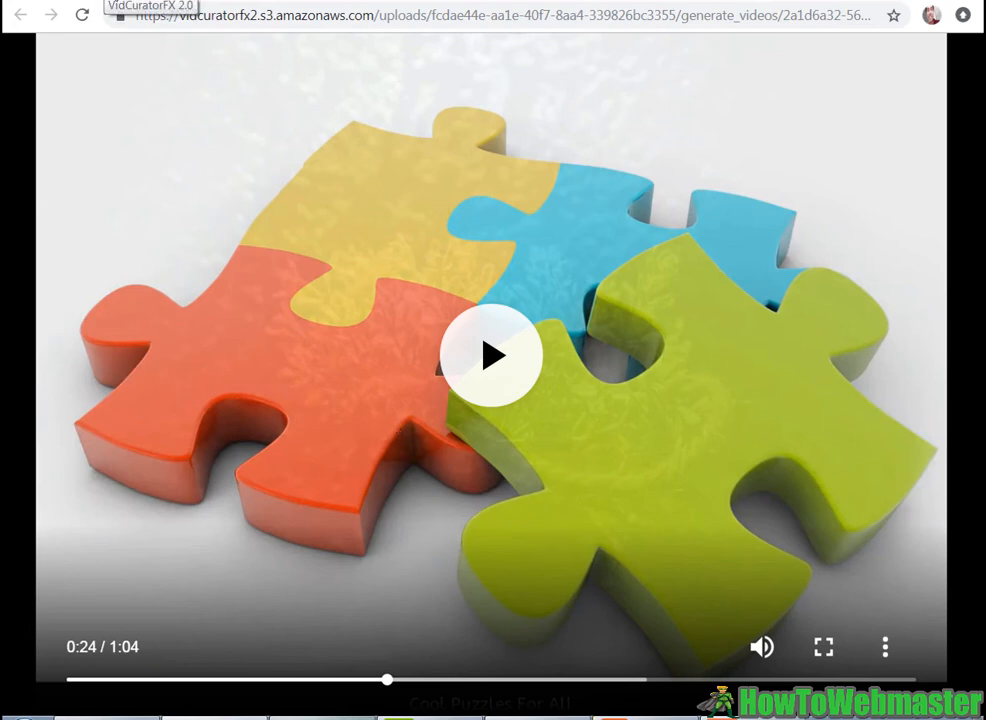
left_click(22, 19)
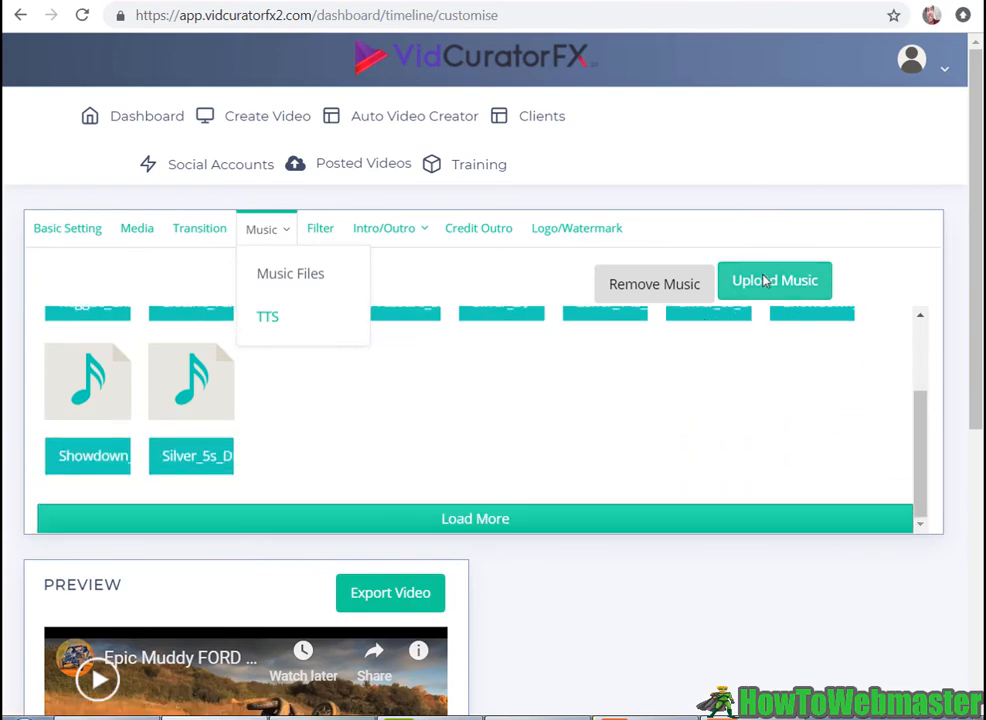
scroll("down", 3)
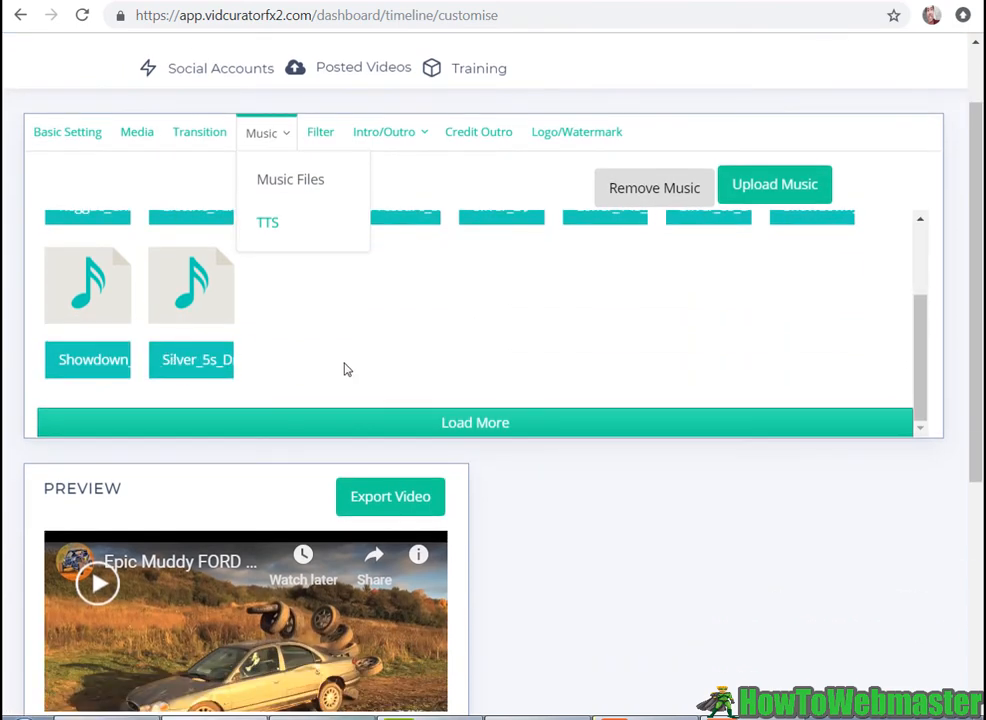
mouse_move(372, 363)
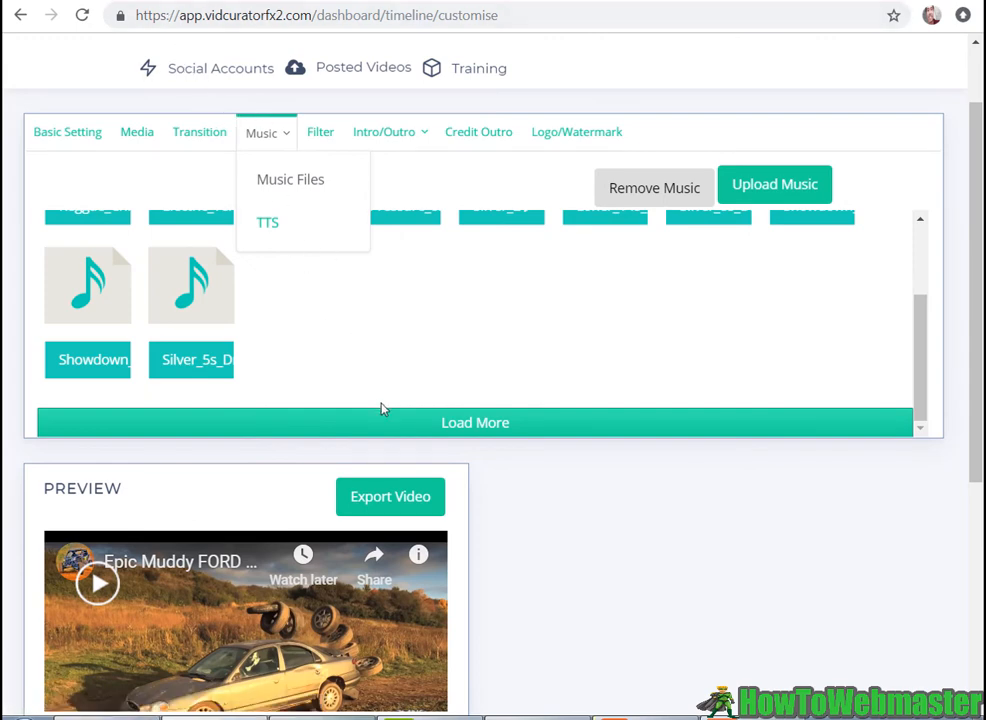
mouse_move(382, 409)
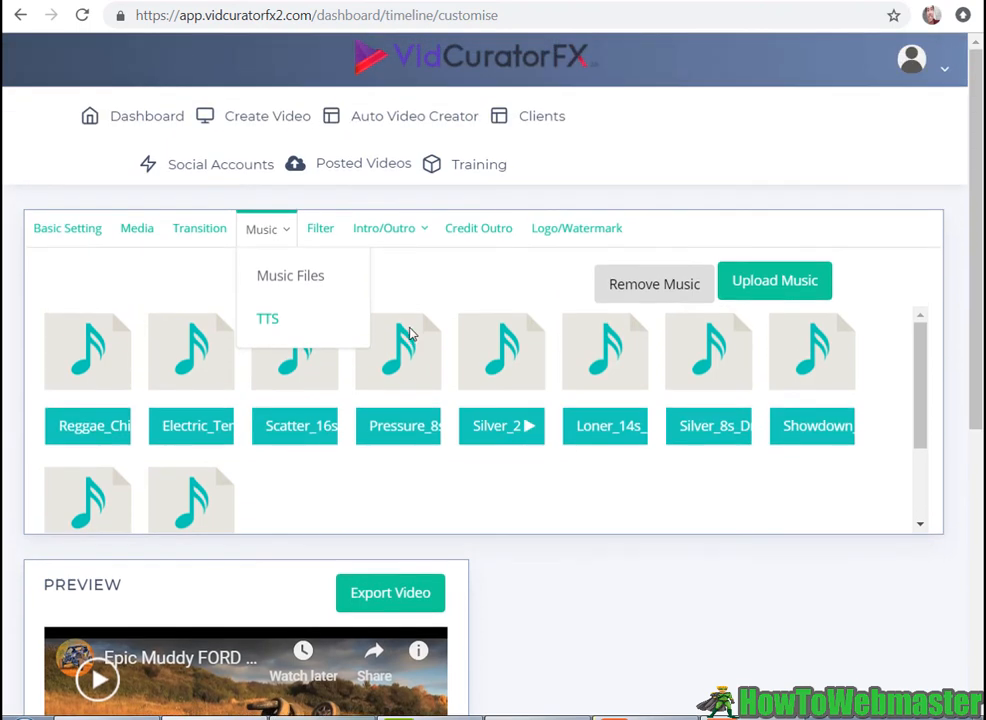
scroll("down", 3)
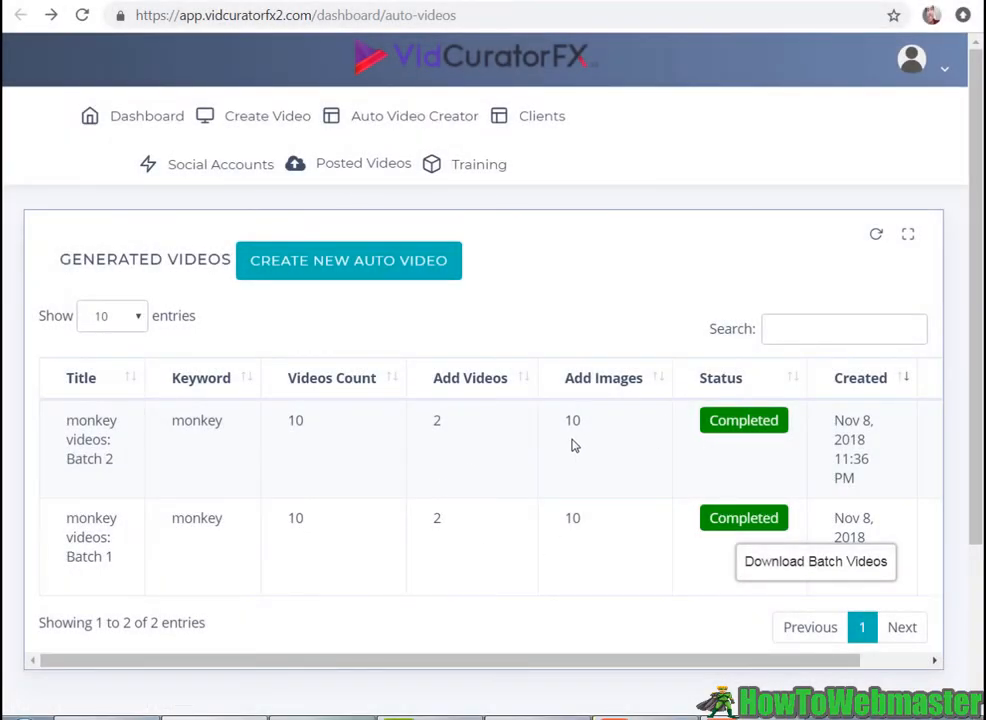
mouse_move(331, 465)
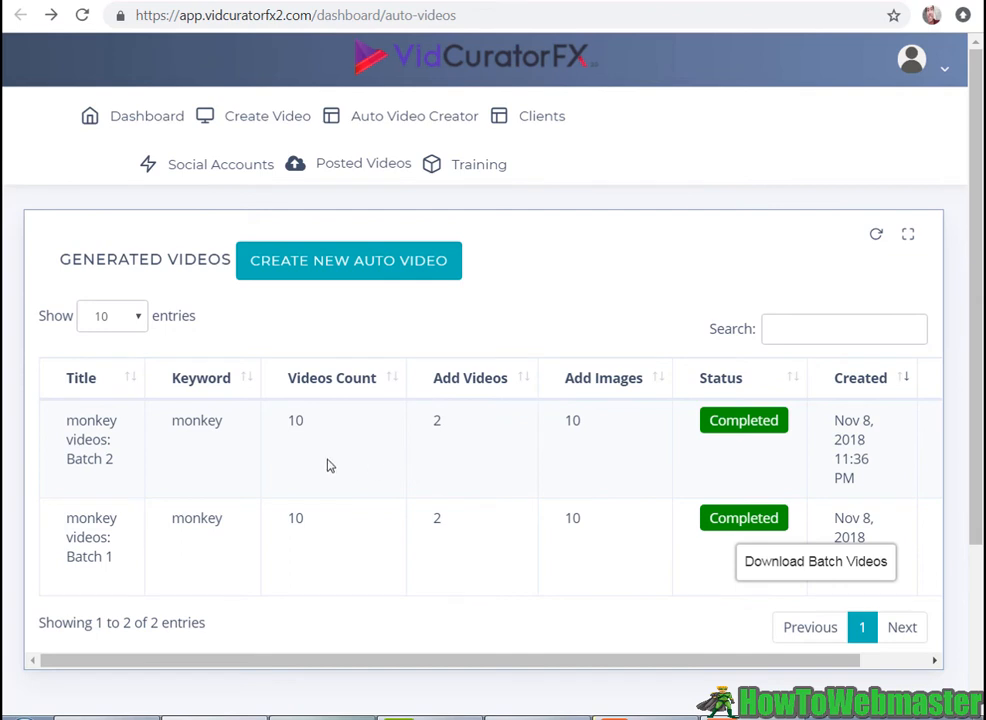
mouse_move(701, 441)
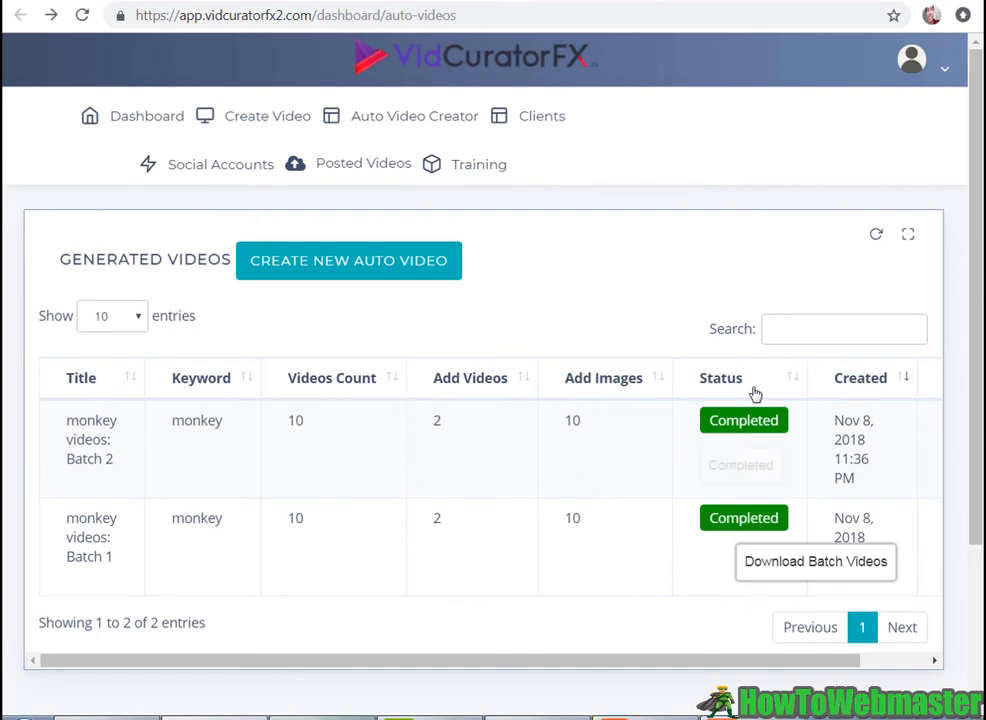
scroll("down", 3)
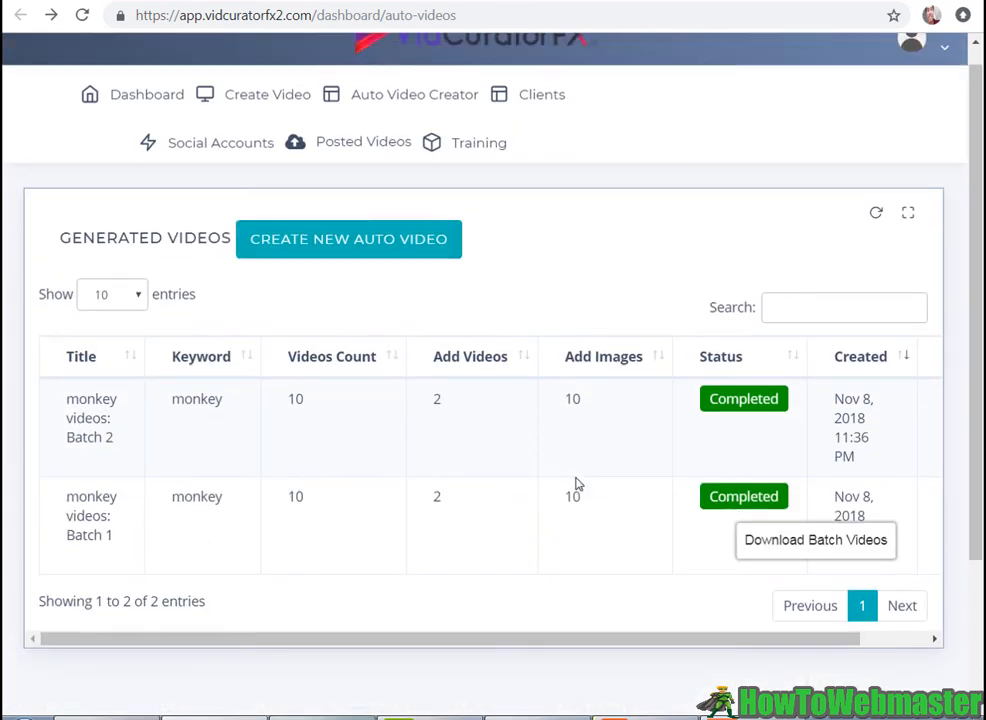
mouse_move(507, 451)
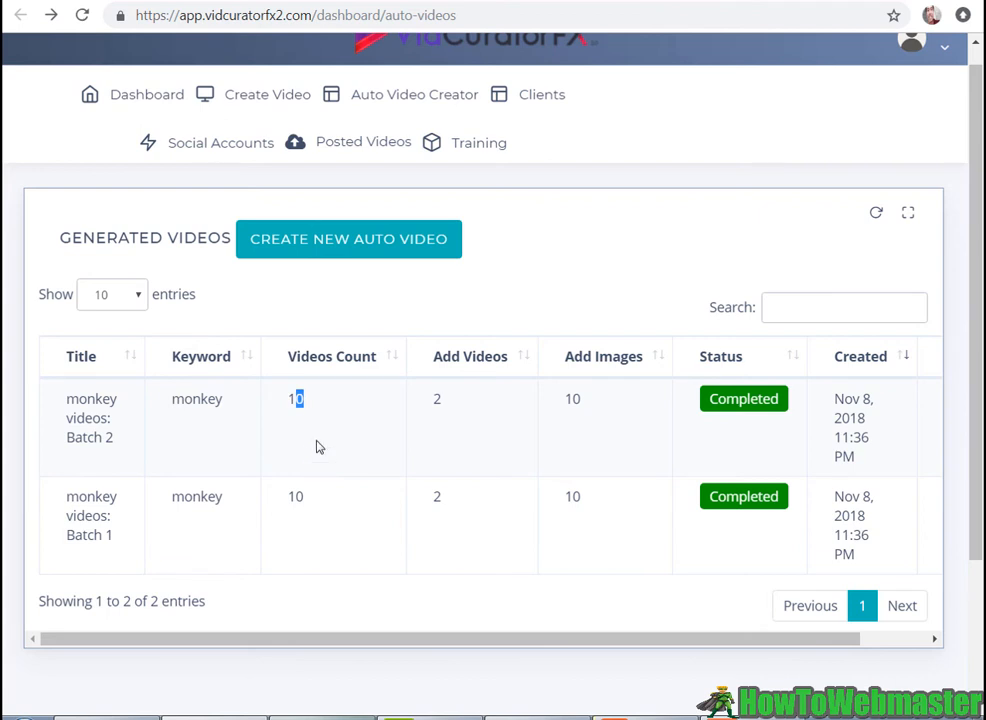
mouse_move(884, 518)
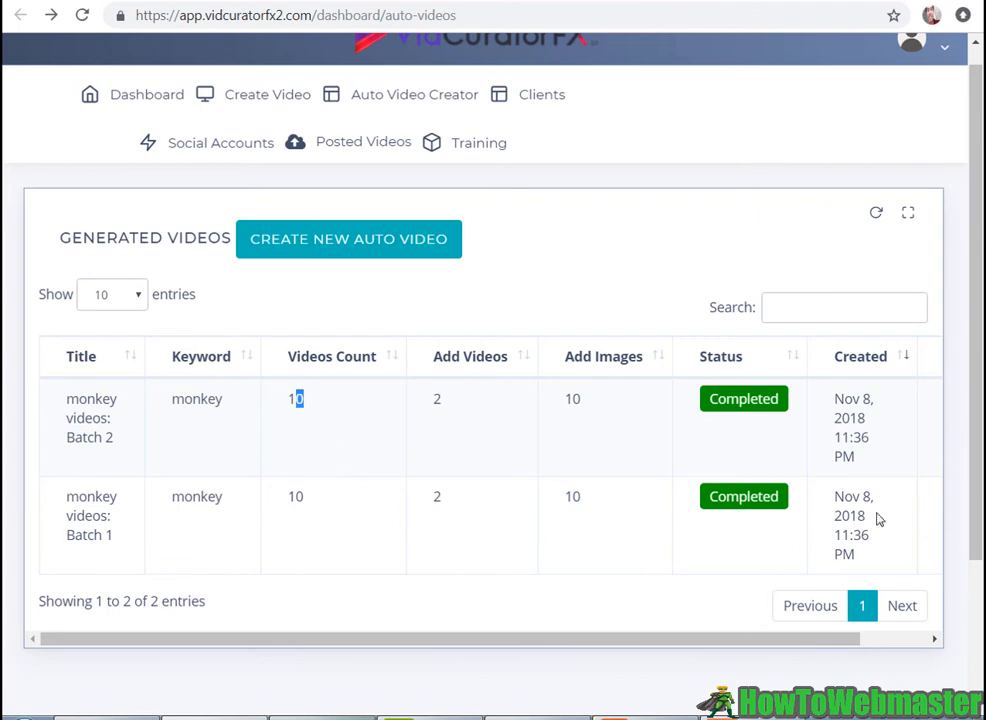
mouse_move(529, 344)
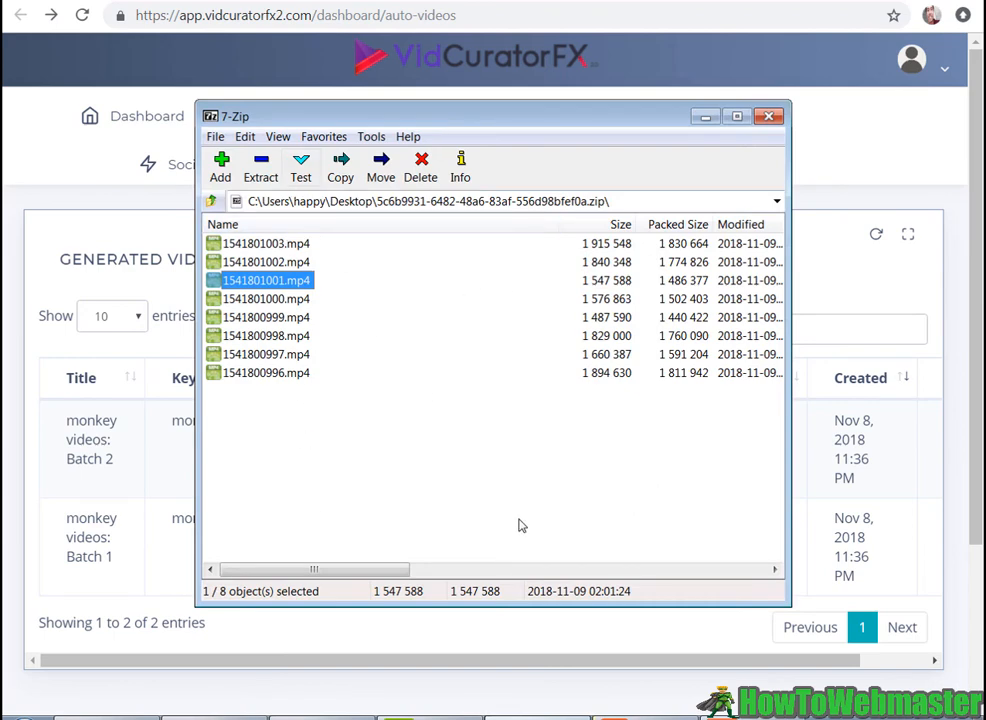
mouse_move(378, 436)
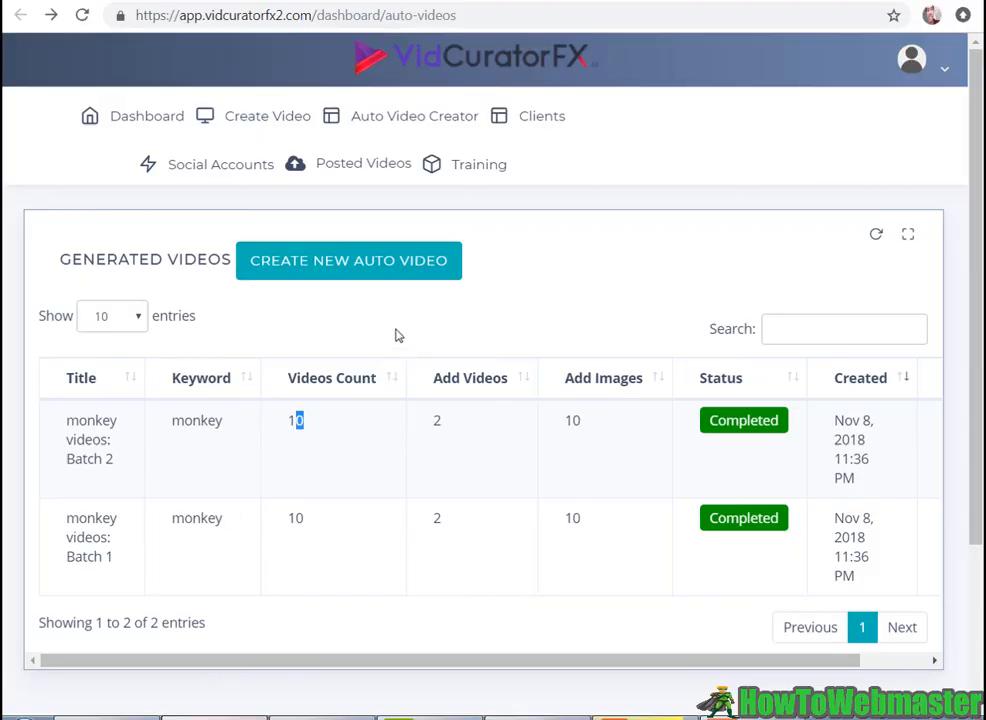
mouse_move(392, 116)
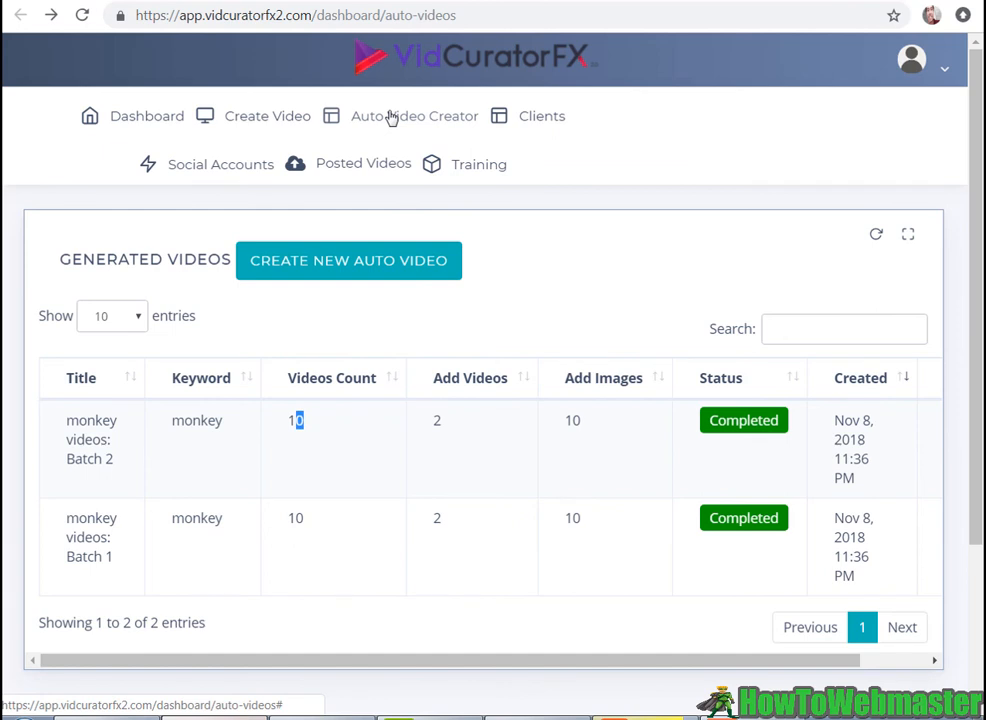
mouse_move(675, 161)
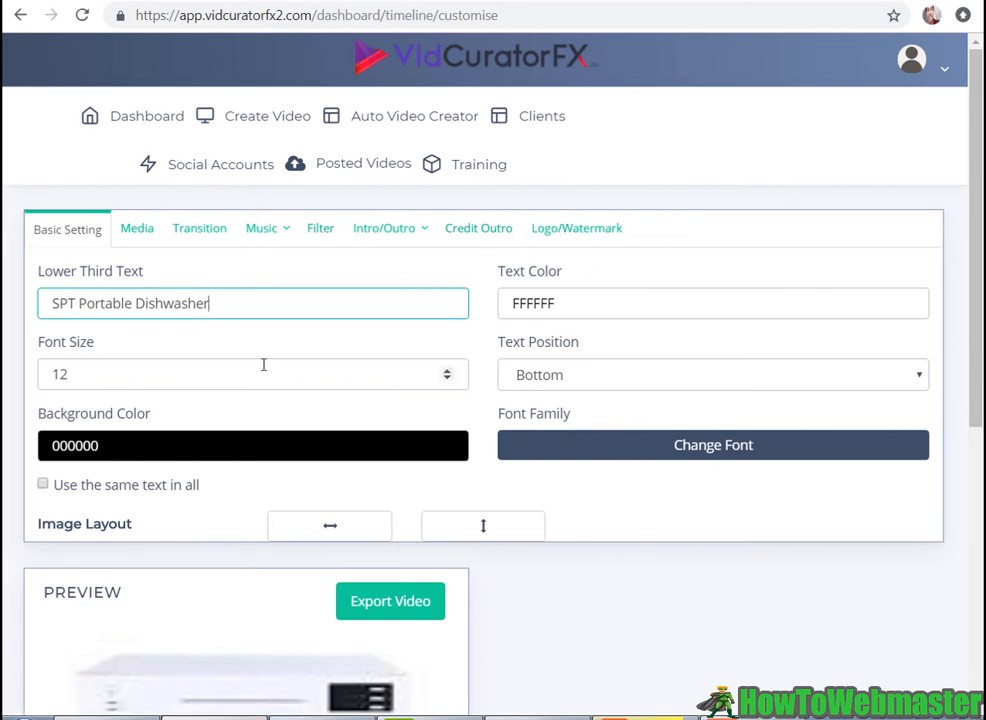
mouse_move(394, 280)
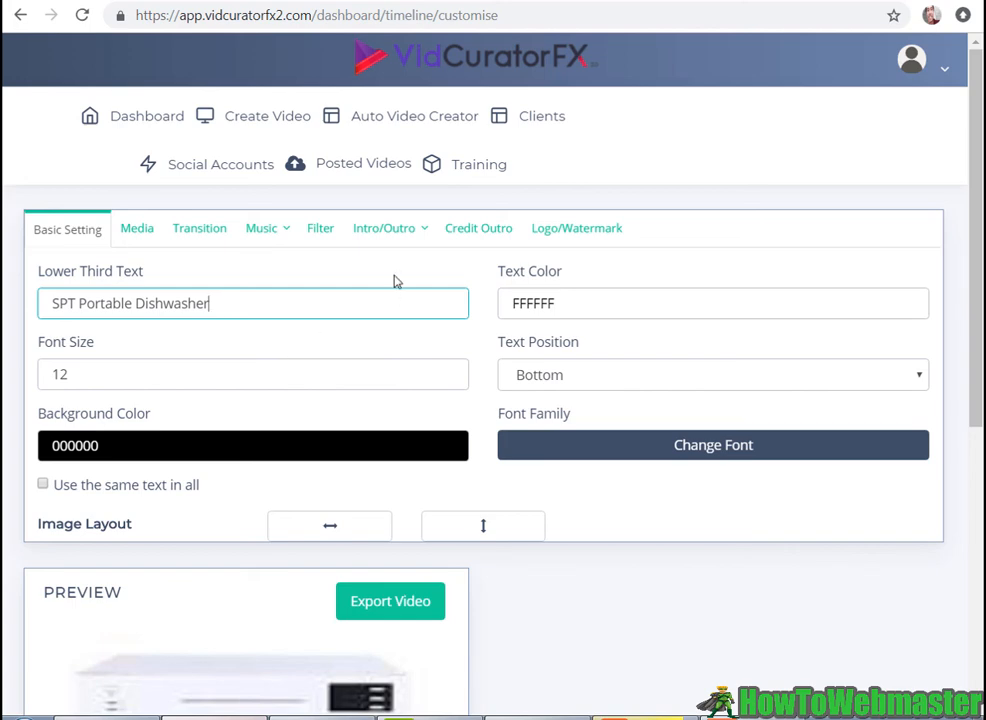
scroll("down", 3)
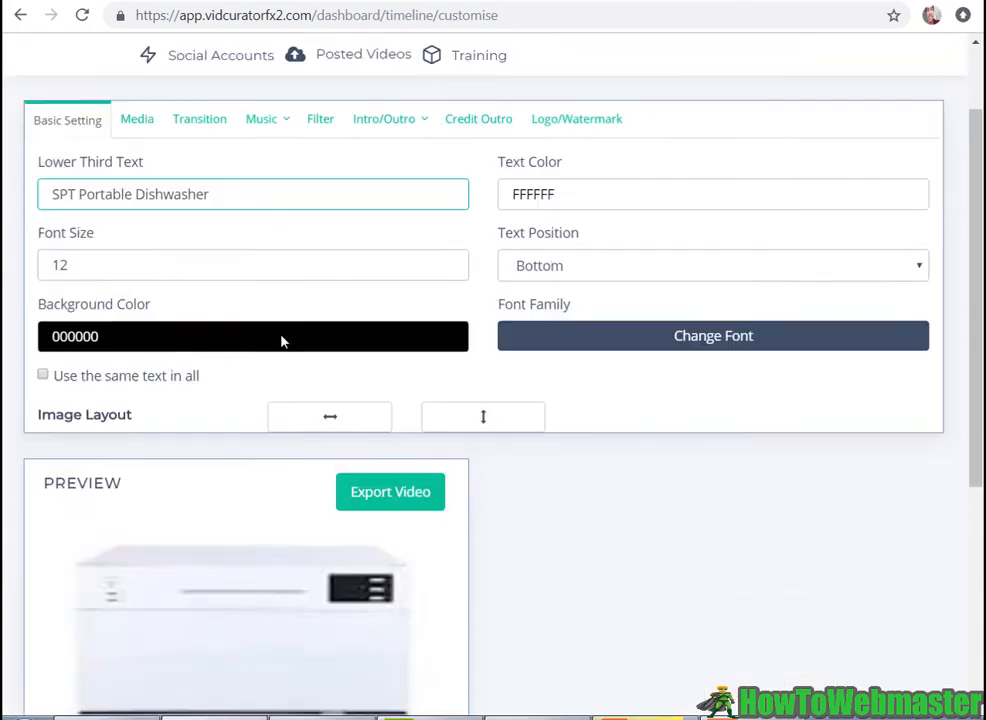
scroll("down", 3)
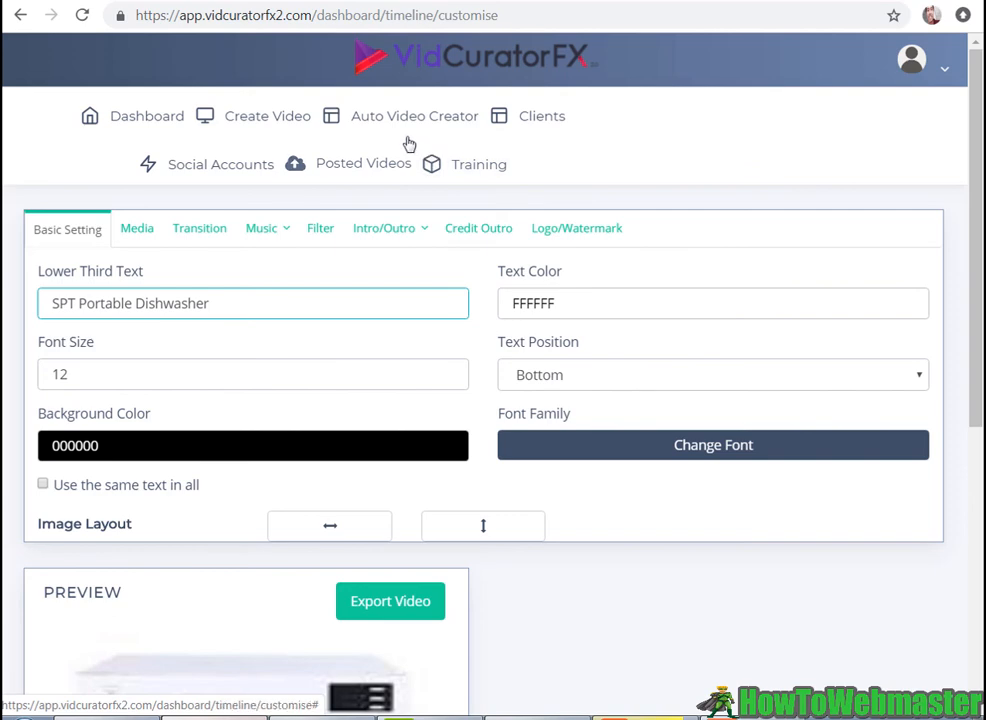
scroll("down", 3)
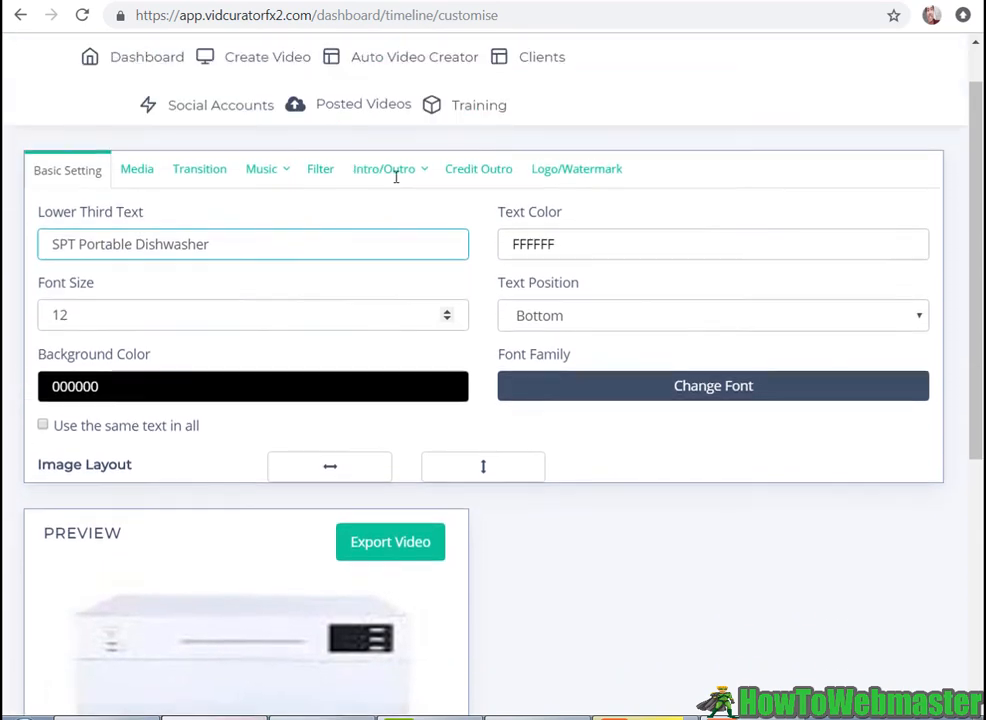
scroll("down", 3)
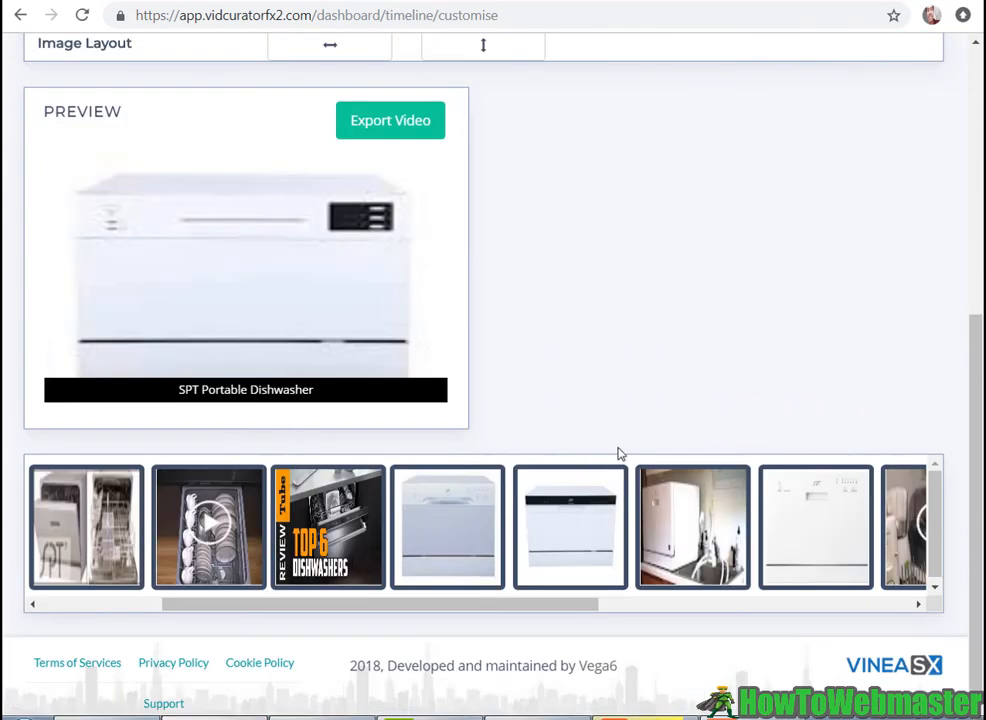
scroll("up", 3)
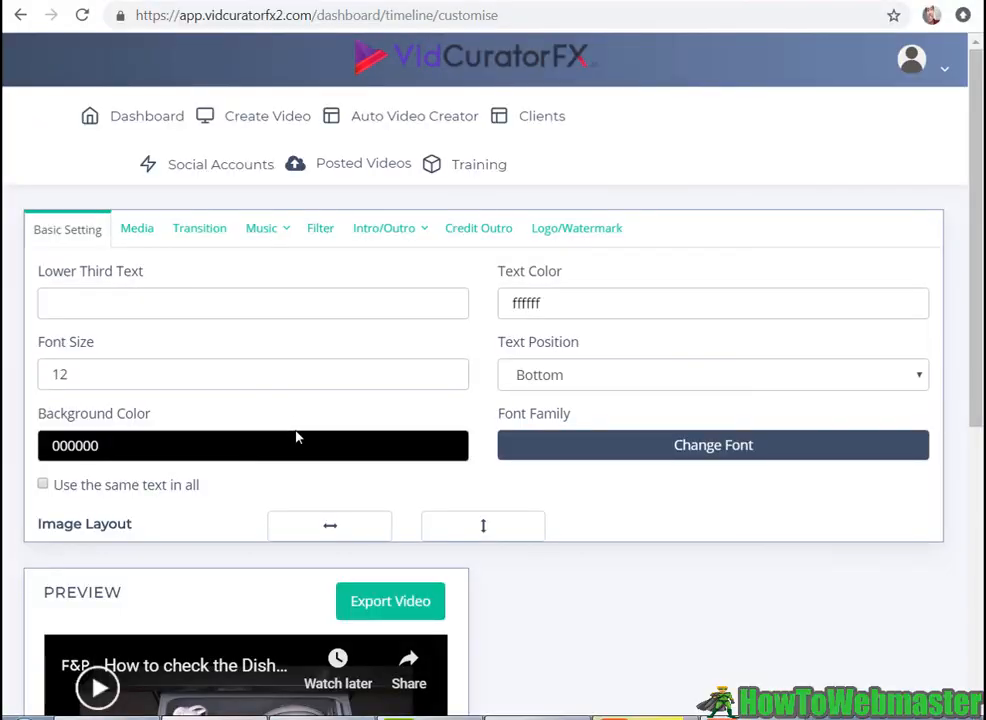
scroll("down", 3)
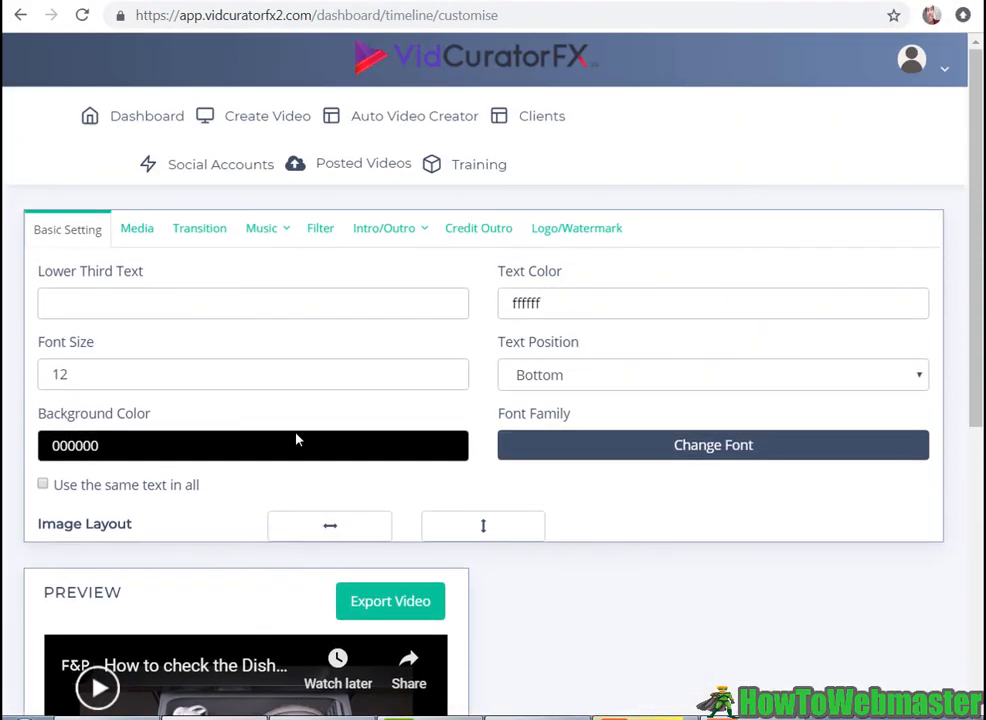
mouse_move(307, 381)
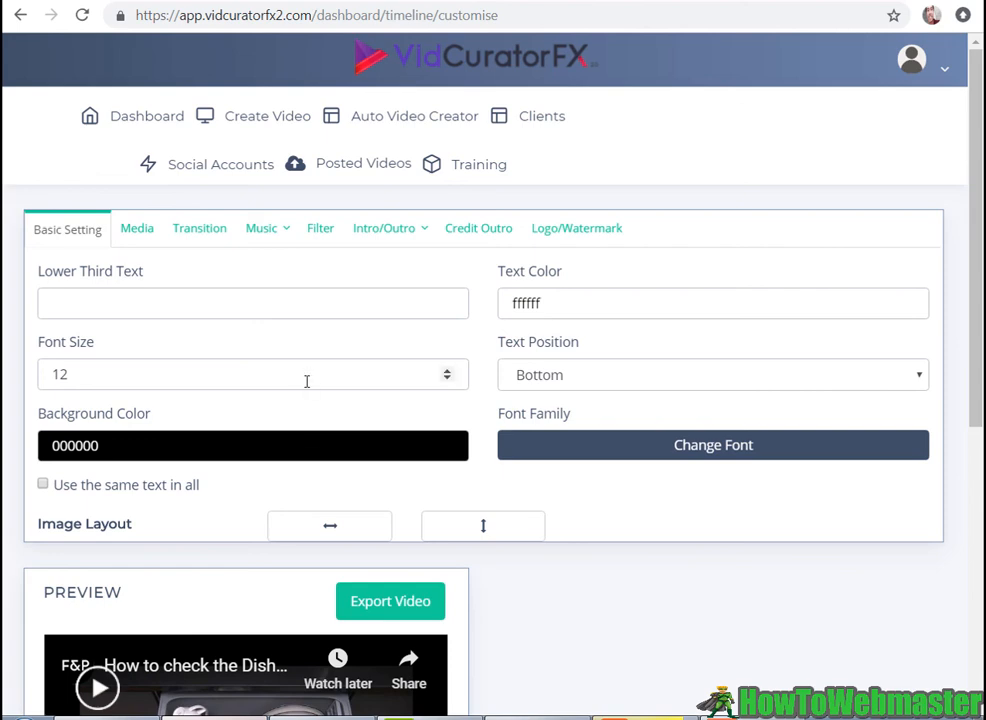
scroll("down", 3)
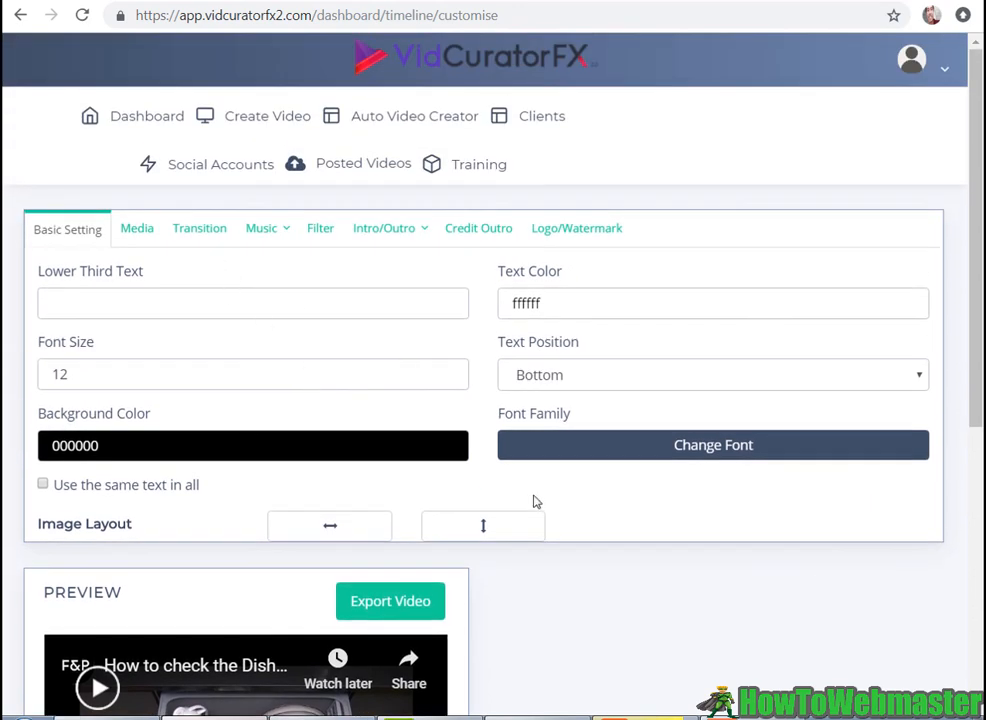
scroll("down", 3)
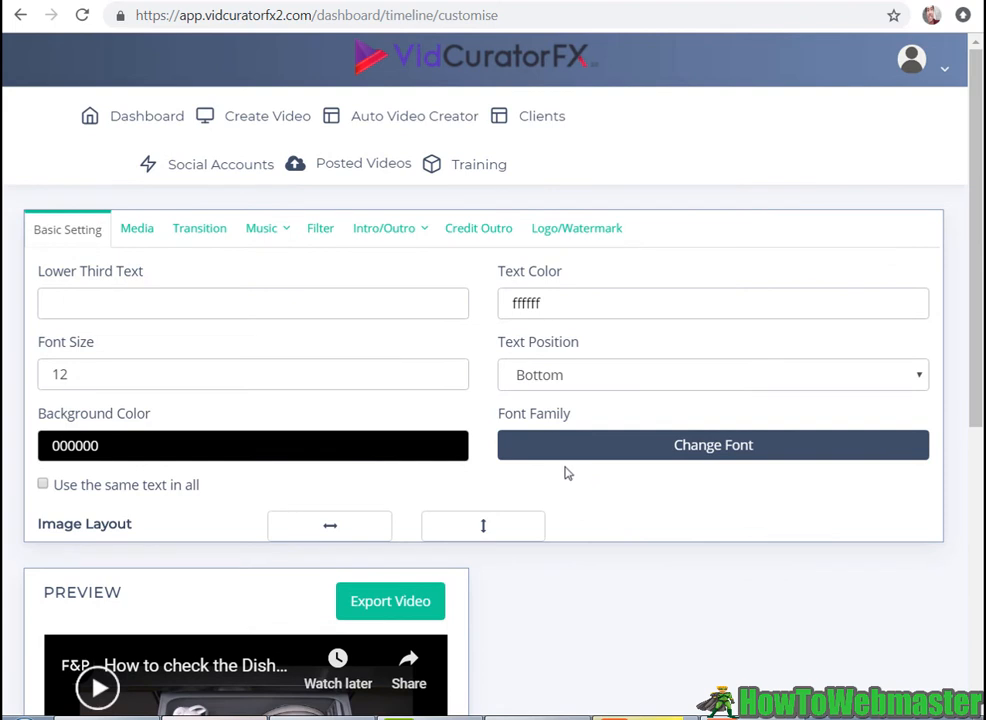
mouse_move(510, 216)
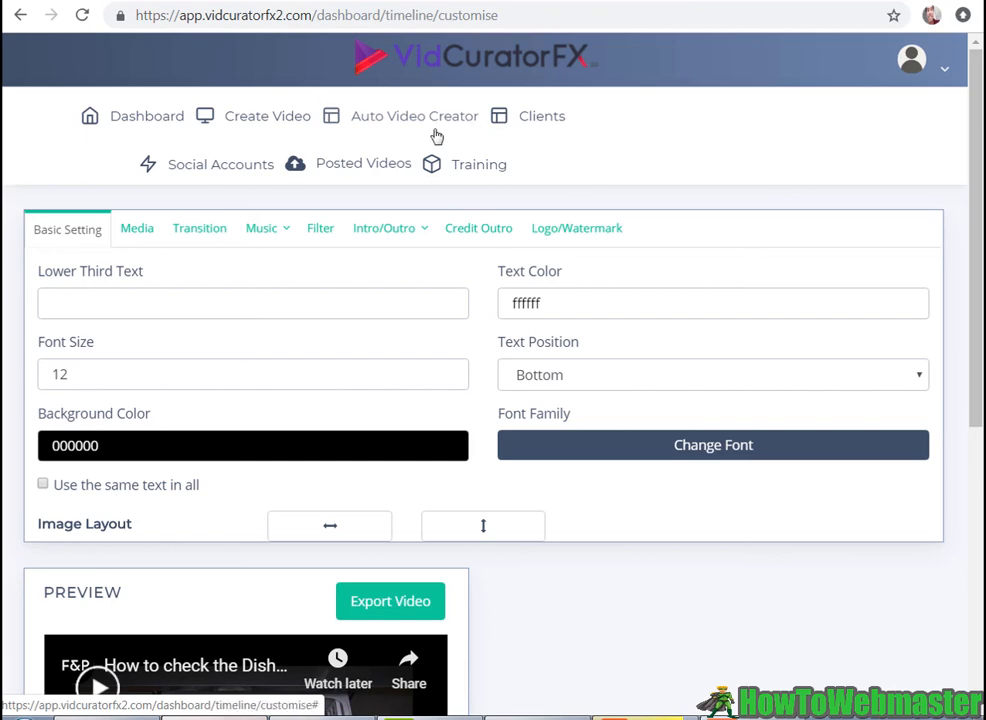
scroll("down", 3)
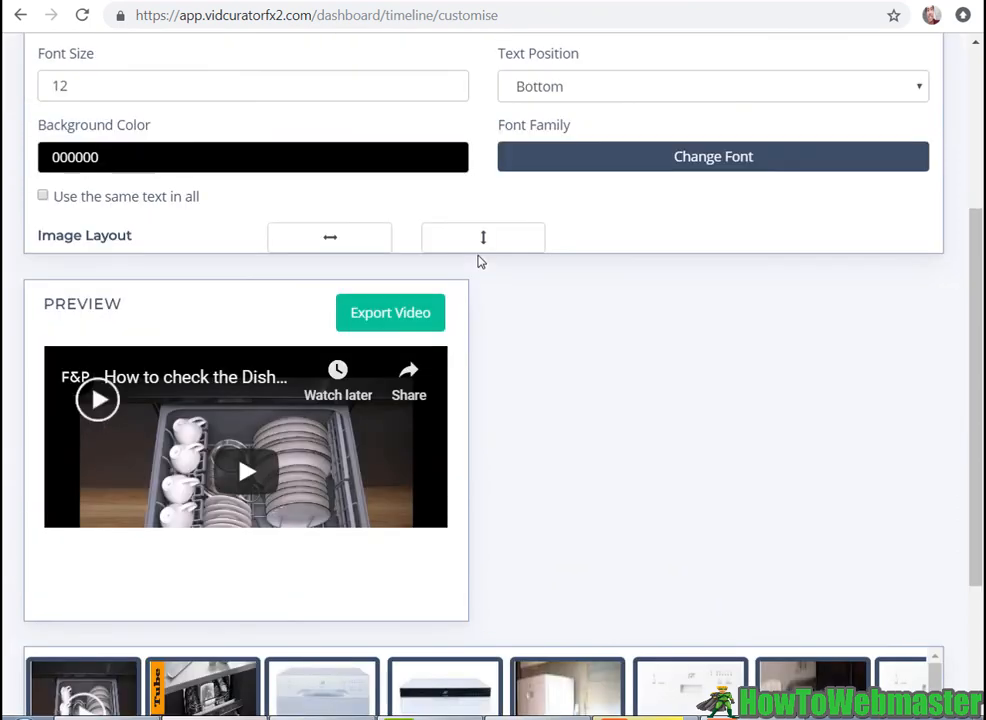
scroll("down", 3)
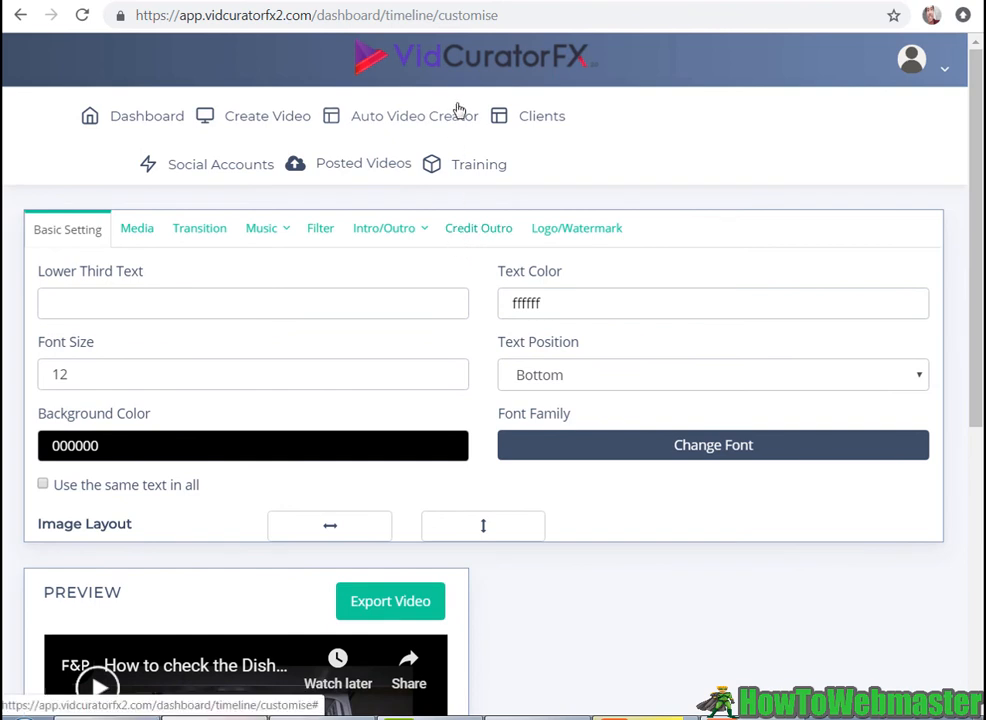
mouse_move(457, 130)
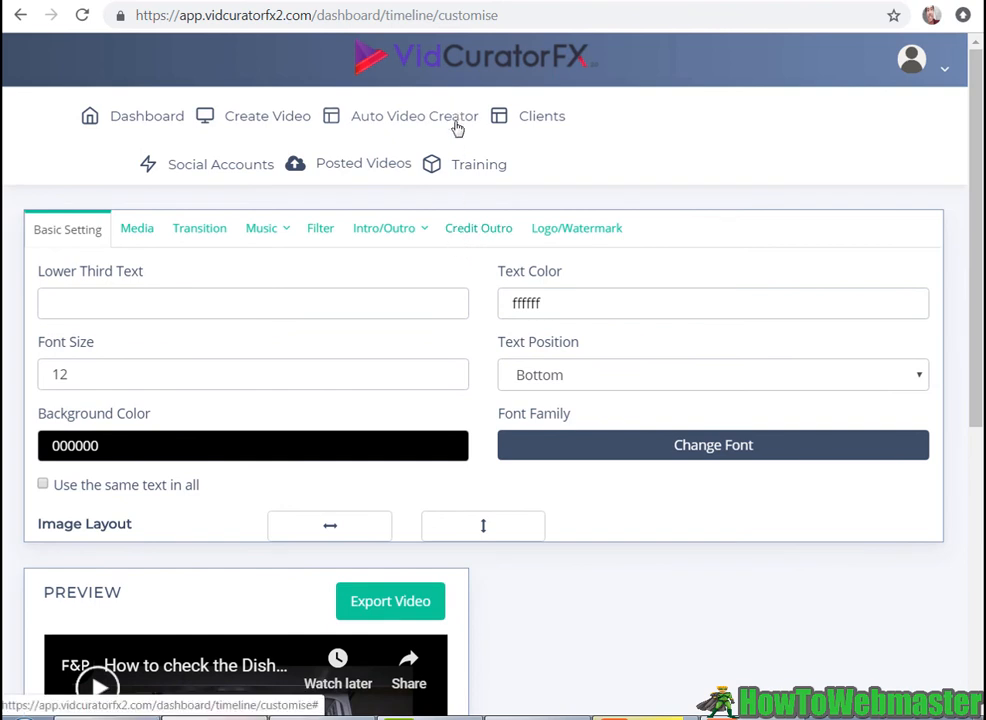
scroll("down", 3)
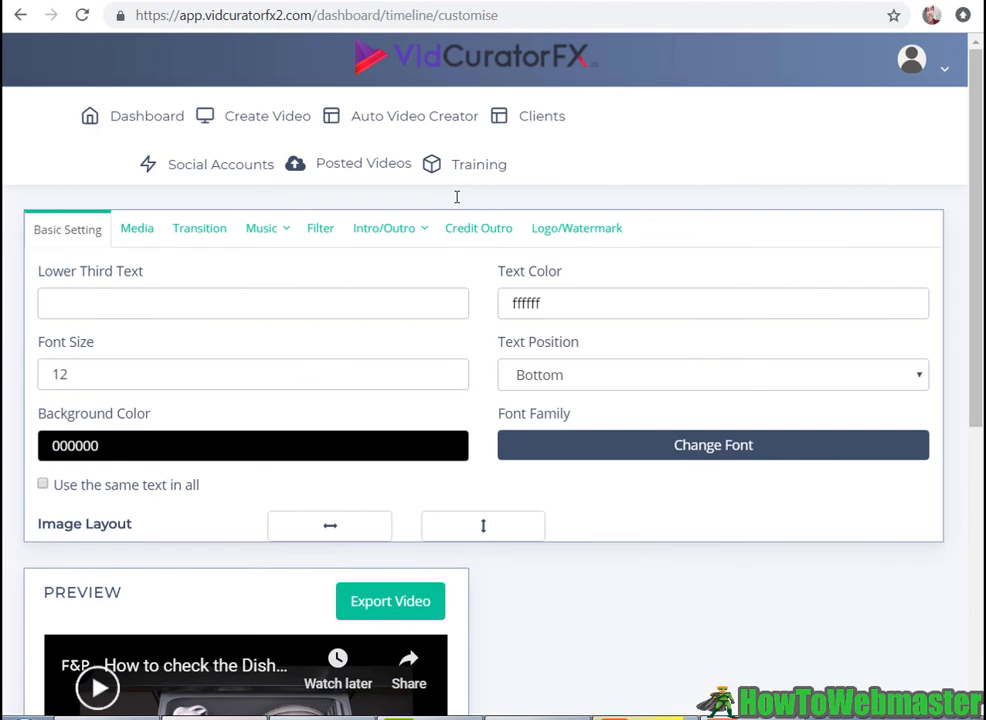
scroll("down", 3)
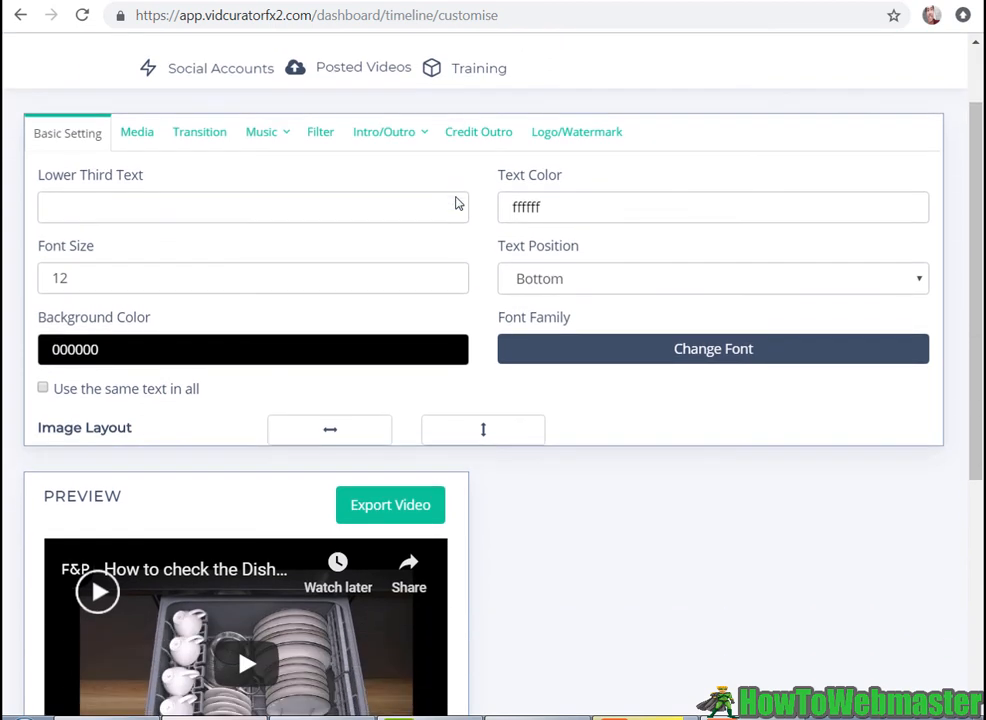
scroll("down", 3)
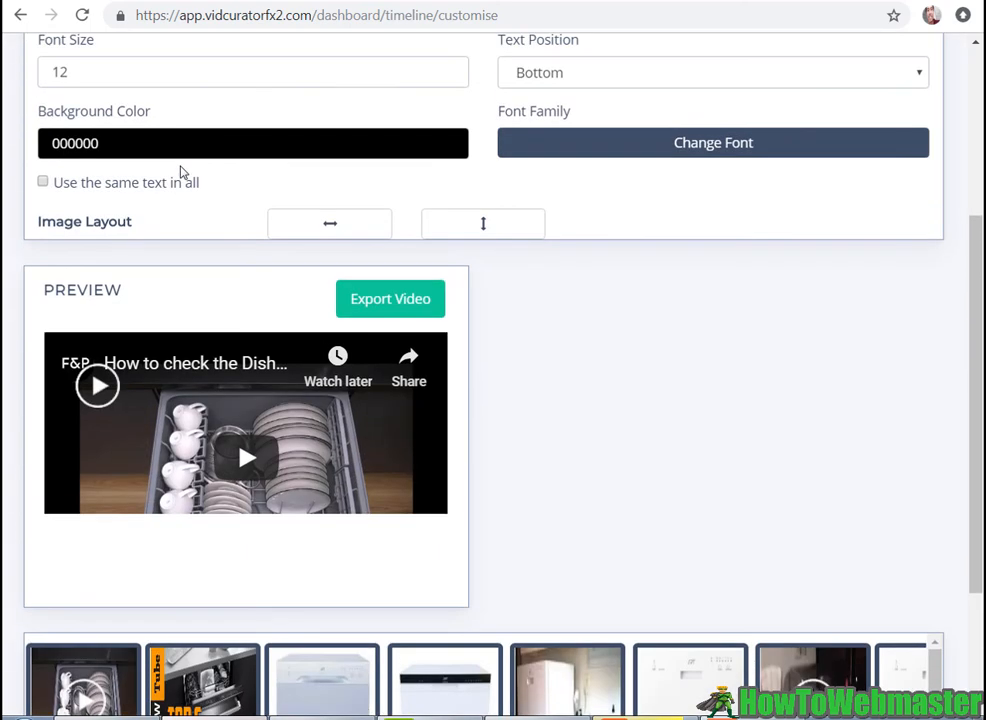
scroll("down", 3)
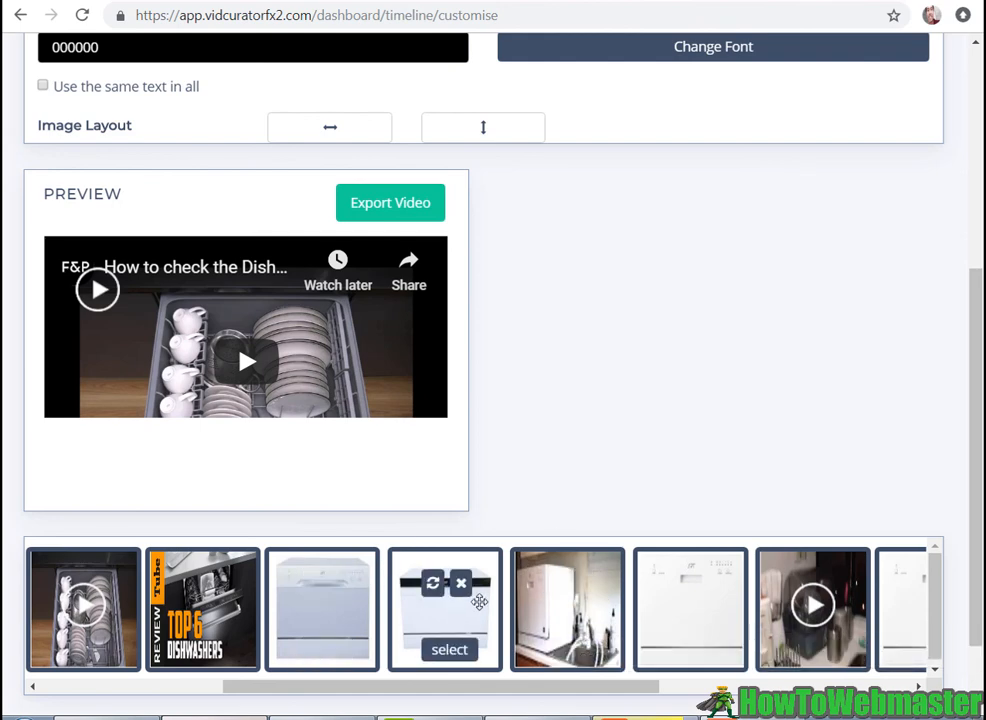
scroll("down", 3)
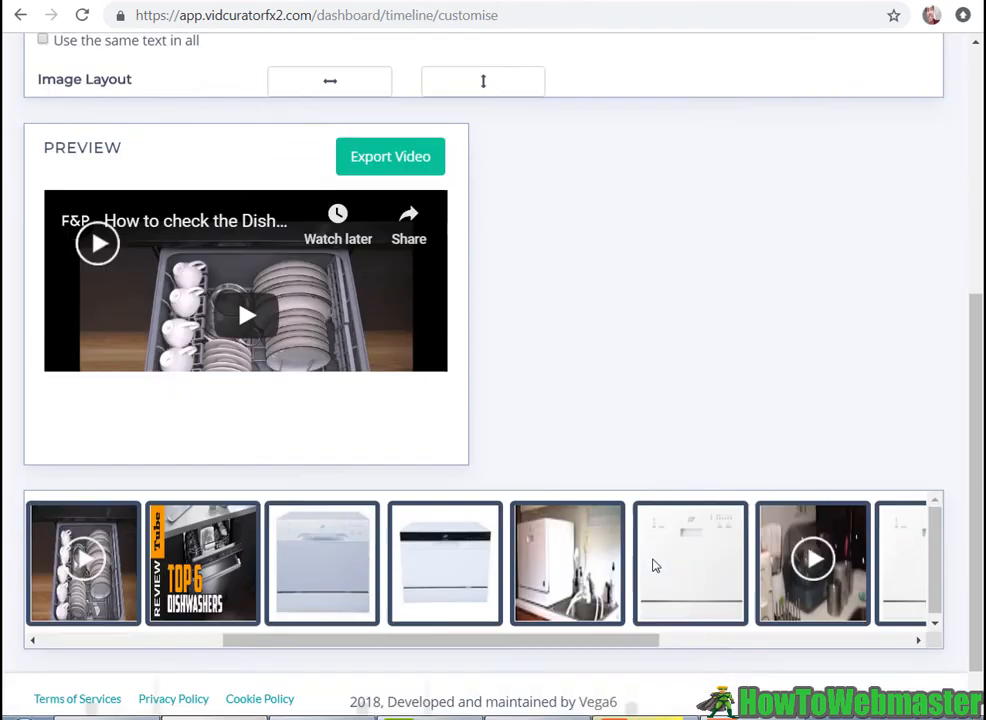
scroll("down", 3)
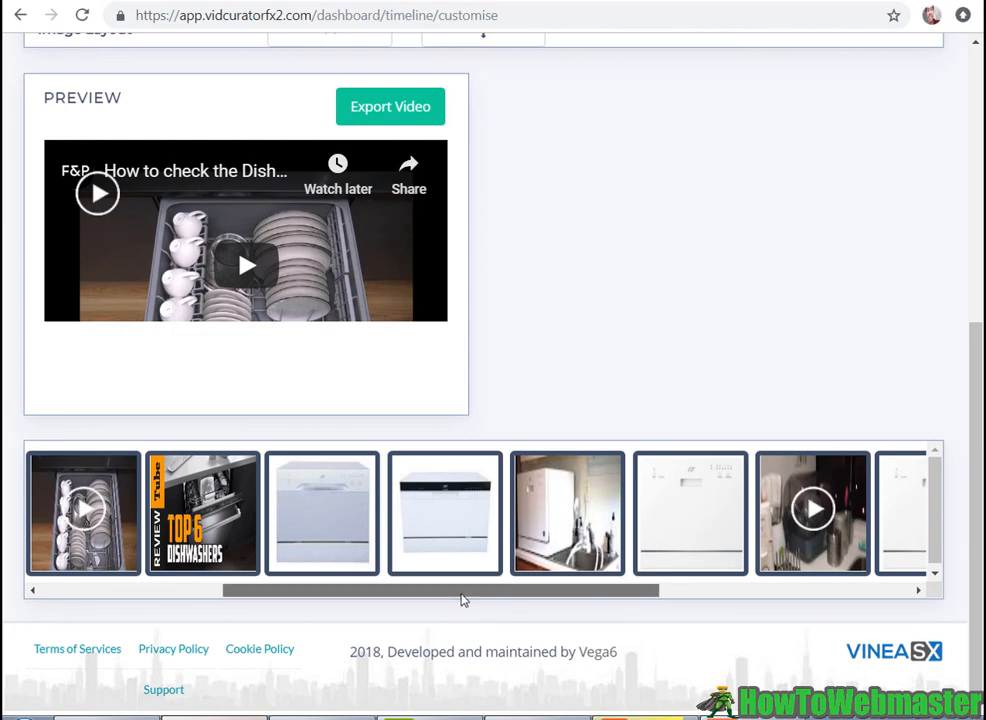